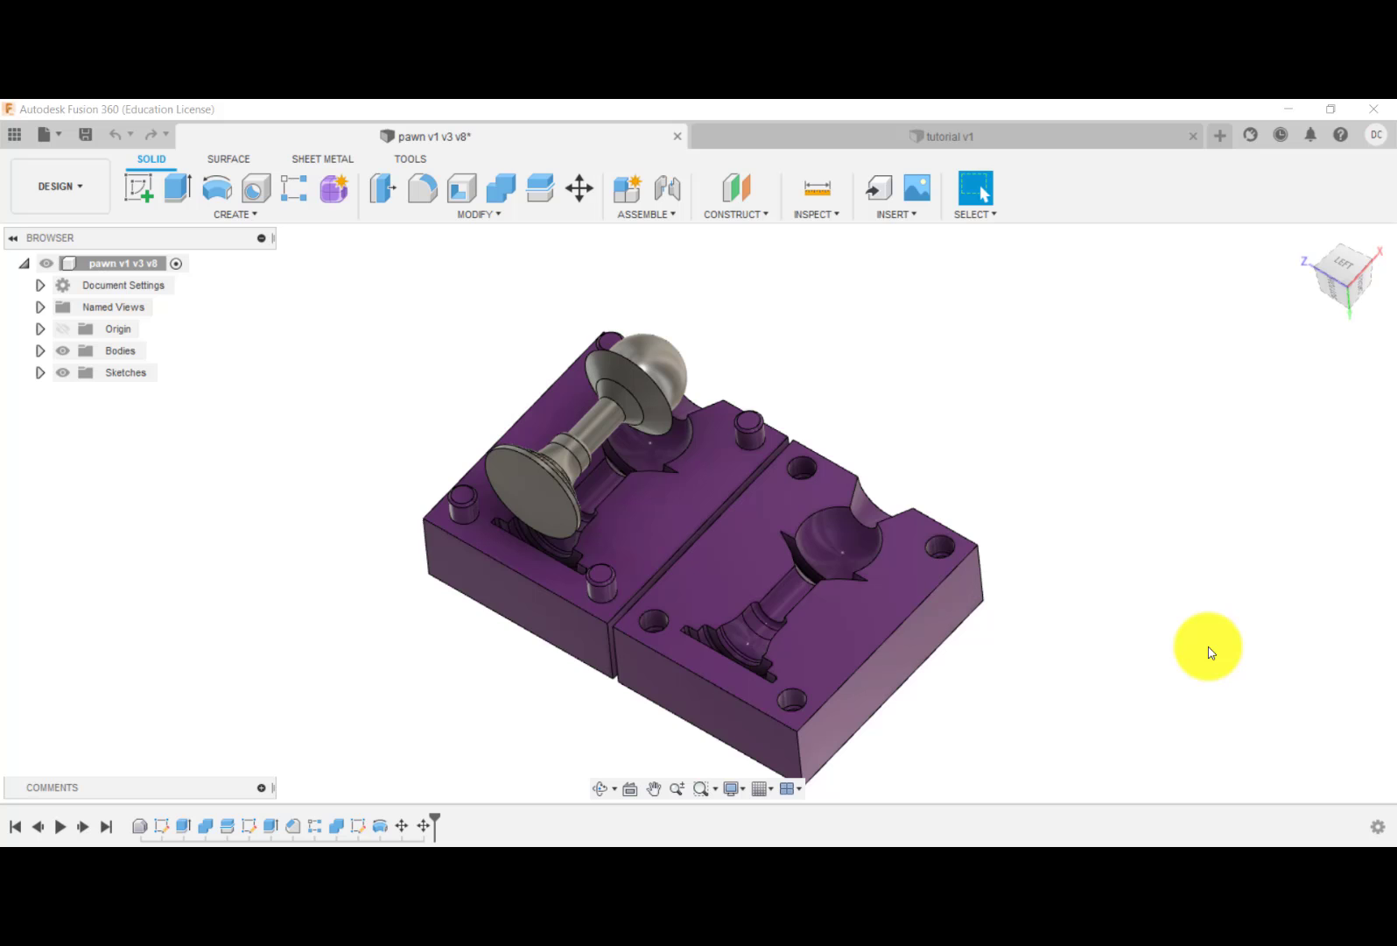
mouse_move(1104, 509)
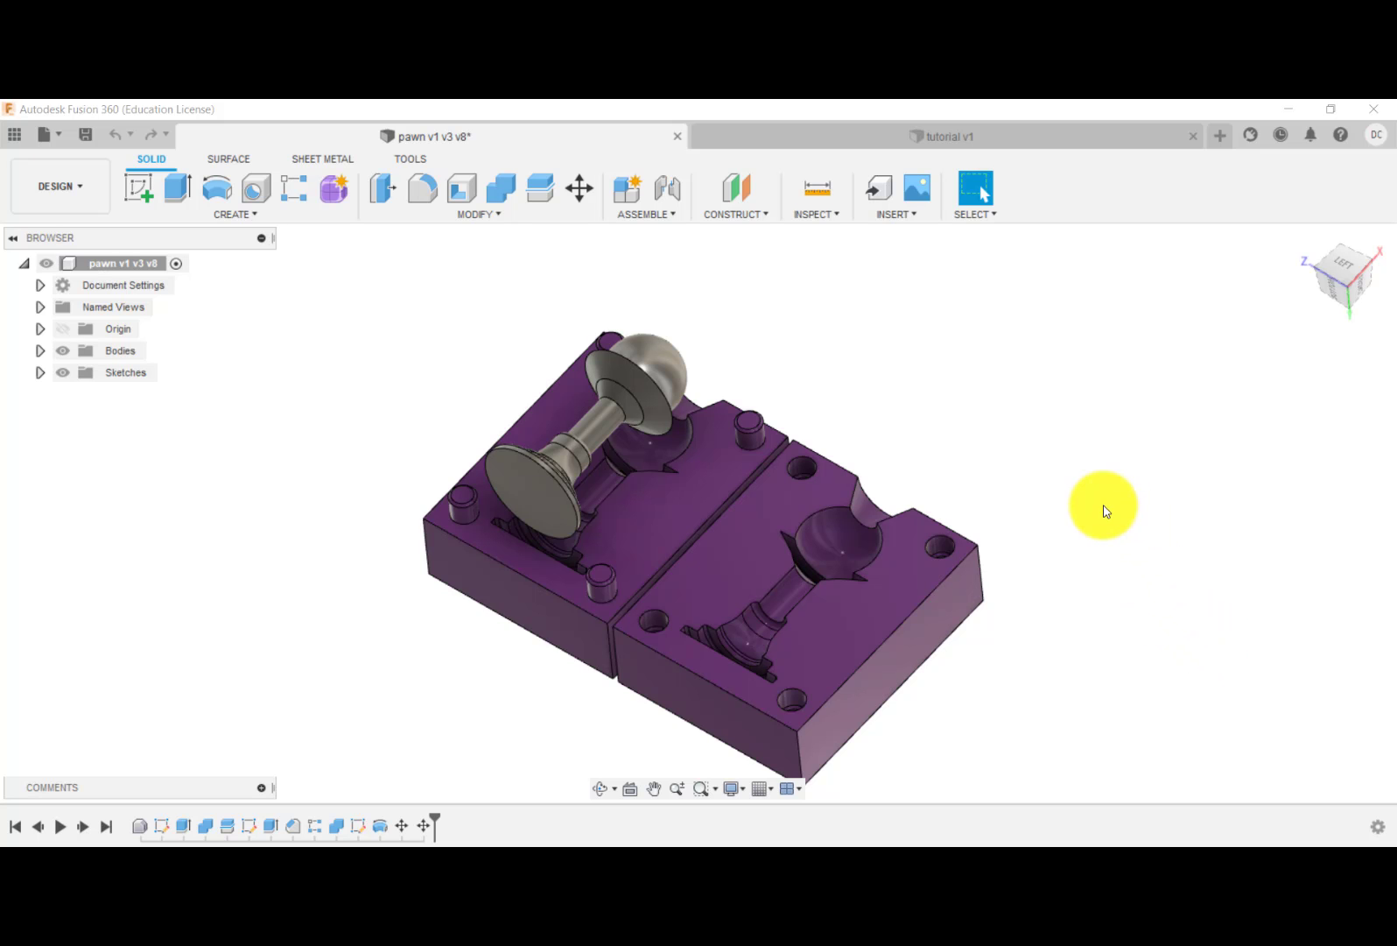
- Insert the pawn into the tutorial design and rotate it 90° about Z to stand upright
left_click_drag(1103, 506, 1008, 435)
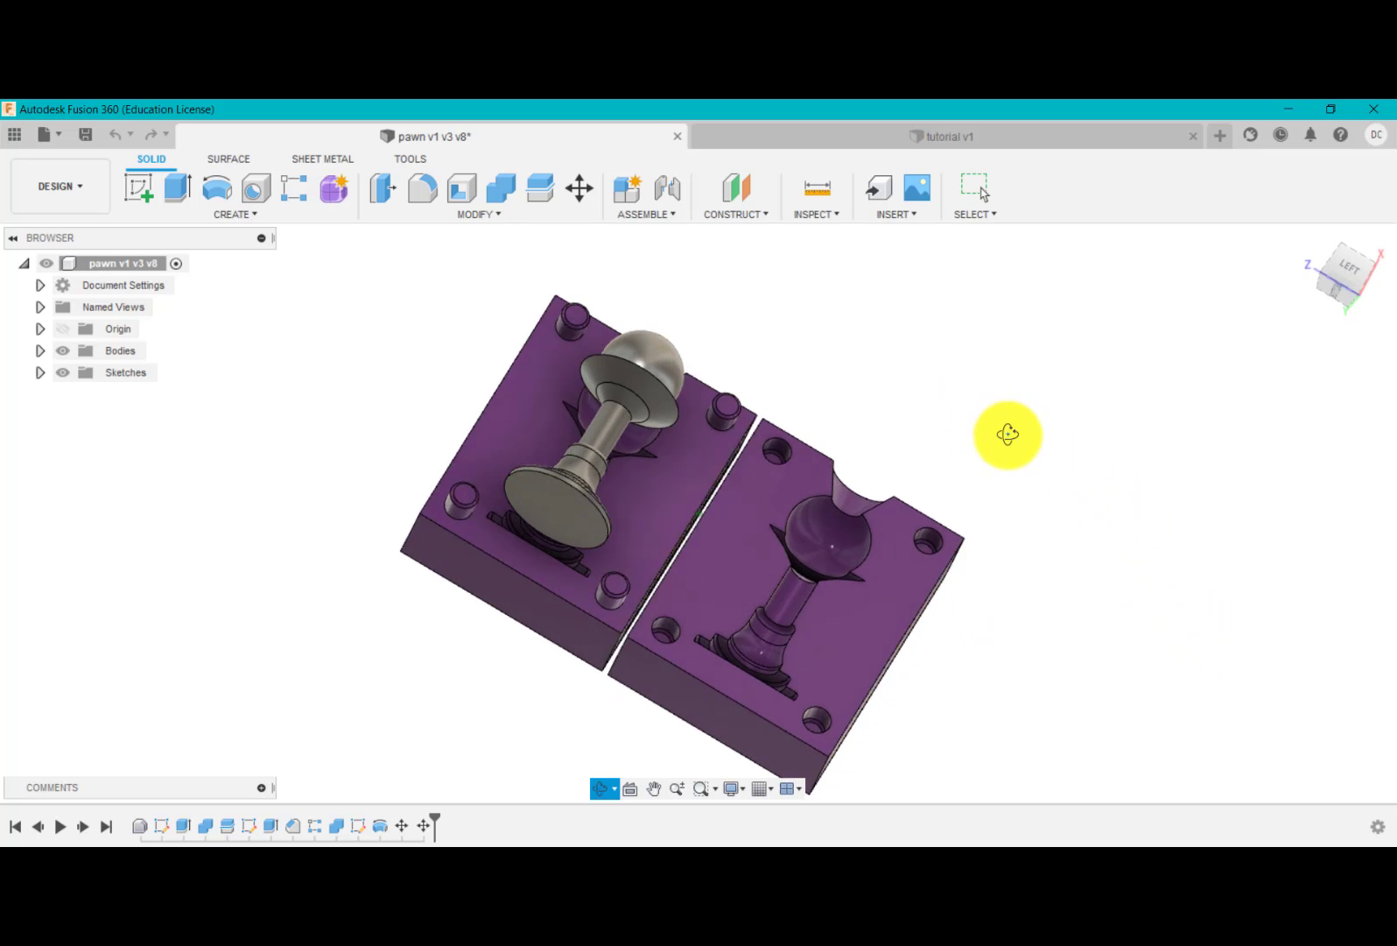
left_click_drag(1007, 434, 908, 511)
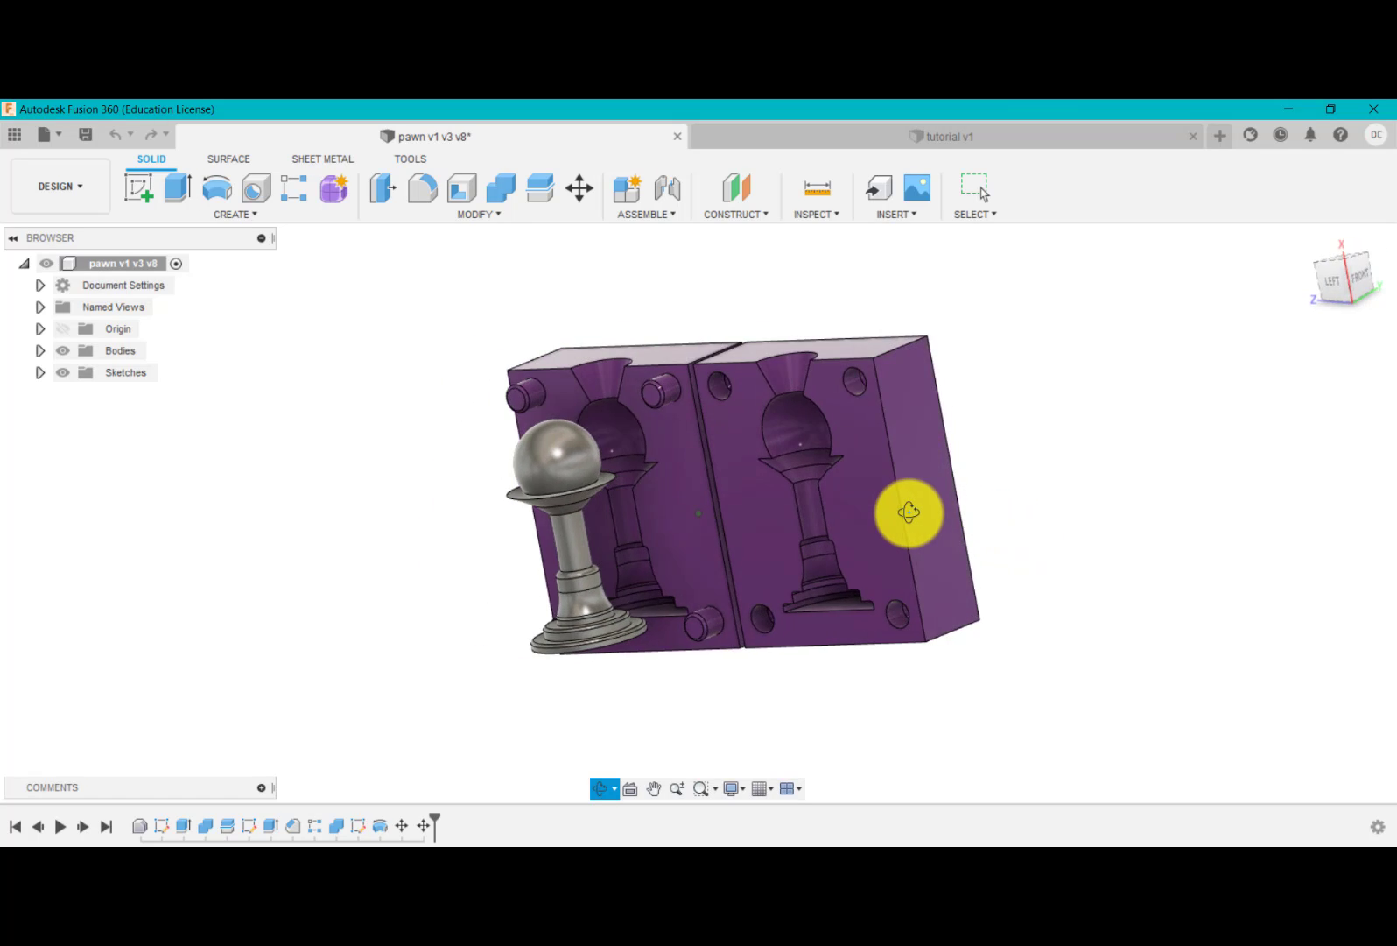
left_click_drag(909, 511, 942, 546)
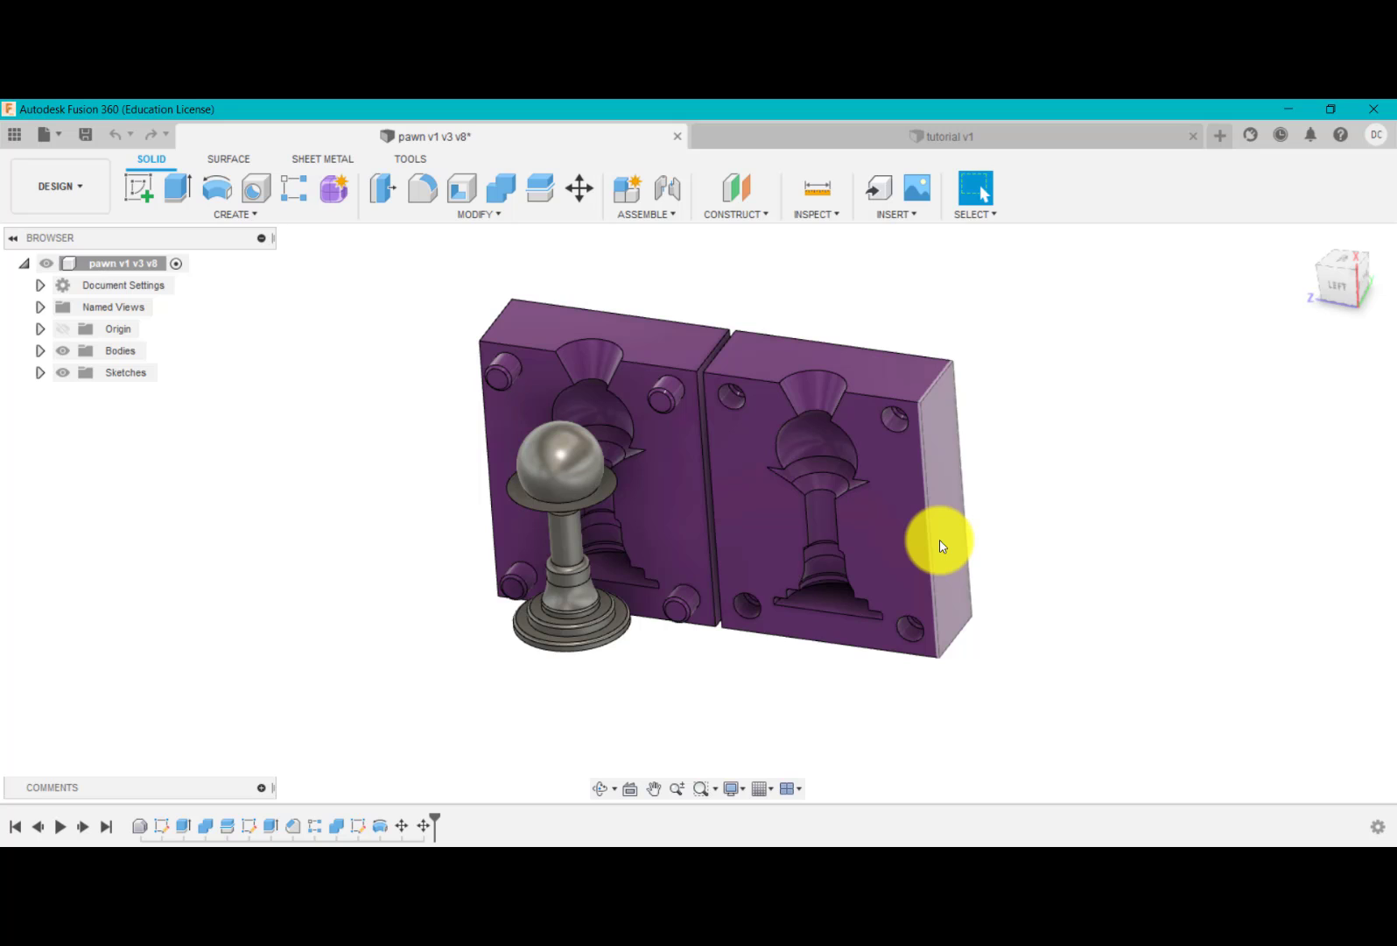
mouse_move(959, 544)
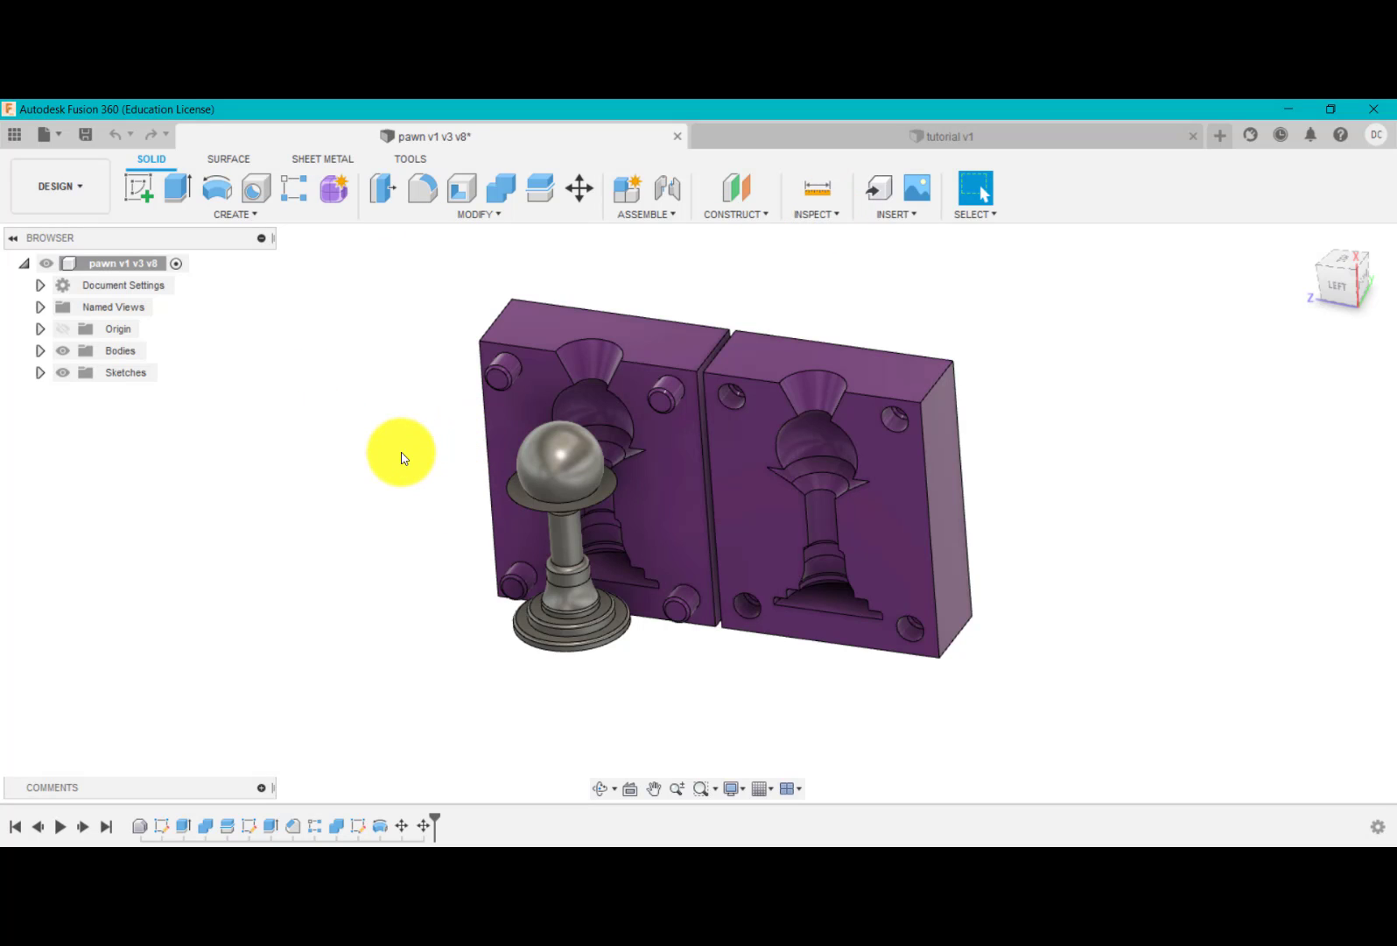
mouse_move(859, 142)
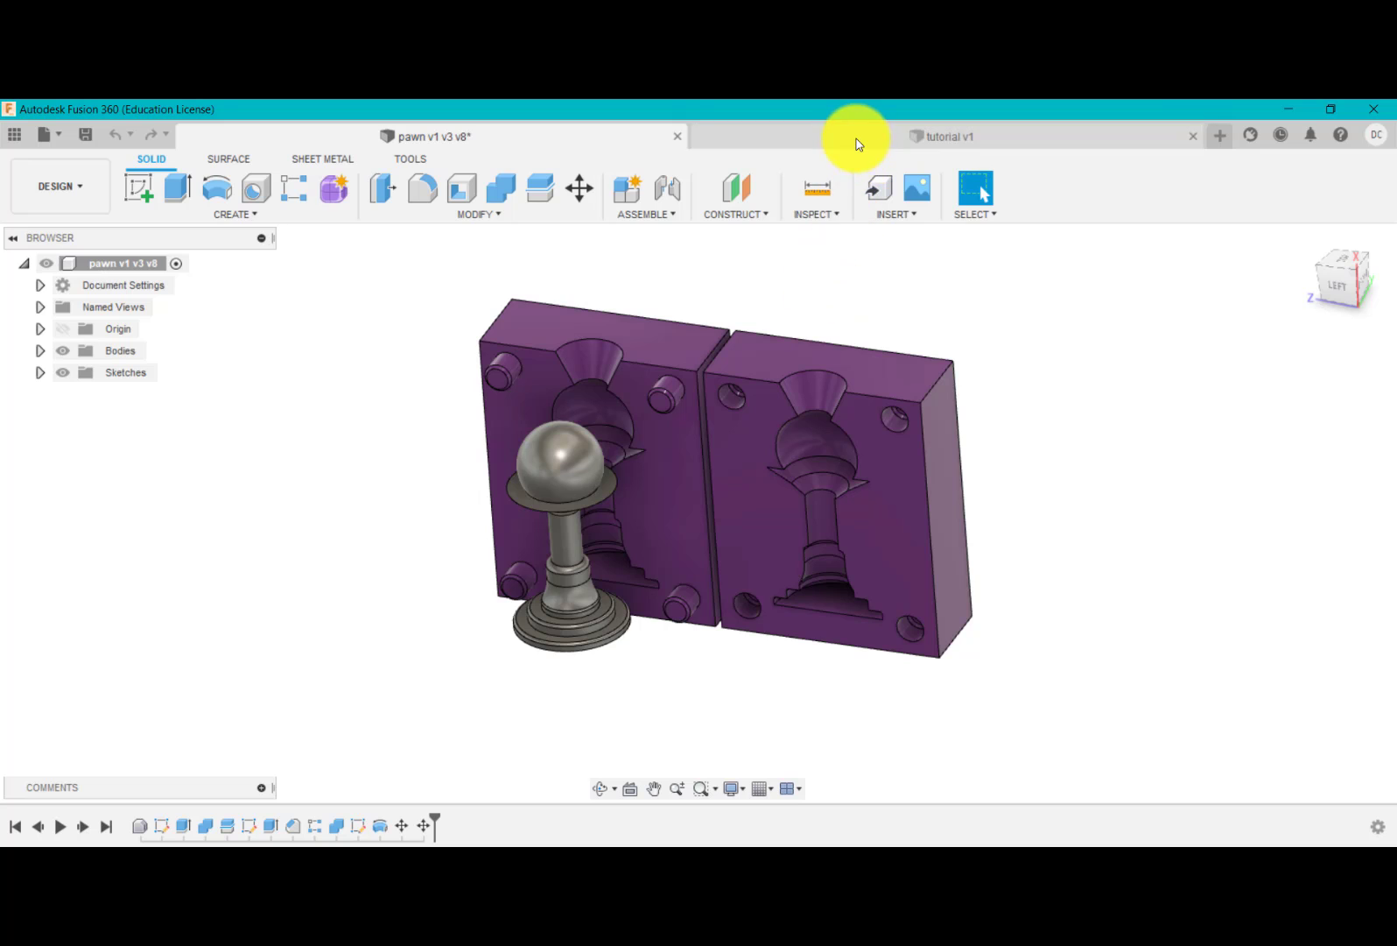
left_click(949, 136)
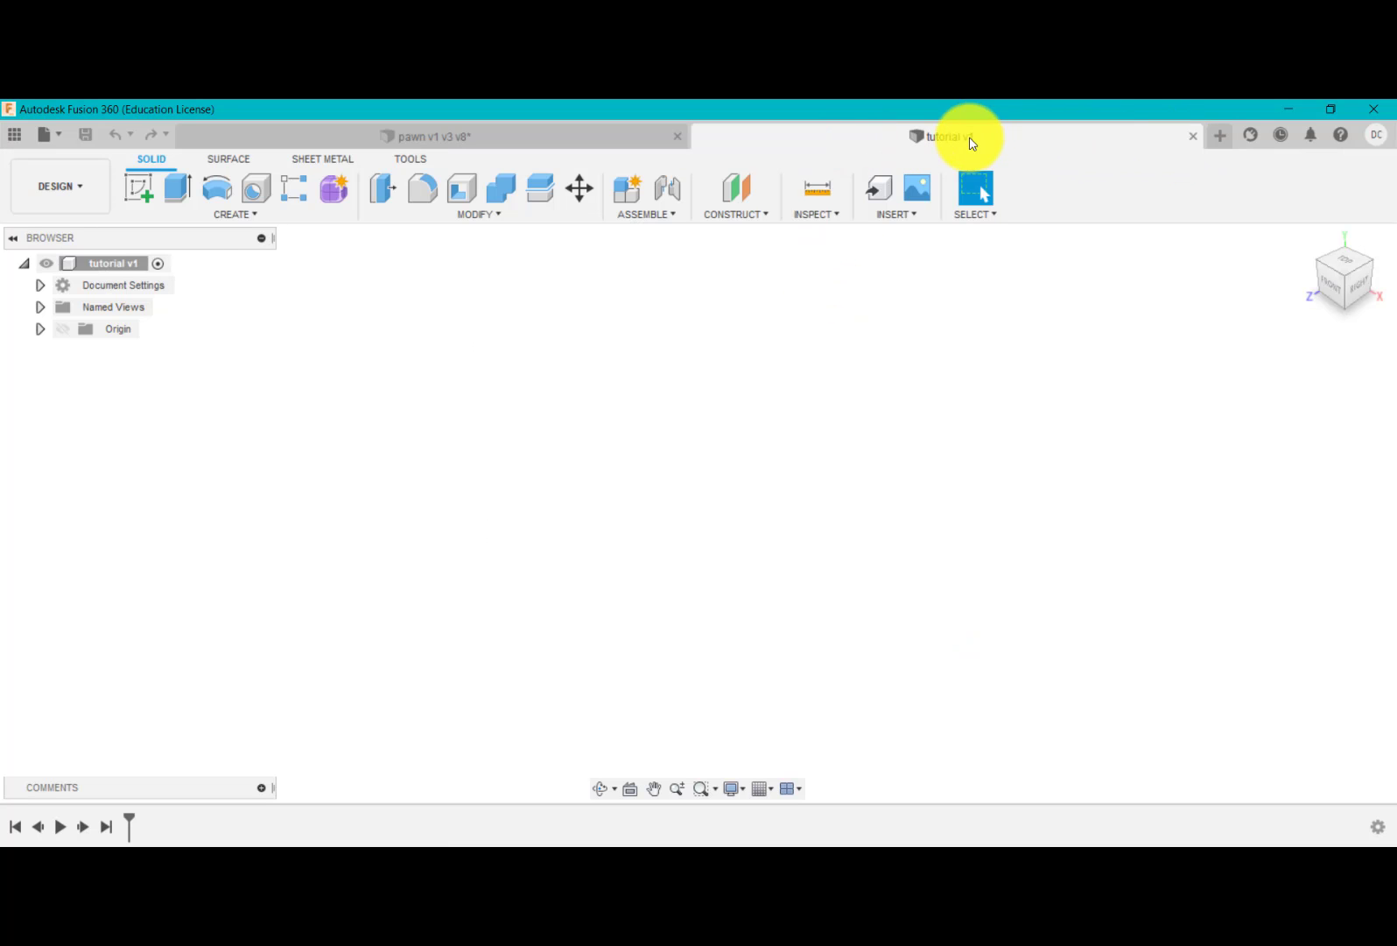
mouse_move(950, 206)
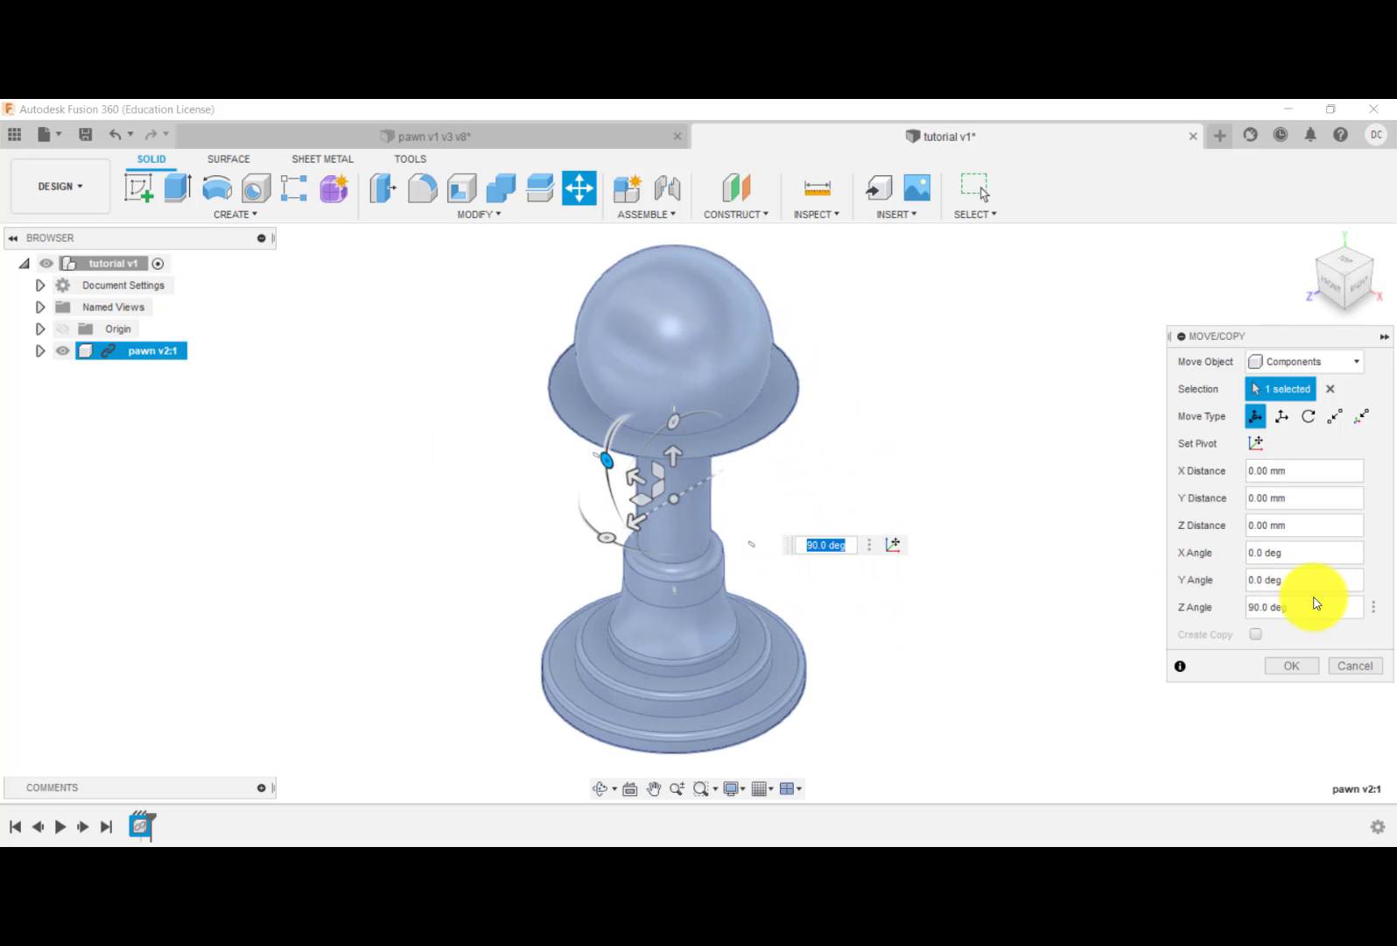
left_click(1291, 666)
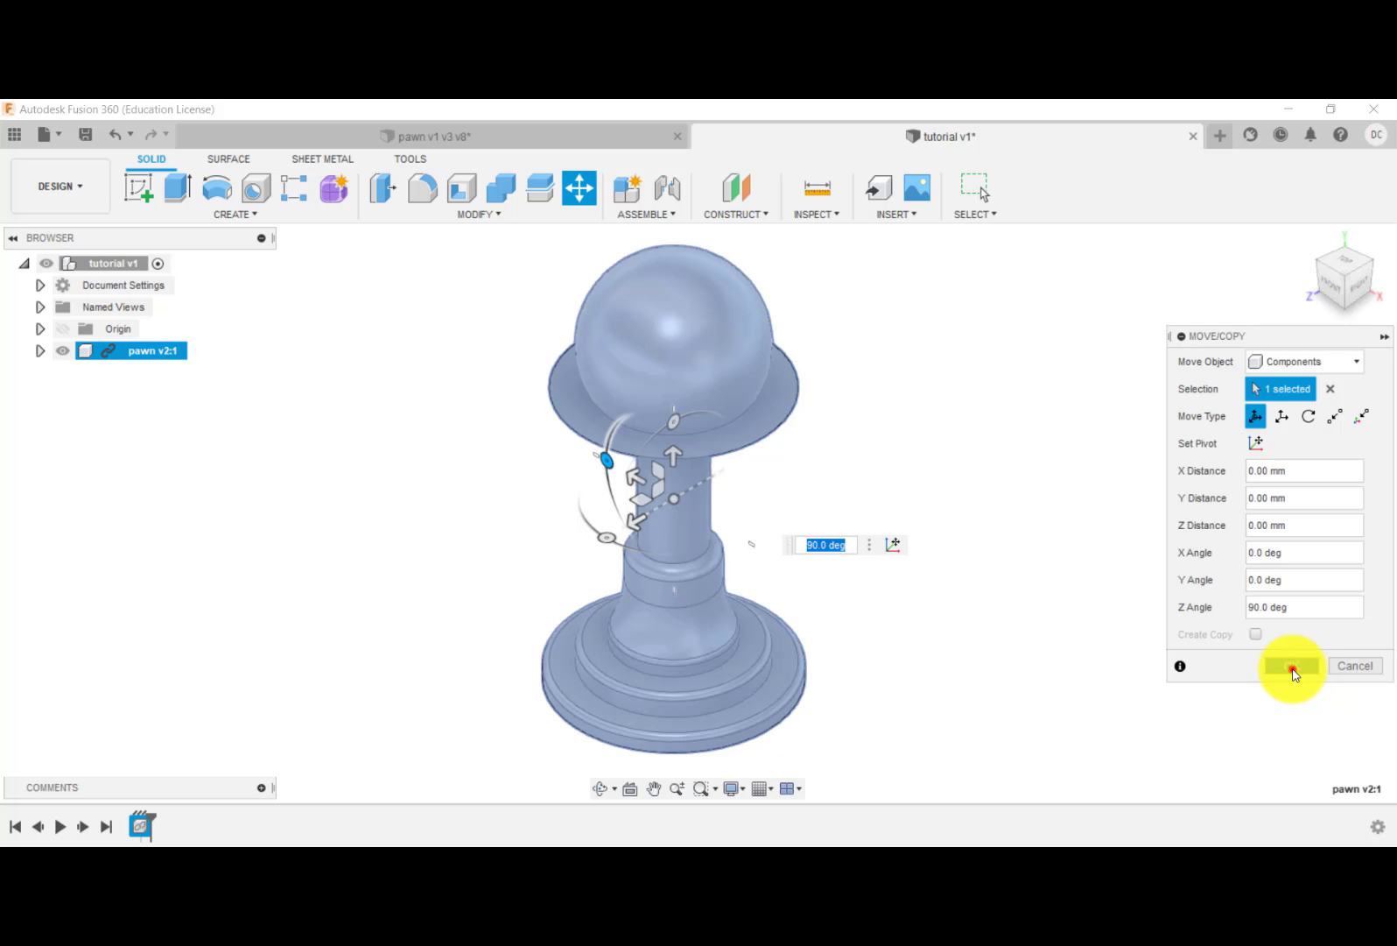
left_click(1290, 665)
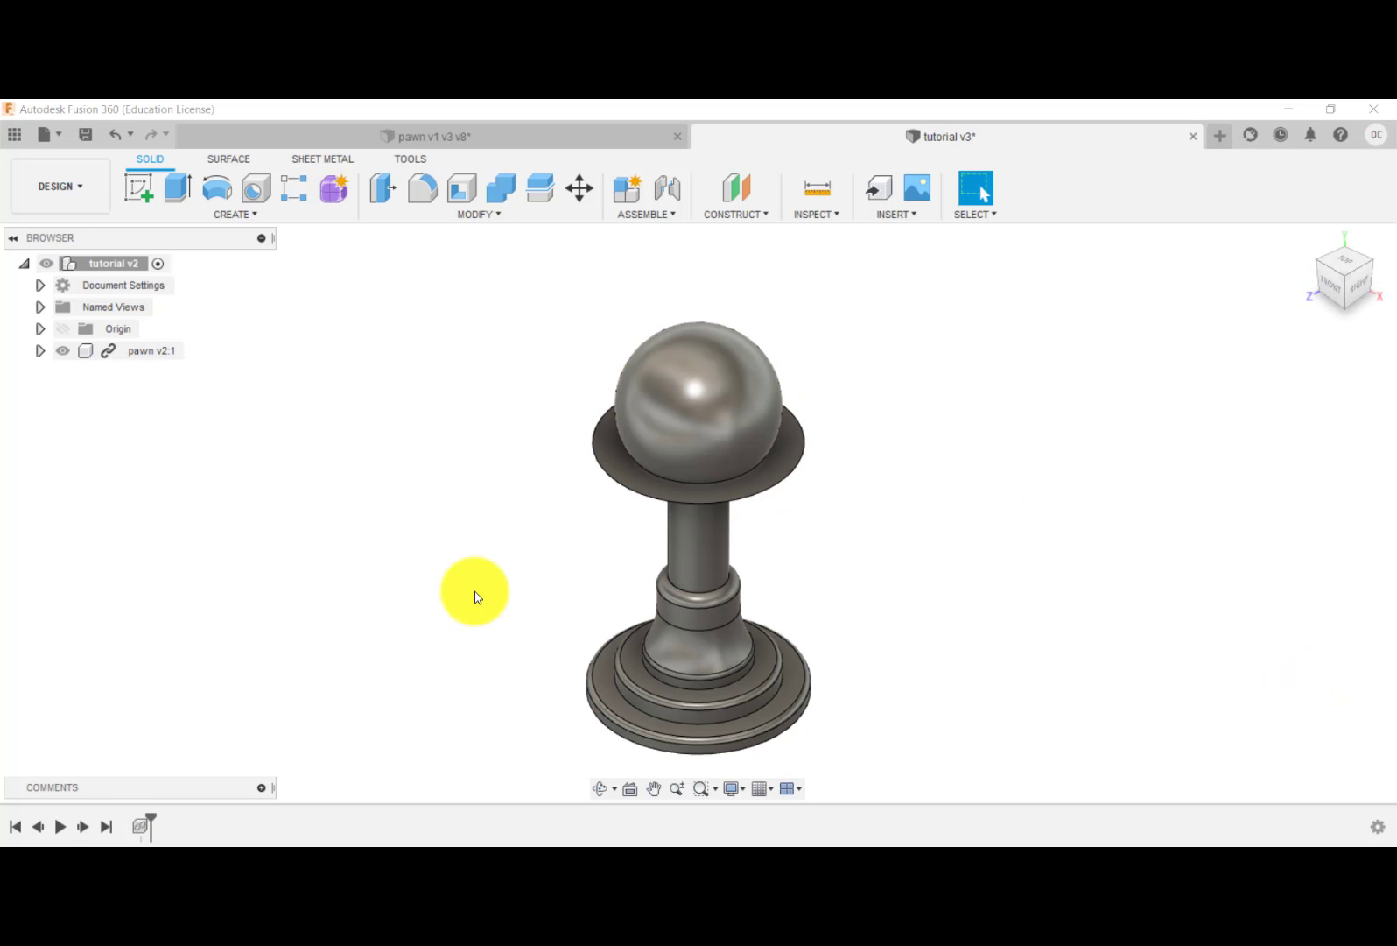
mouse_move(606, 181)
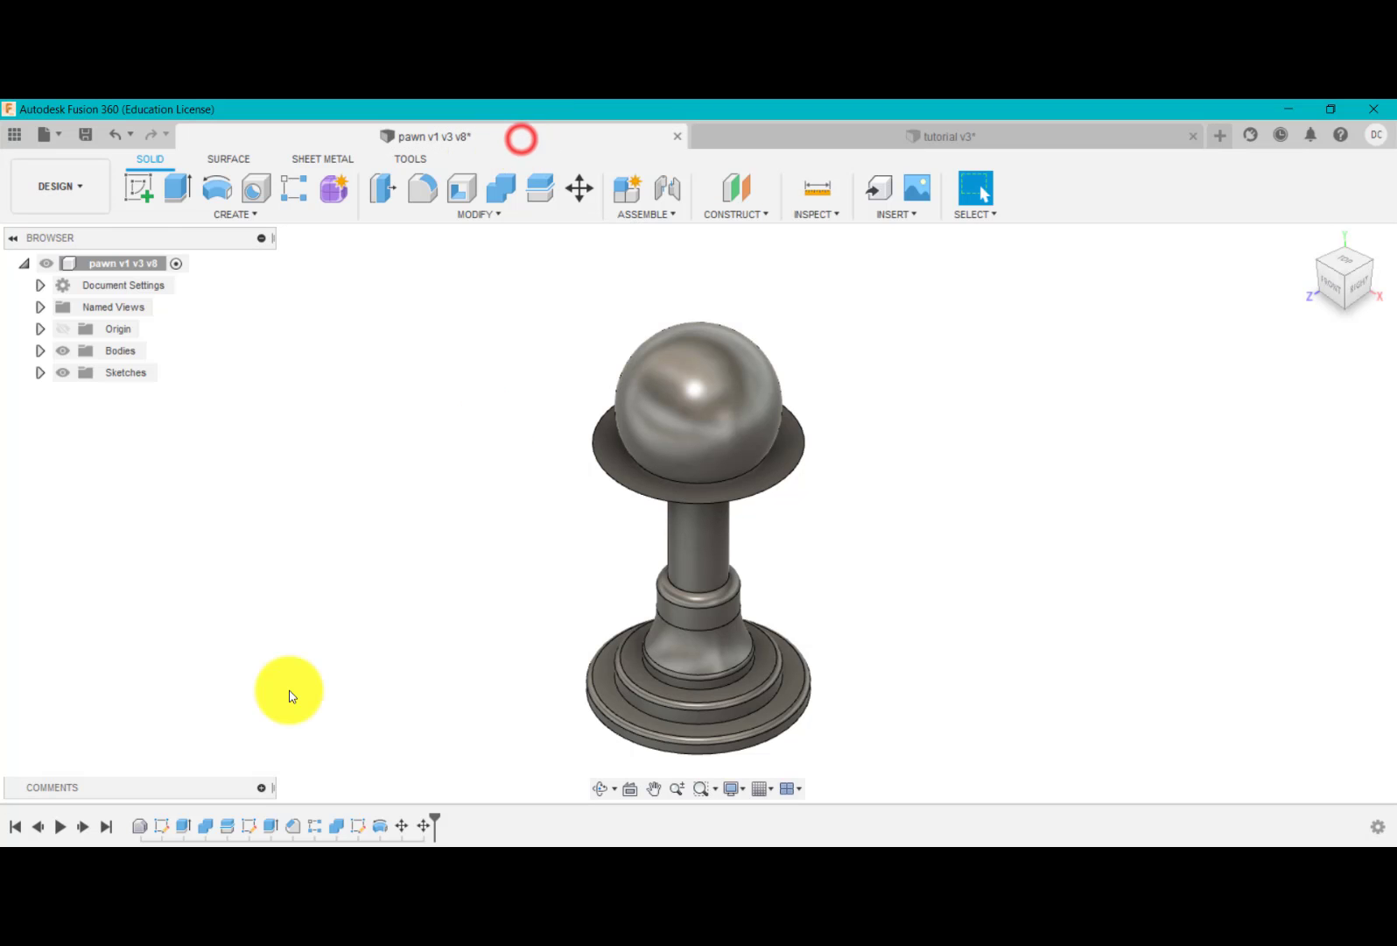
- In pawn v1 v3 v8, roll the timeline back and edit the 50 by 40 first sketch
left_click(433, 825)
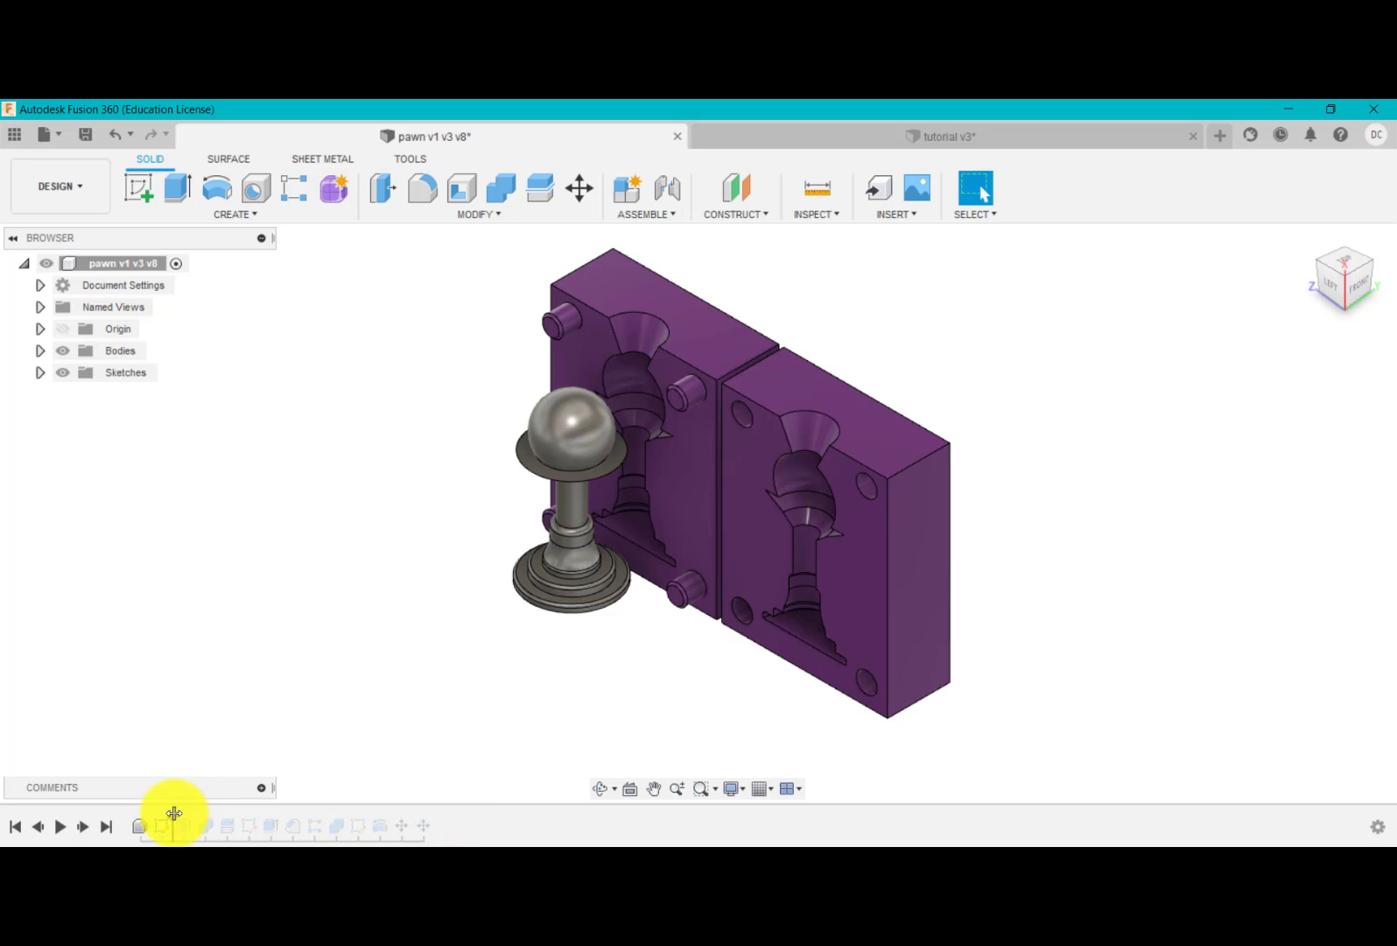
left_click(163, 827)
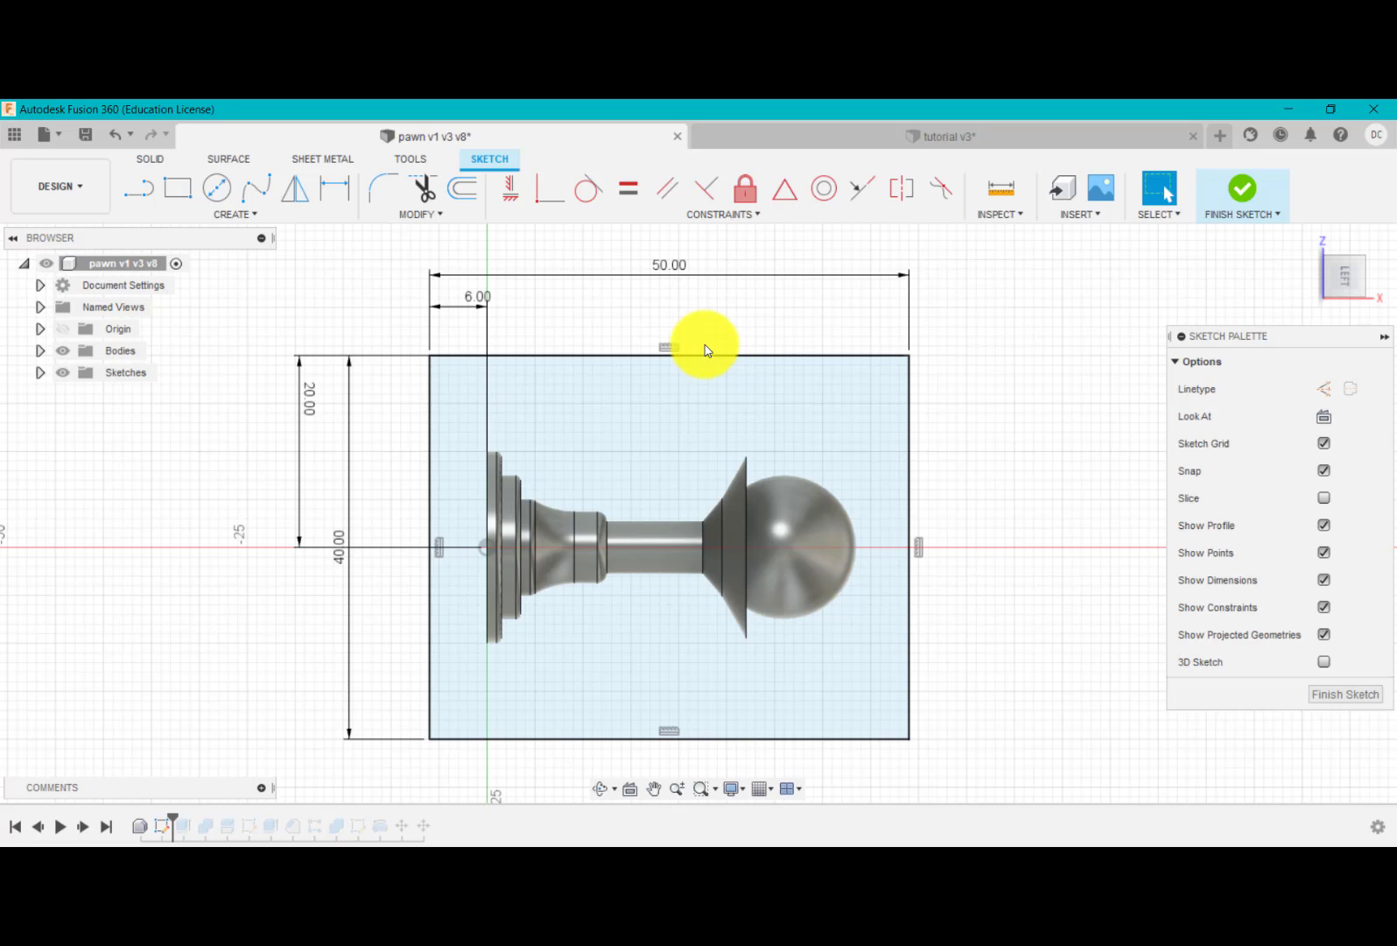
mouse_move(720, 345)
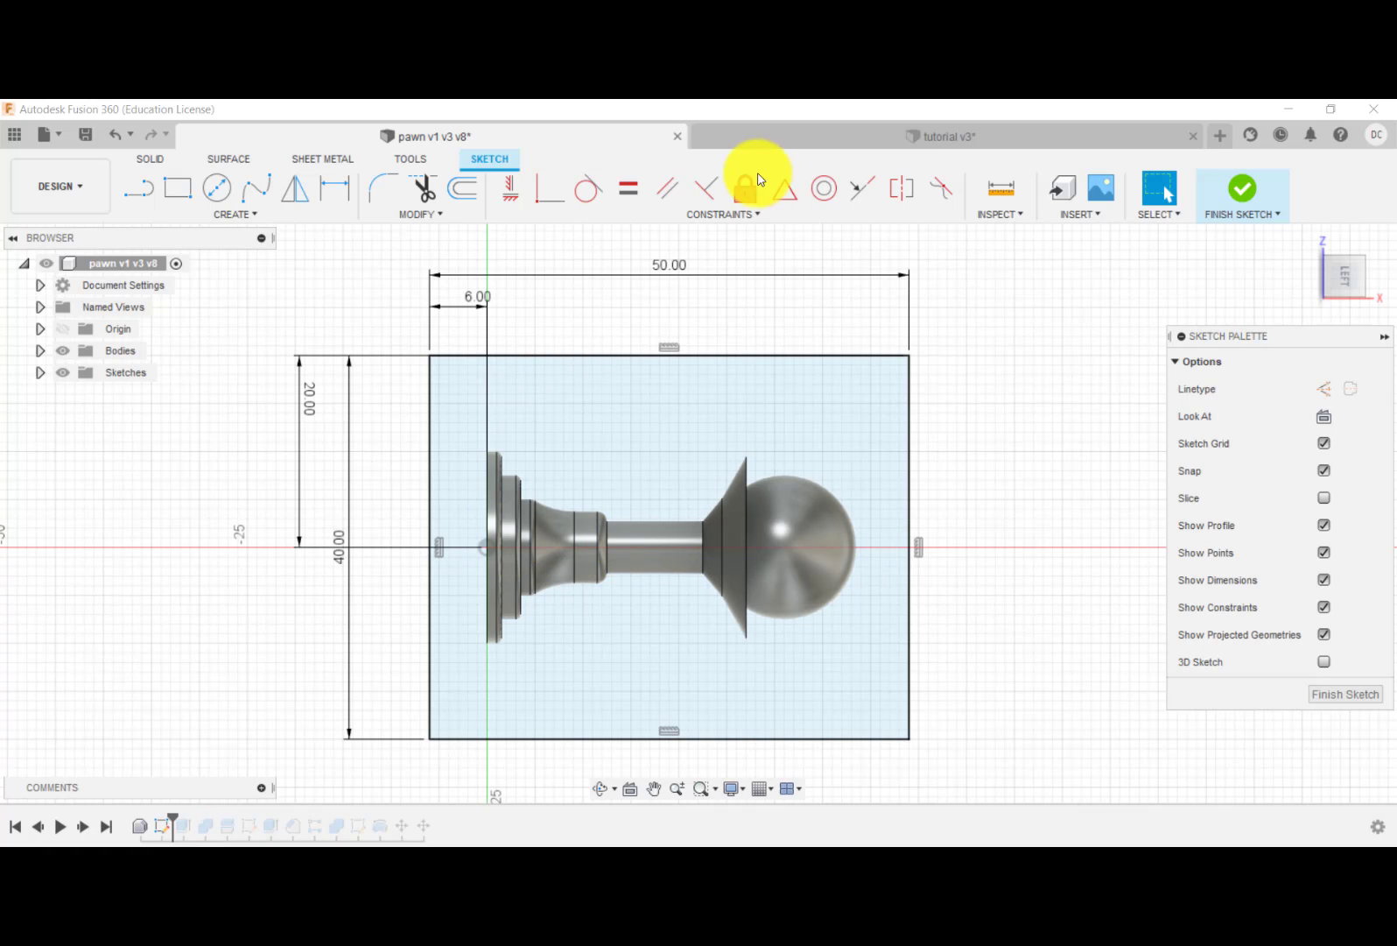
mouse_move(822, 138)
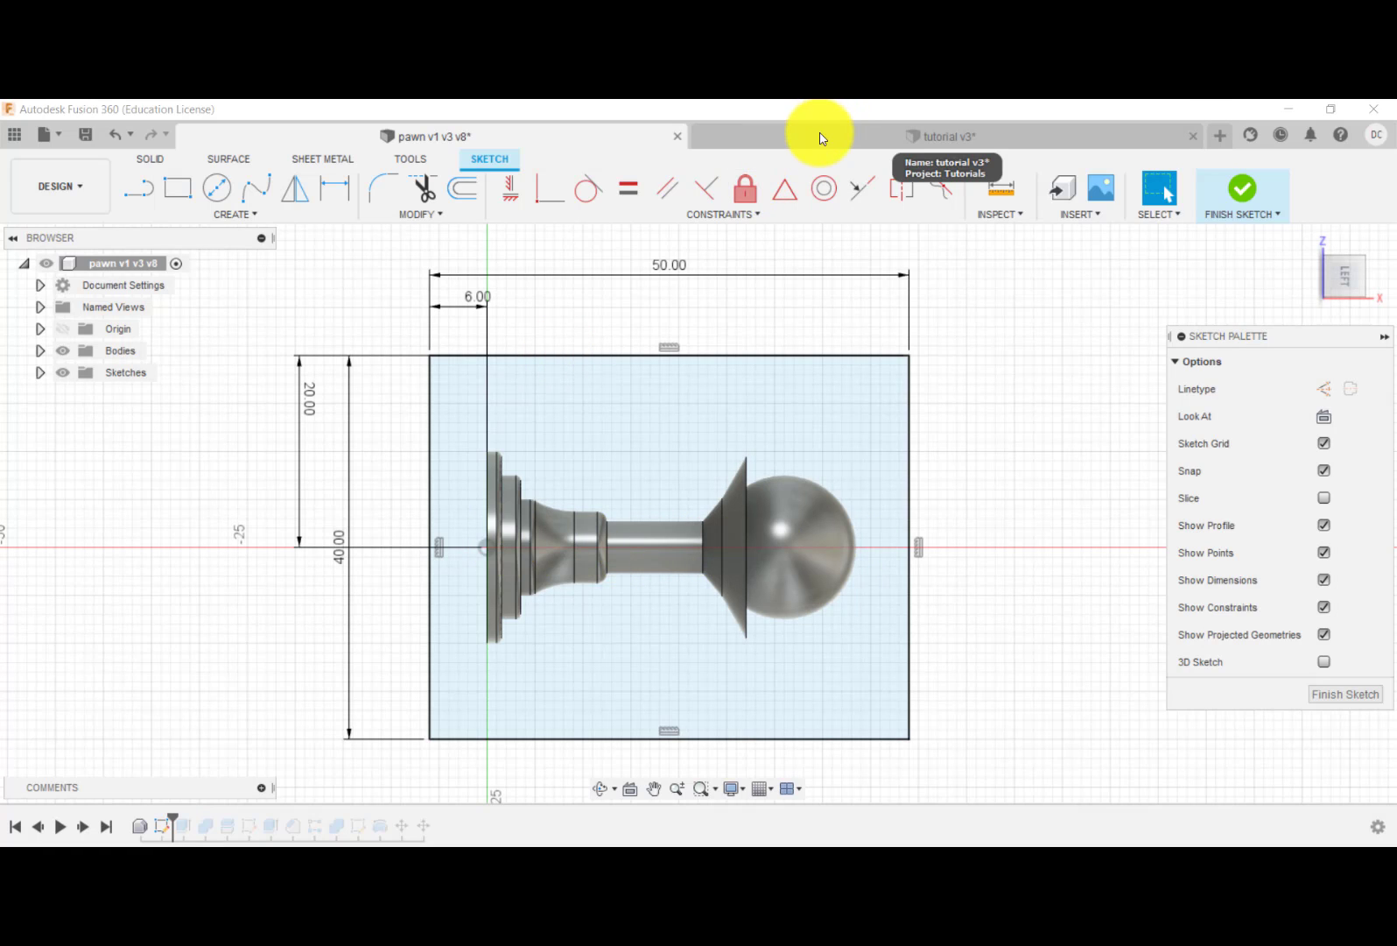
mouse_move(819, 140)
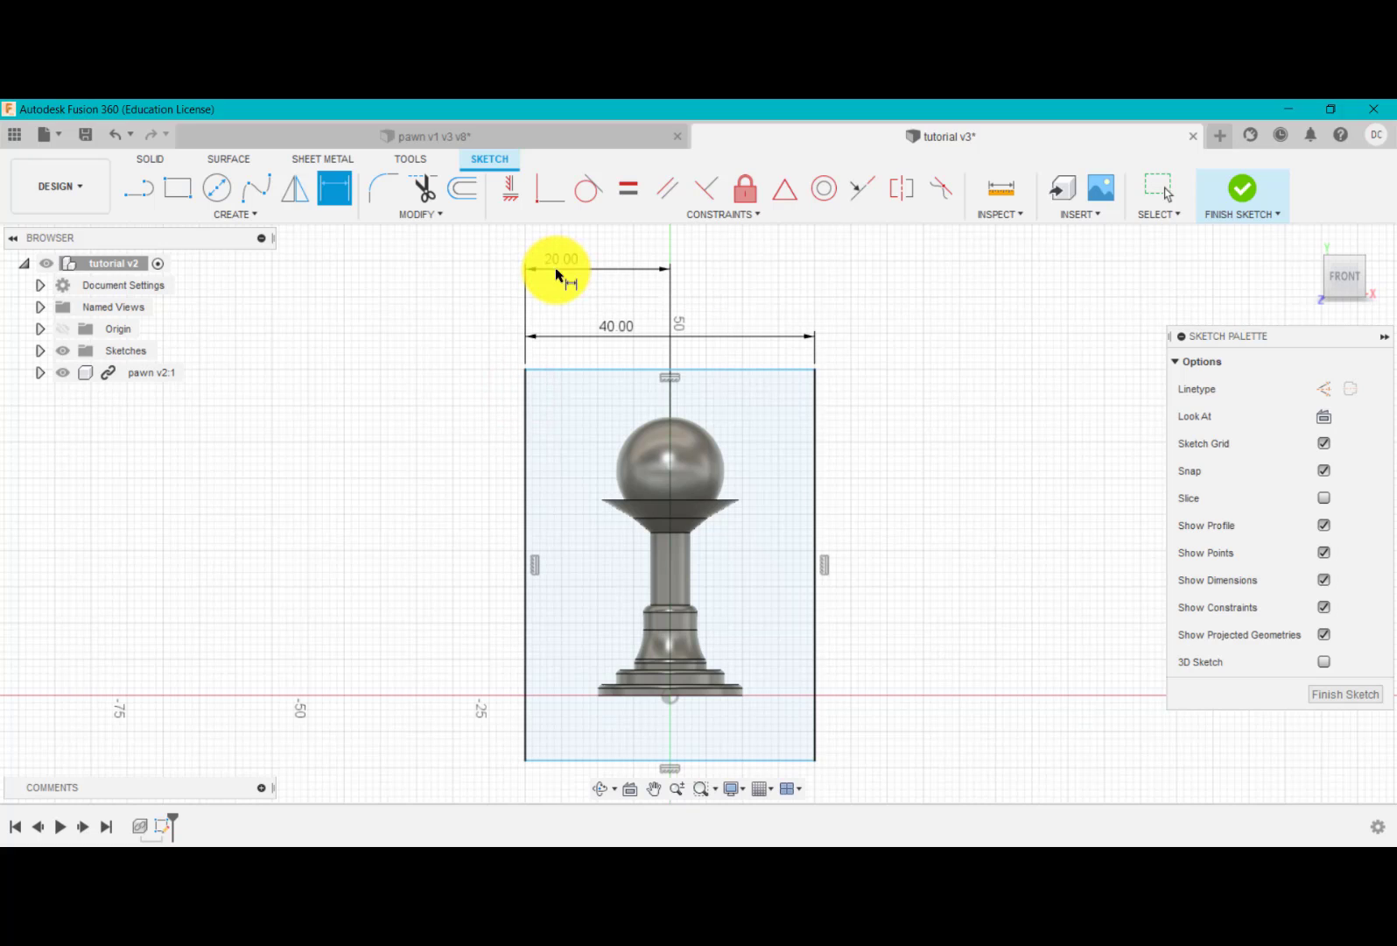
- Dimension the rectangle around the pawn 40, 20, 50 and 6 mm, then finish the sketch
left_click(529, 445)
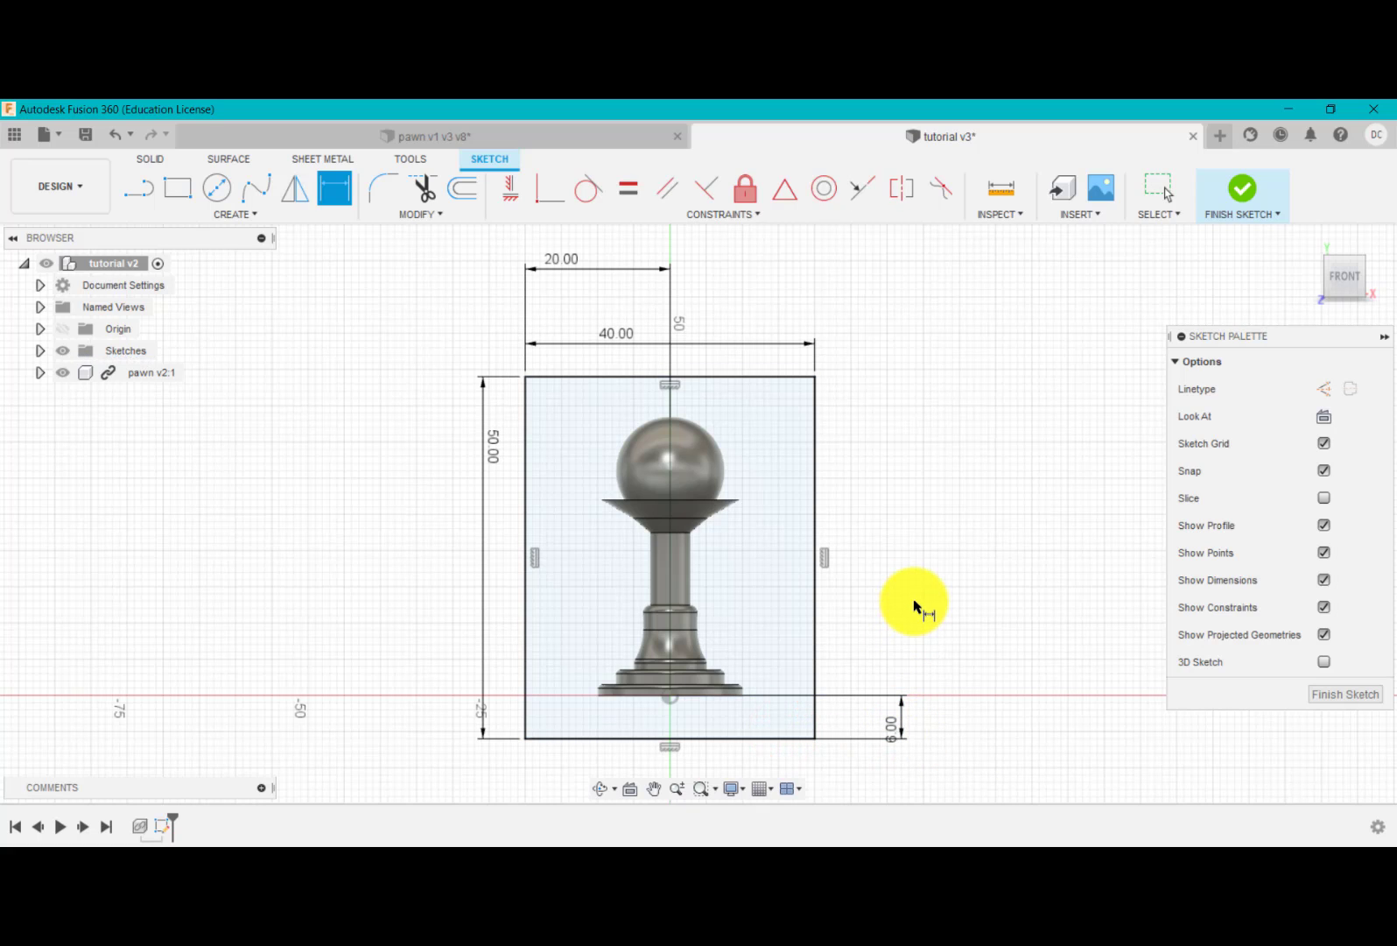
mouse_move(555, 357)
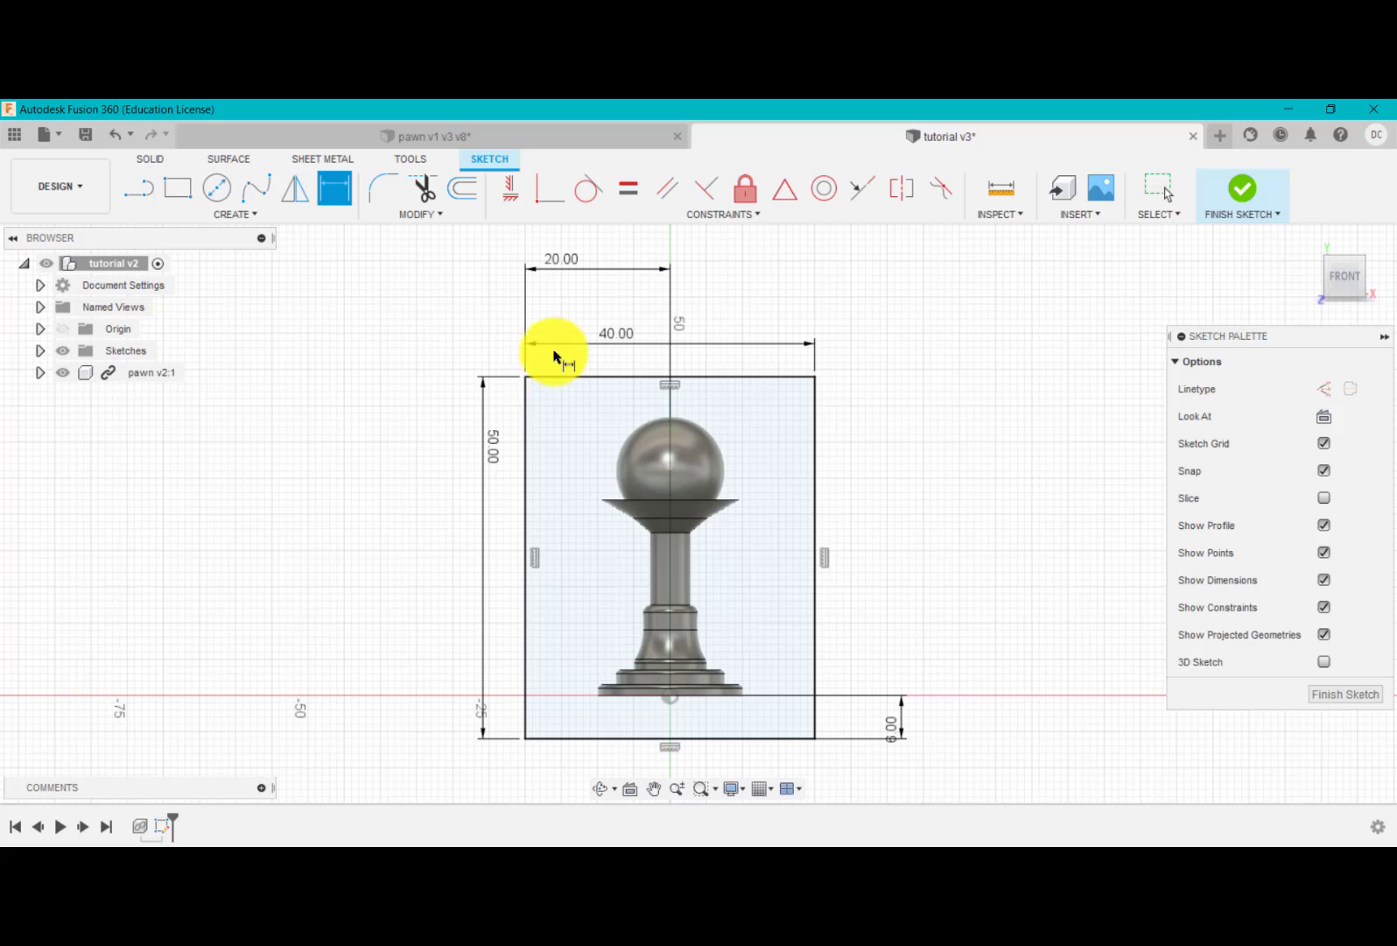
mouse_move(853, 659)
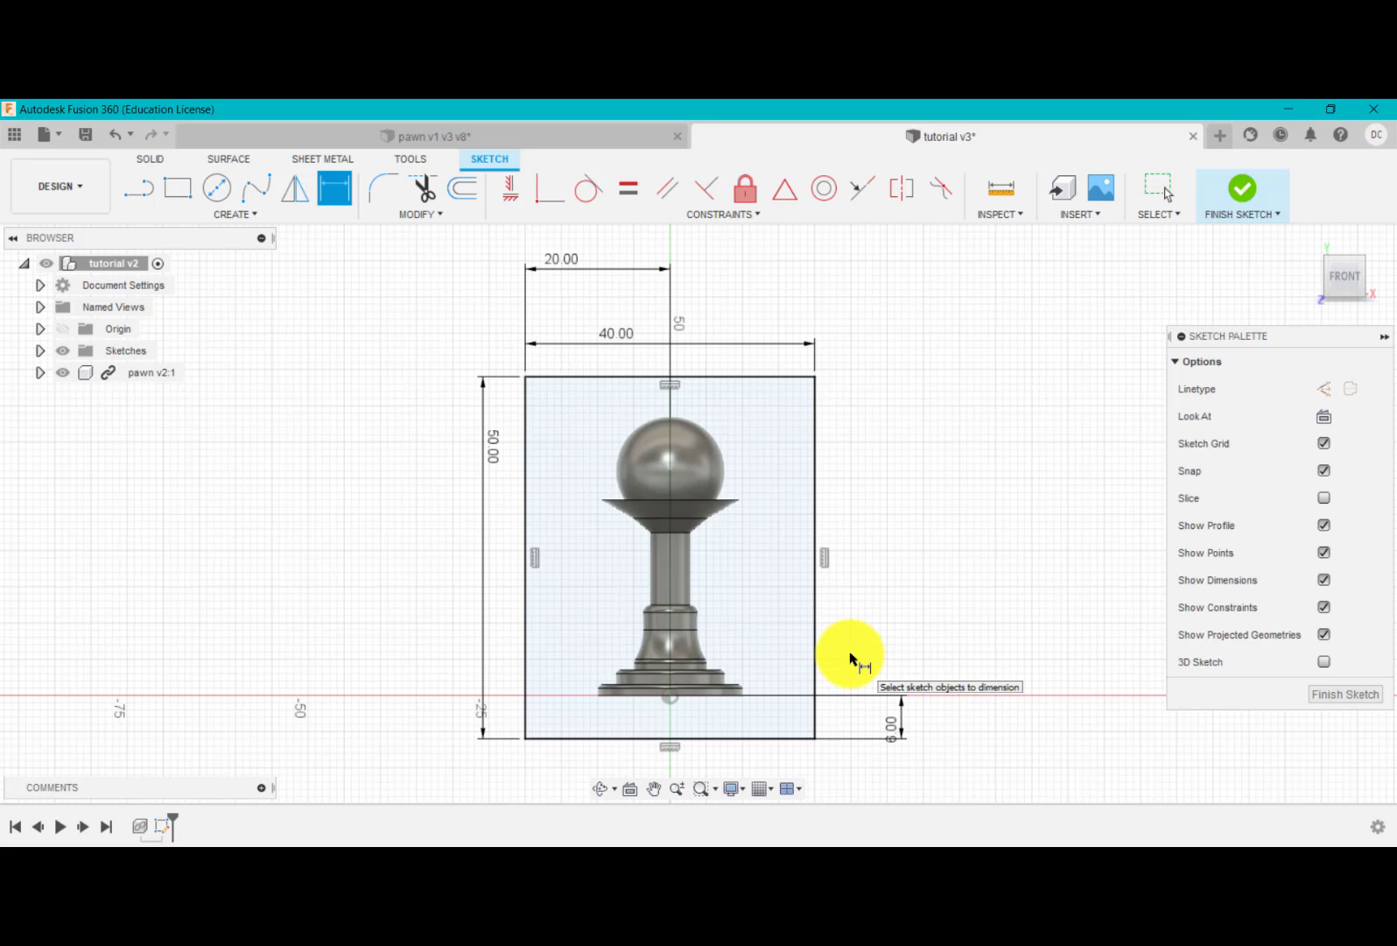
mouse_move(871, 649)
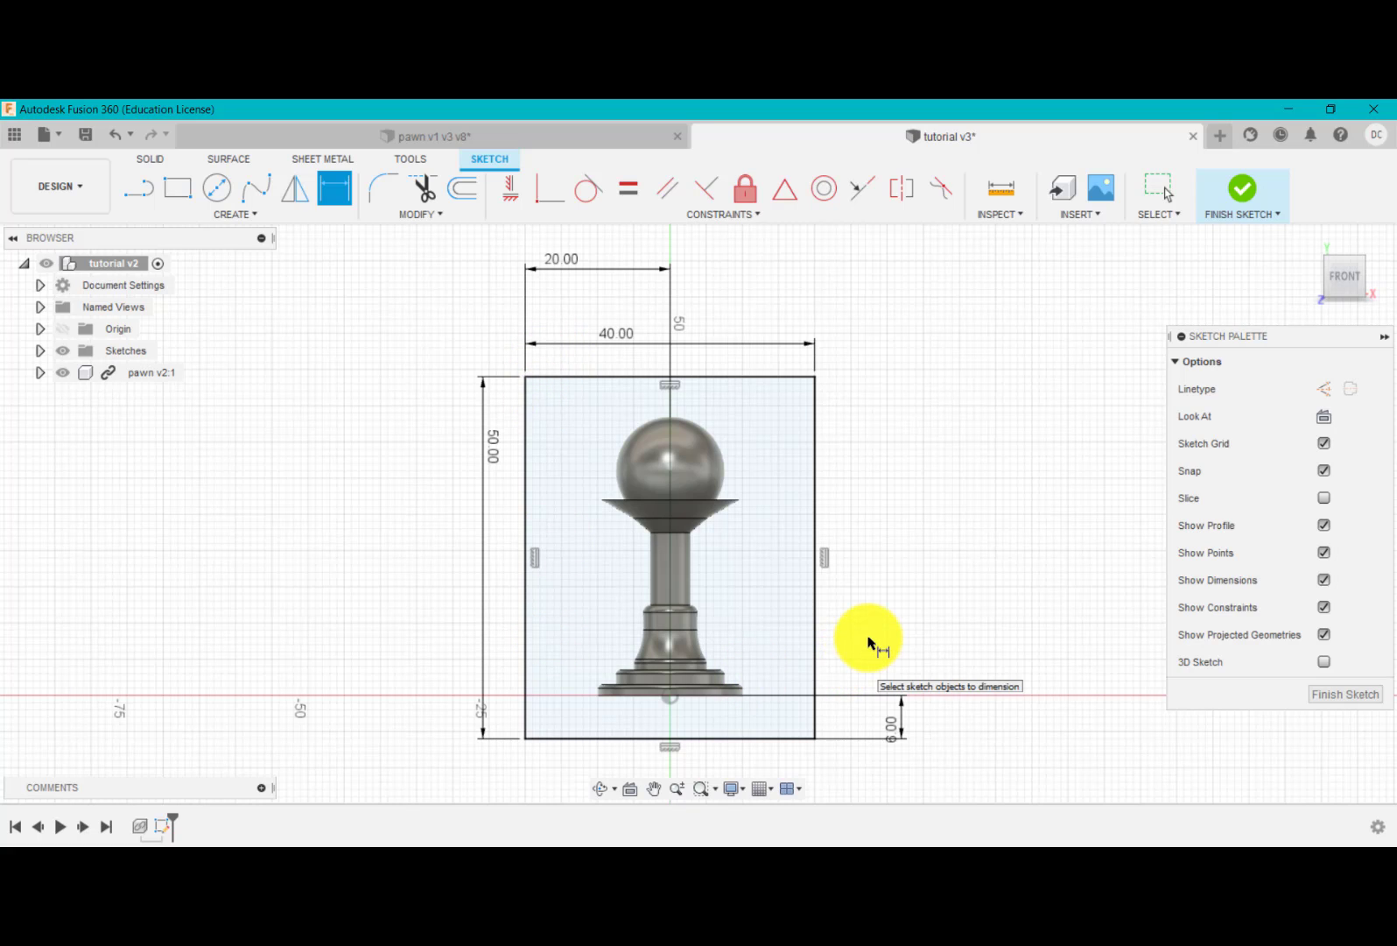
mouse_move(675, 432)
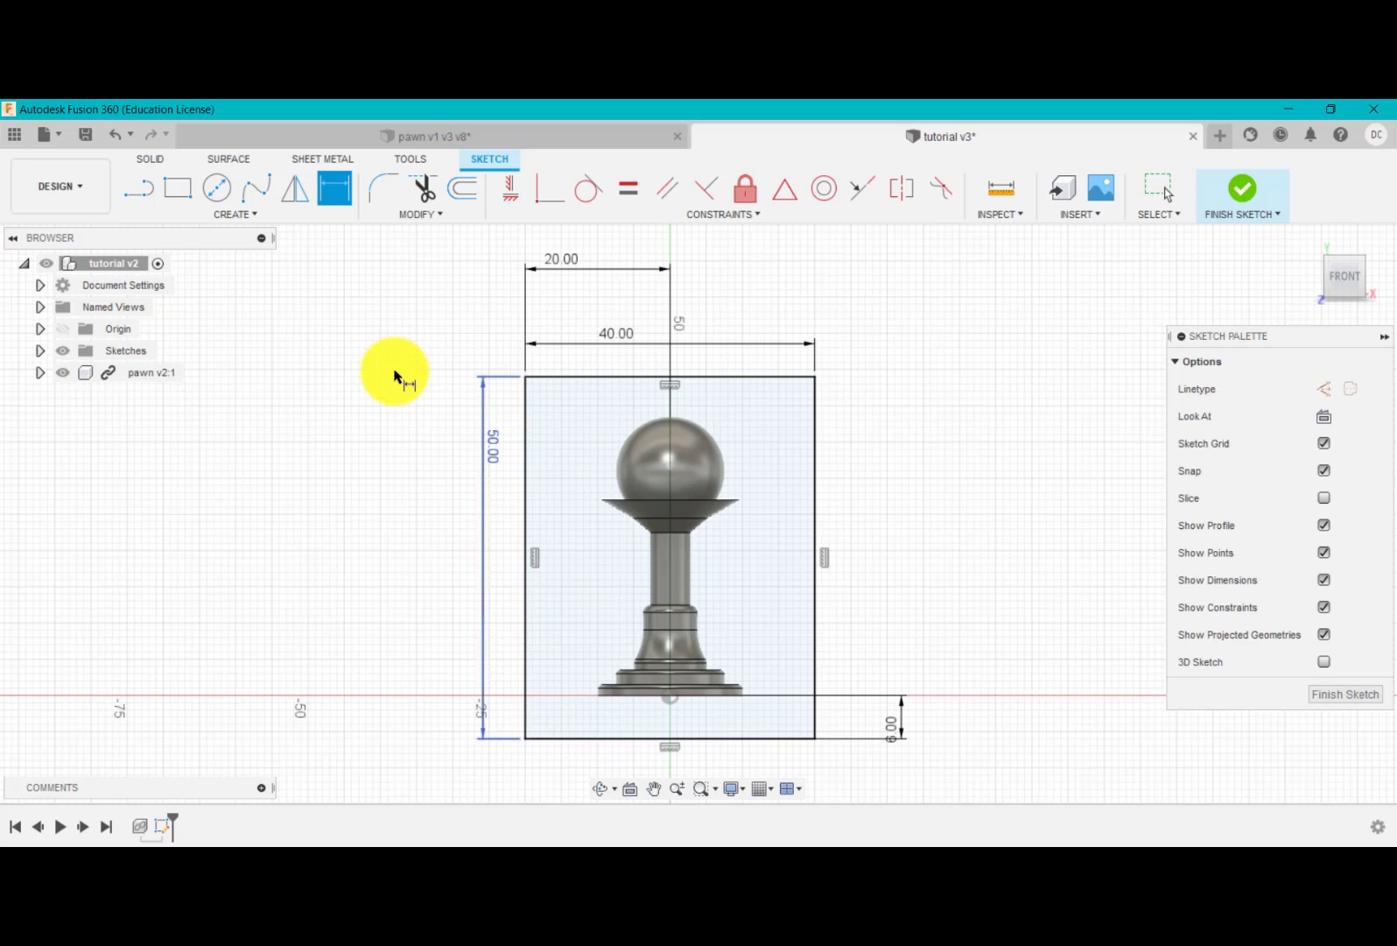
left_click(1242, 187)
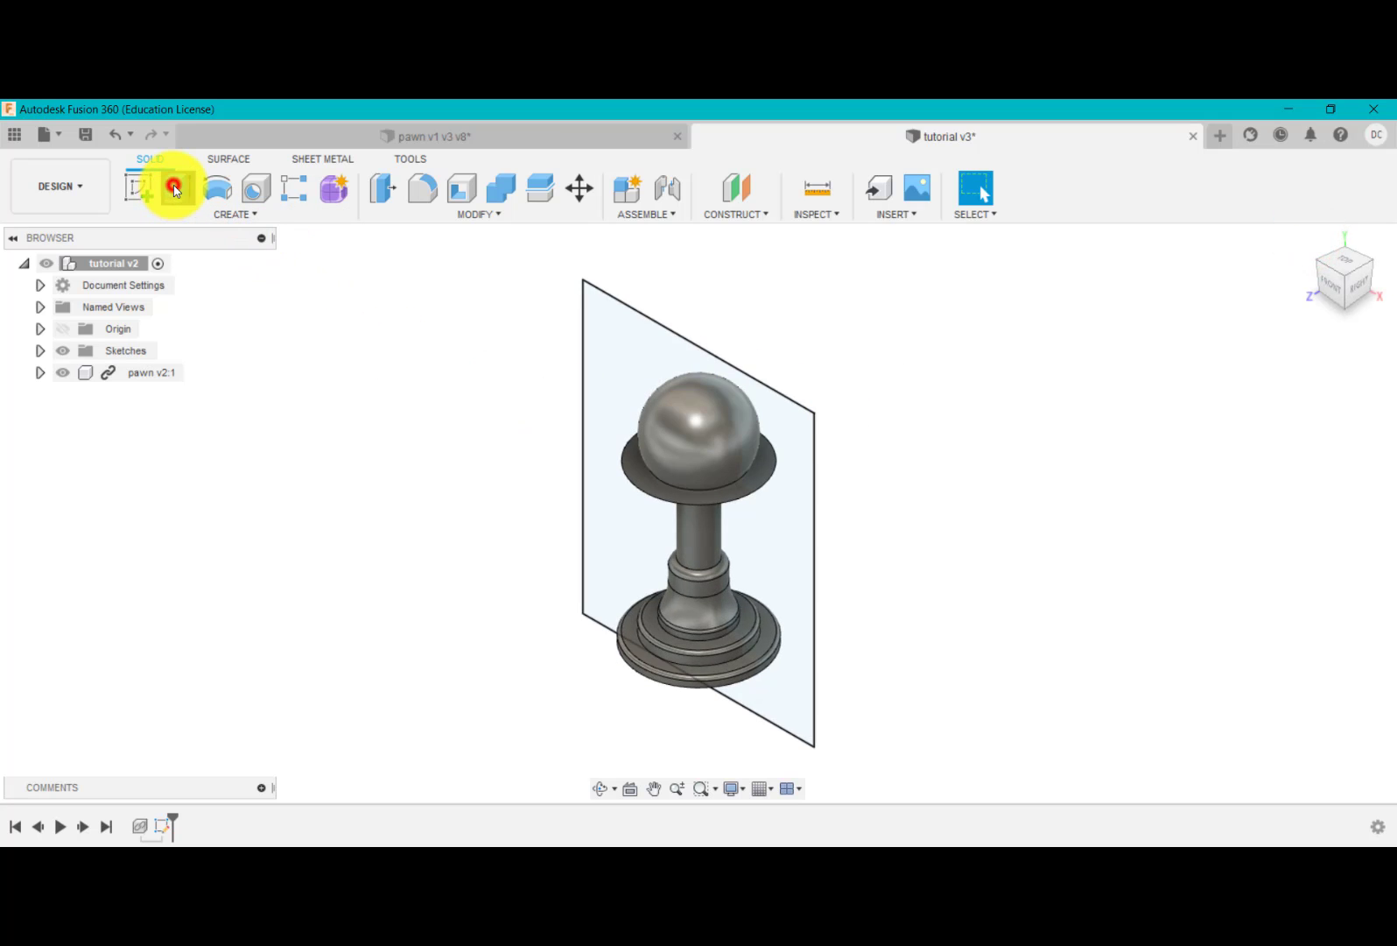
- Extrude the rectangle symmetrically 15 mm as a new body enclosing the pawn
left_click(175, 189)
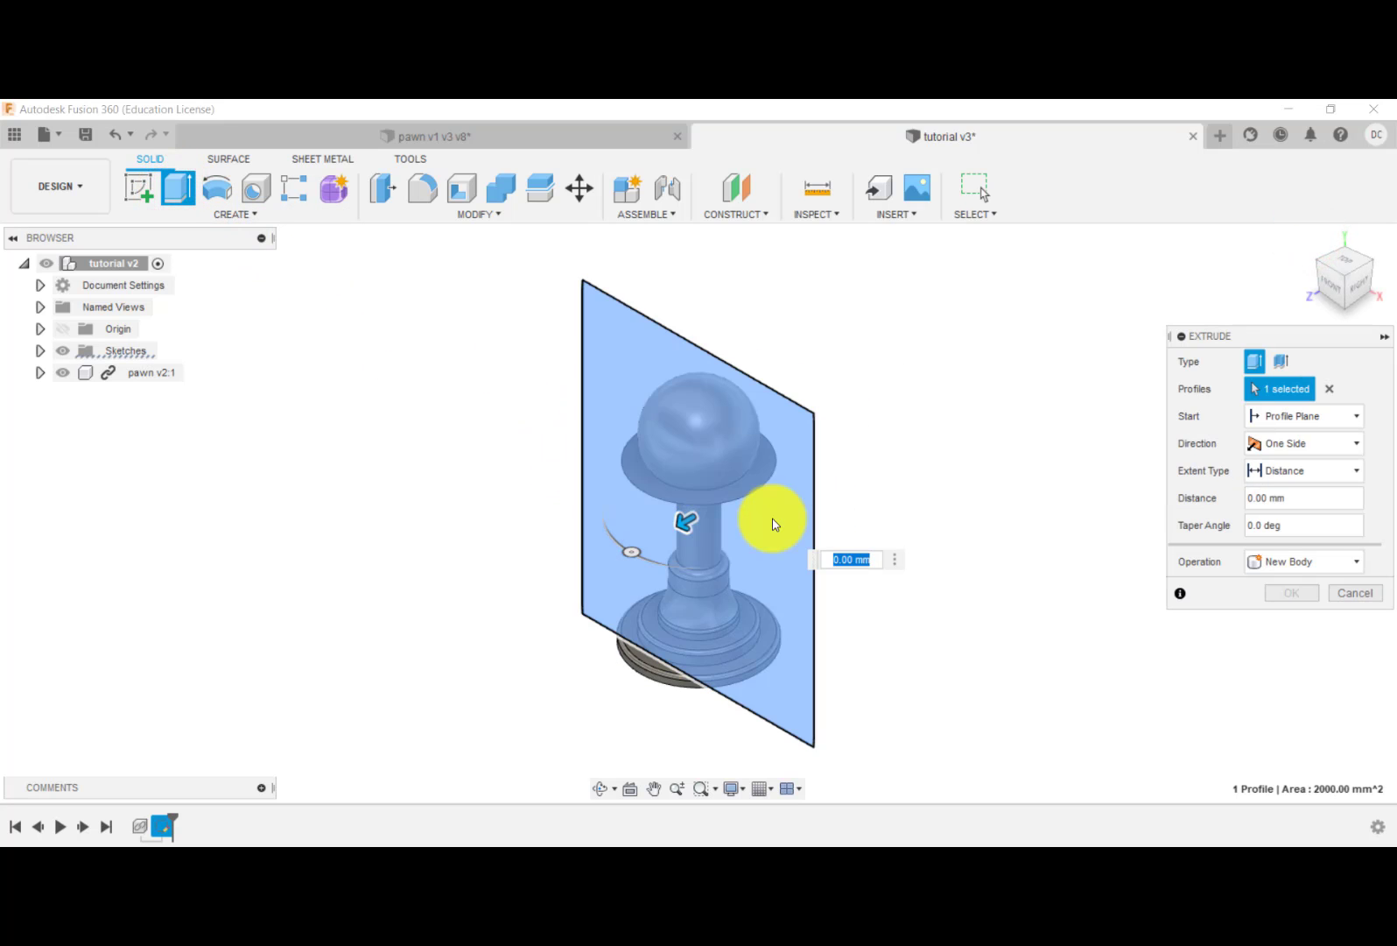
left_click(1303, 443)
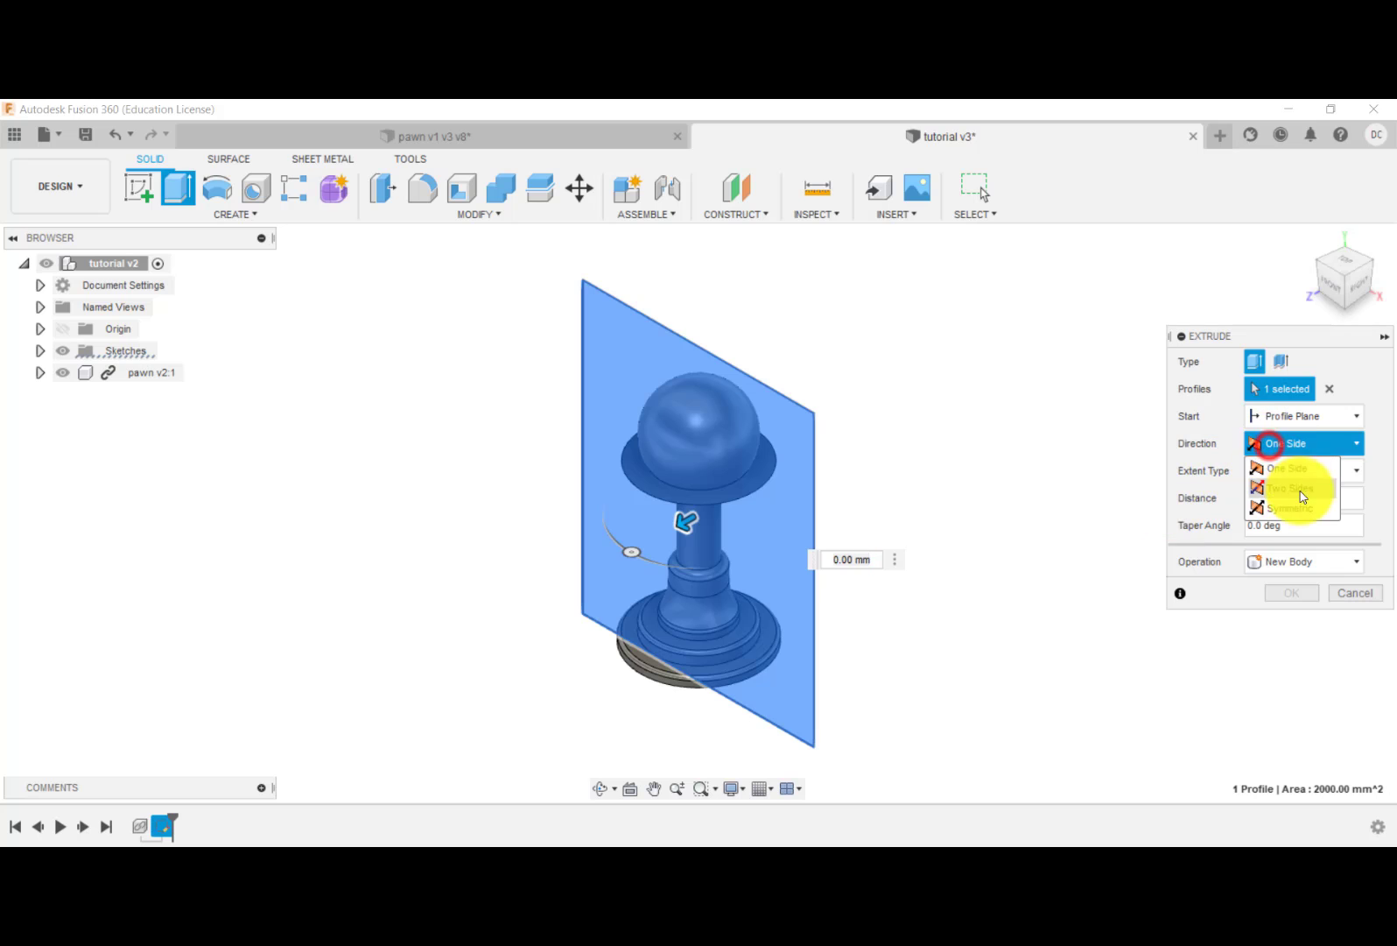
left_click(1288, 506)
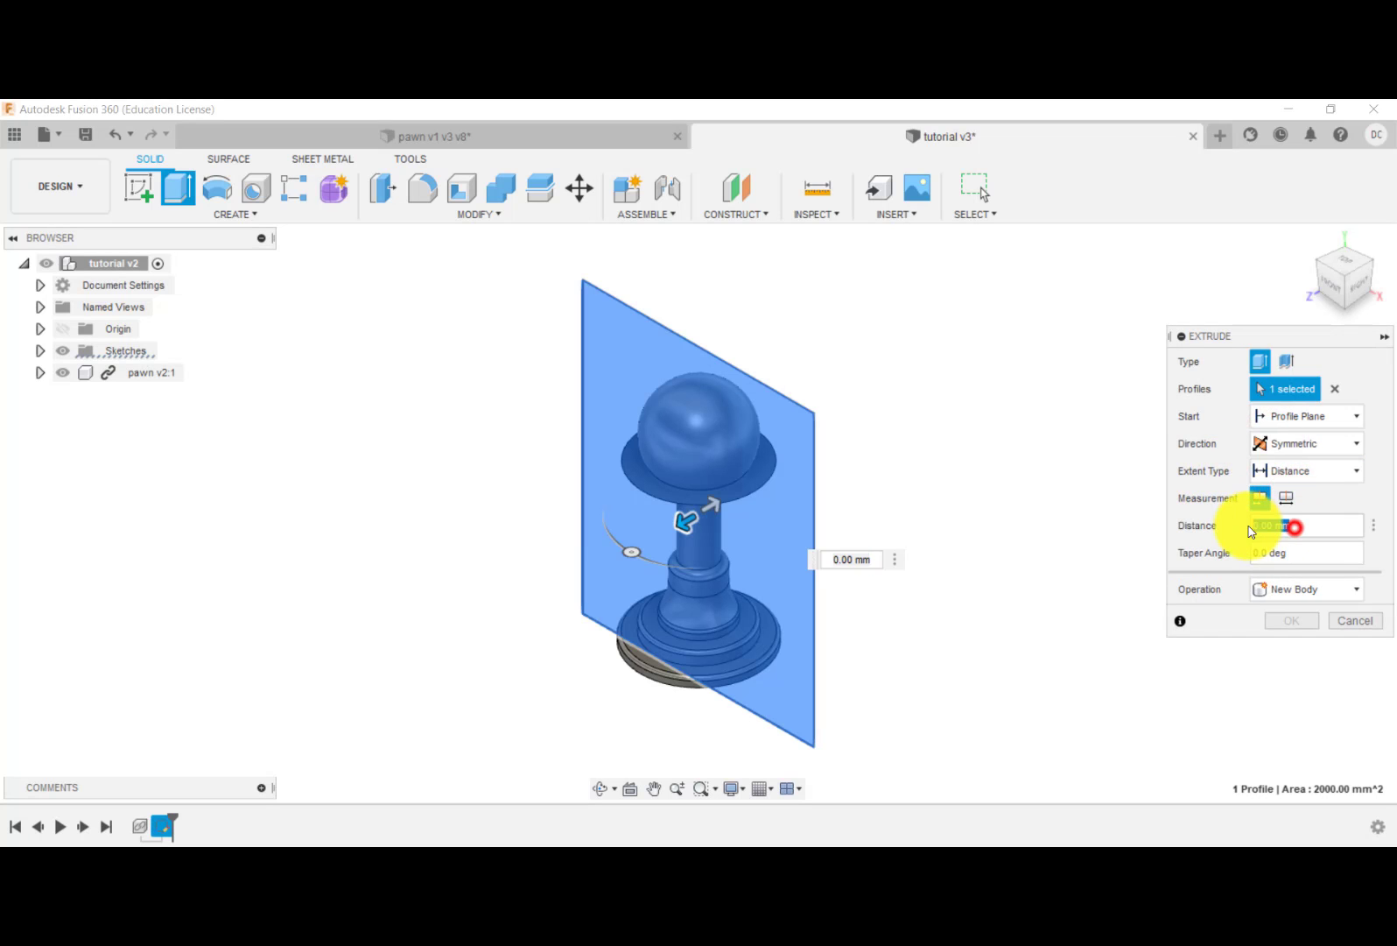
type("25")
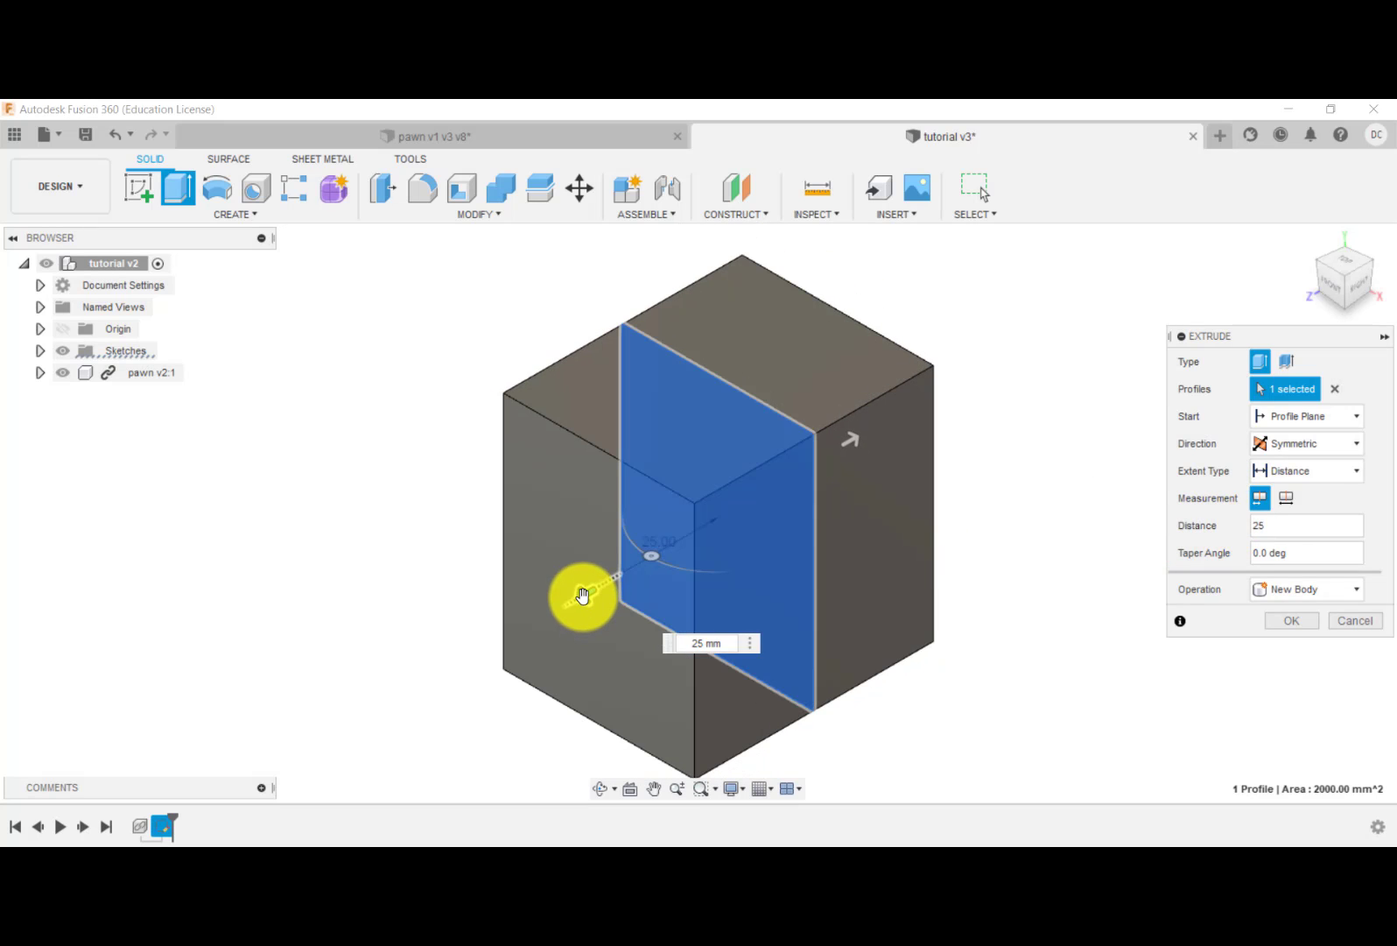
left_click_drag(584, 595, 650, 565)
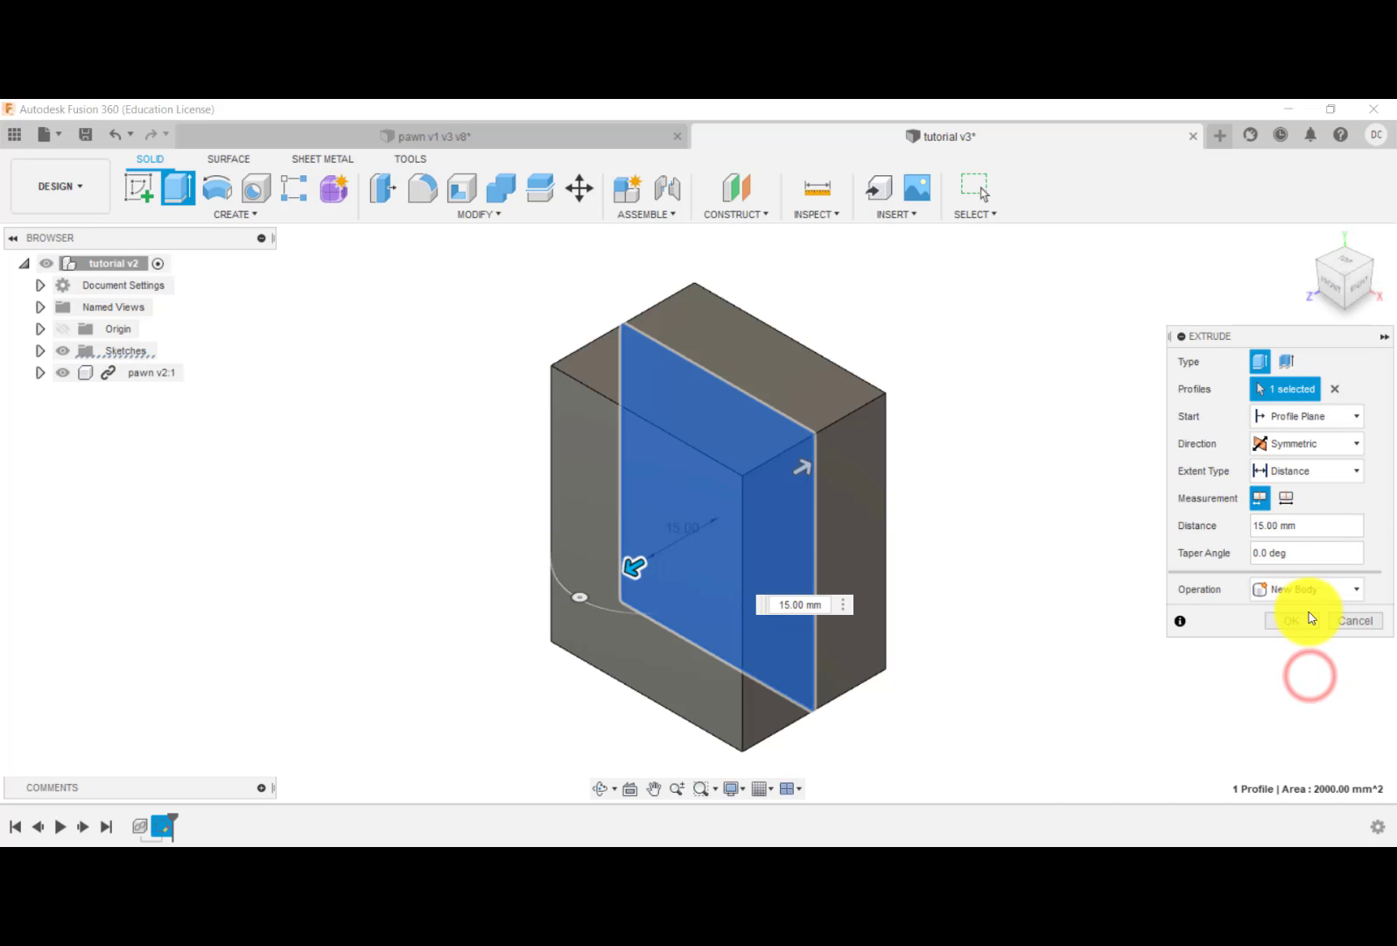
left_click(1292, 620)
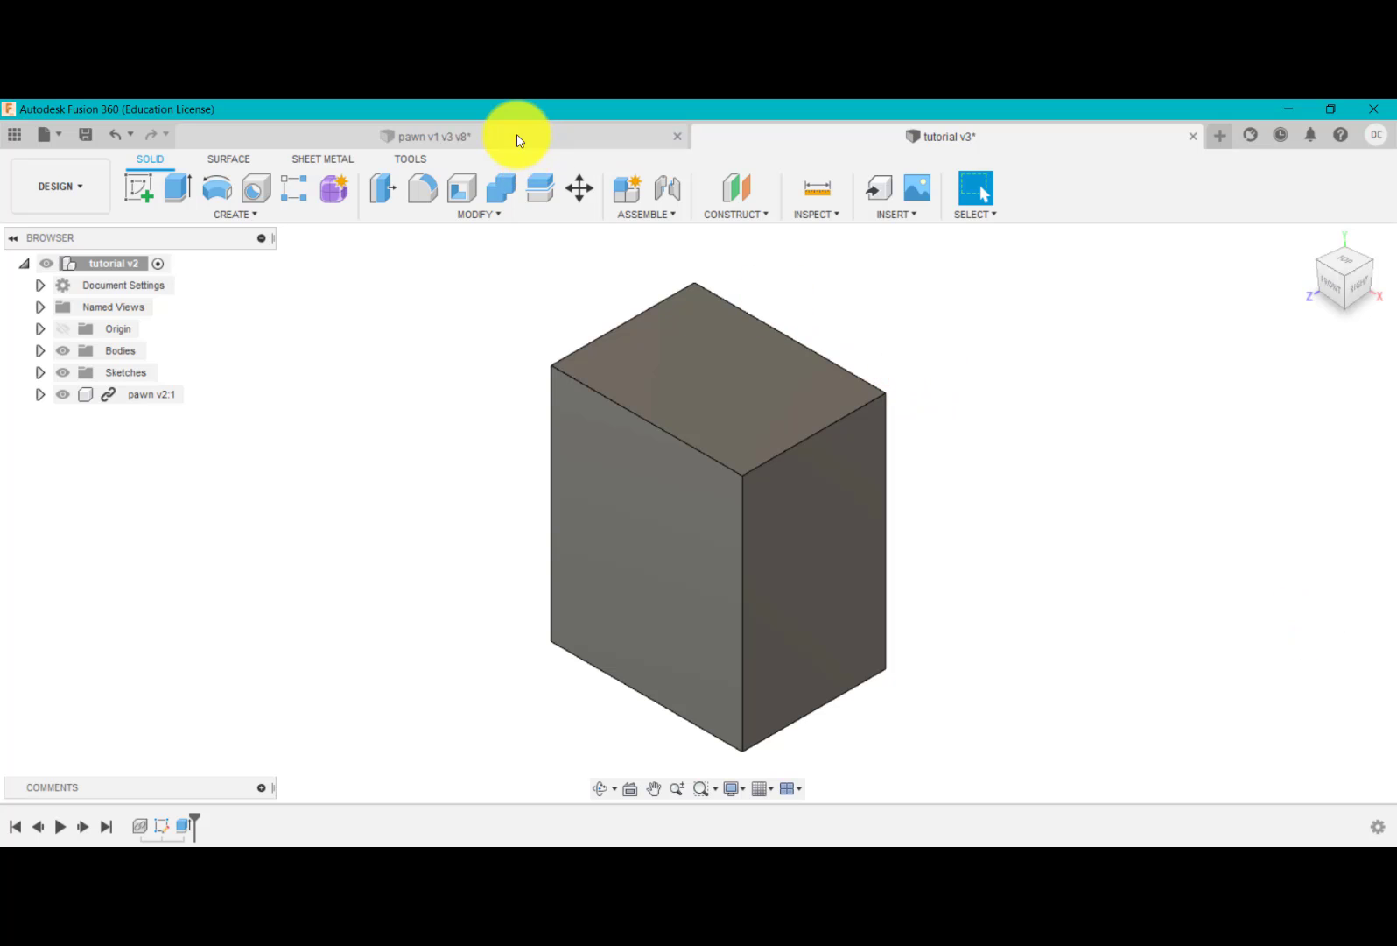
- In the original design, verify the block extrude is symmetric 15 mm, then roll history forward
left_click(425, 136)
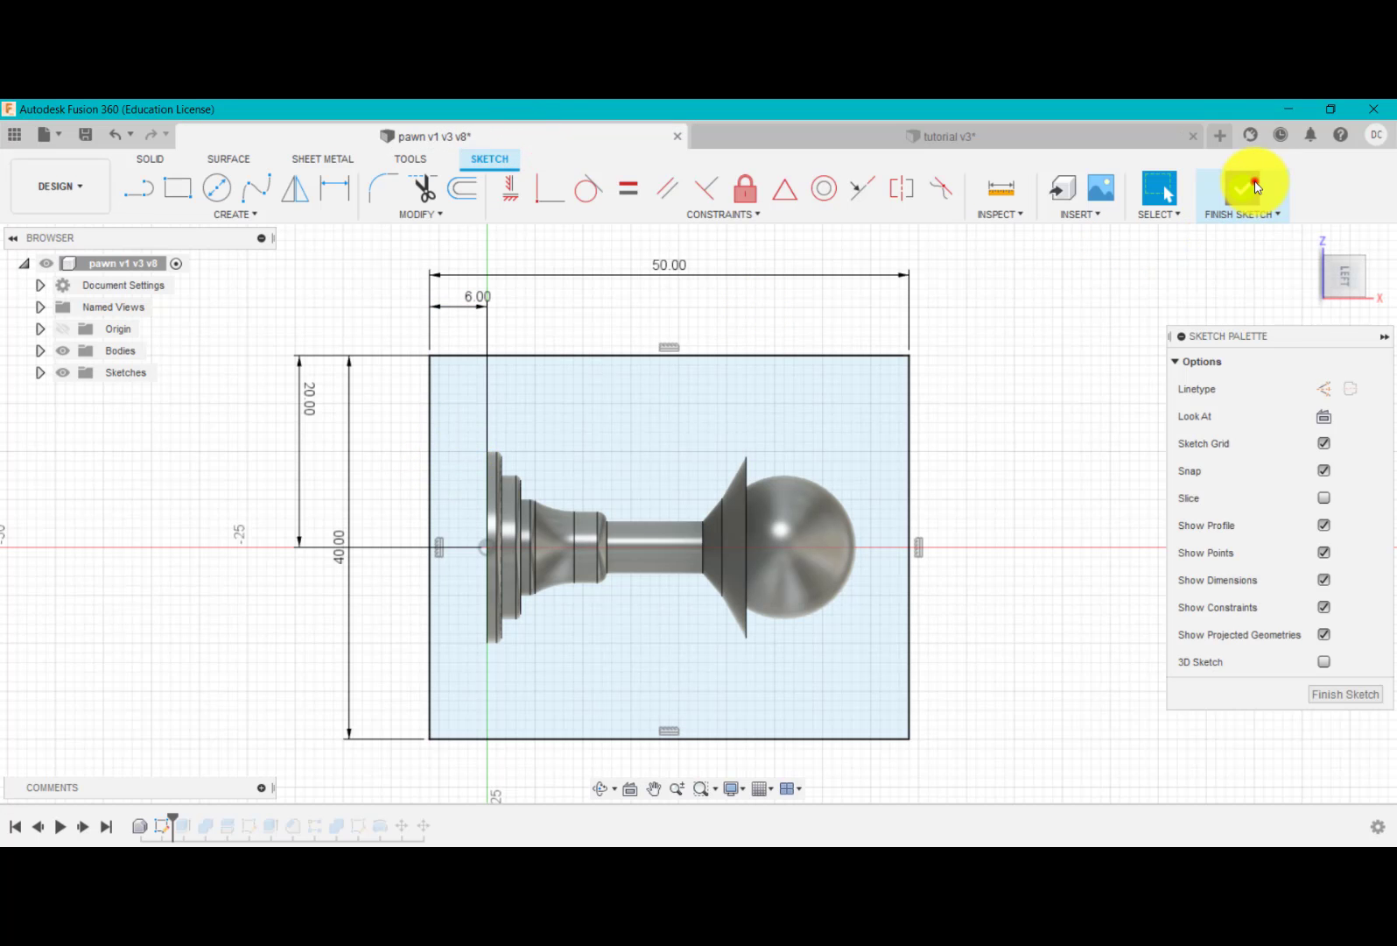
left_click(1242, 185)
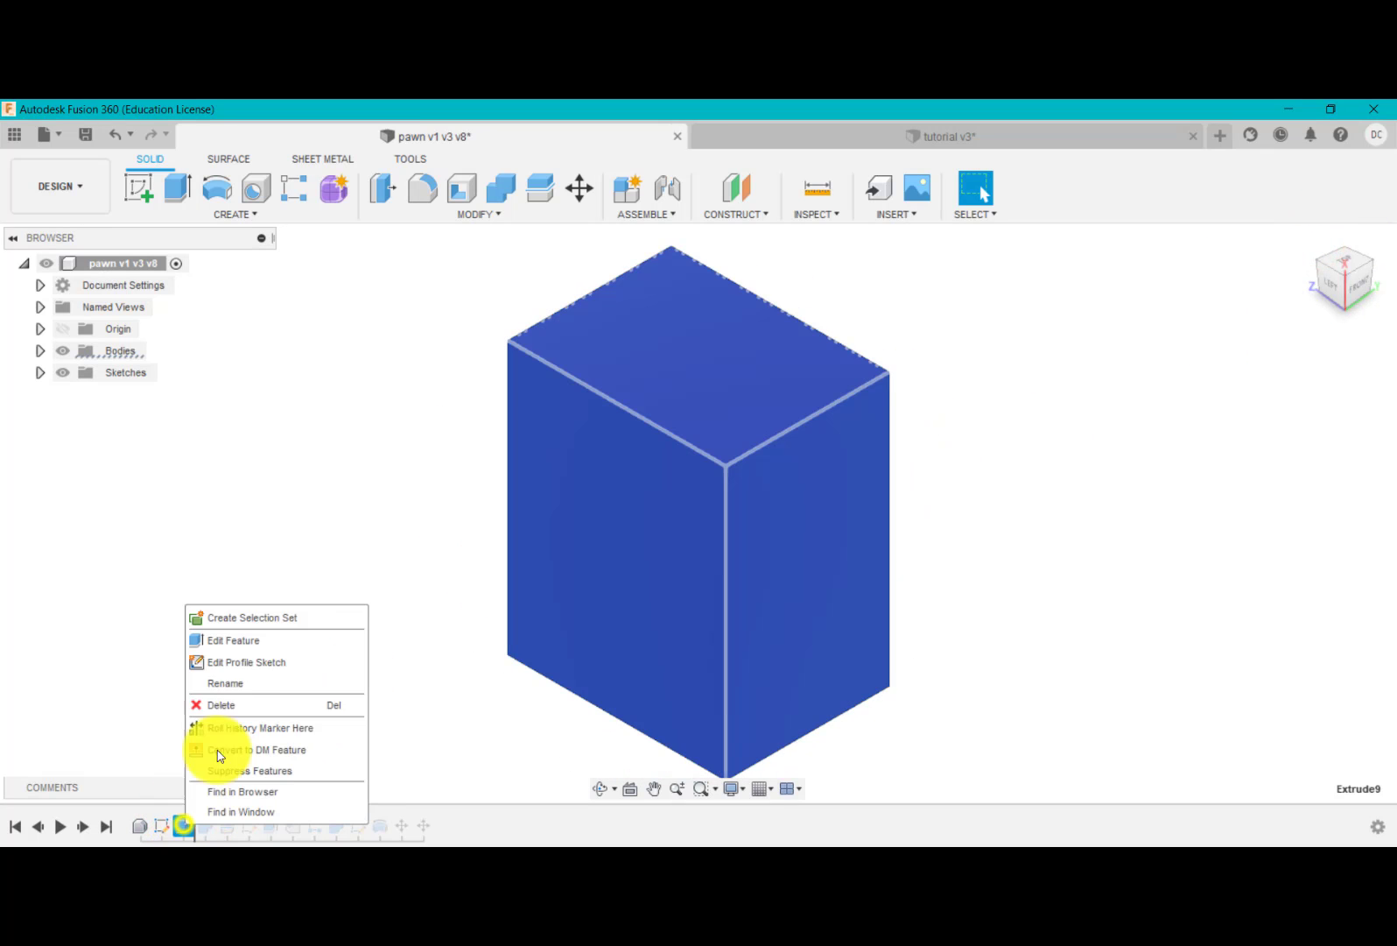
left_click(231, 640)
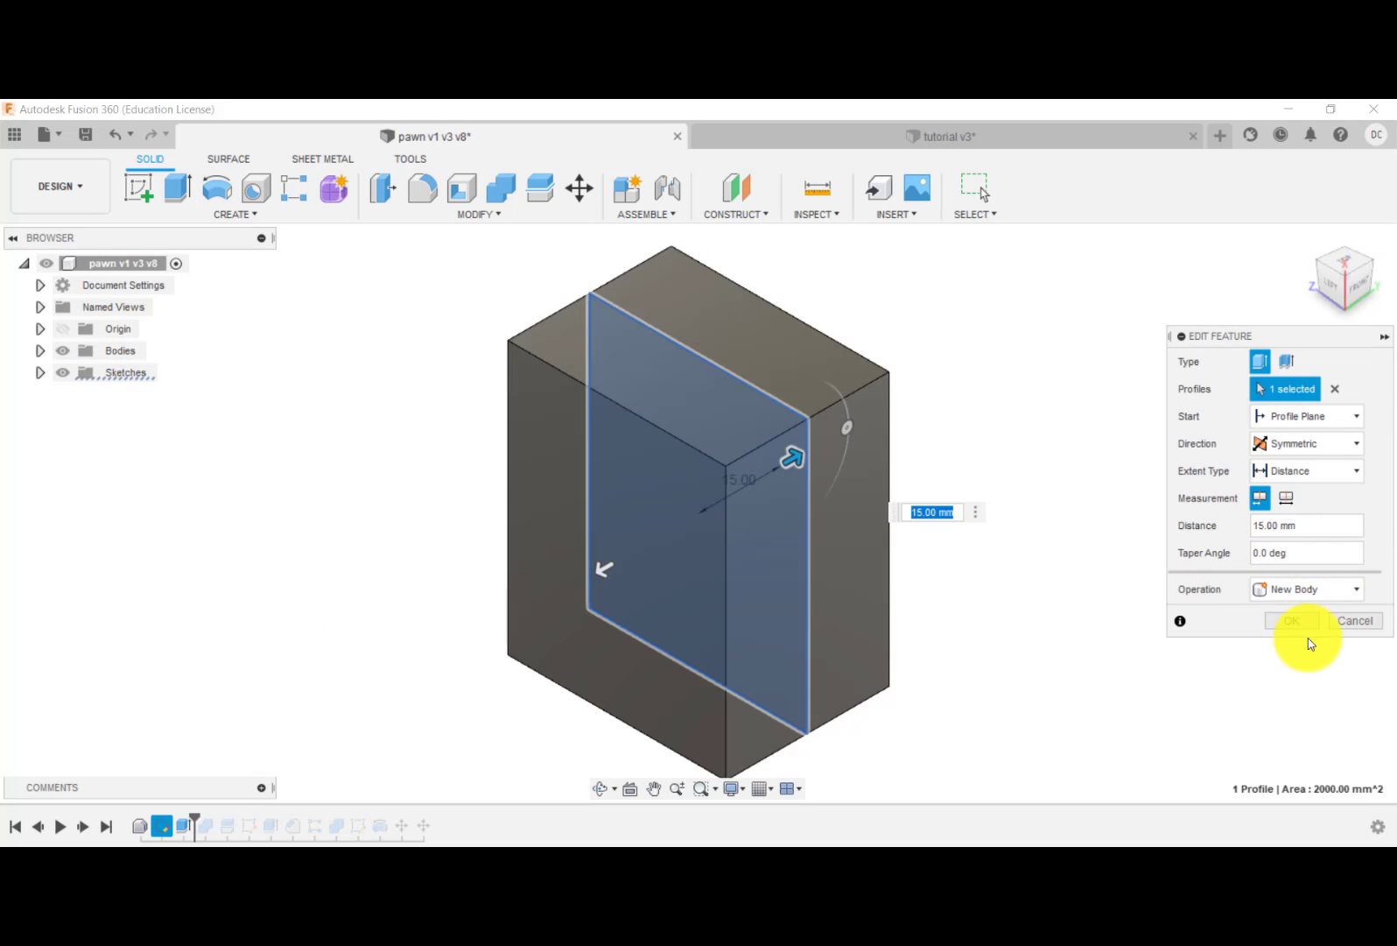
left_click(1293, 620)
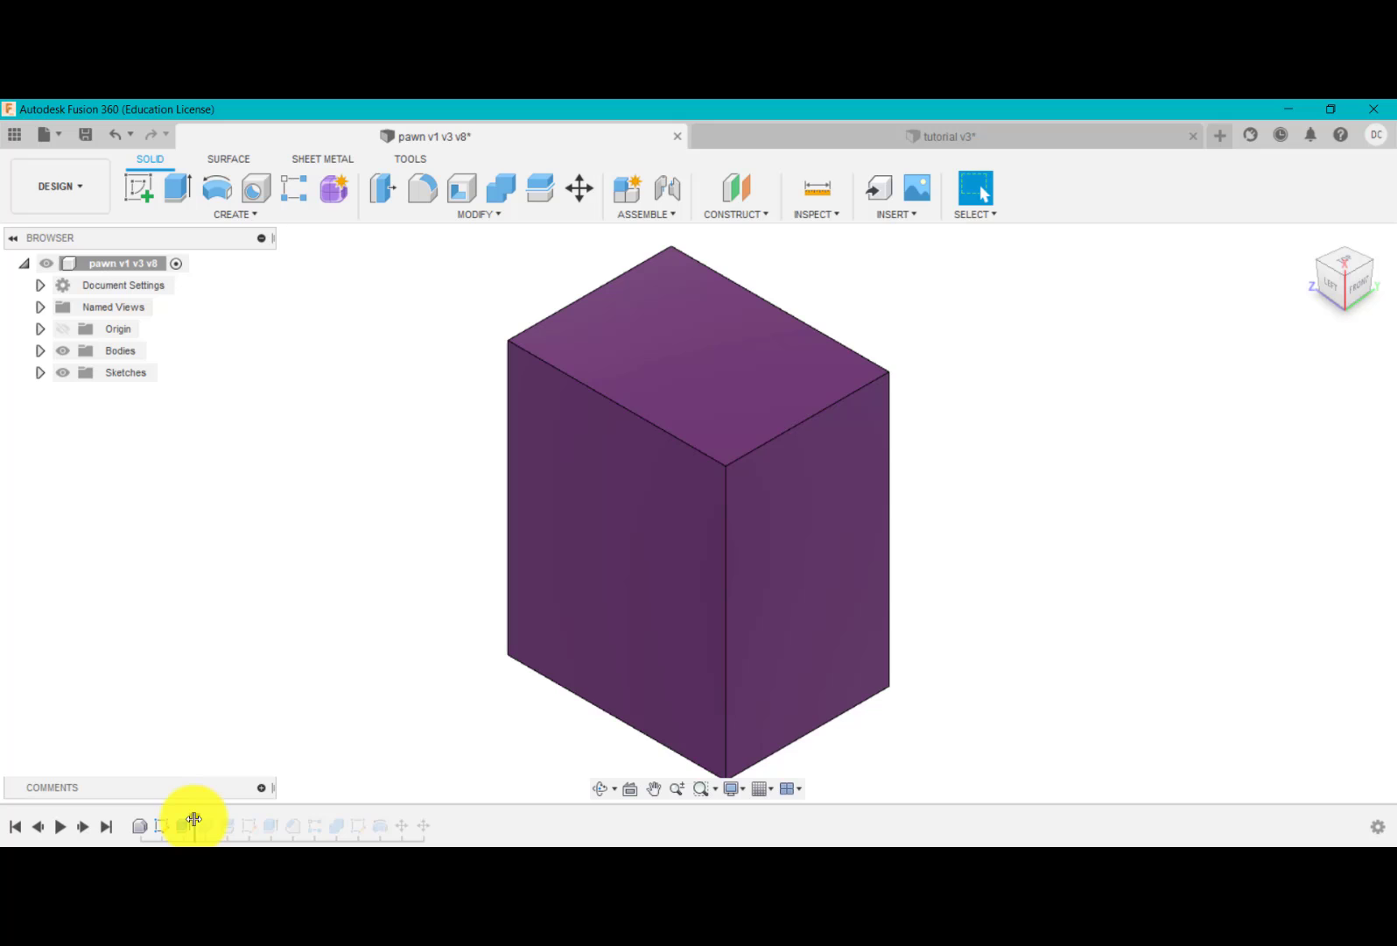
left_click(202, 826)
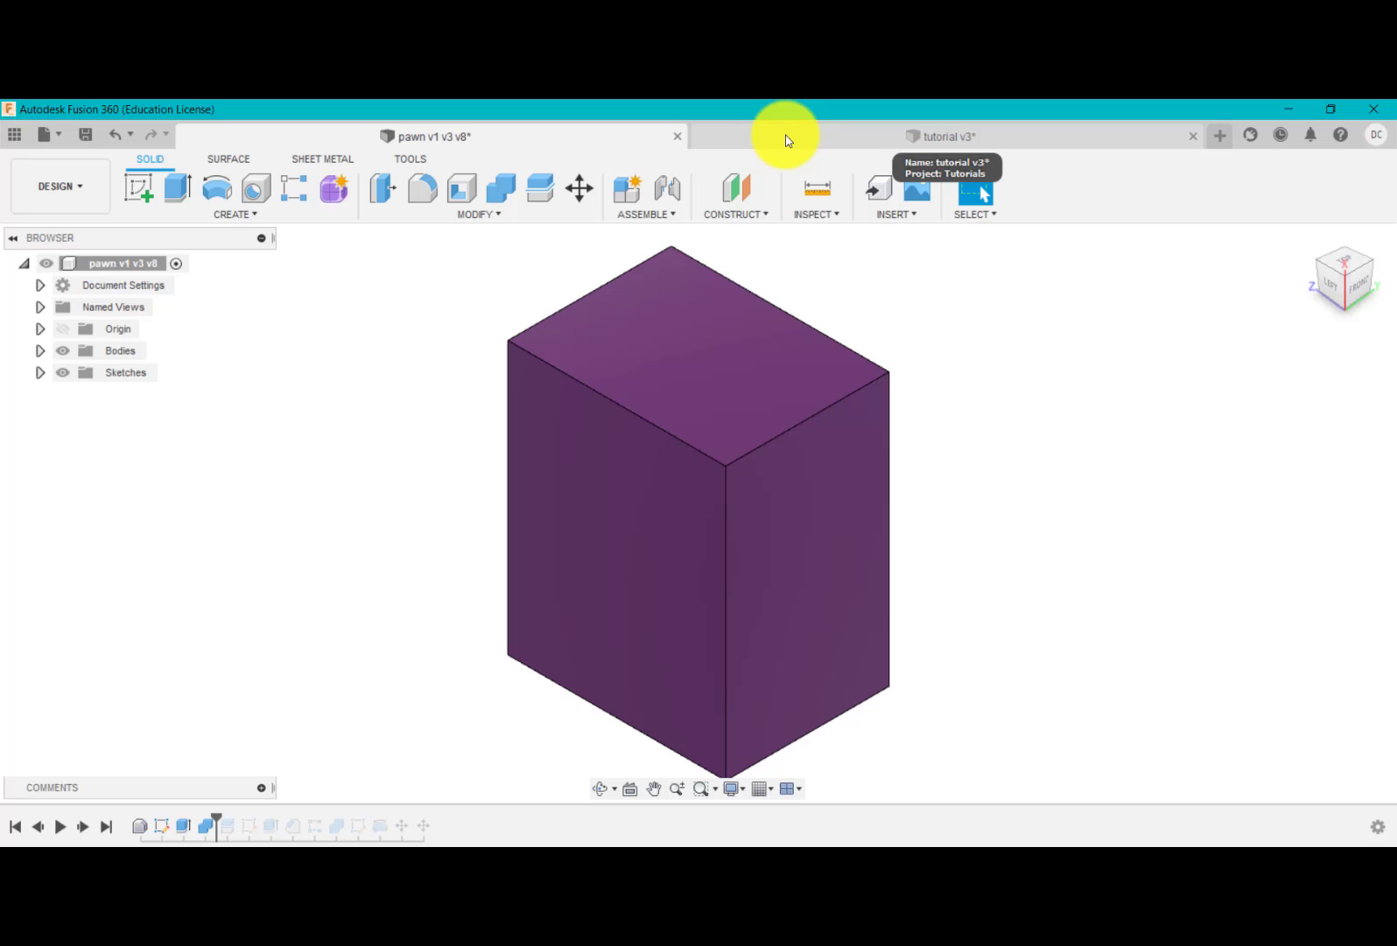
- Rename the tutorial design's Body1 to MOULD
left_click(944, 136)
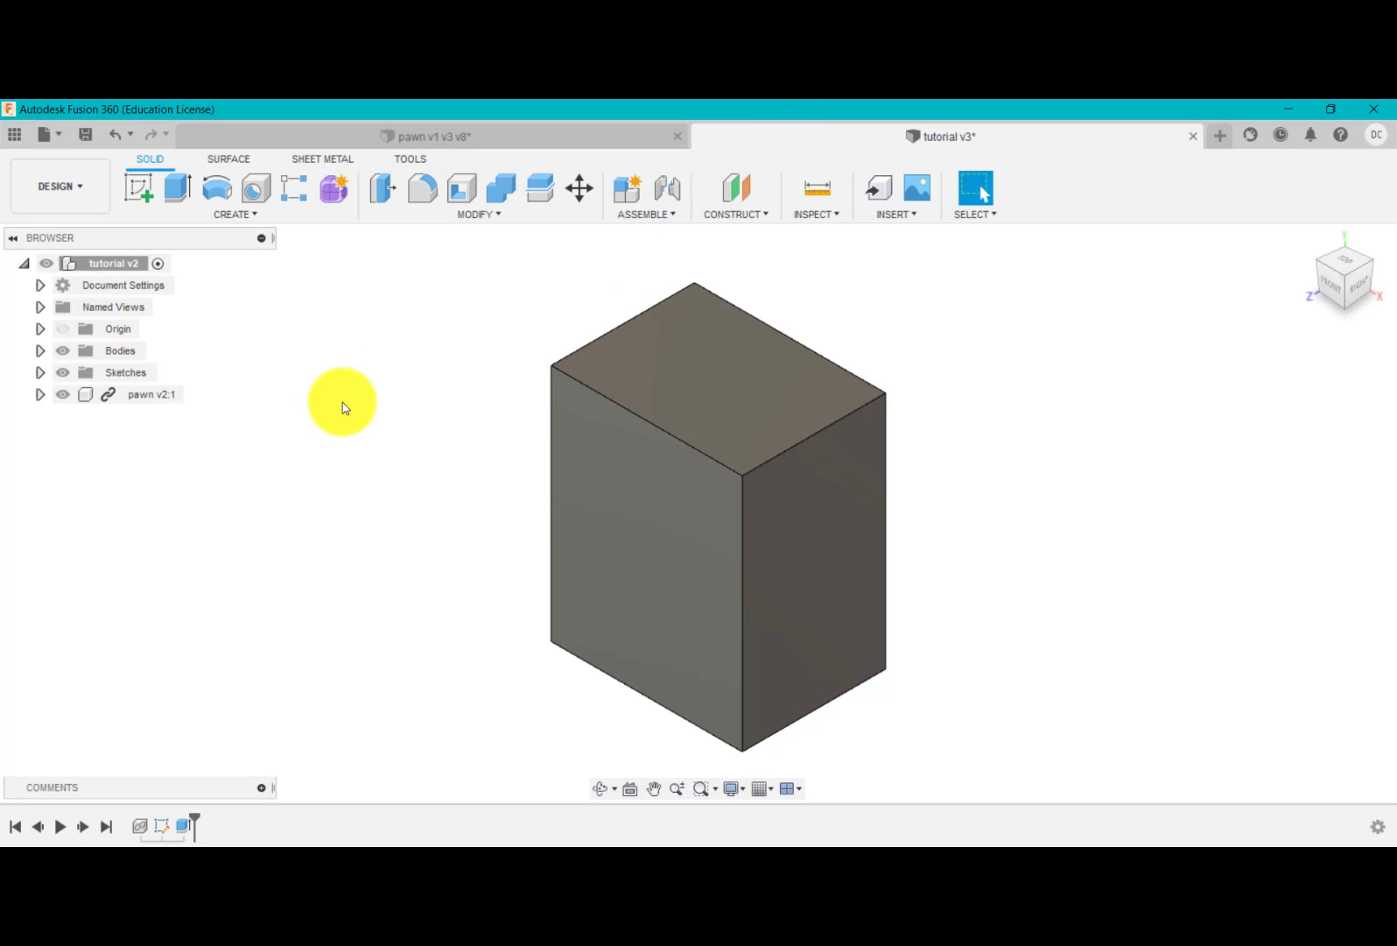
mouse_move(44, 355)
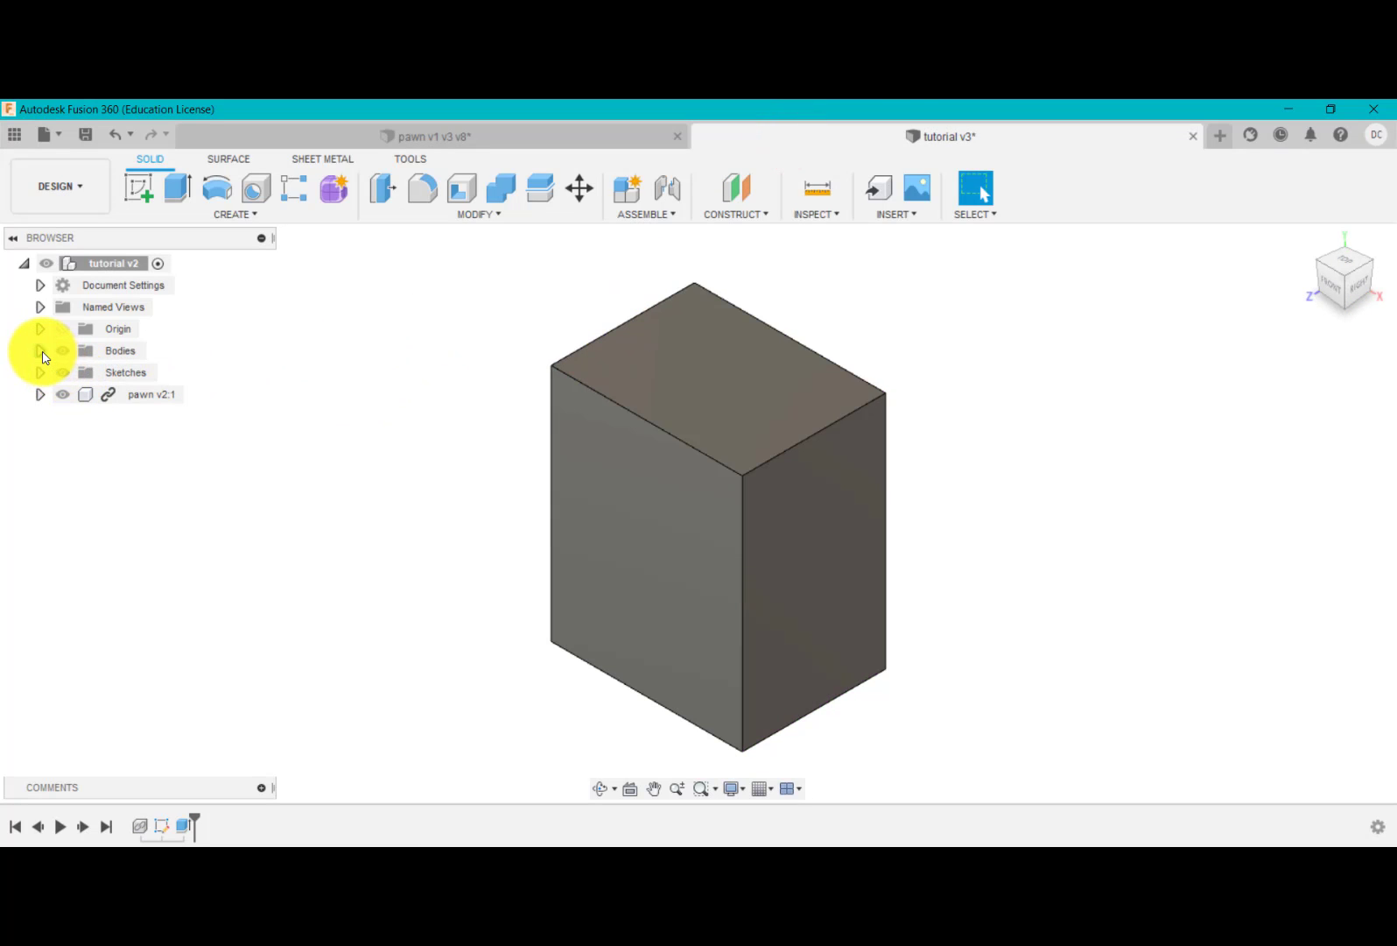
left_click(39, 350)
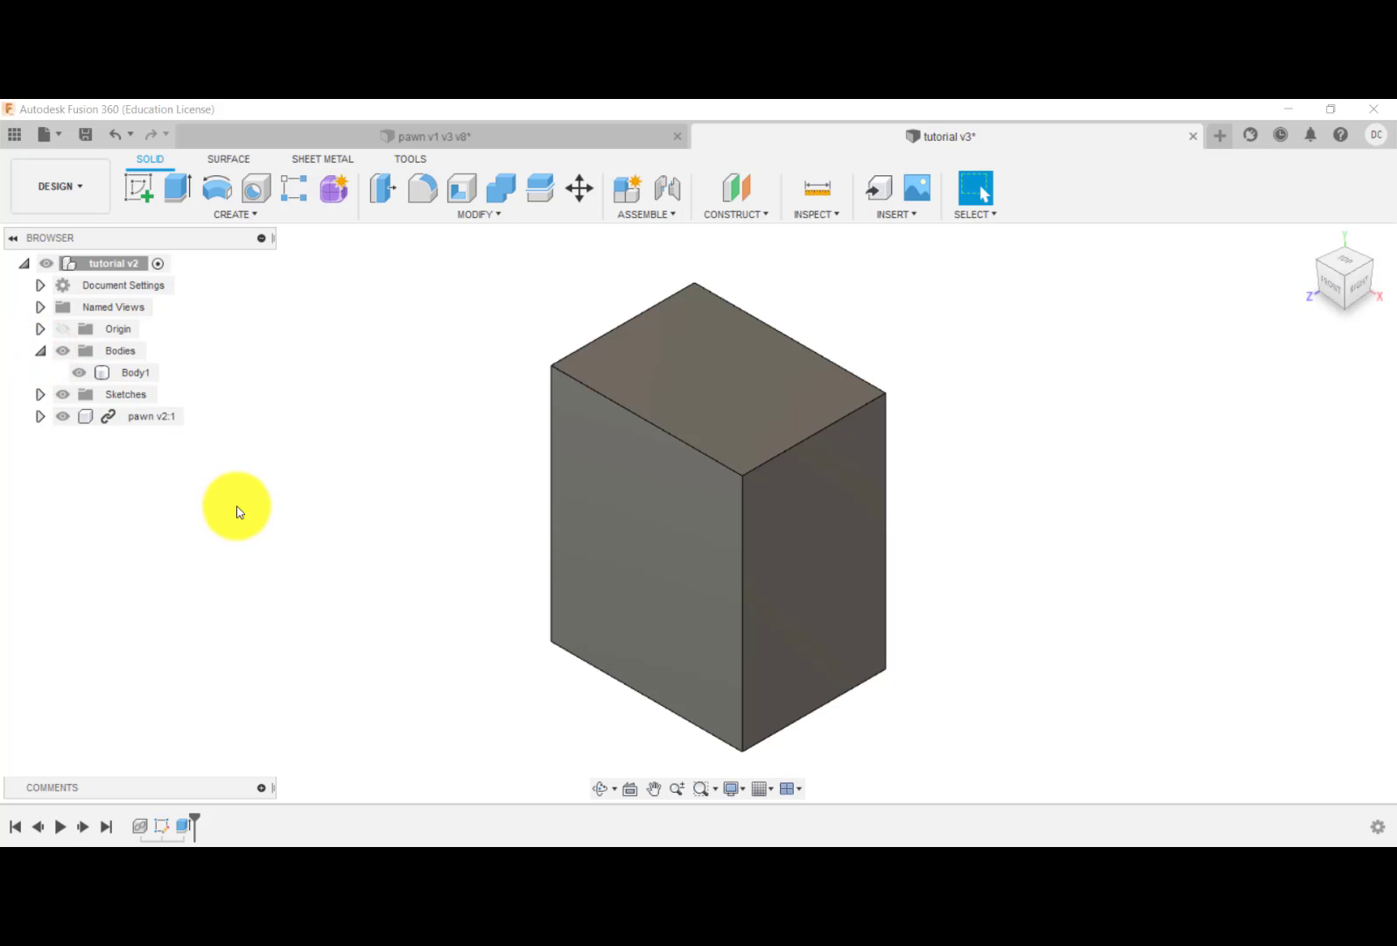
right_click(136, 372)
type("m")
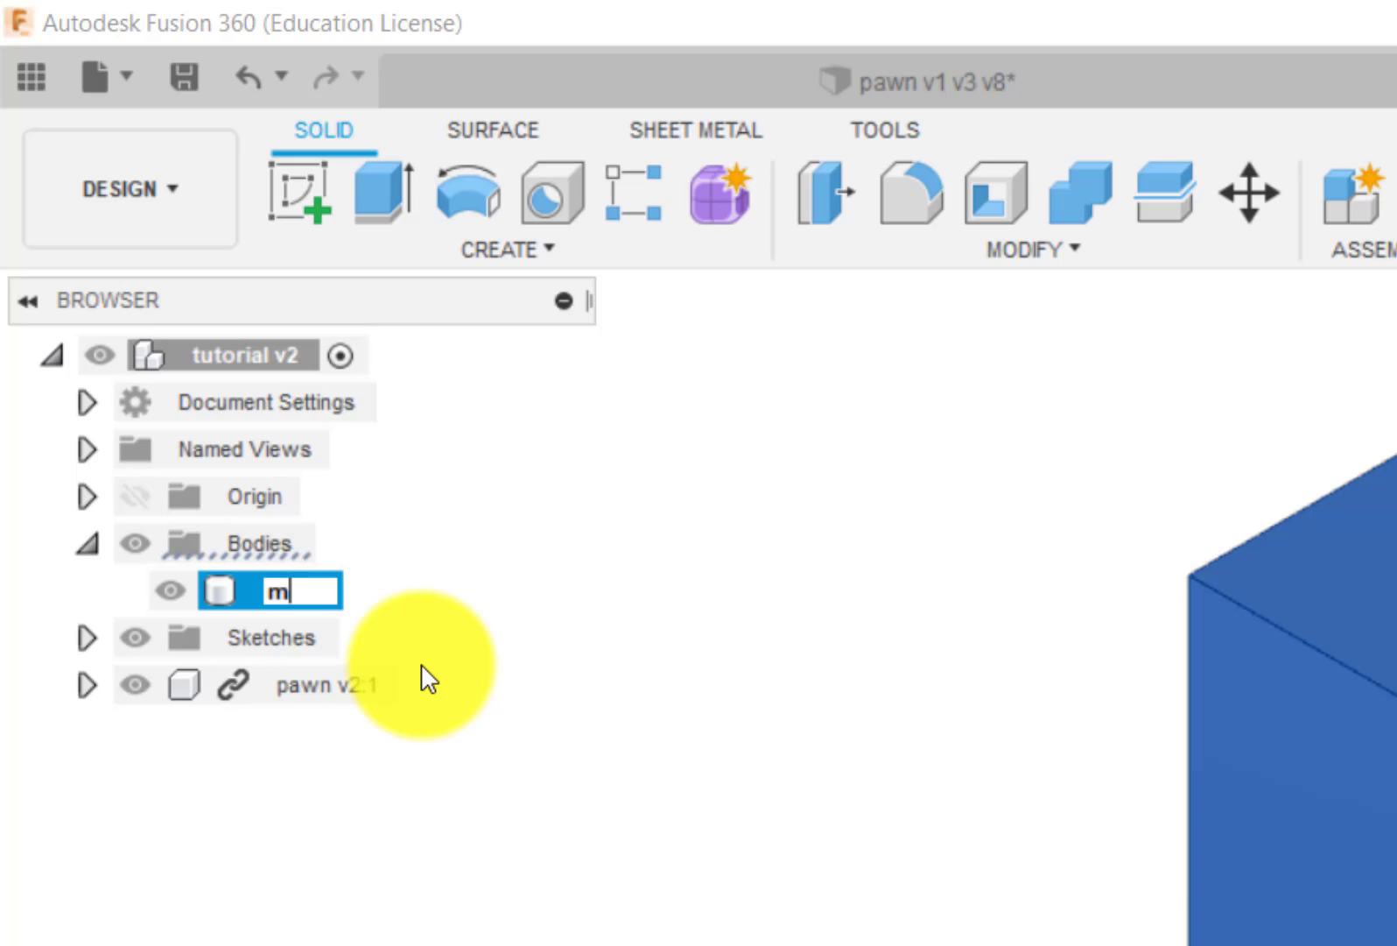
type("OULD")
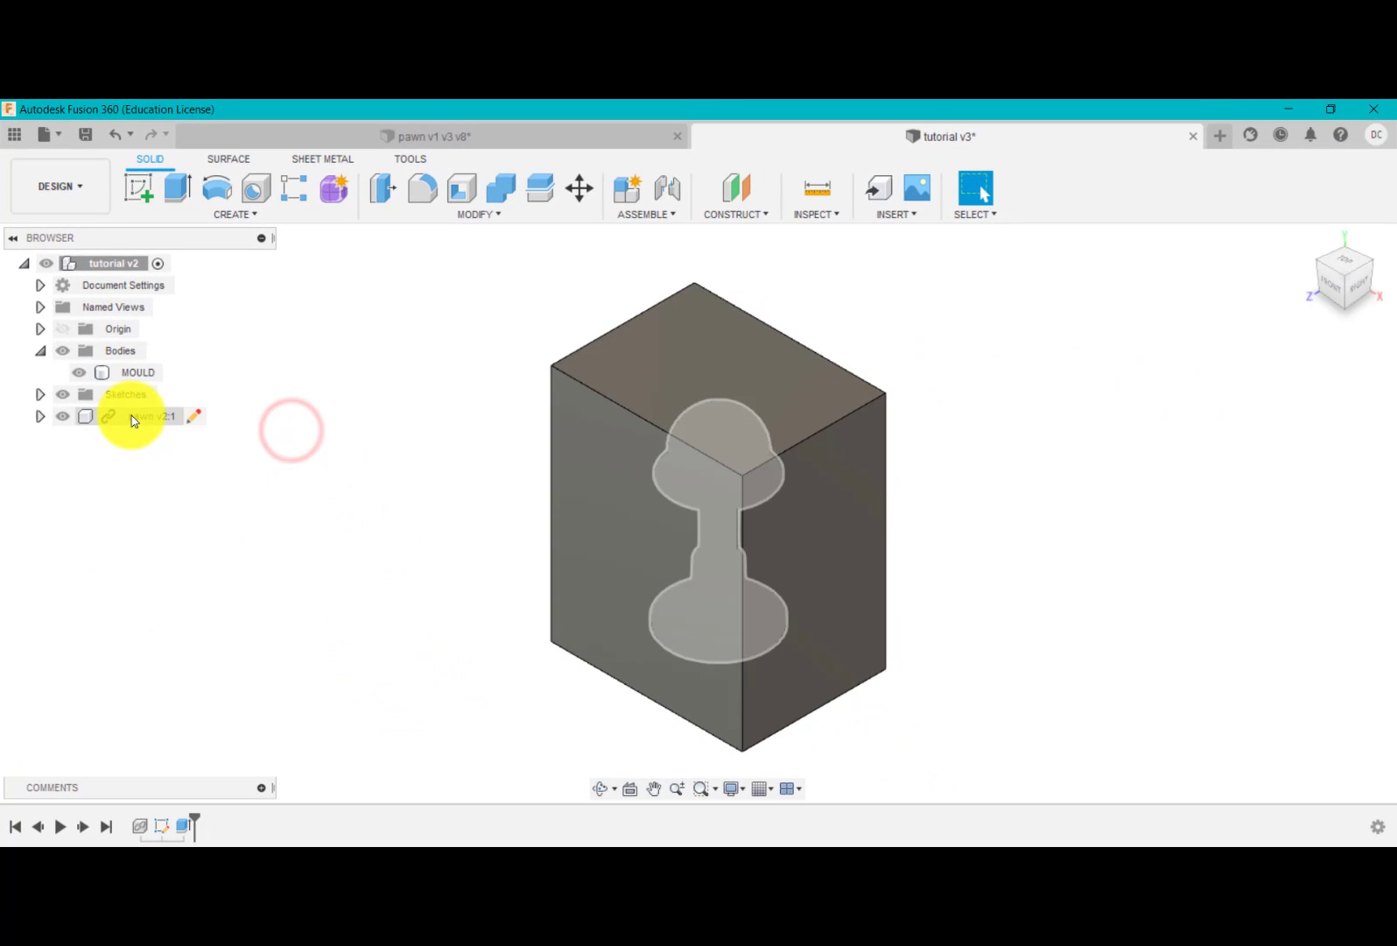
left_click(59, 416)
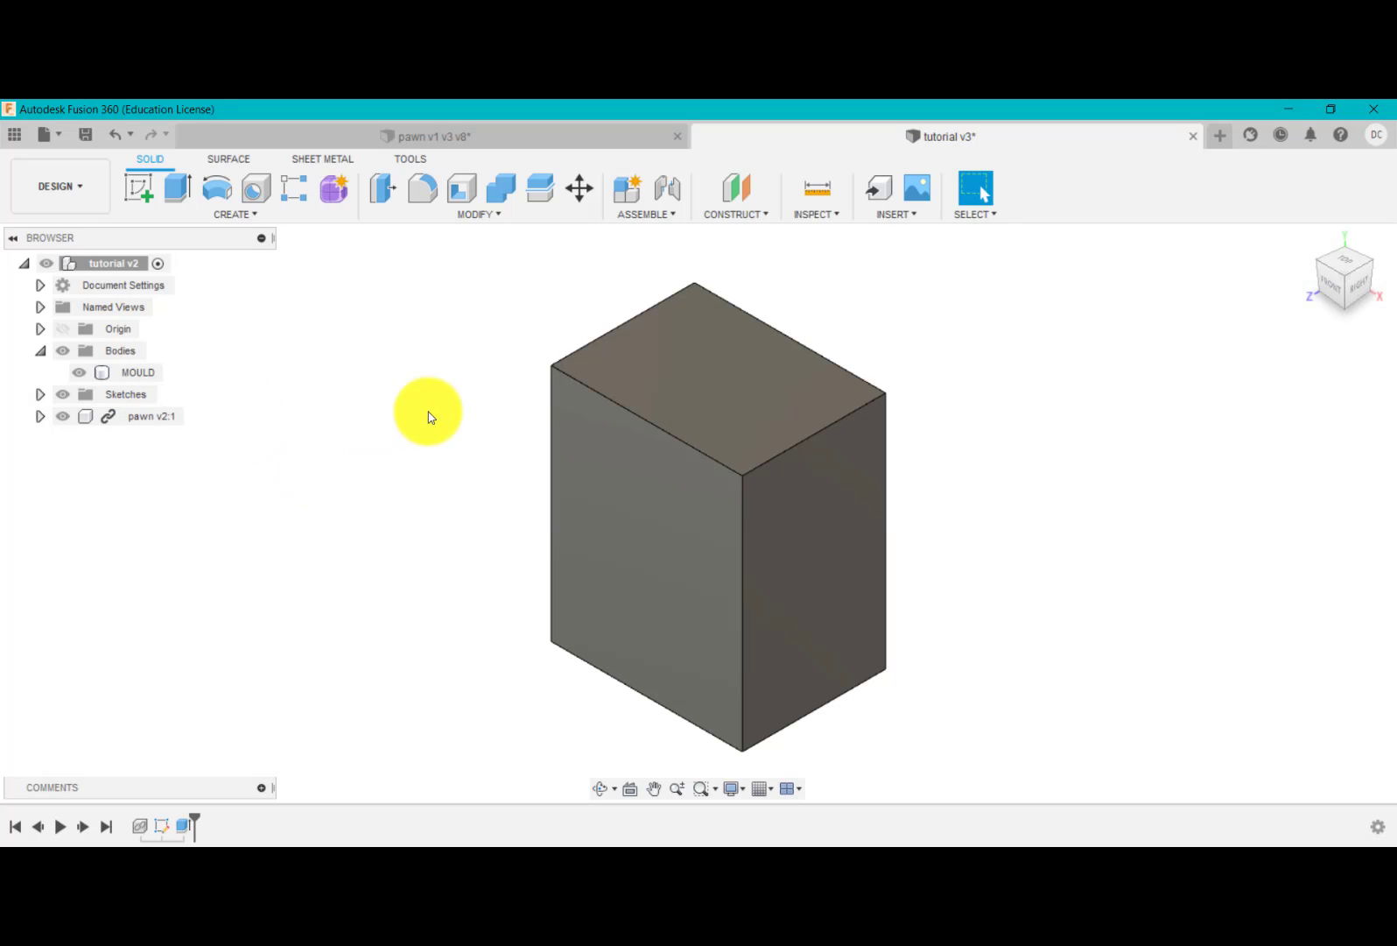
mouse_move(501, 186)
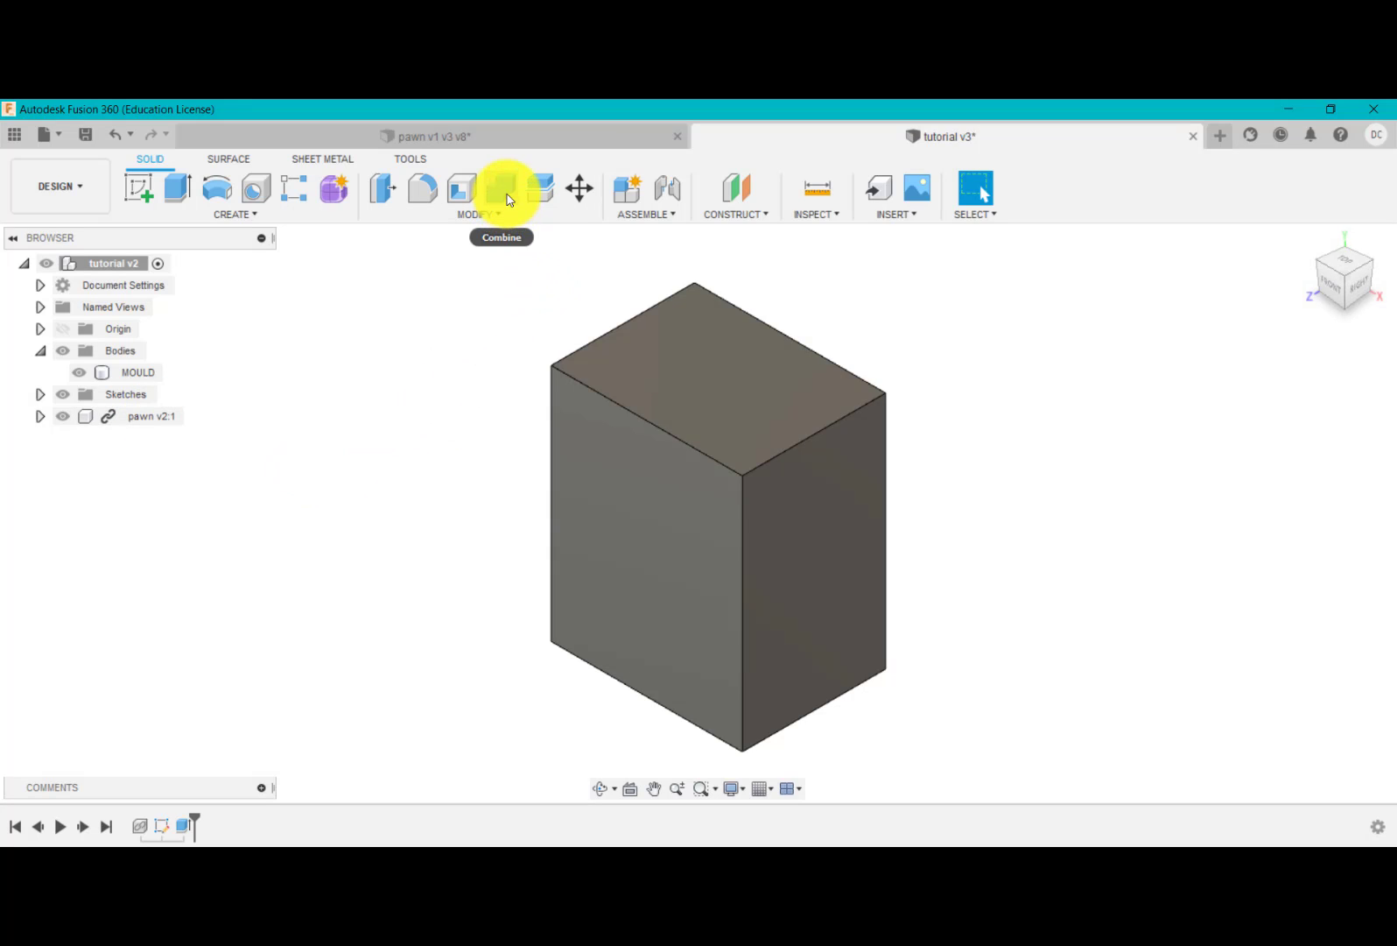
- Combine-cut the pawn Body1 out of MOULD with Keep Tools enabled
left_click(500, 188)
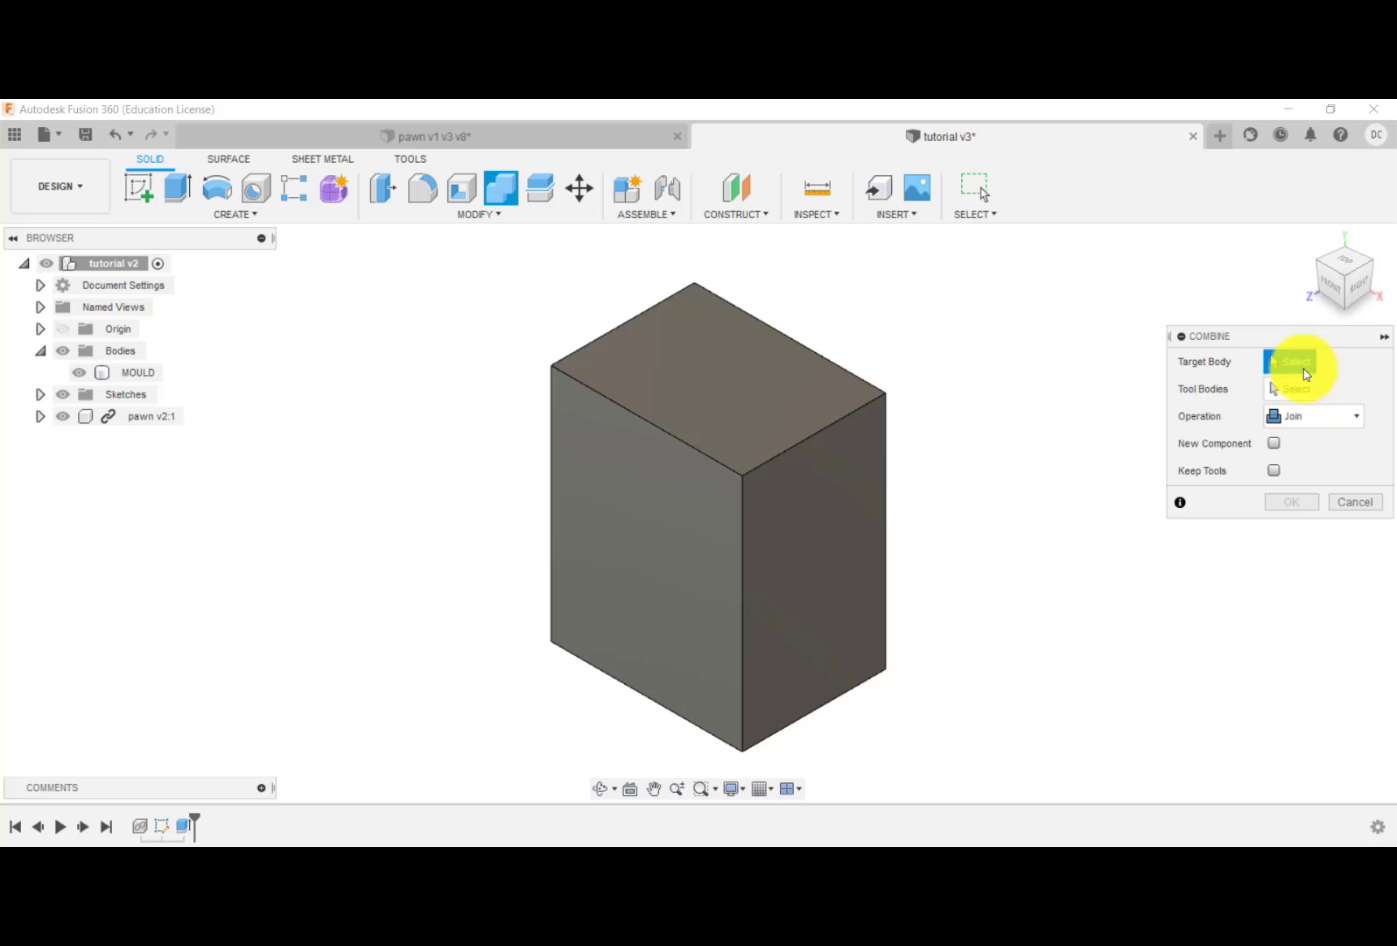
left_click(792, 469)
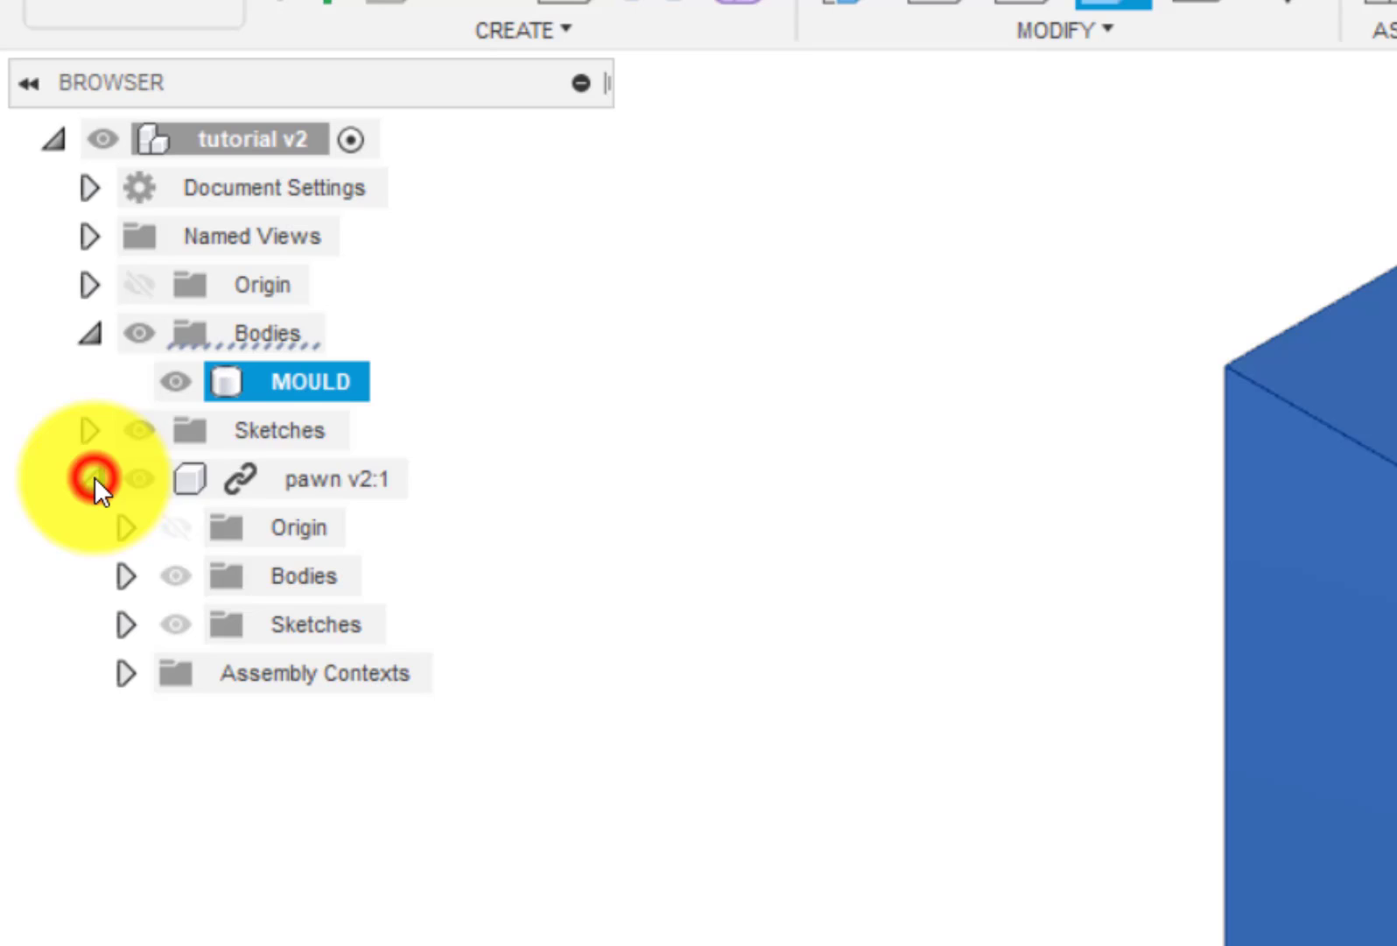
left_click(87, 478)
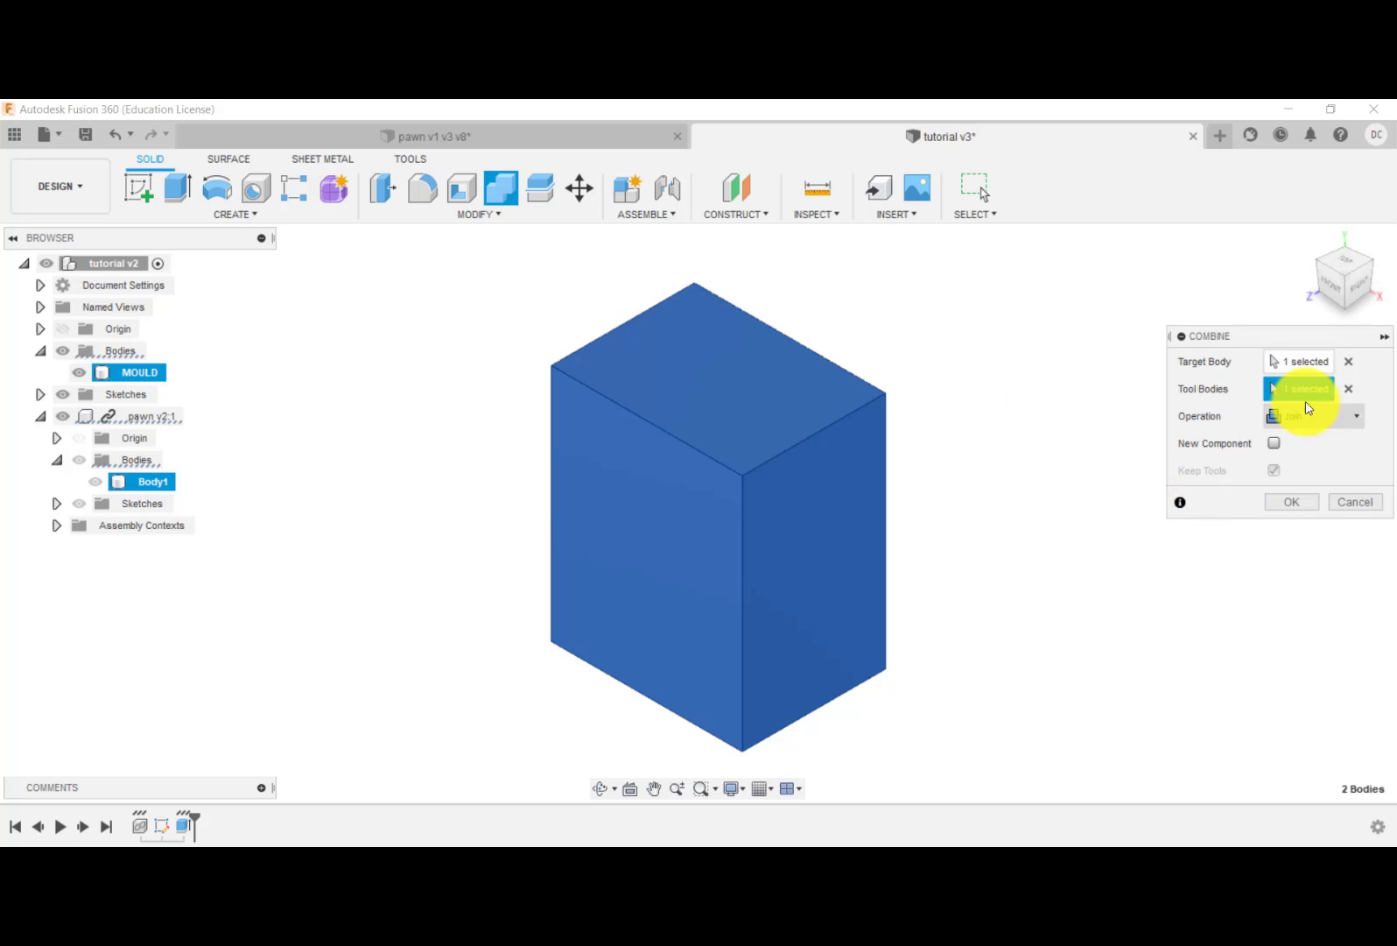
left_click(1310, 417)
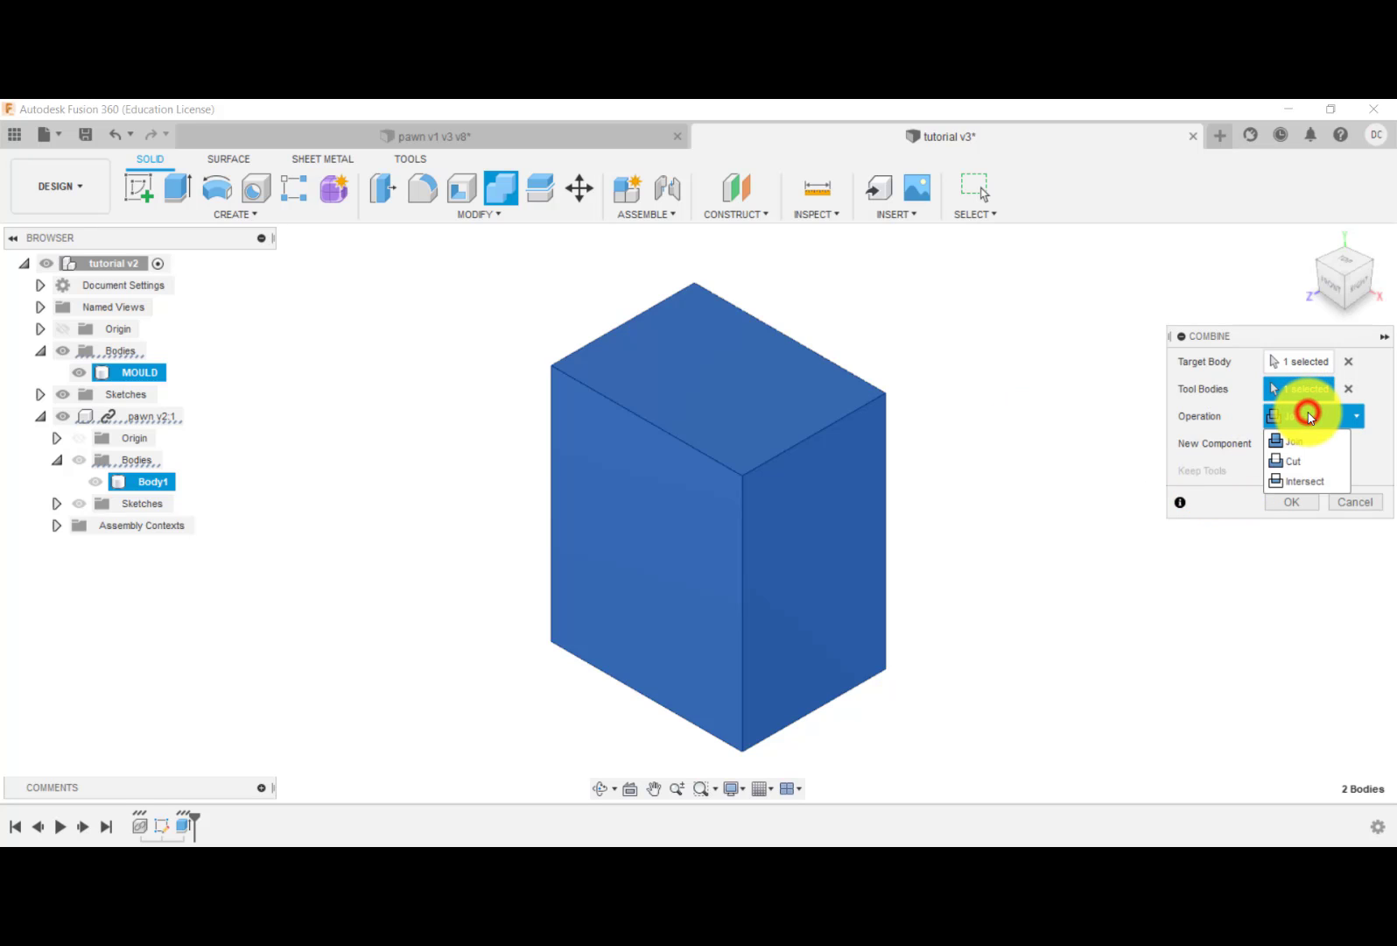
left_click(1286, 462)
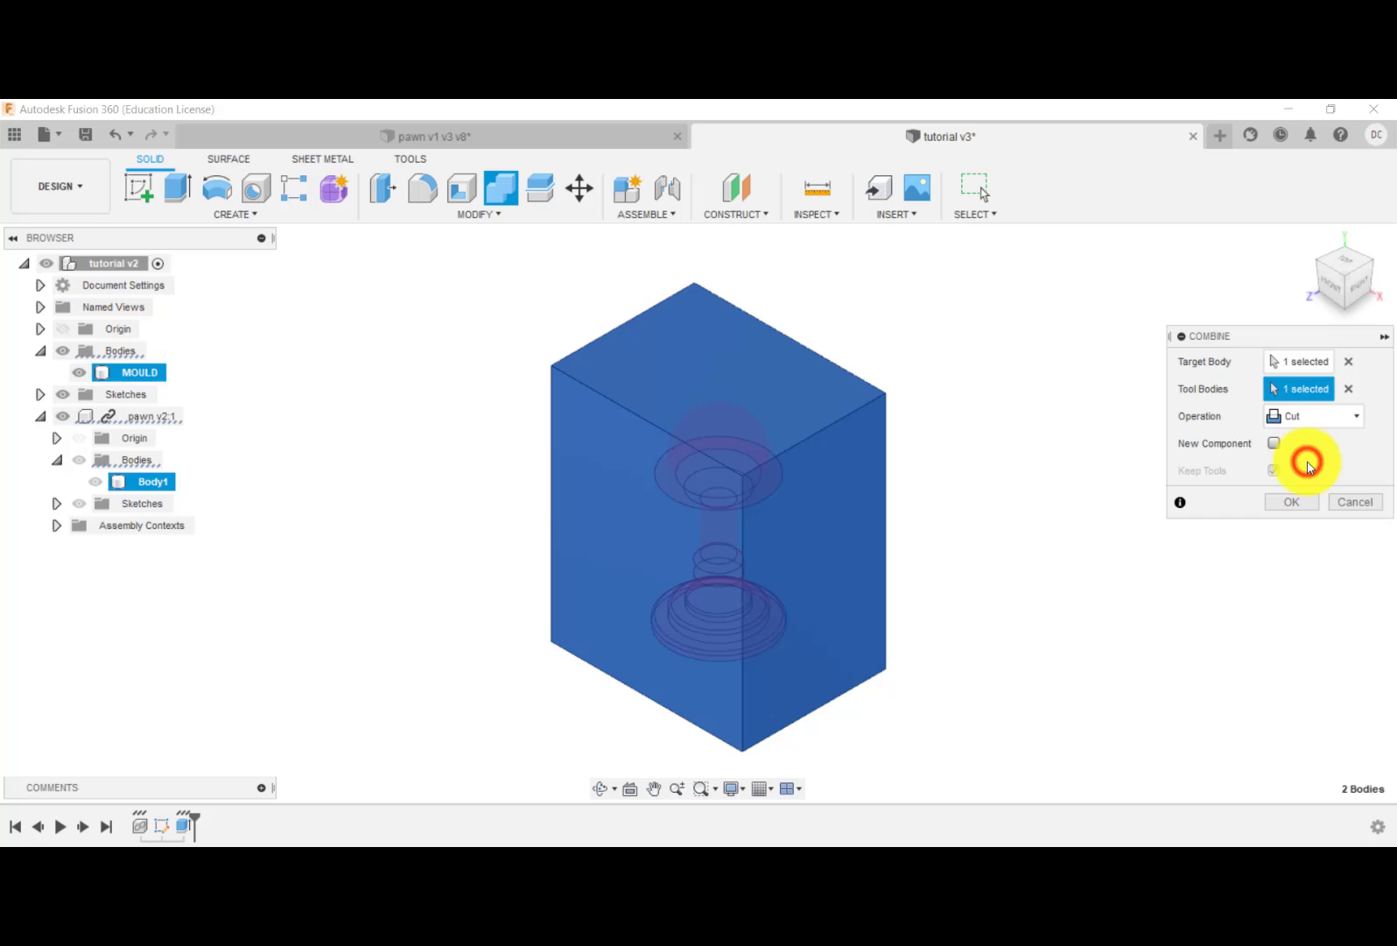
left_click(1274, 470)
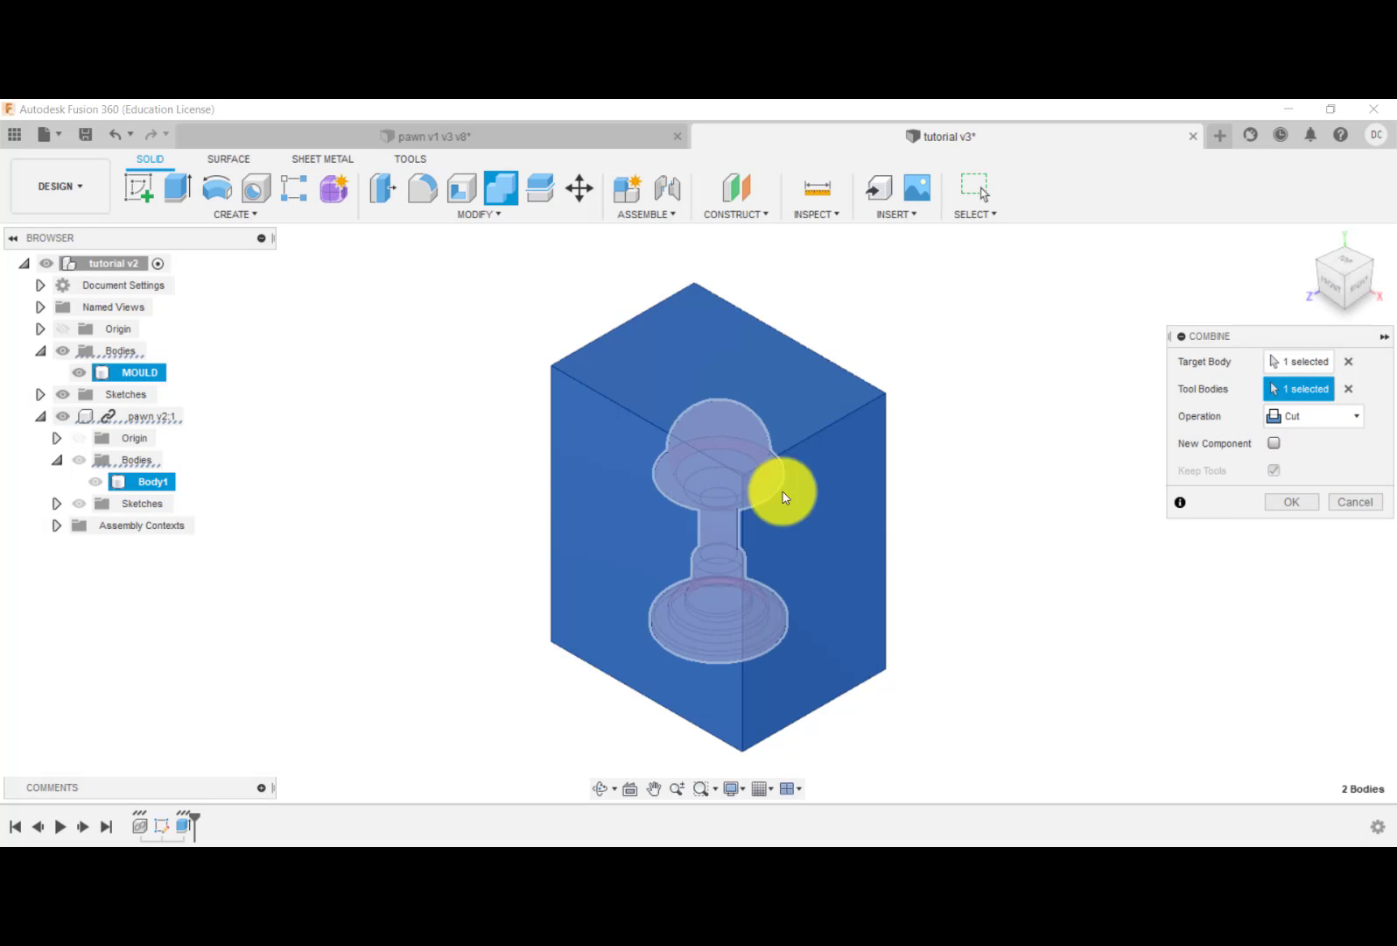
mouse_move(756, 495)
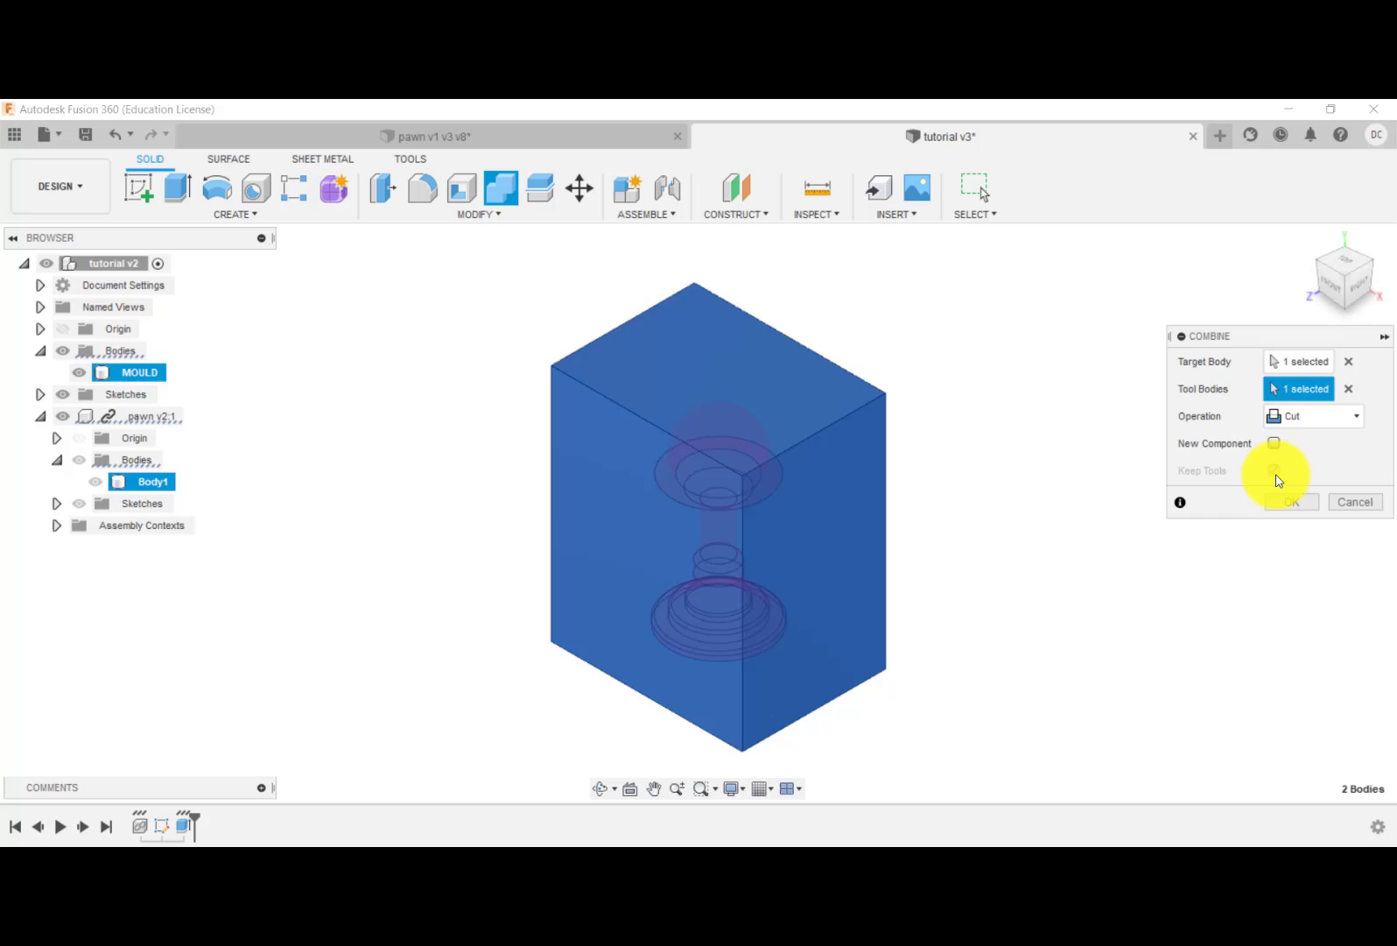
left_click(1273, 471)
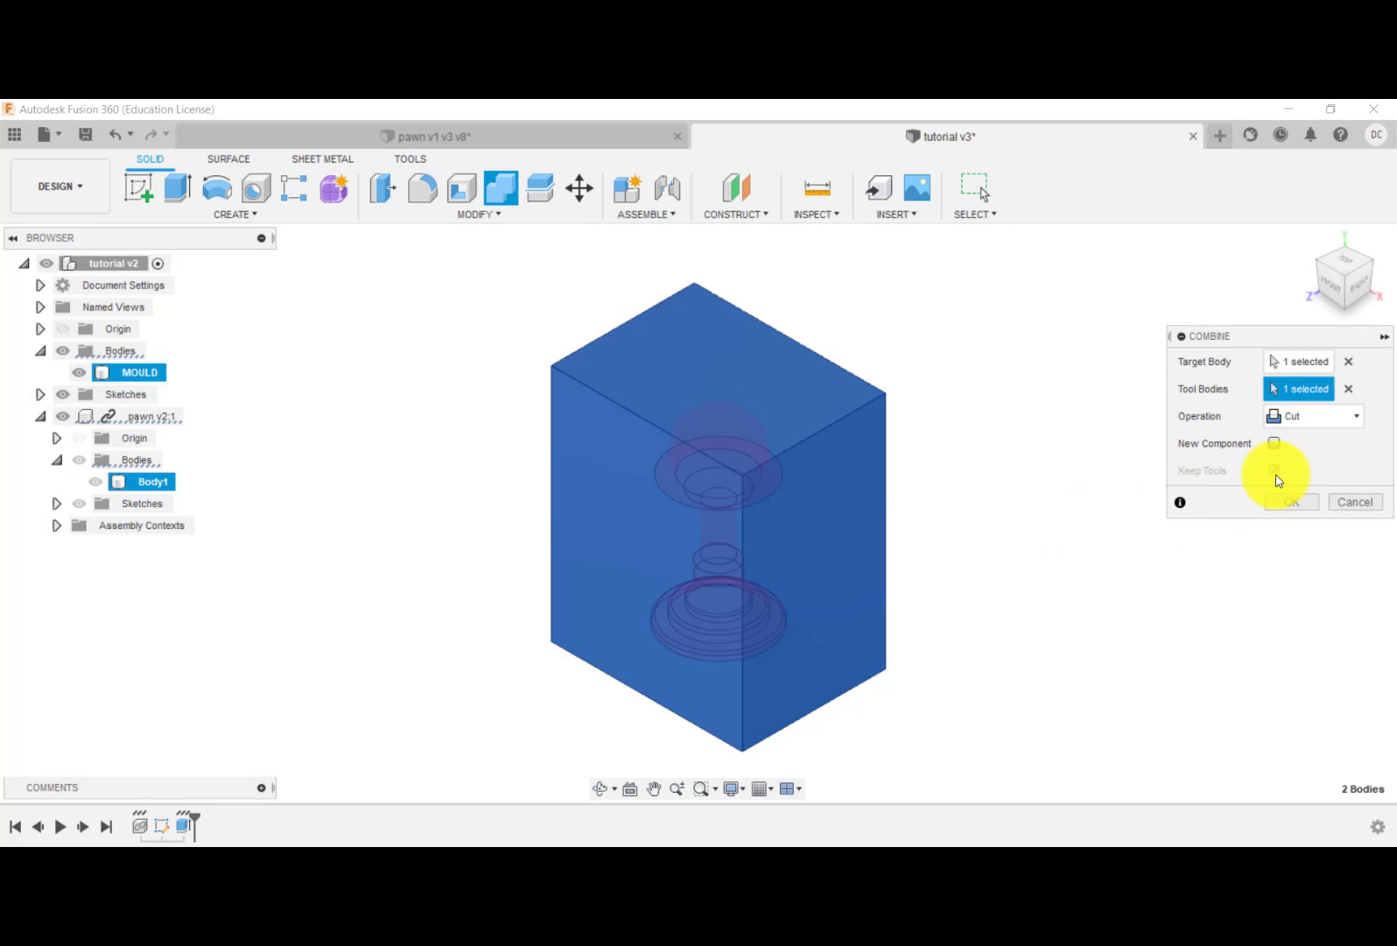
left_click(1291, 502)
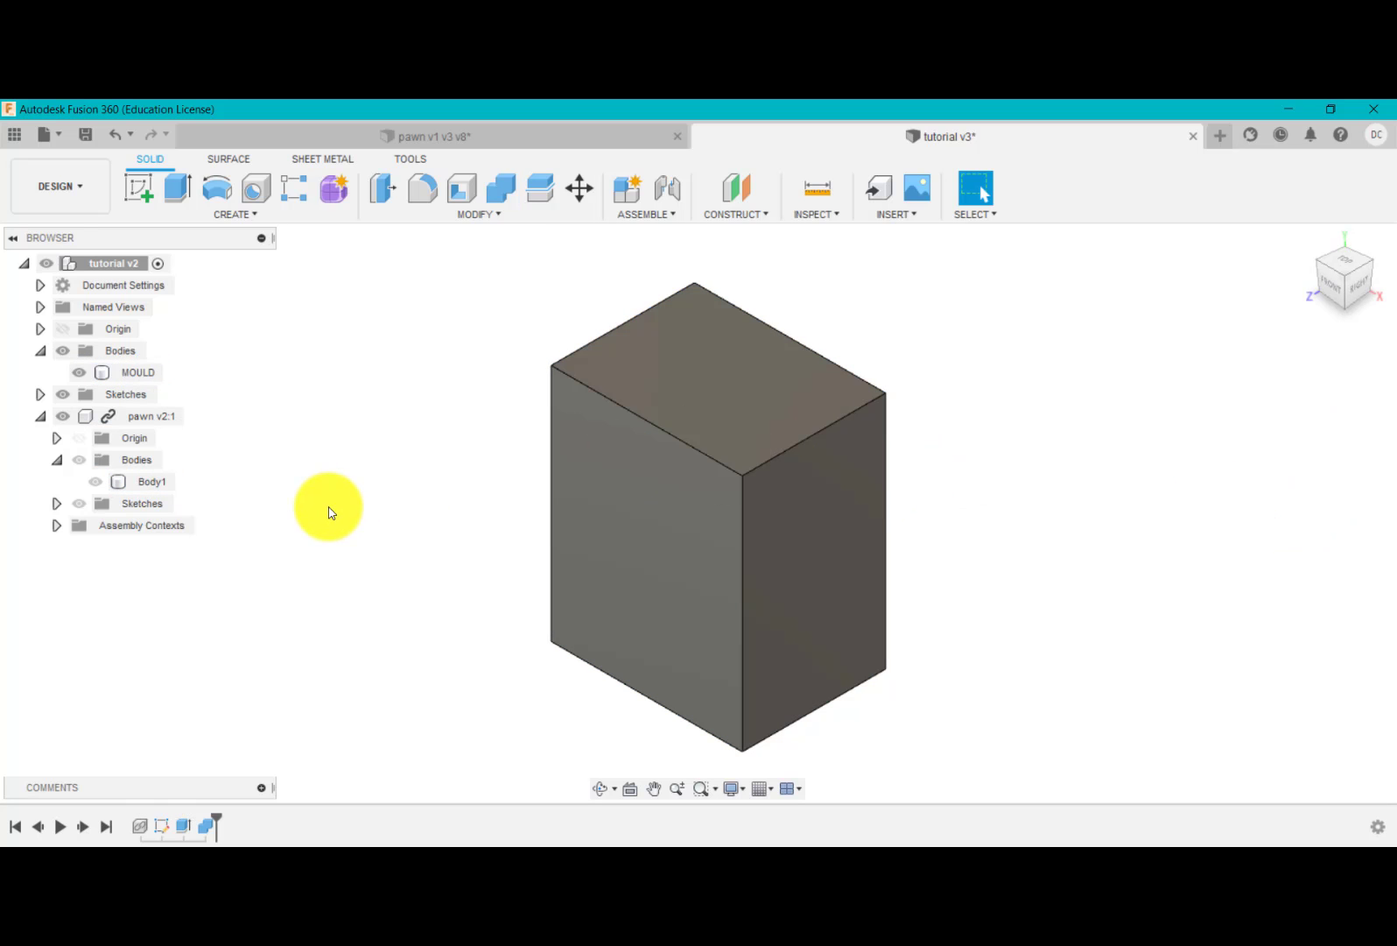
- Hide pawn v2:1 and take a temporary section through MOULD to check the cavity
left_click(64, 416)
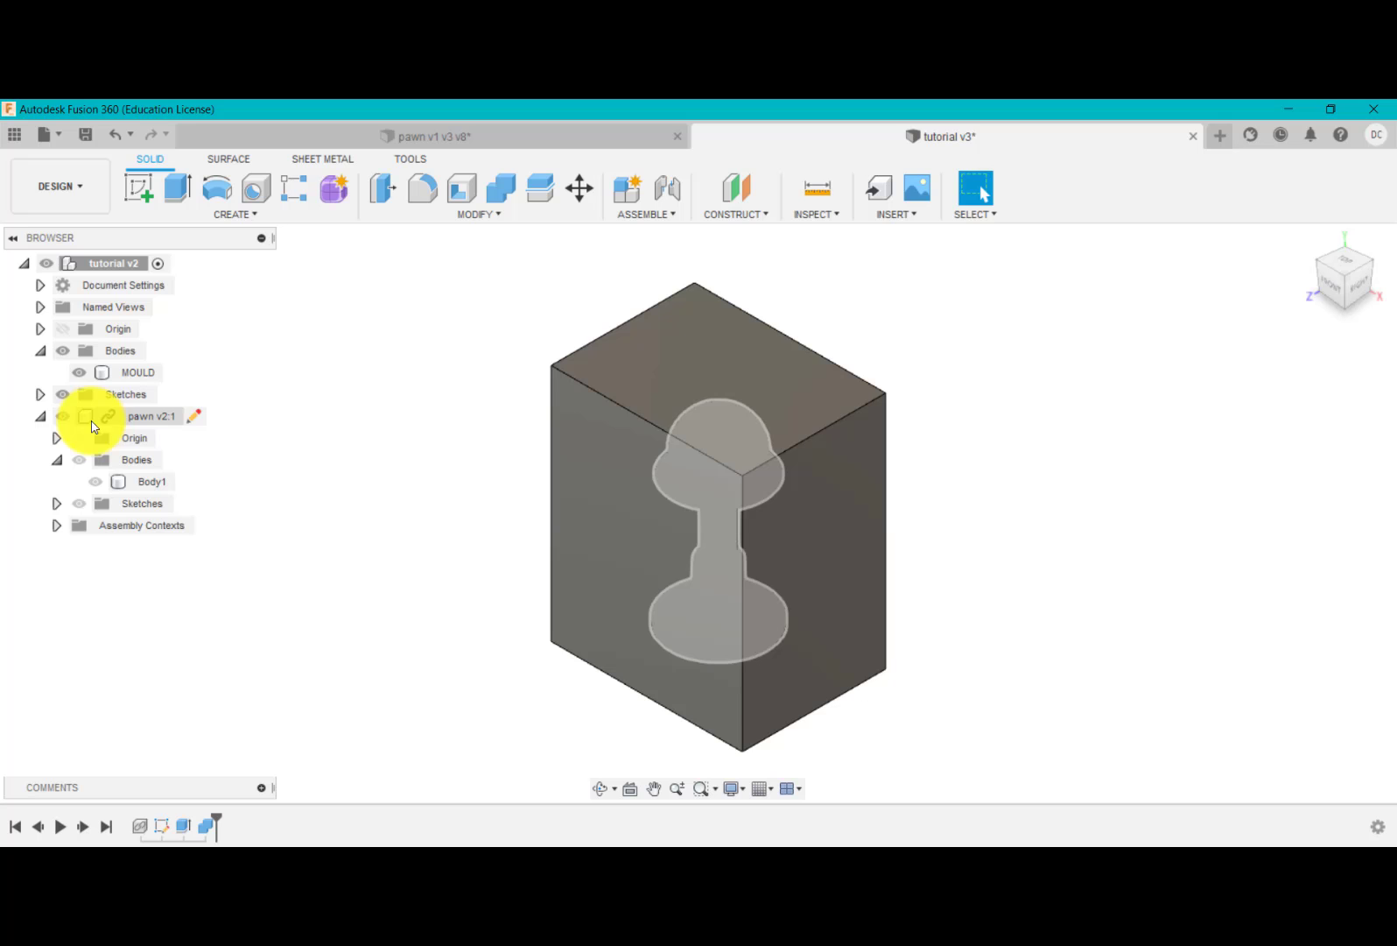
left_click(78, 416)
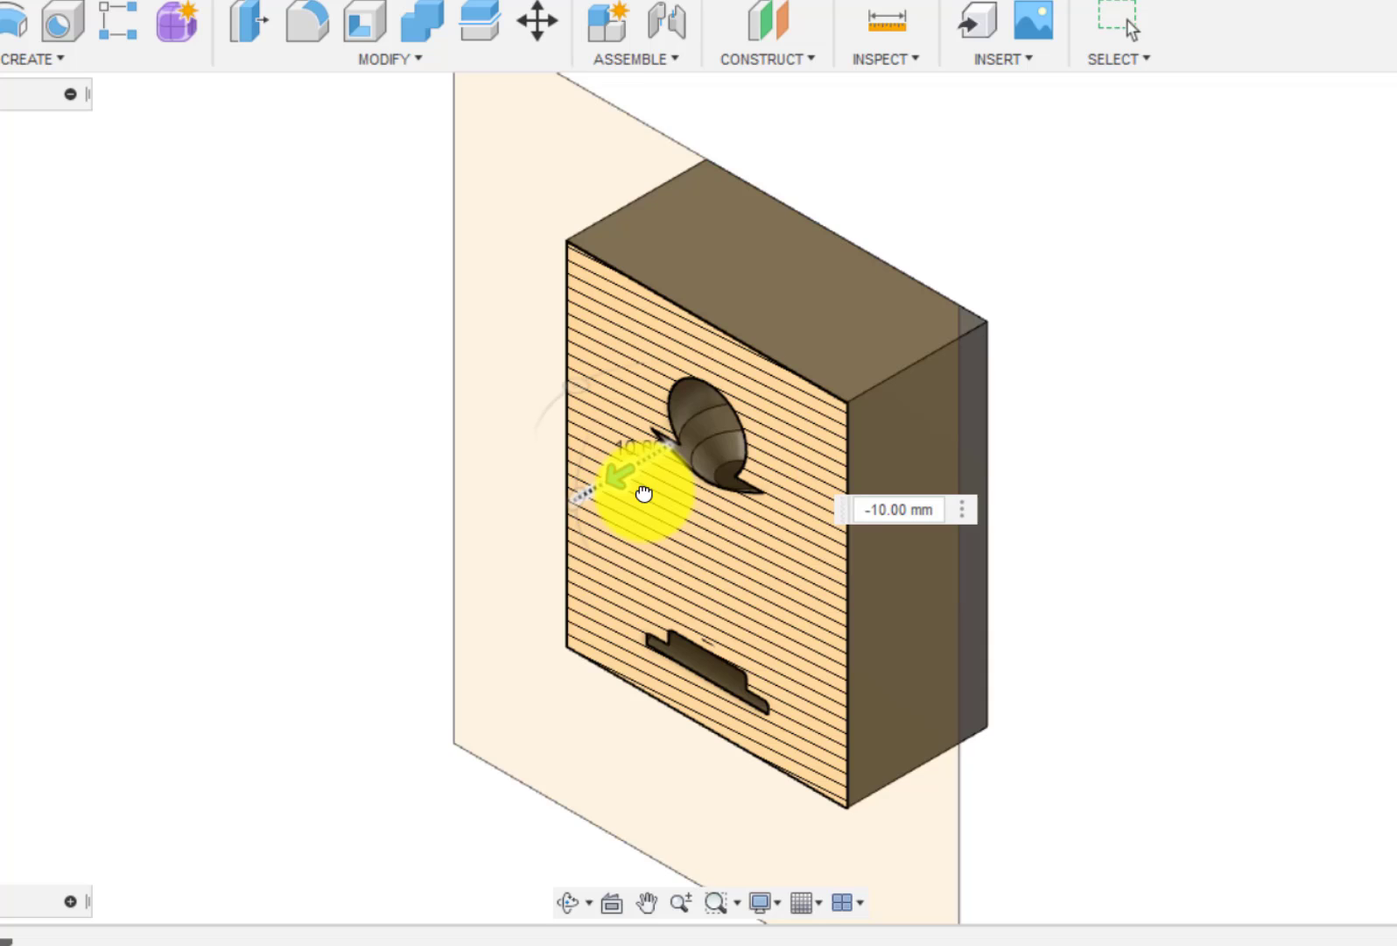
left_click_drag(642, 495, 732, 454)
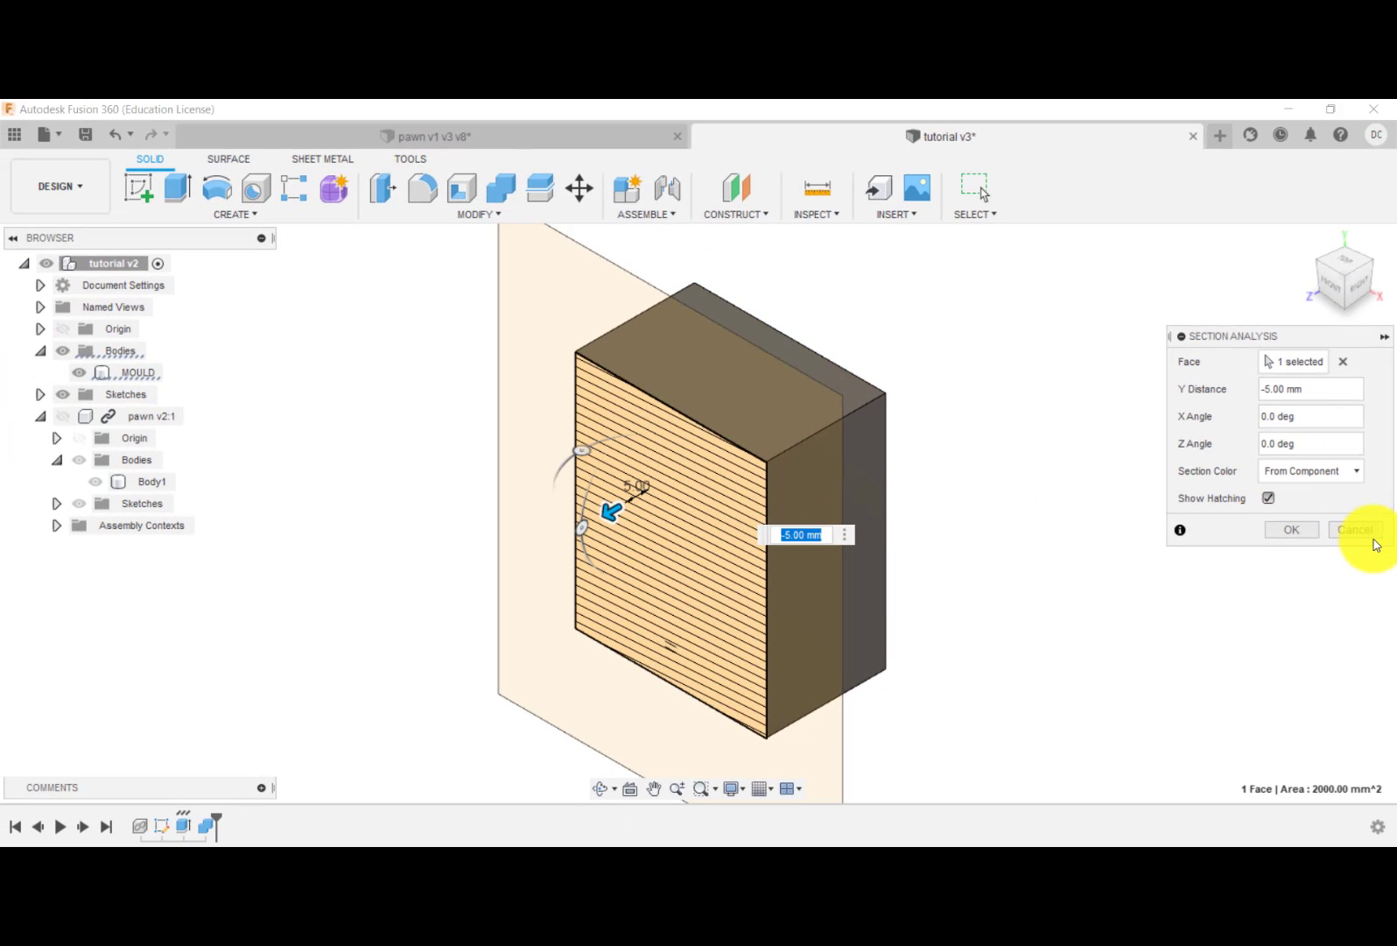
left_click(1354, 529)
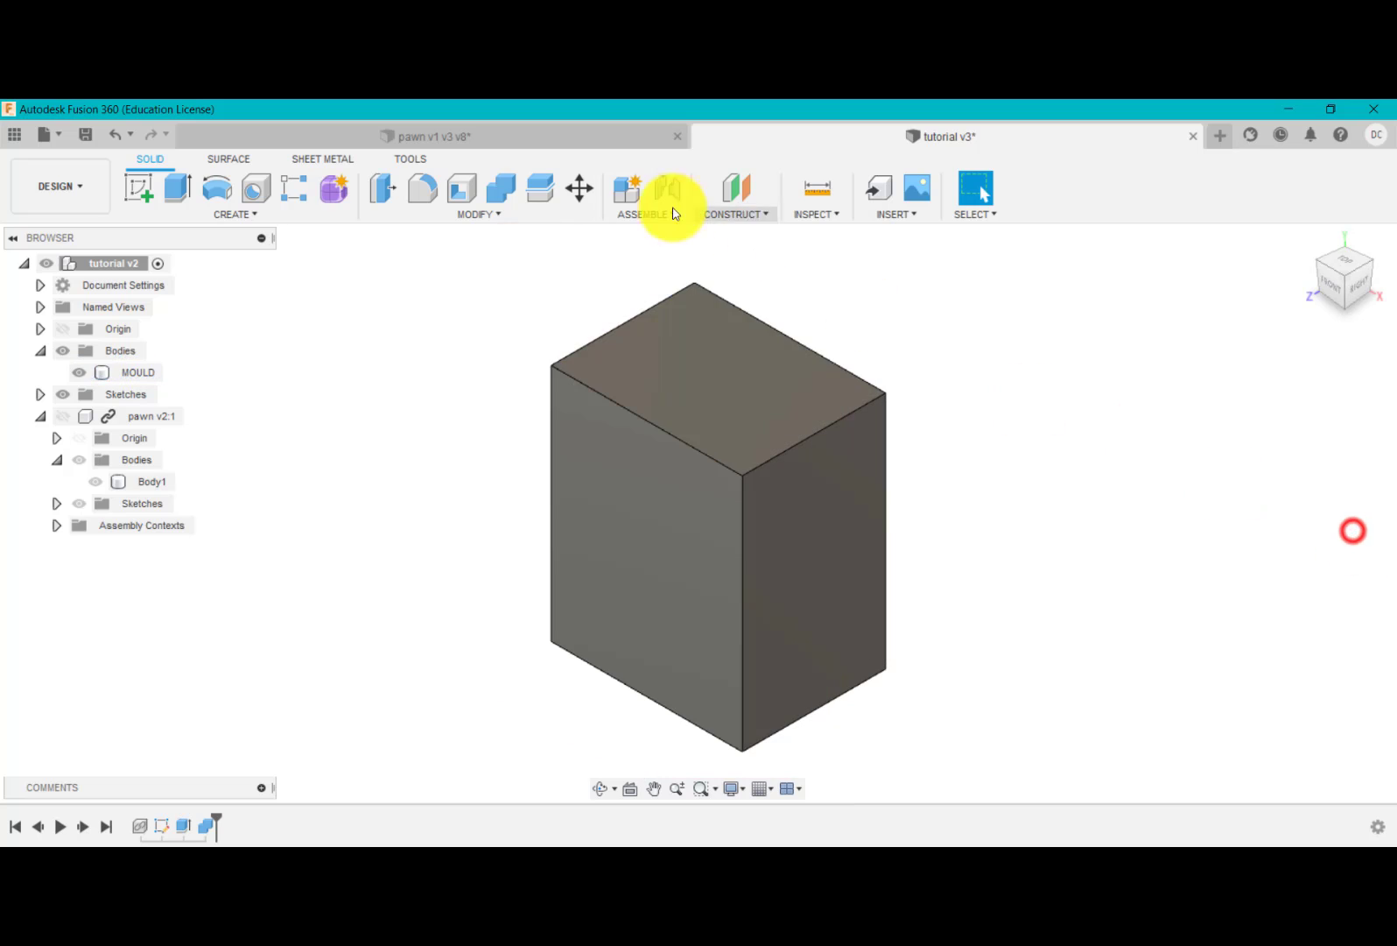
- Review the original design's split mould halves by toggling one half, then return to tutorial v3
left_click(433, 135)
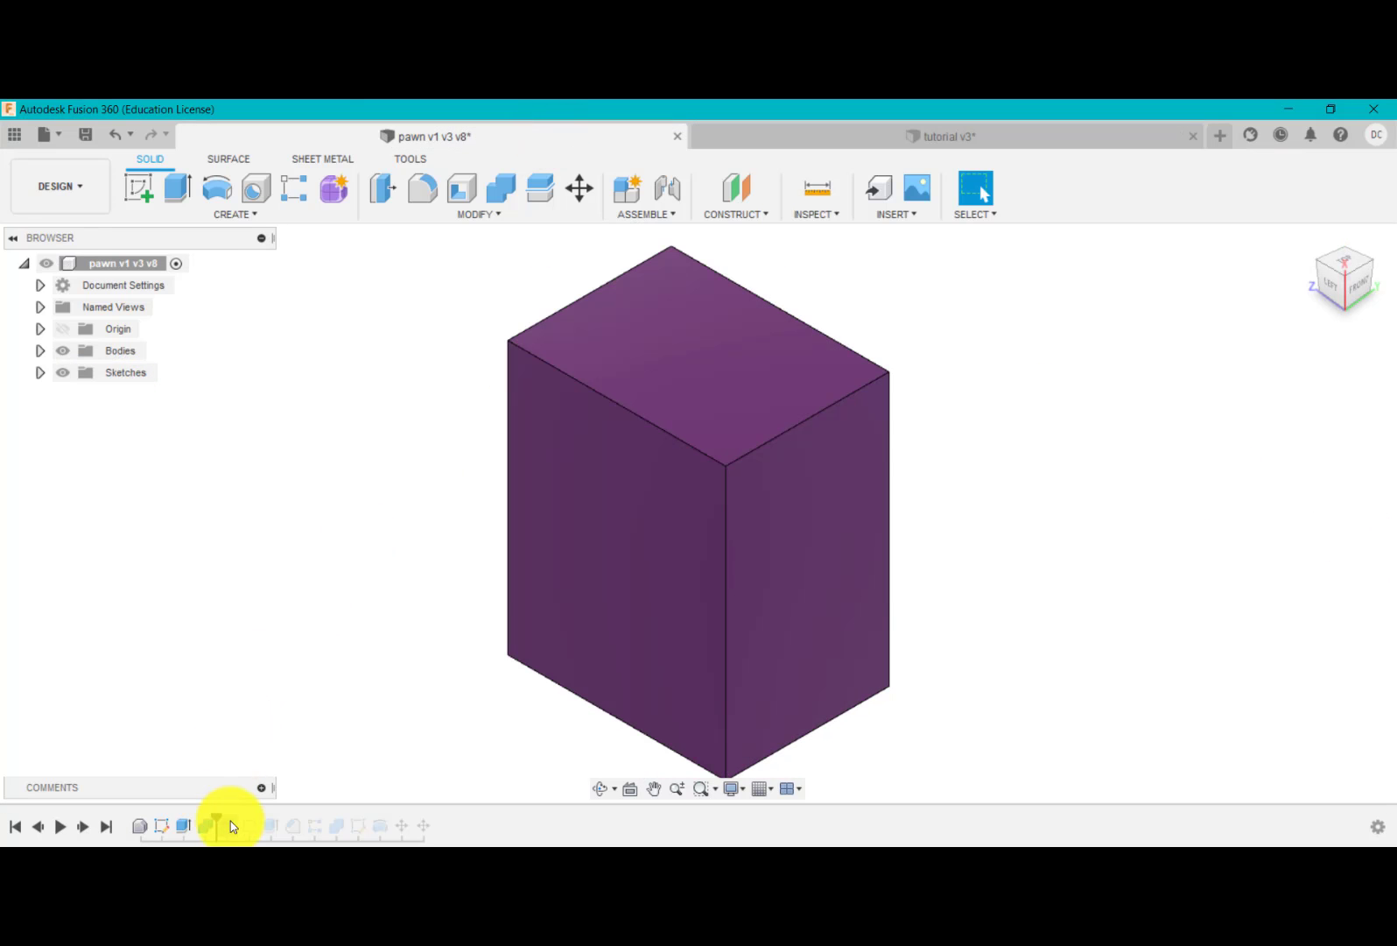
left_click(207, 825)
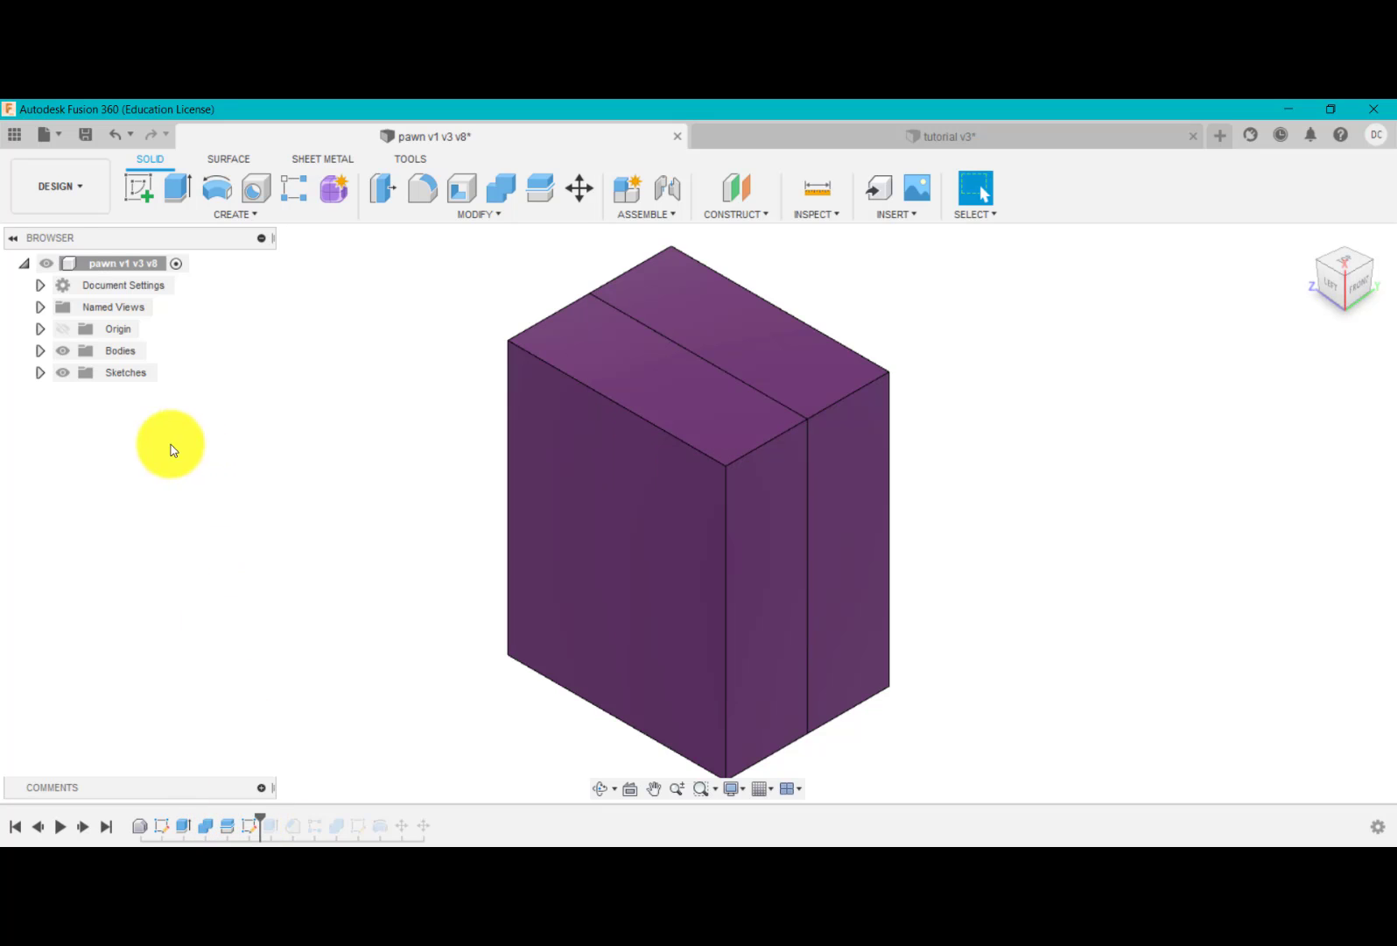
left_click(39, 350)
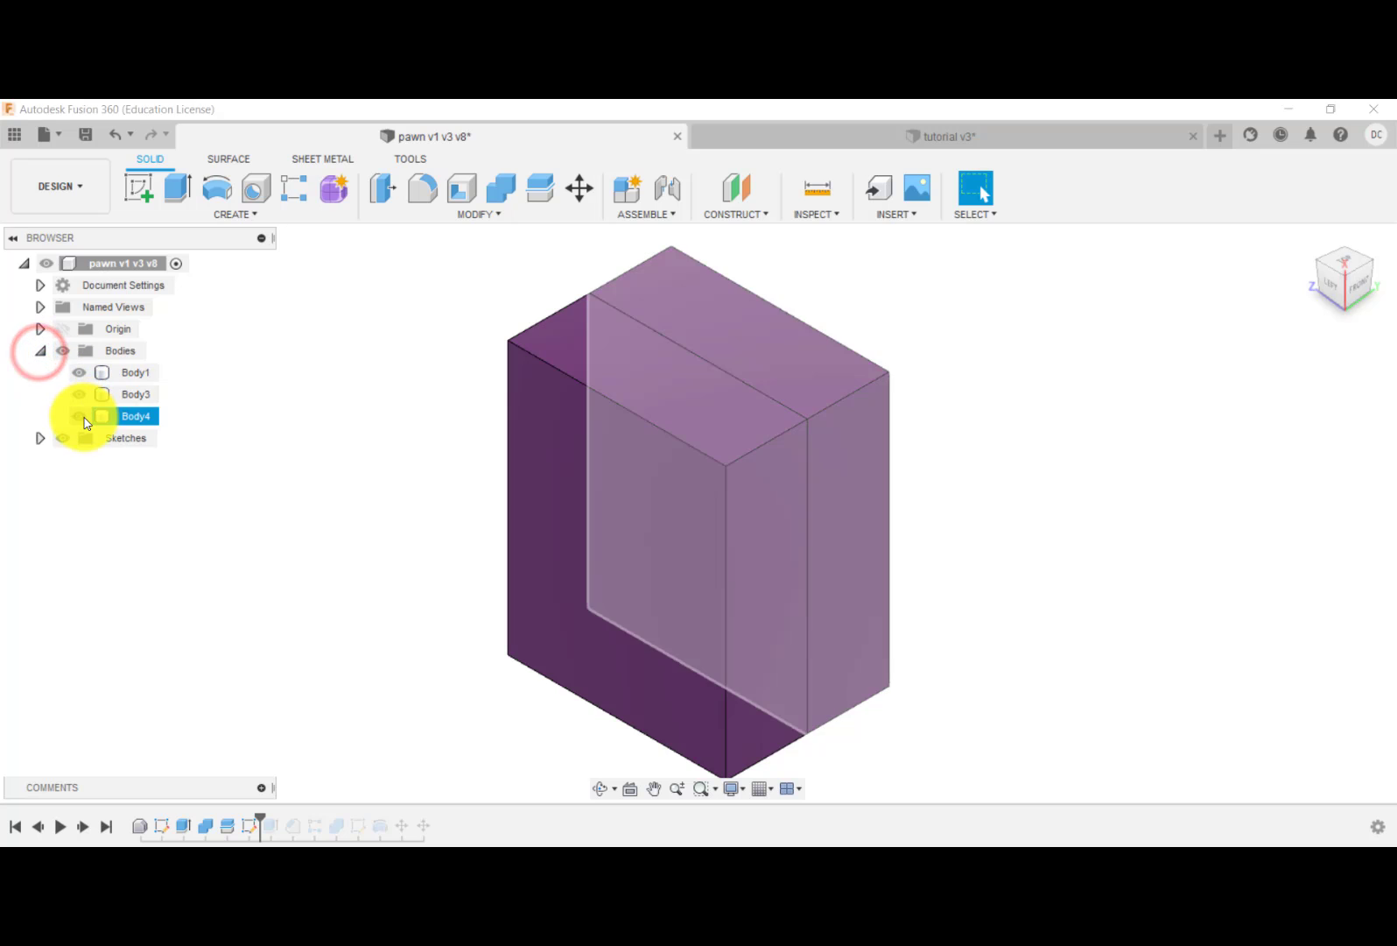
left_click(77, 394)
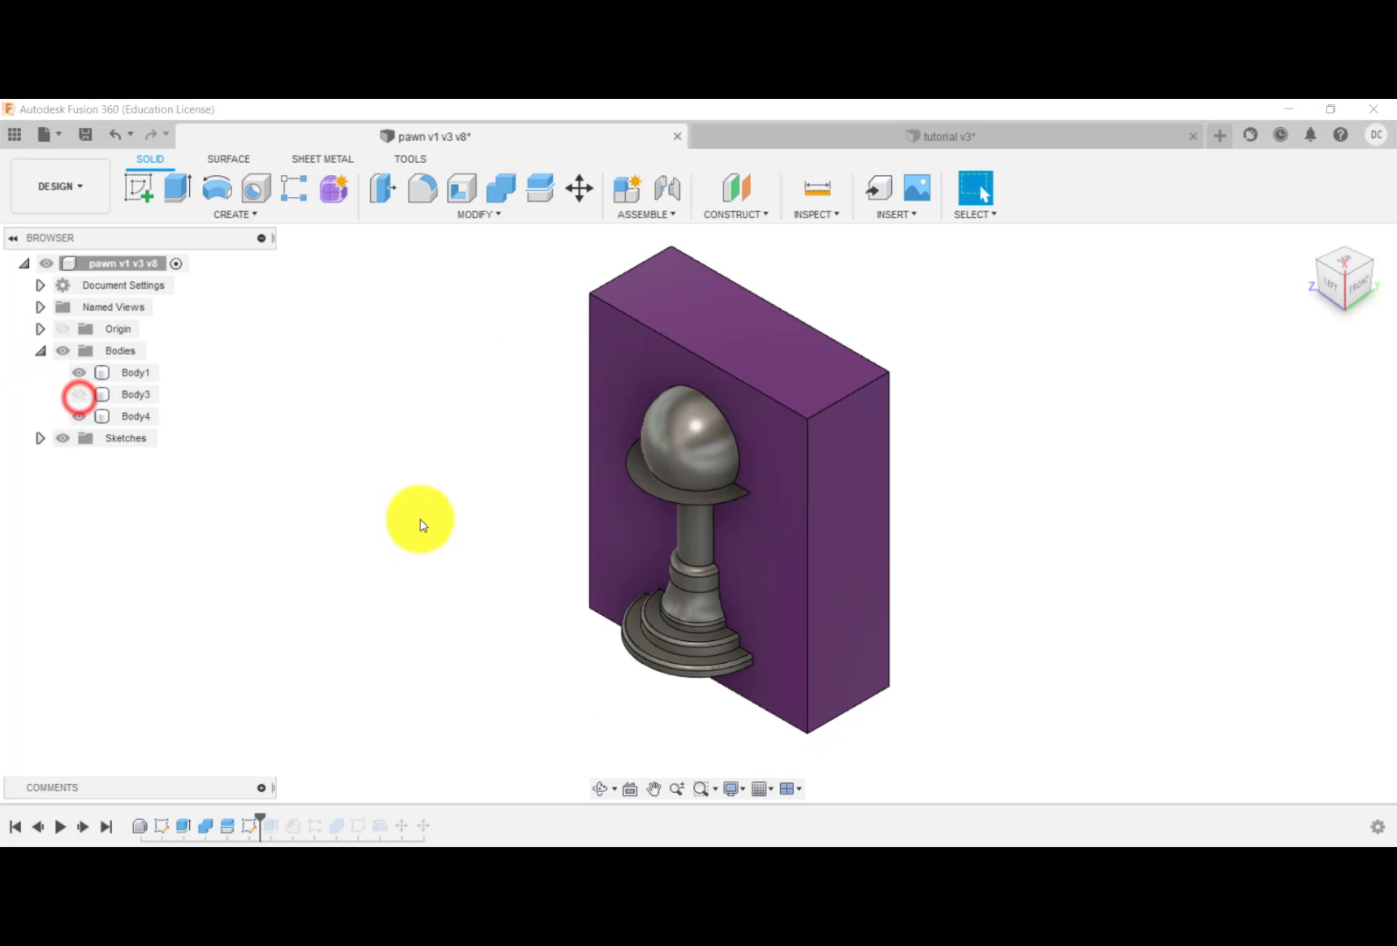
left_click(81, 394)
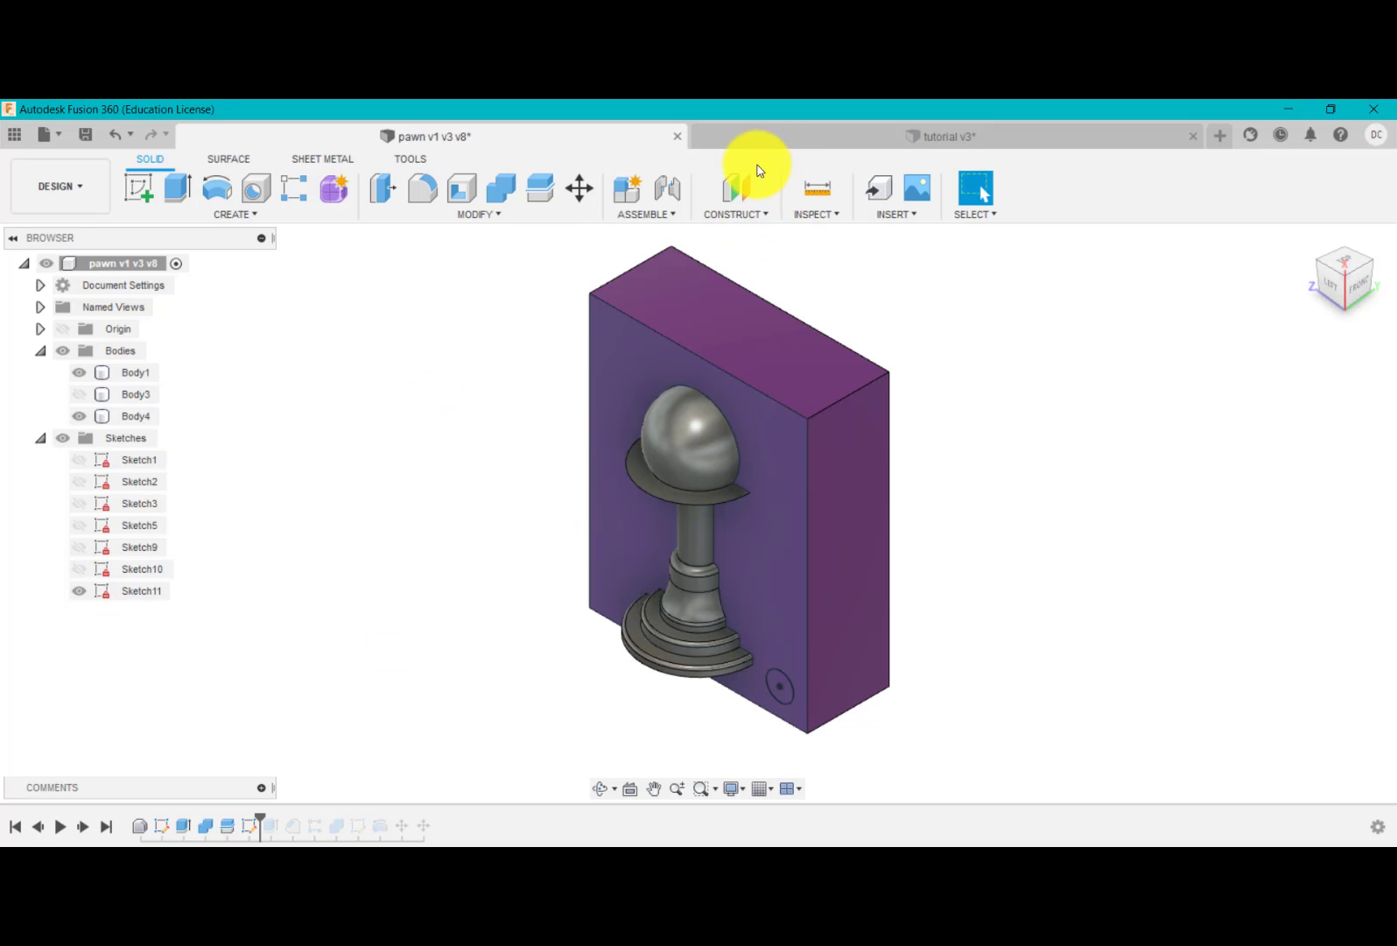
mouse_move(757, 140)
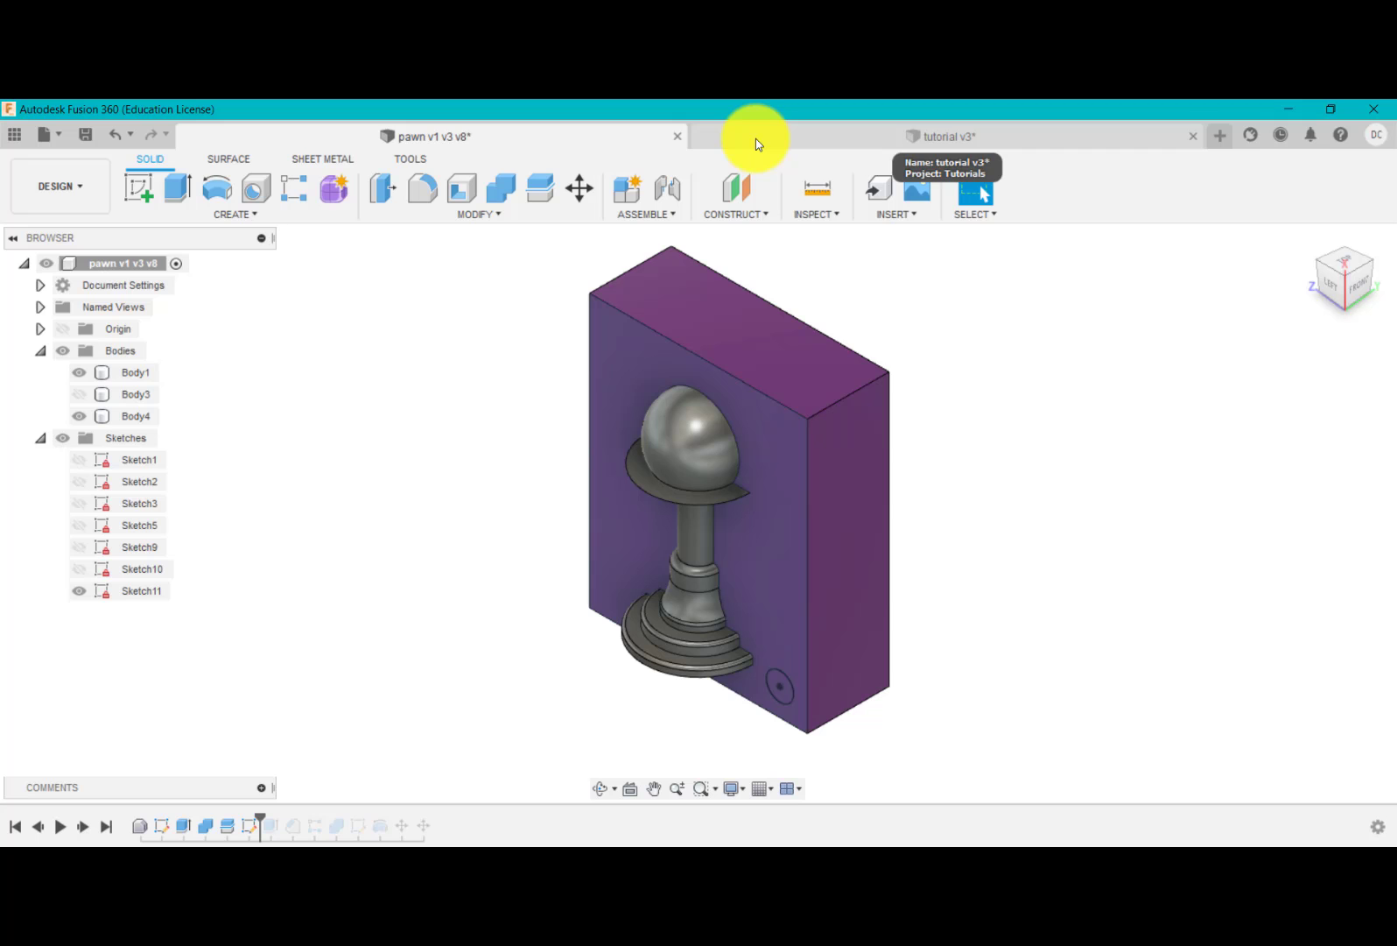
left_click(944, 136)
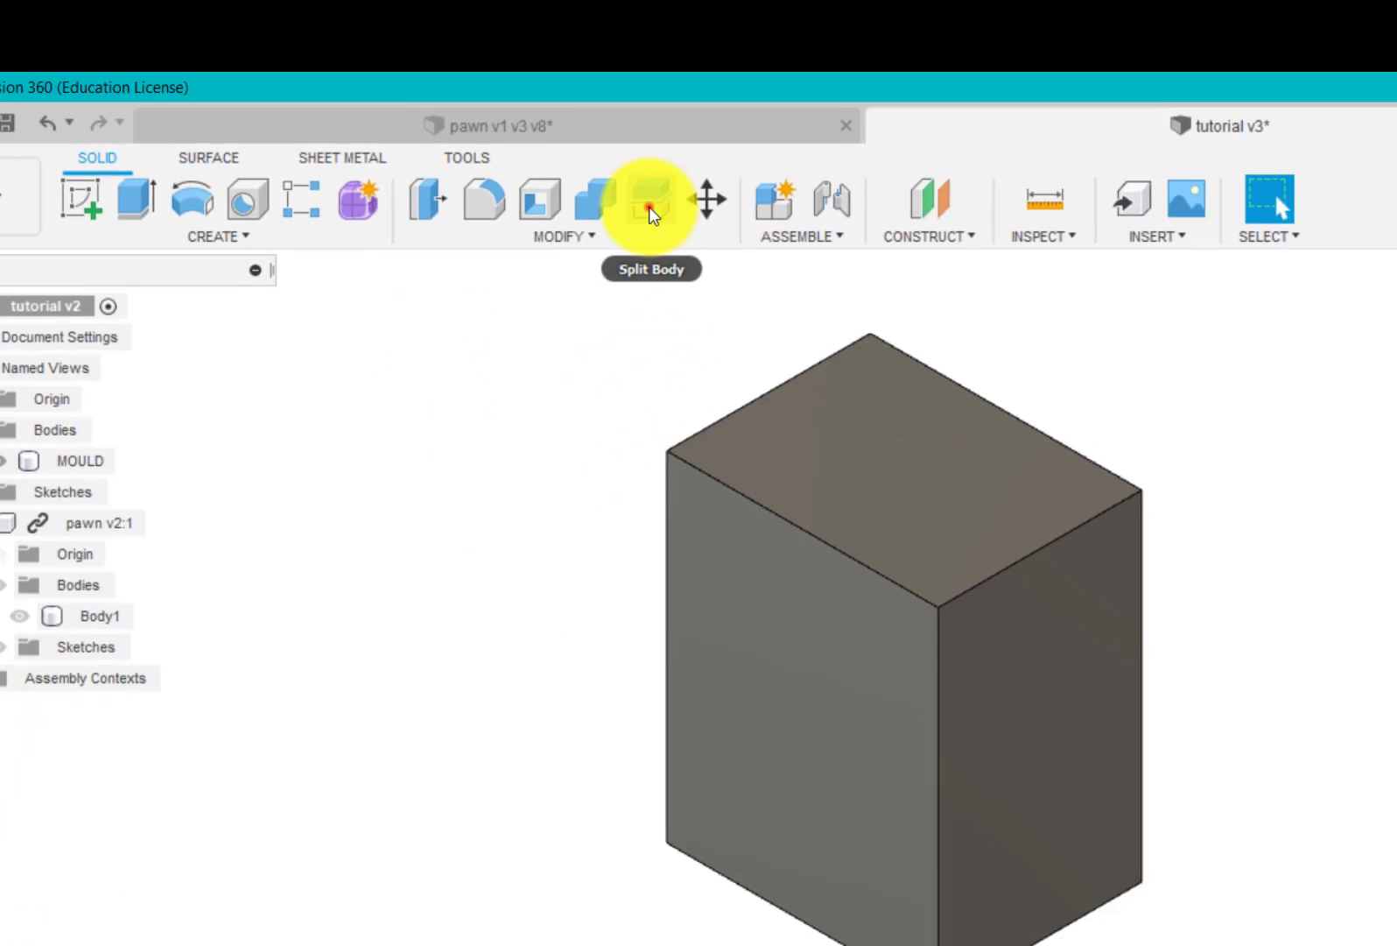
- Split MOULD along the origin XY plane into MOULD and MOULD (1)
left_click(652, 198)
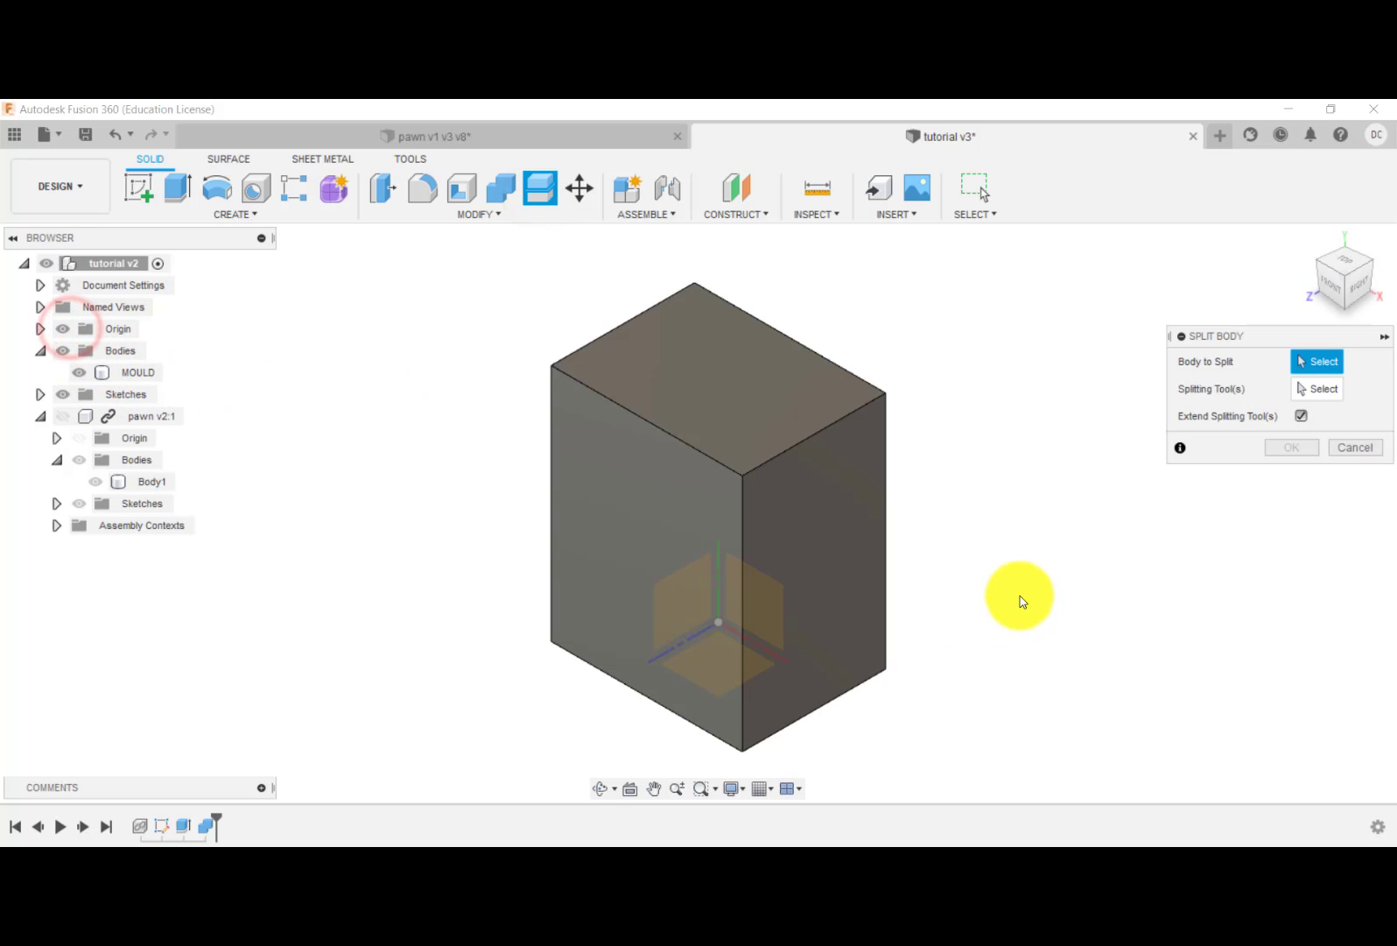
left_click_drag(1020, 601, 793, 596)
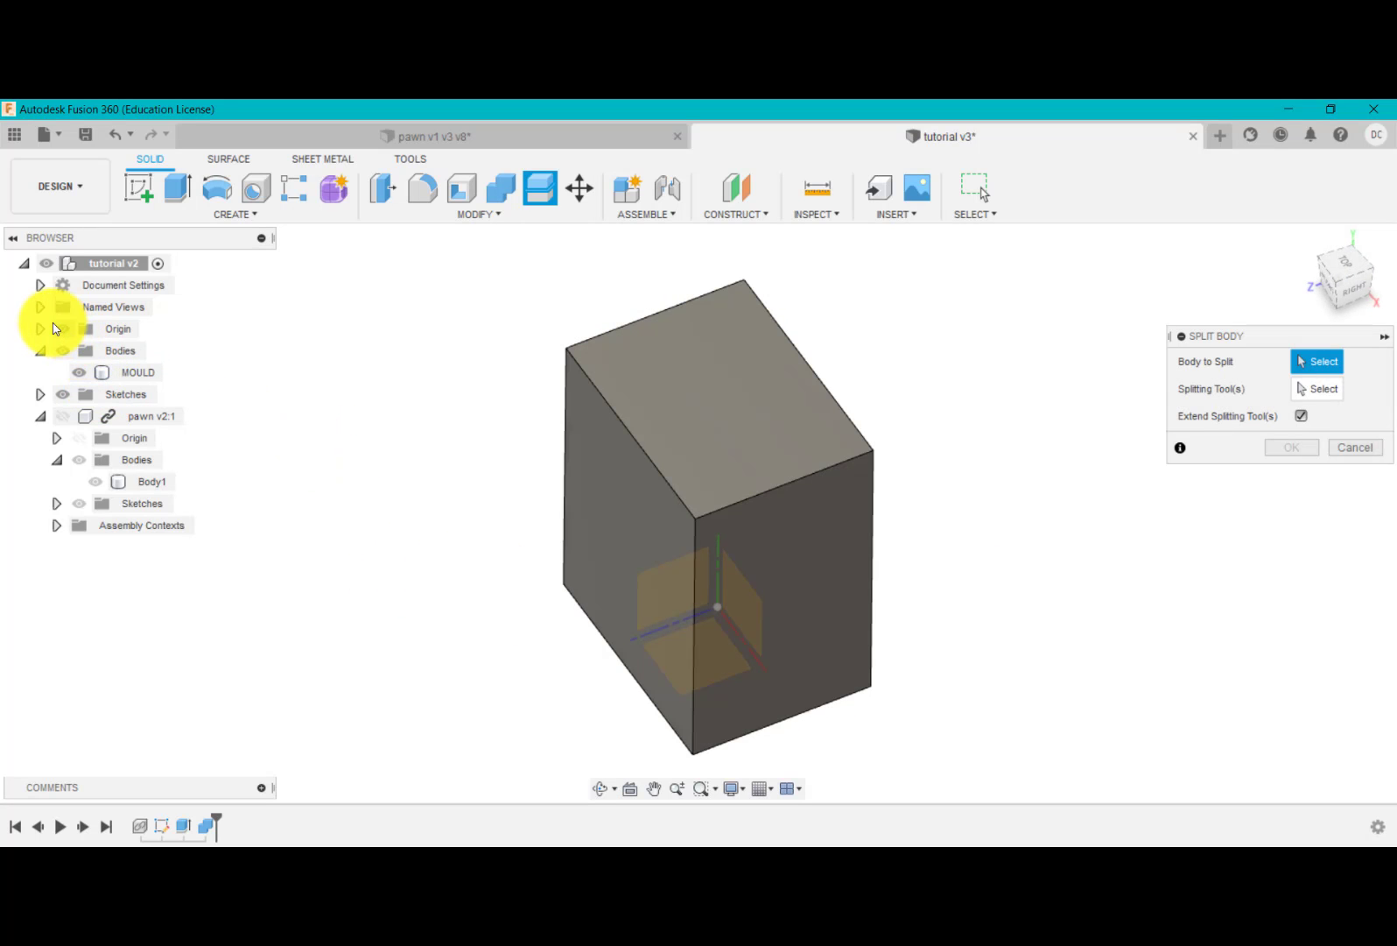
left_click(39, 329)
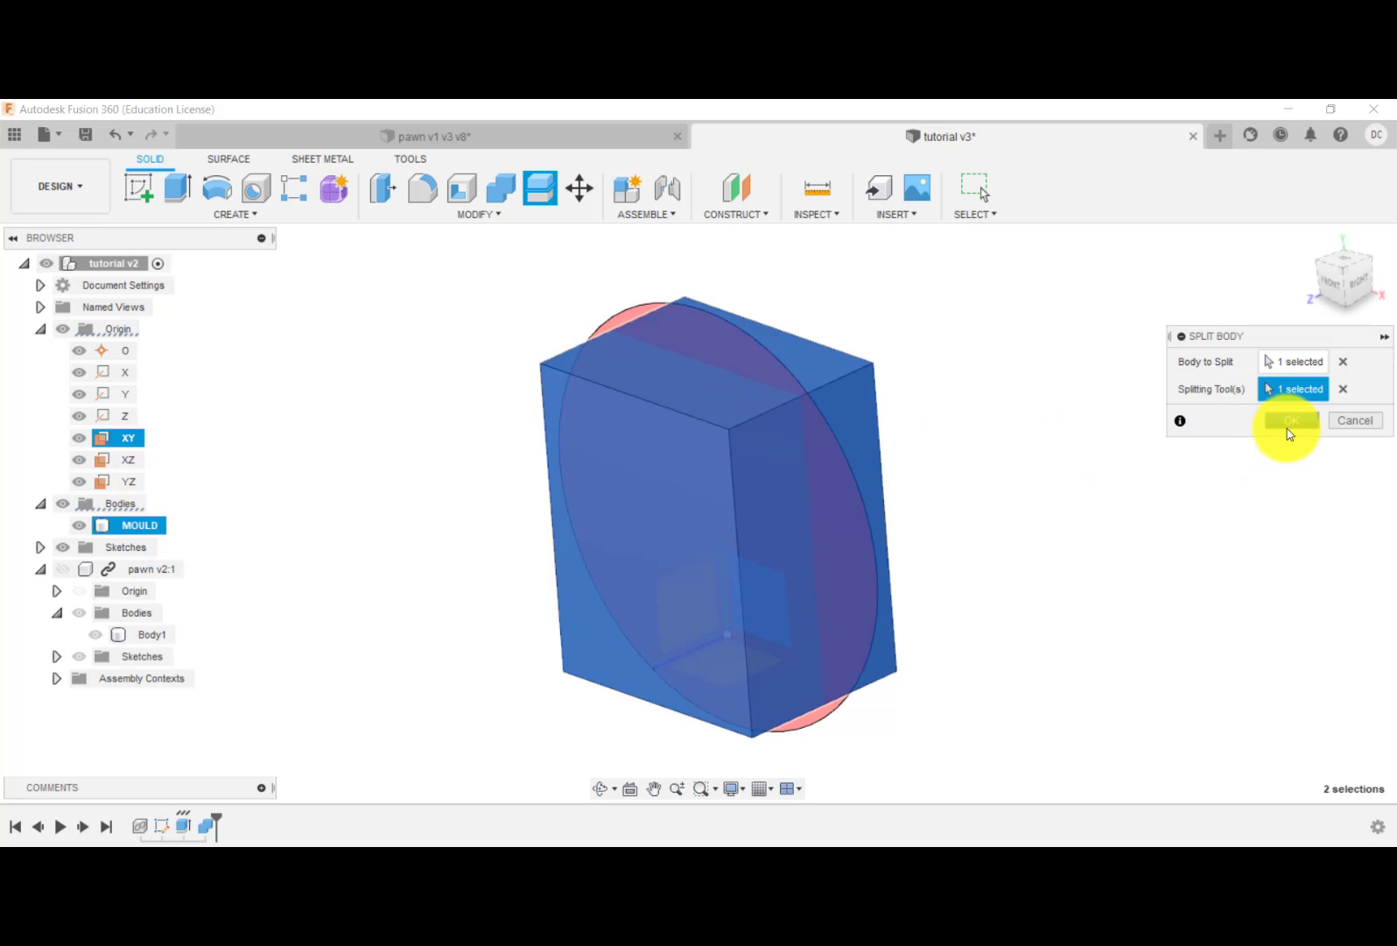
left_click(1292, 419)
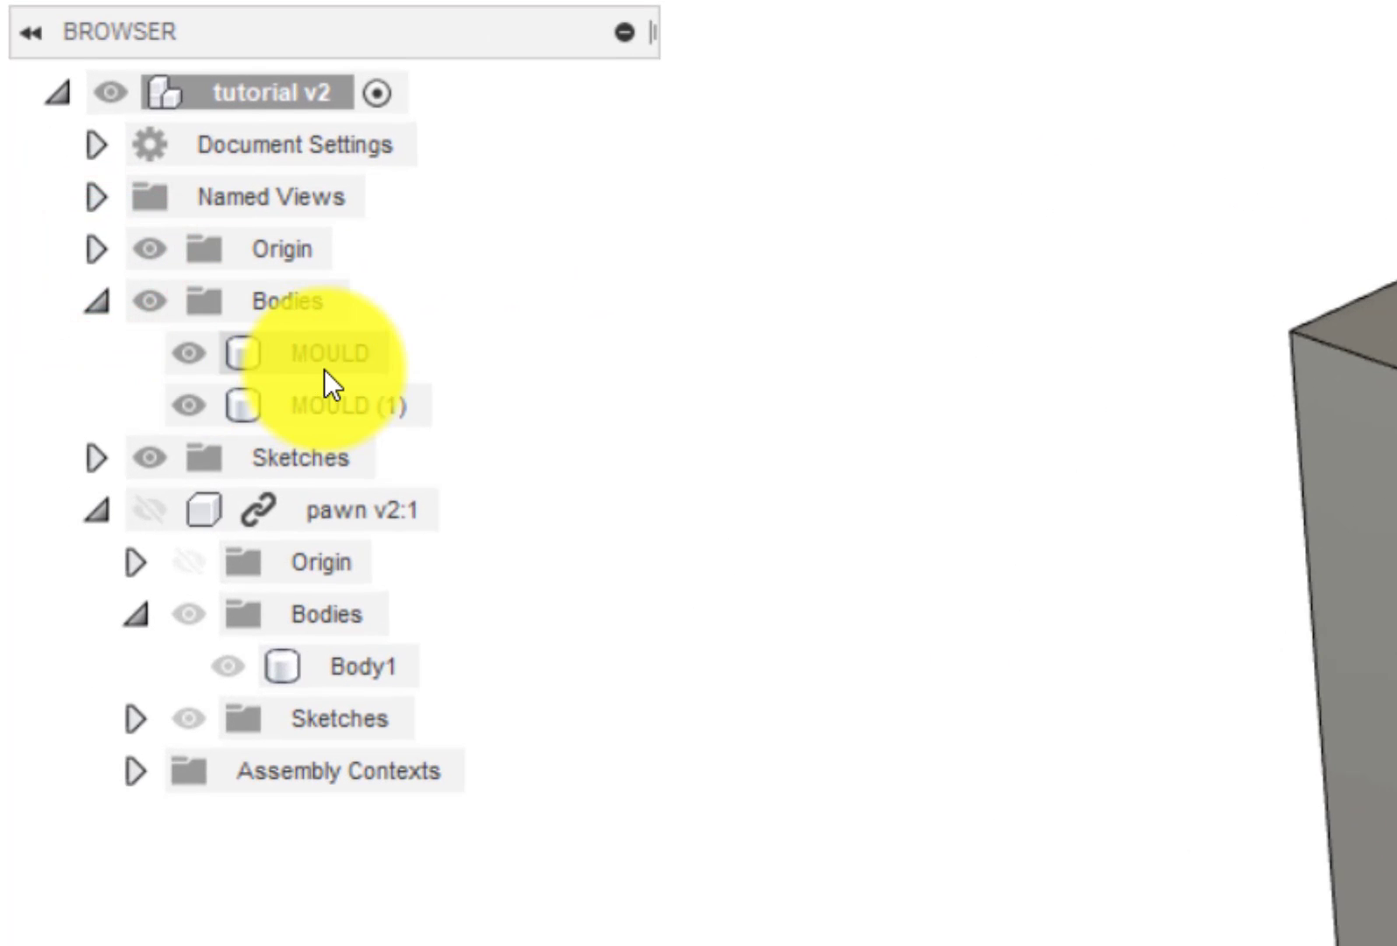
- Rename the new MOULD (1) half to MOULD FRONT and the original MOULD body to MOULD BACK
left_click(334, 406)
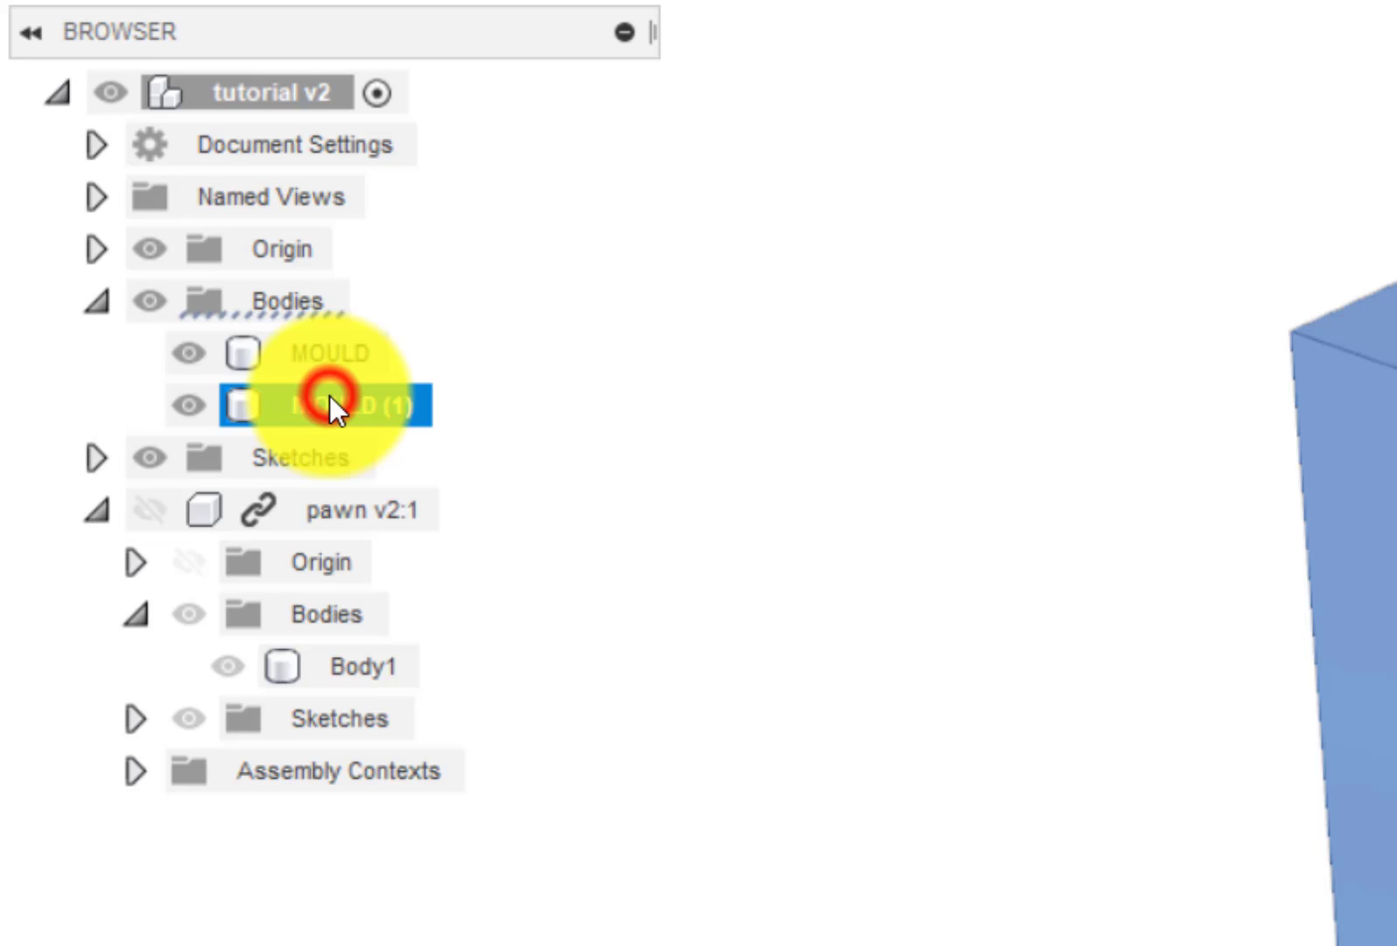
double_click(327, 405)
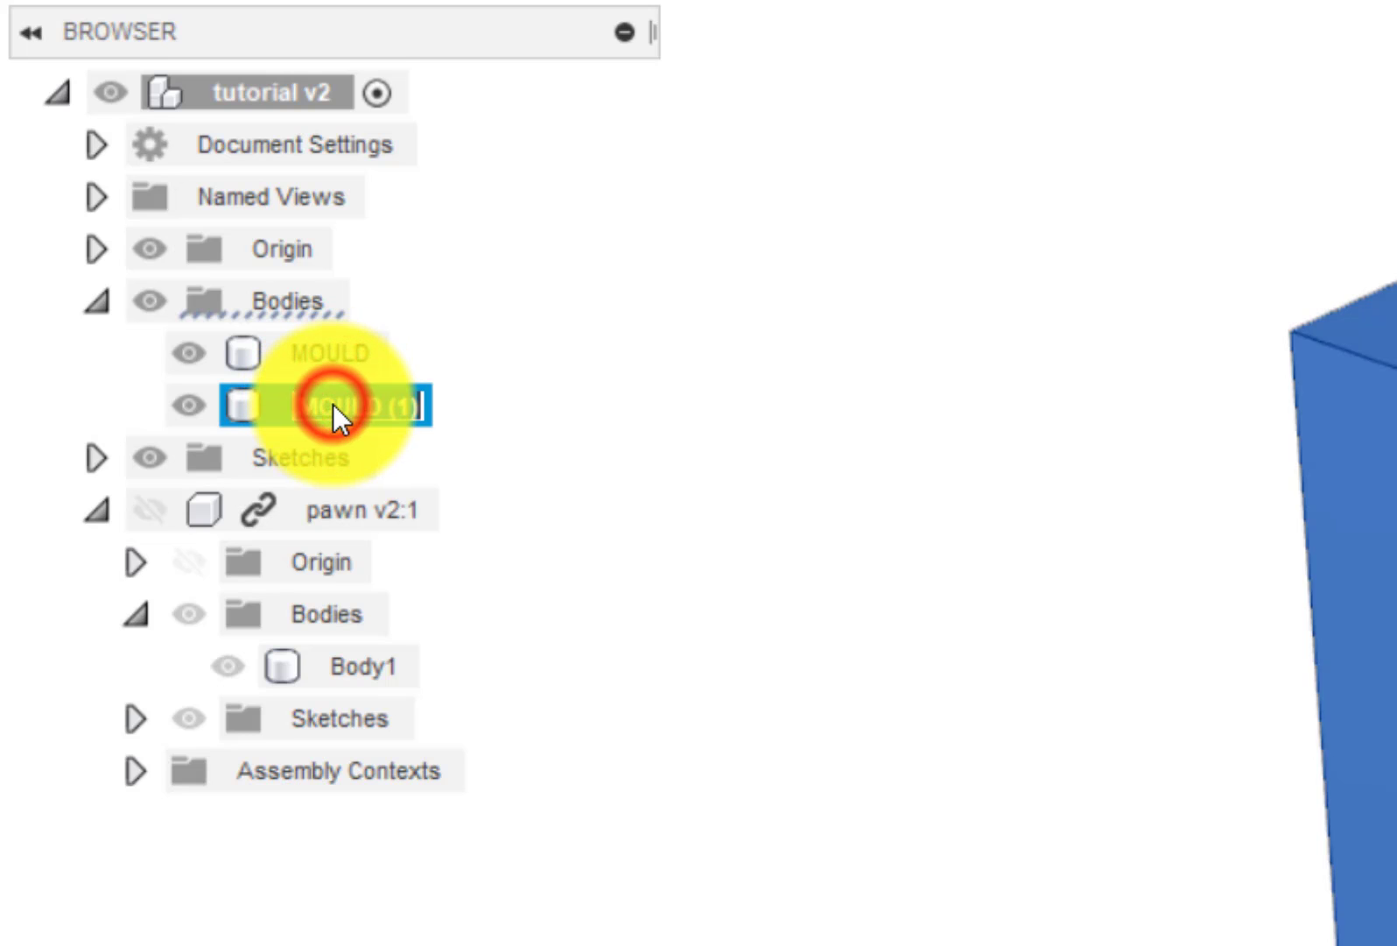
double_click(344, 408)
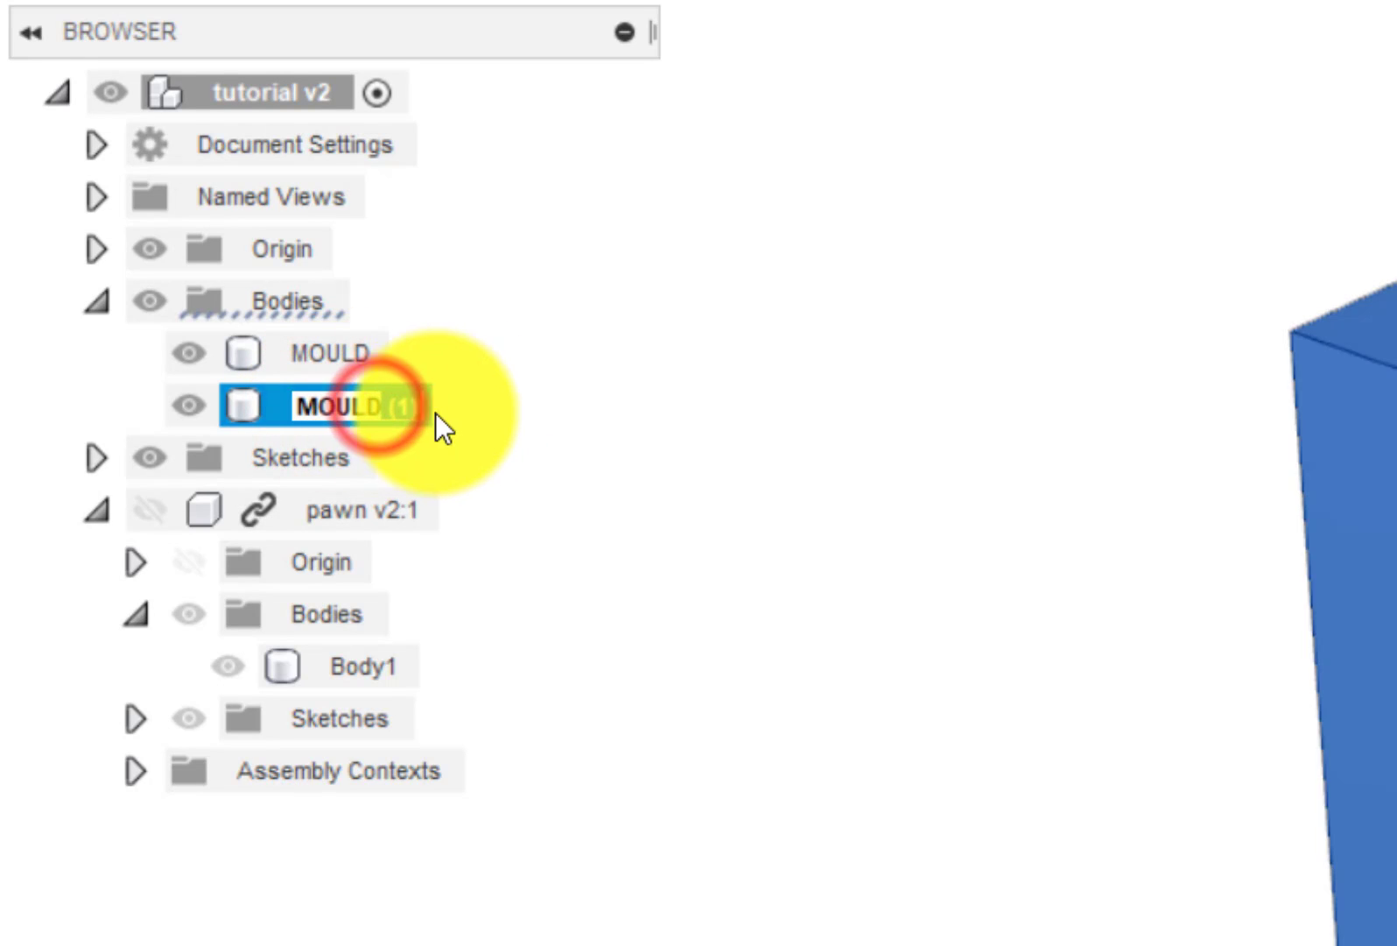
type("FRONT")
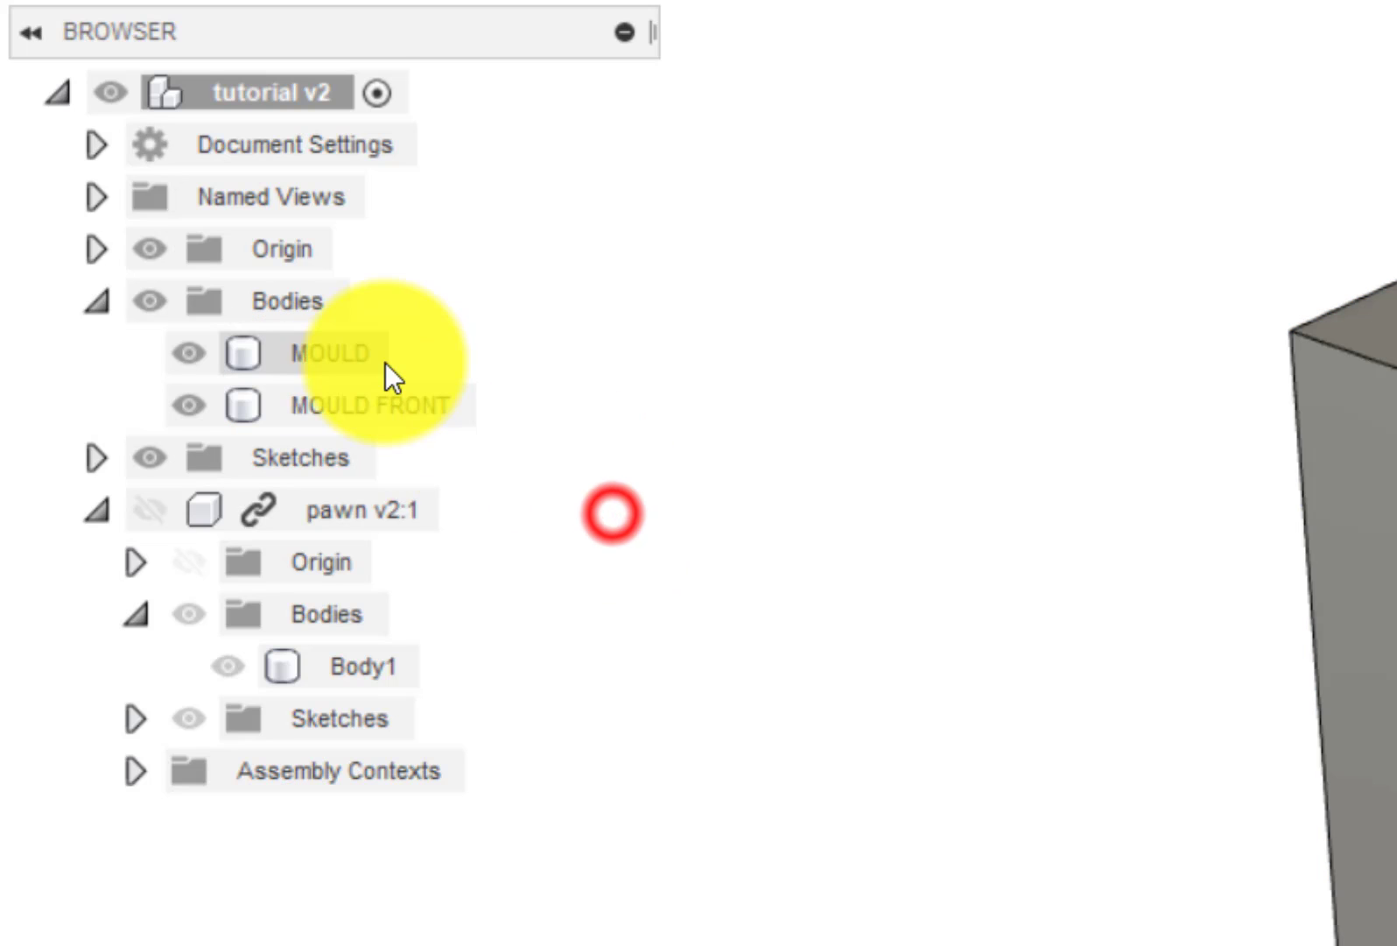
double_click(327, 352)
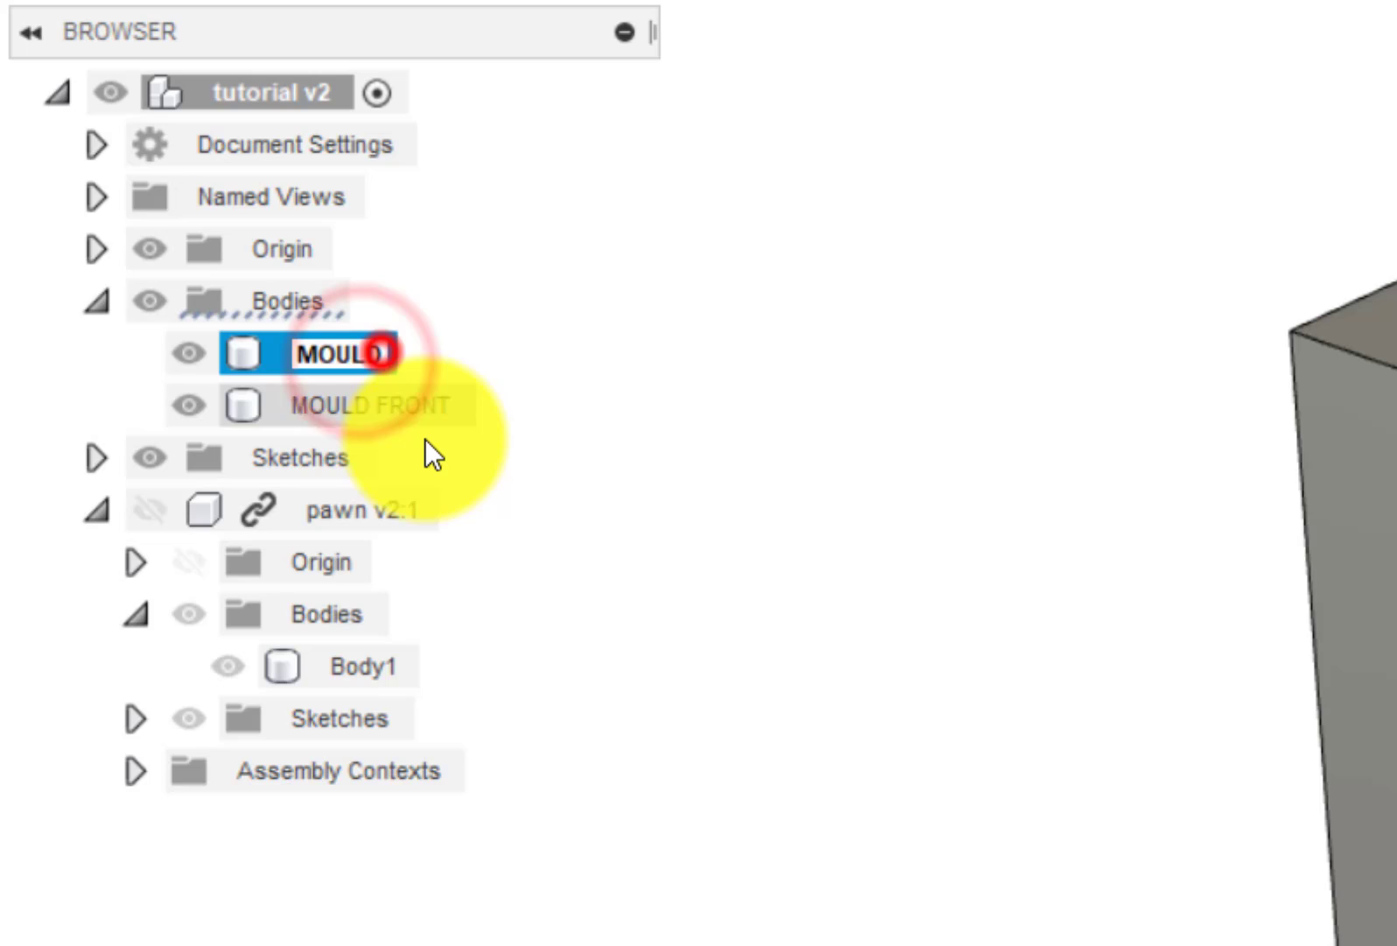
type("MOULD BACK")
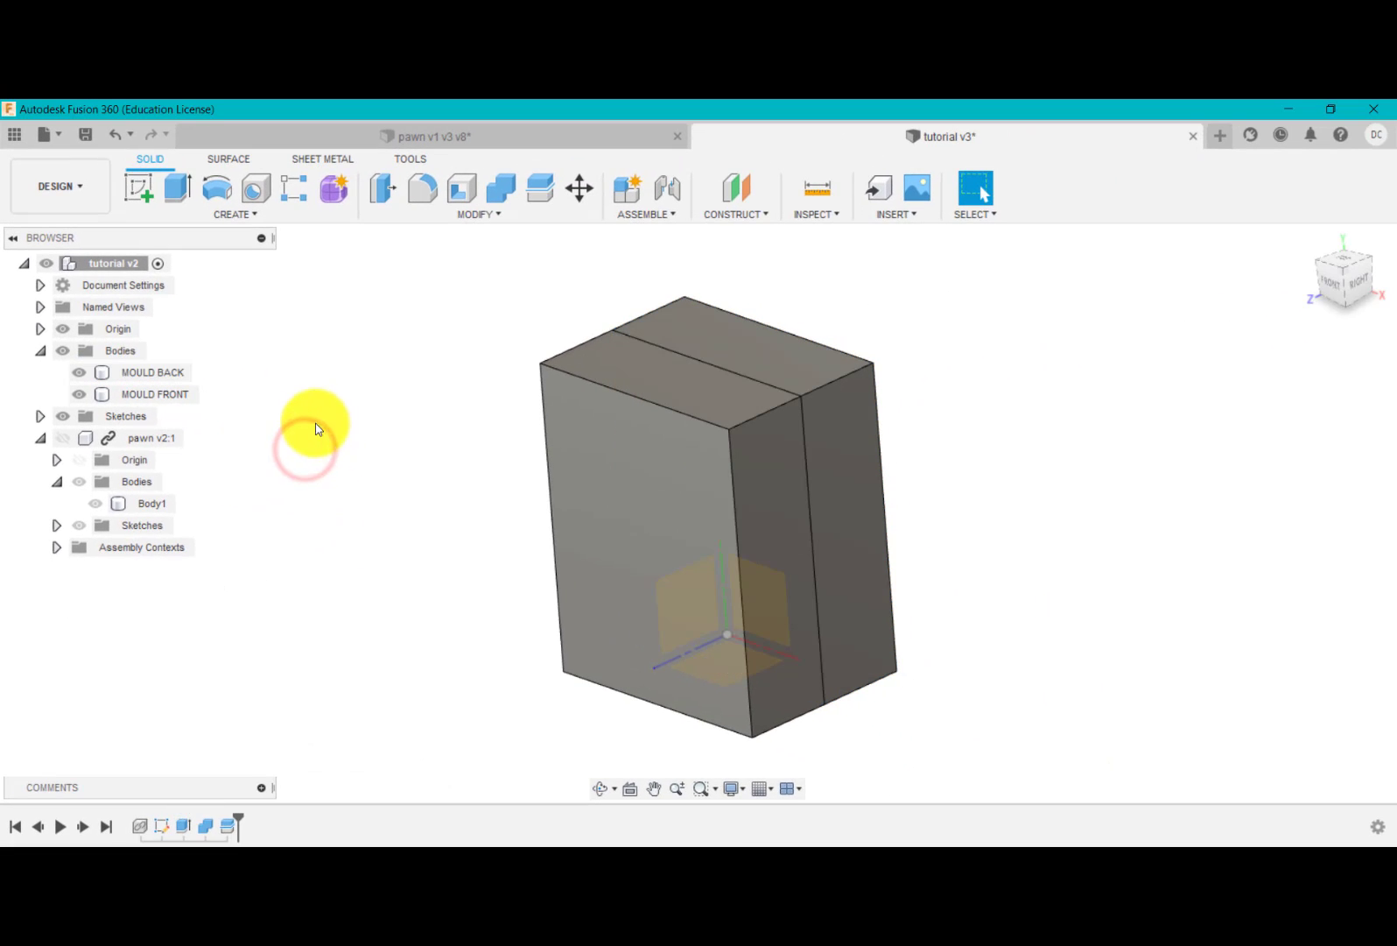
- Hide MOULD FRONT and make the pawn component visible in the back half's cavity
left_click(83, 394)
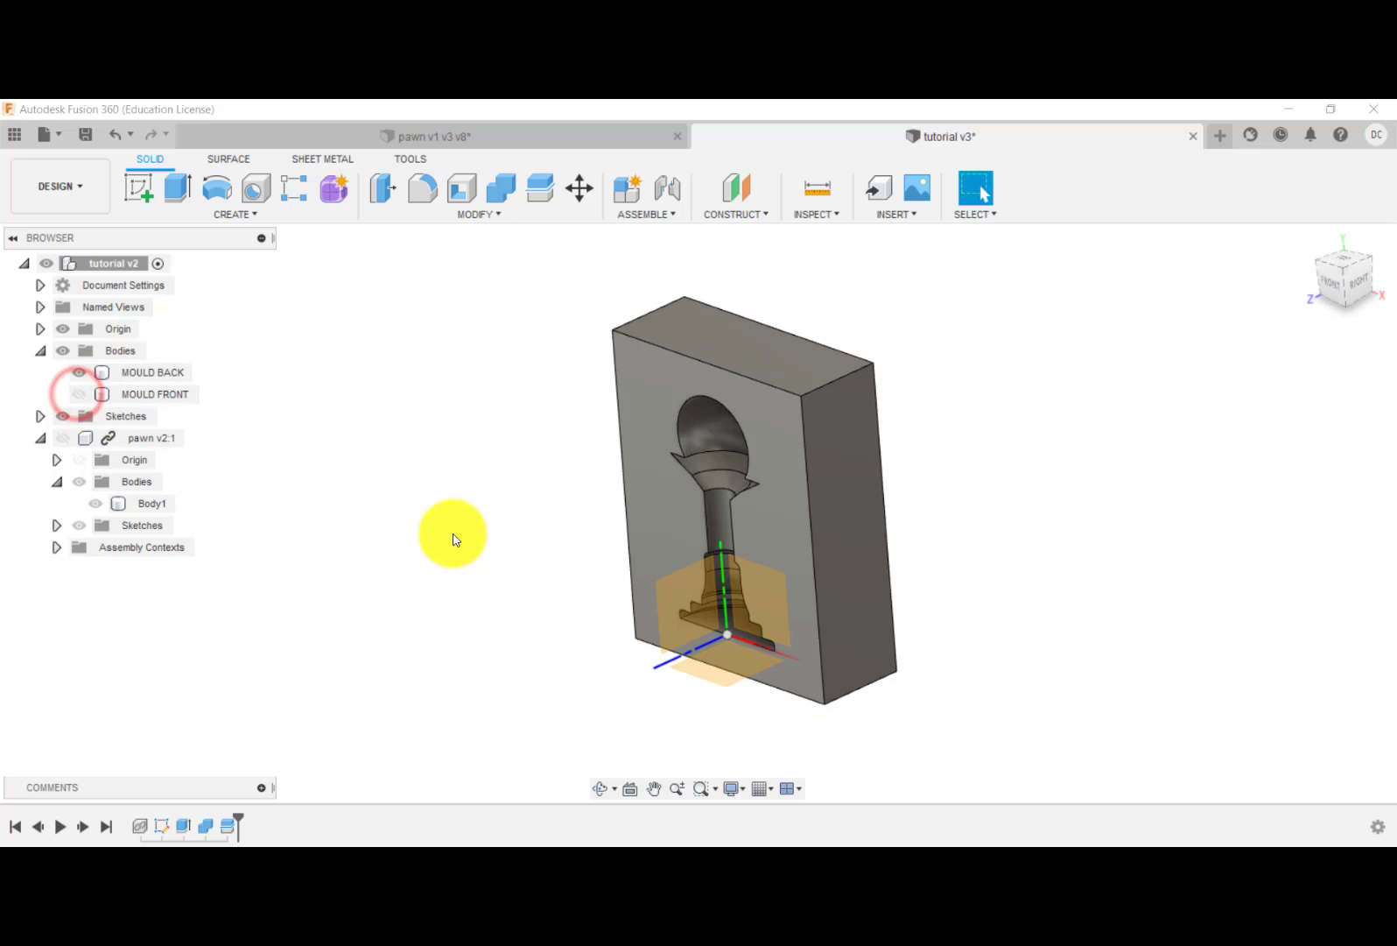
left_click(79, 394)
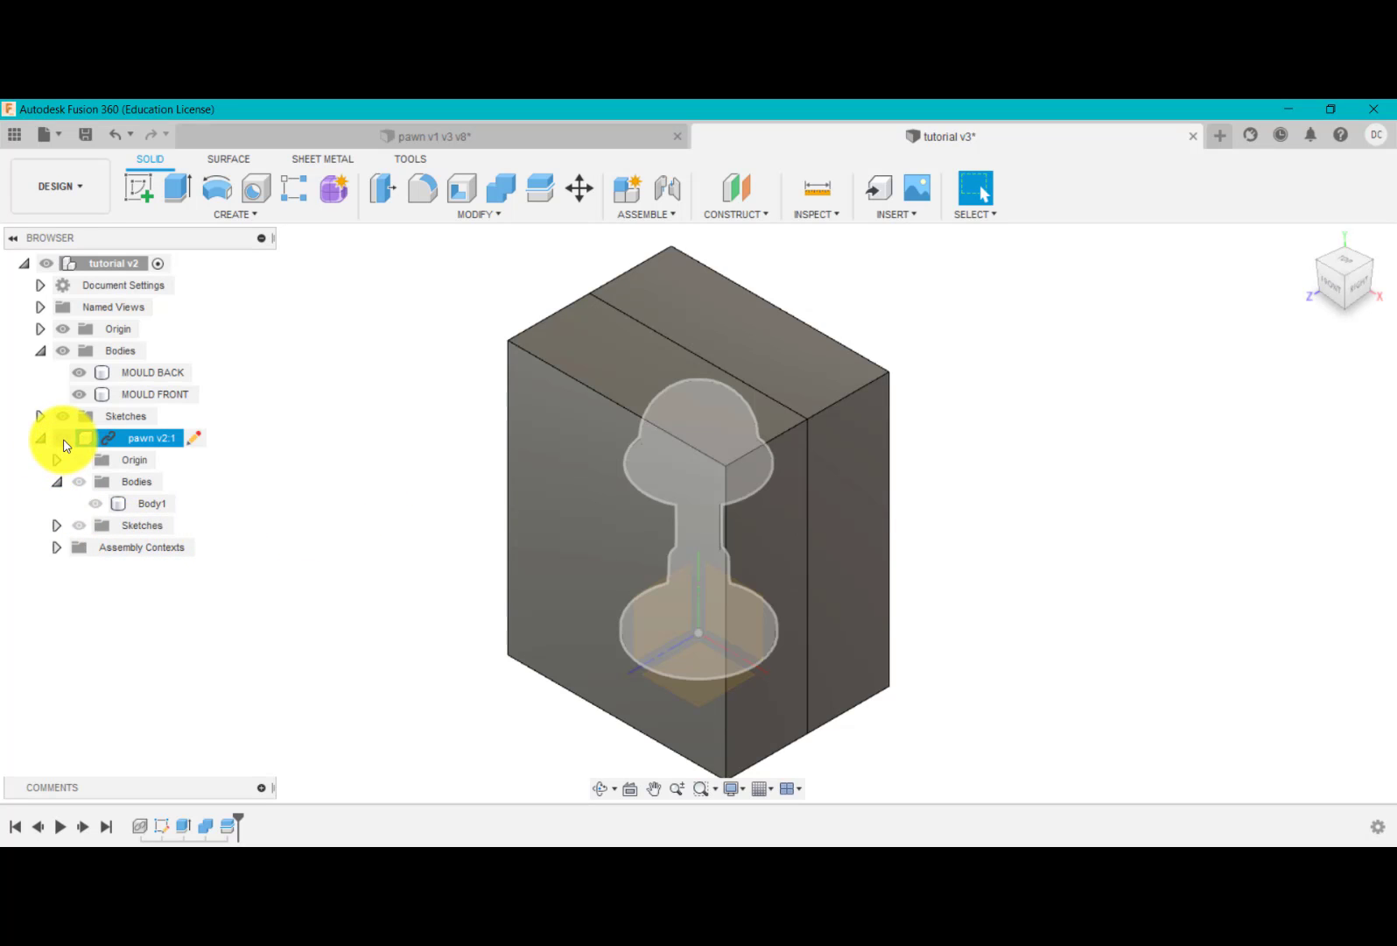
left_click(83, 372)
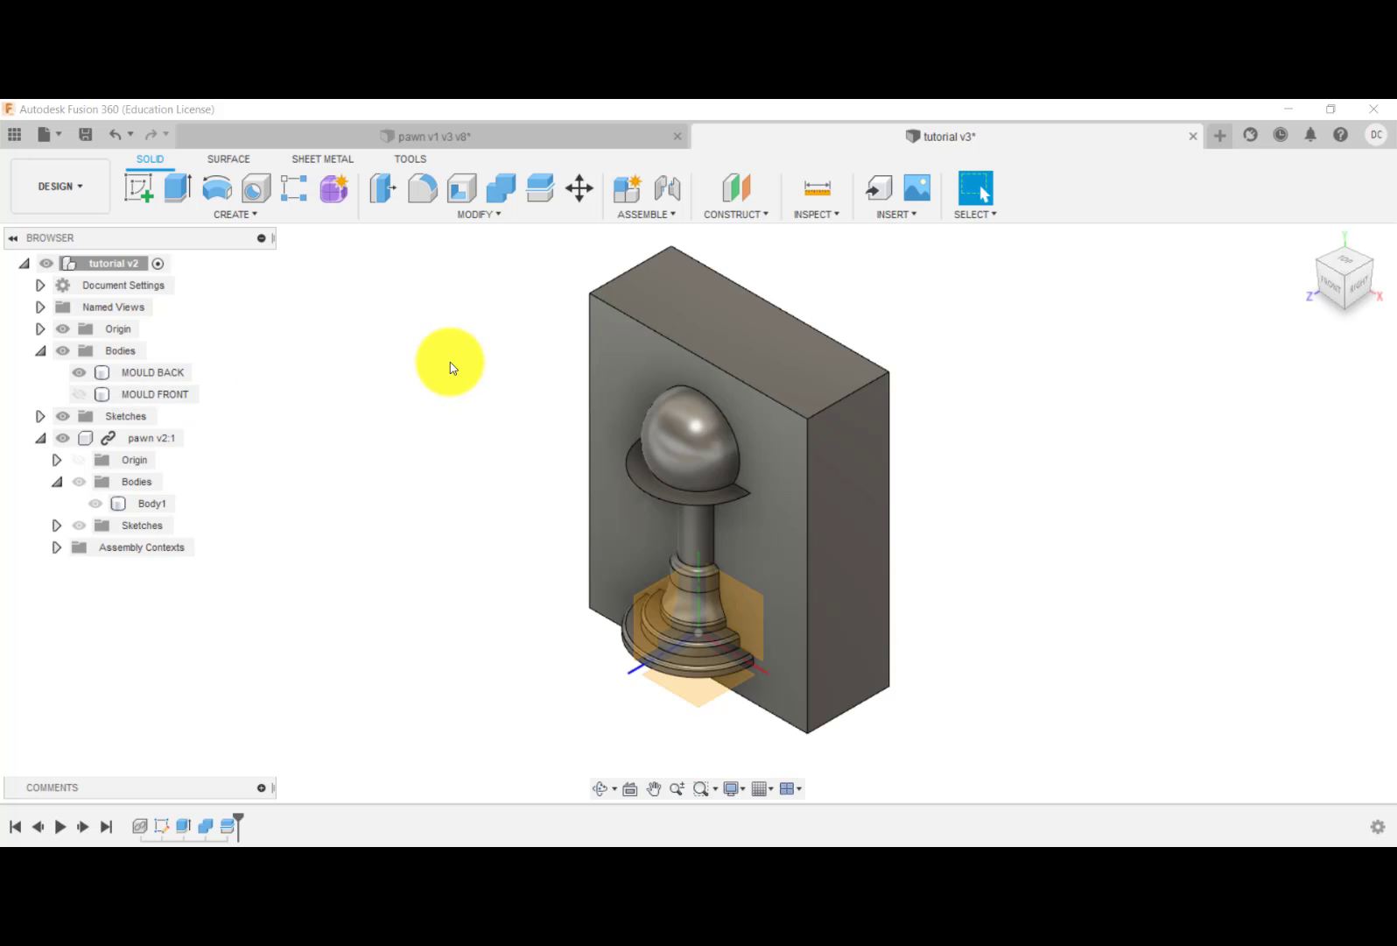
mouse_move(301, 276)
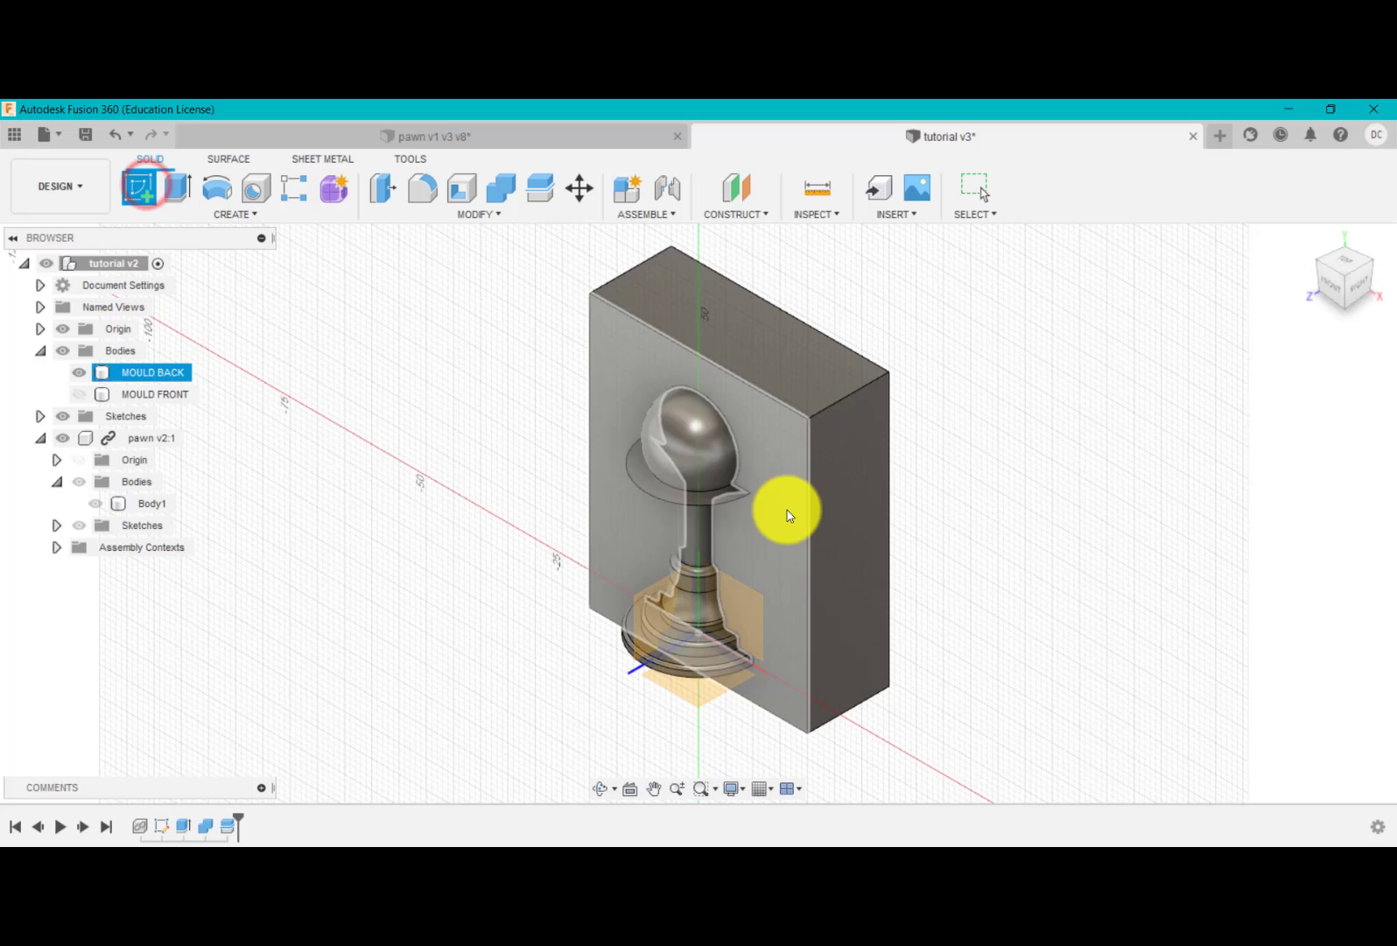
- Sketch a Ø5 mm pin circle on MOULD BACK's face, comparing with the pawn design
left_click(141, 187)
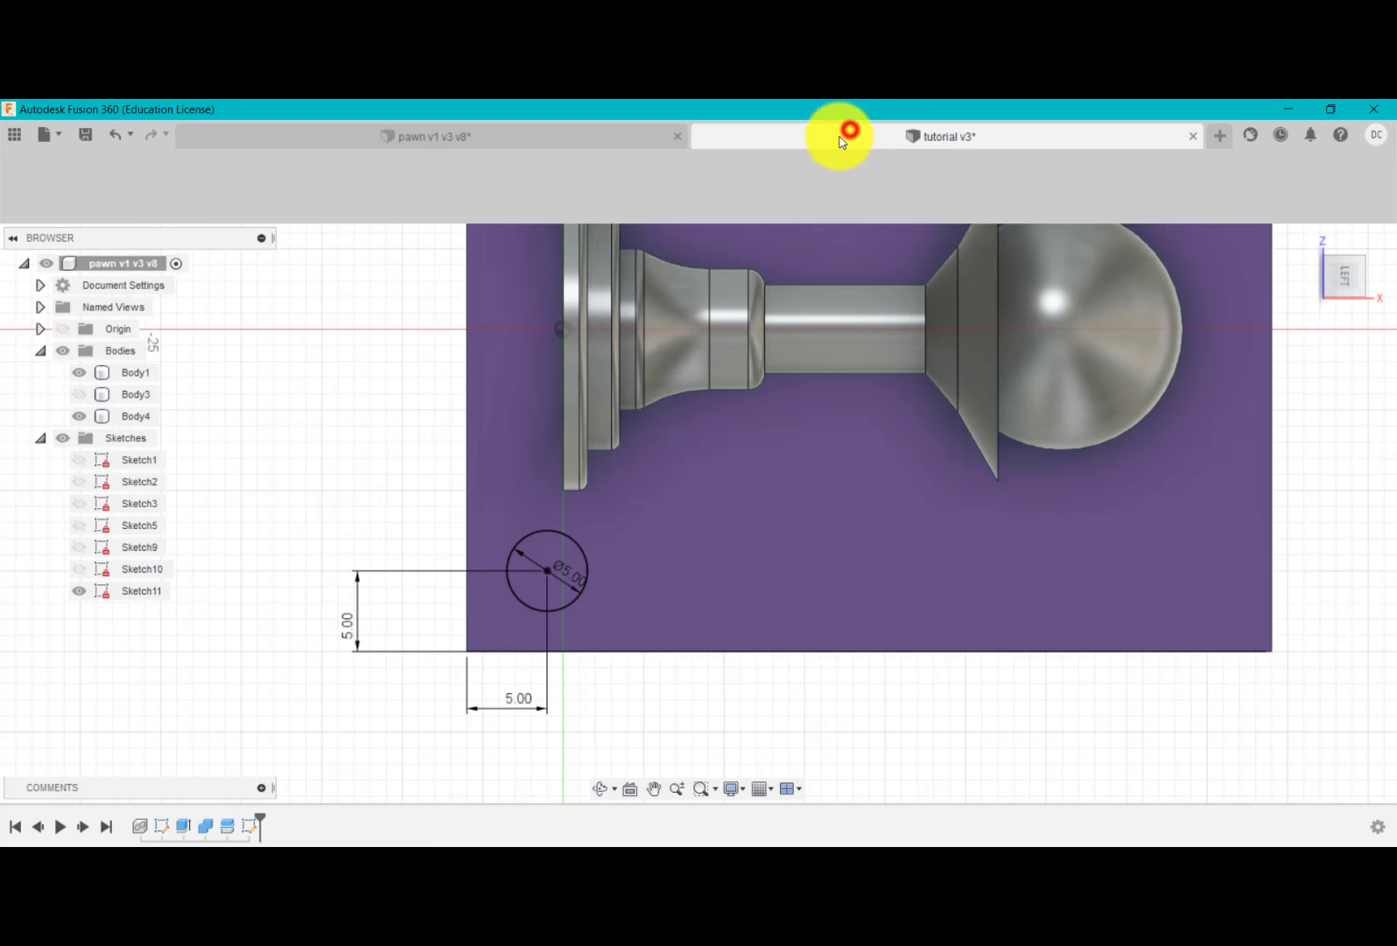
left_click(959, 137)
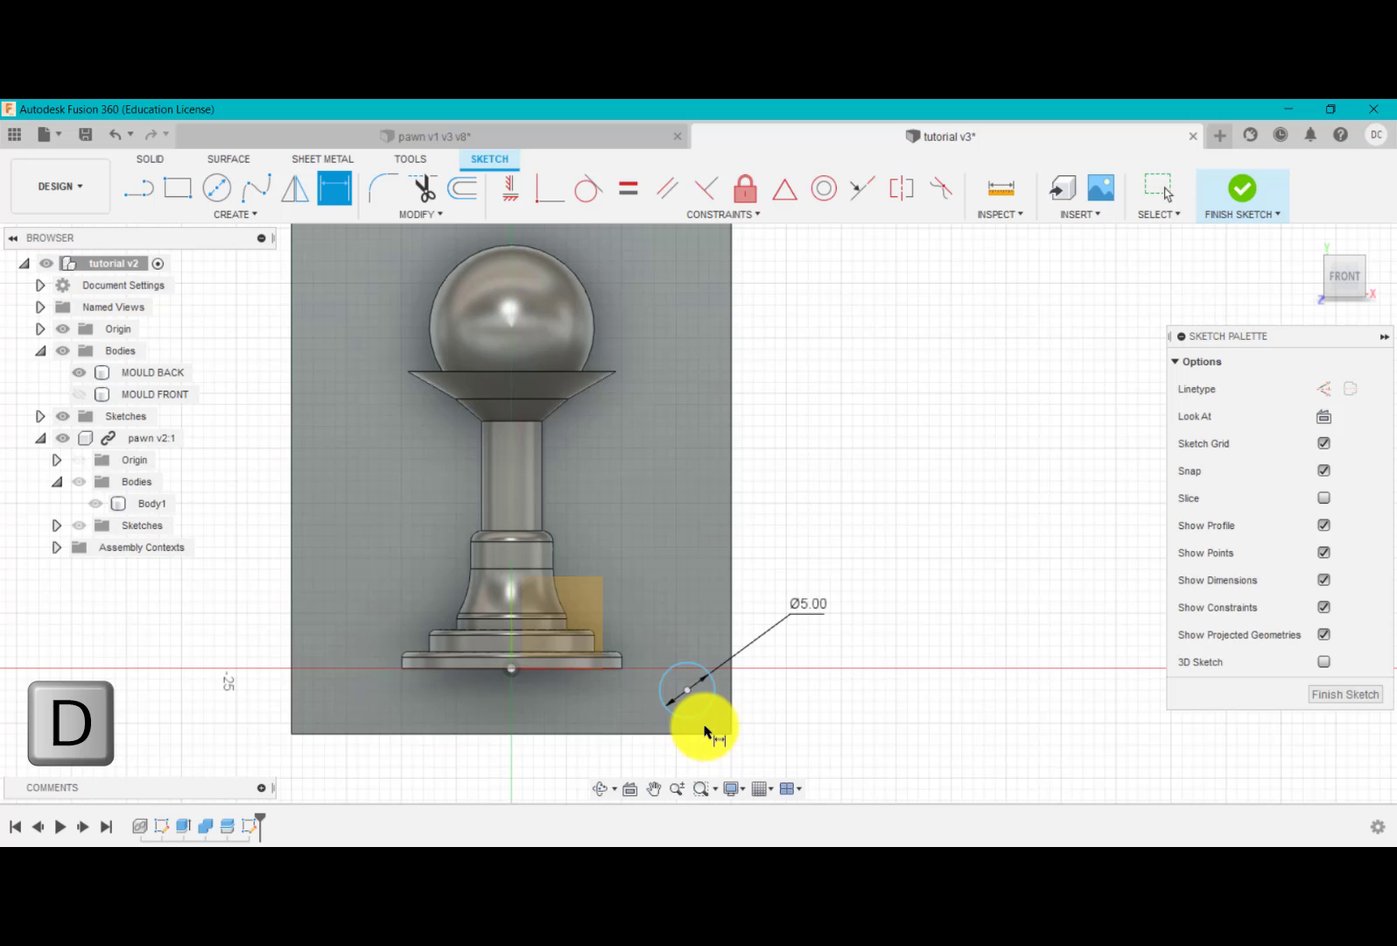
left_click(686, 688)
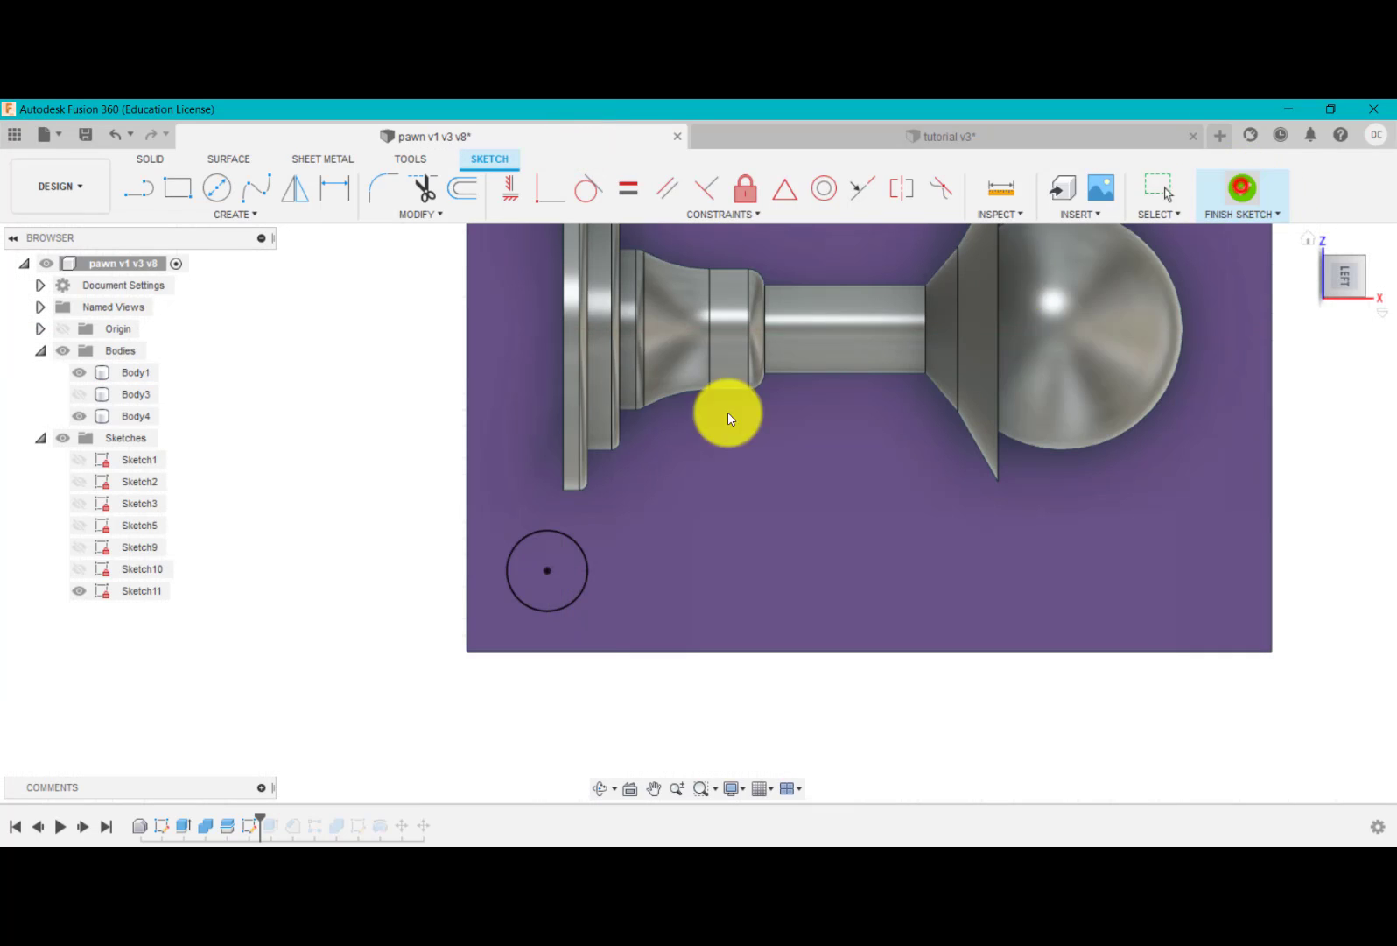
- Review Extrude10's pin settings in the pawn timeline, then finish the circle sketch and extrude it
left_click(1241, 185)
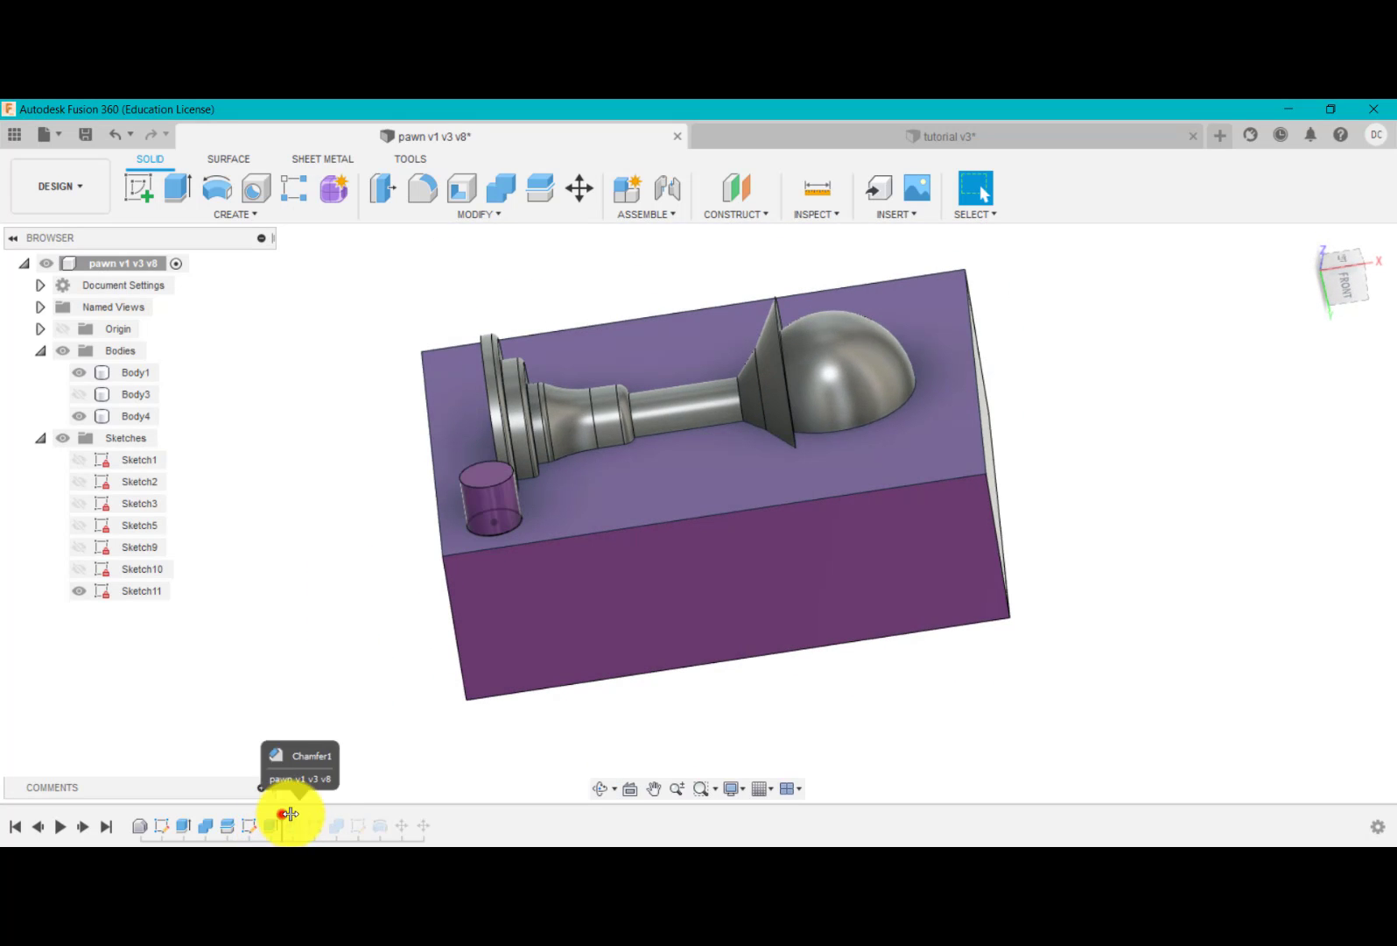
left_click(270, 827)
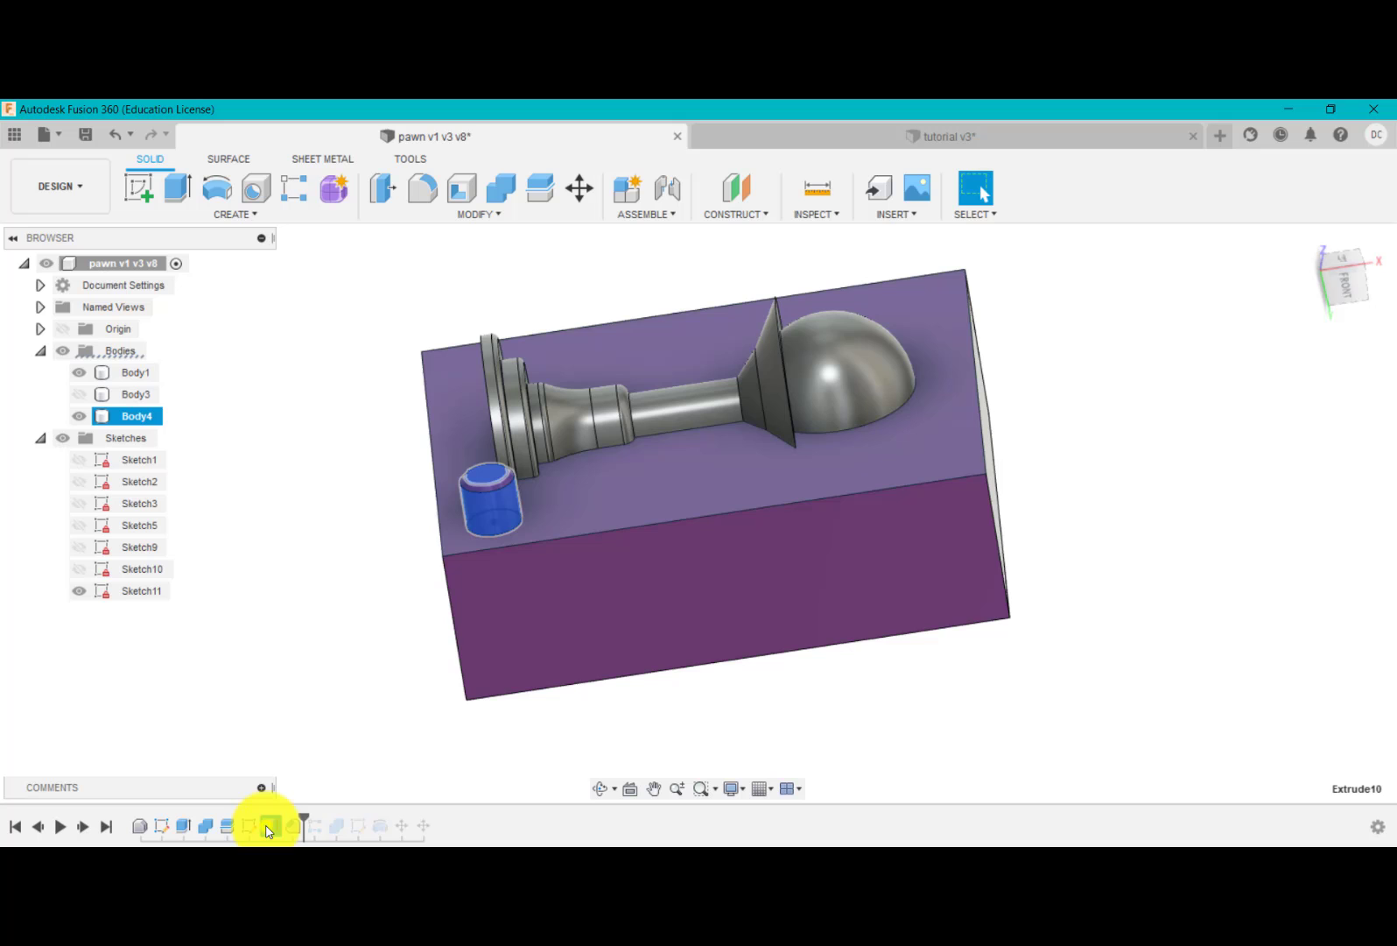
double_click(270, 827)
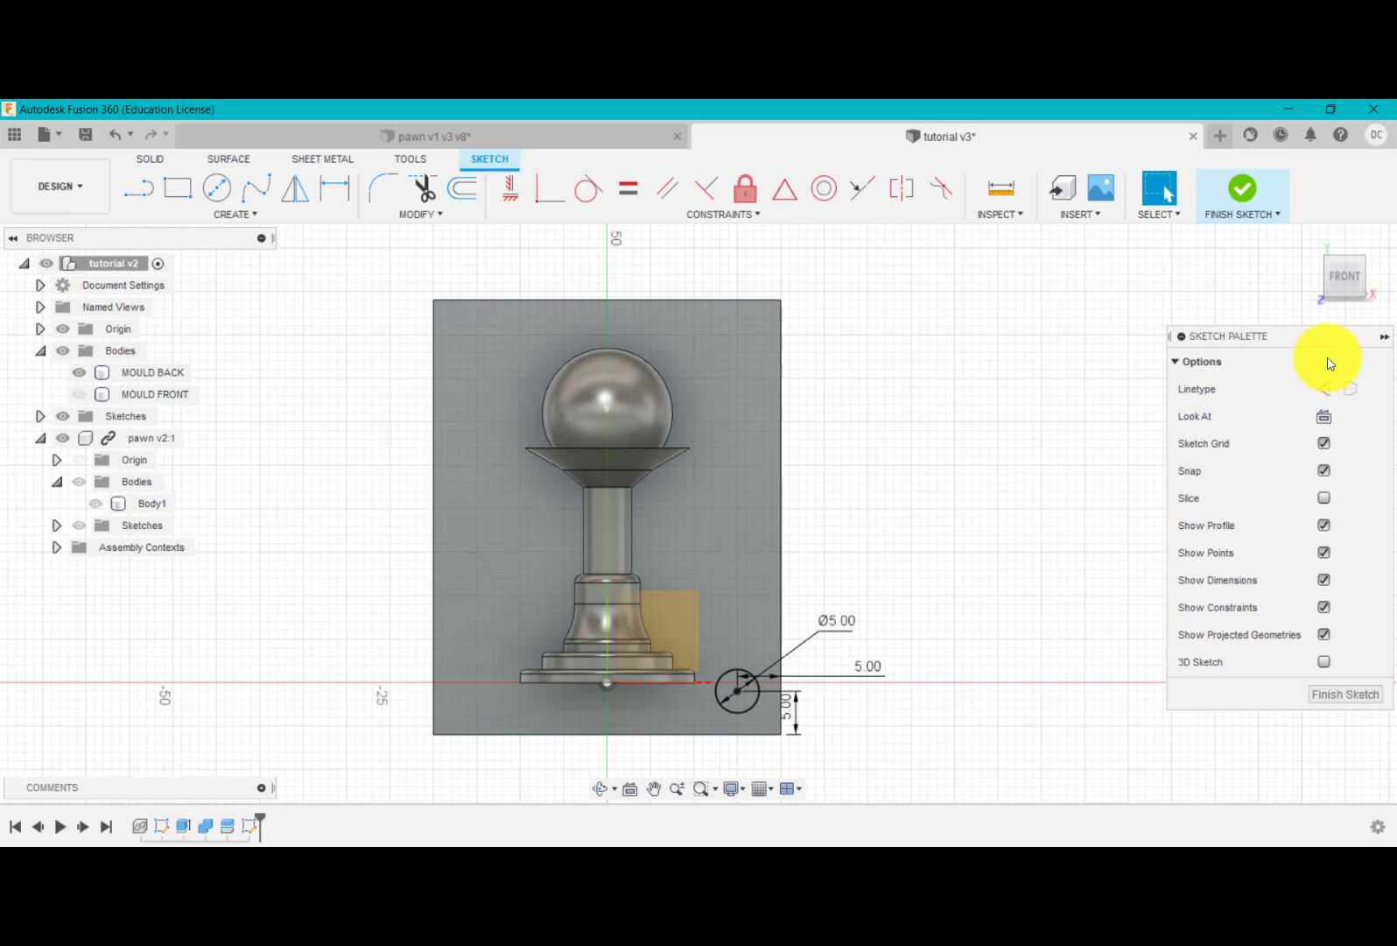
left_click(1243, 187)
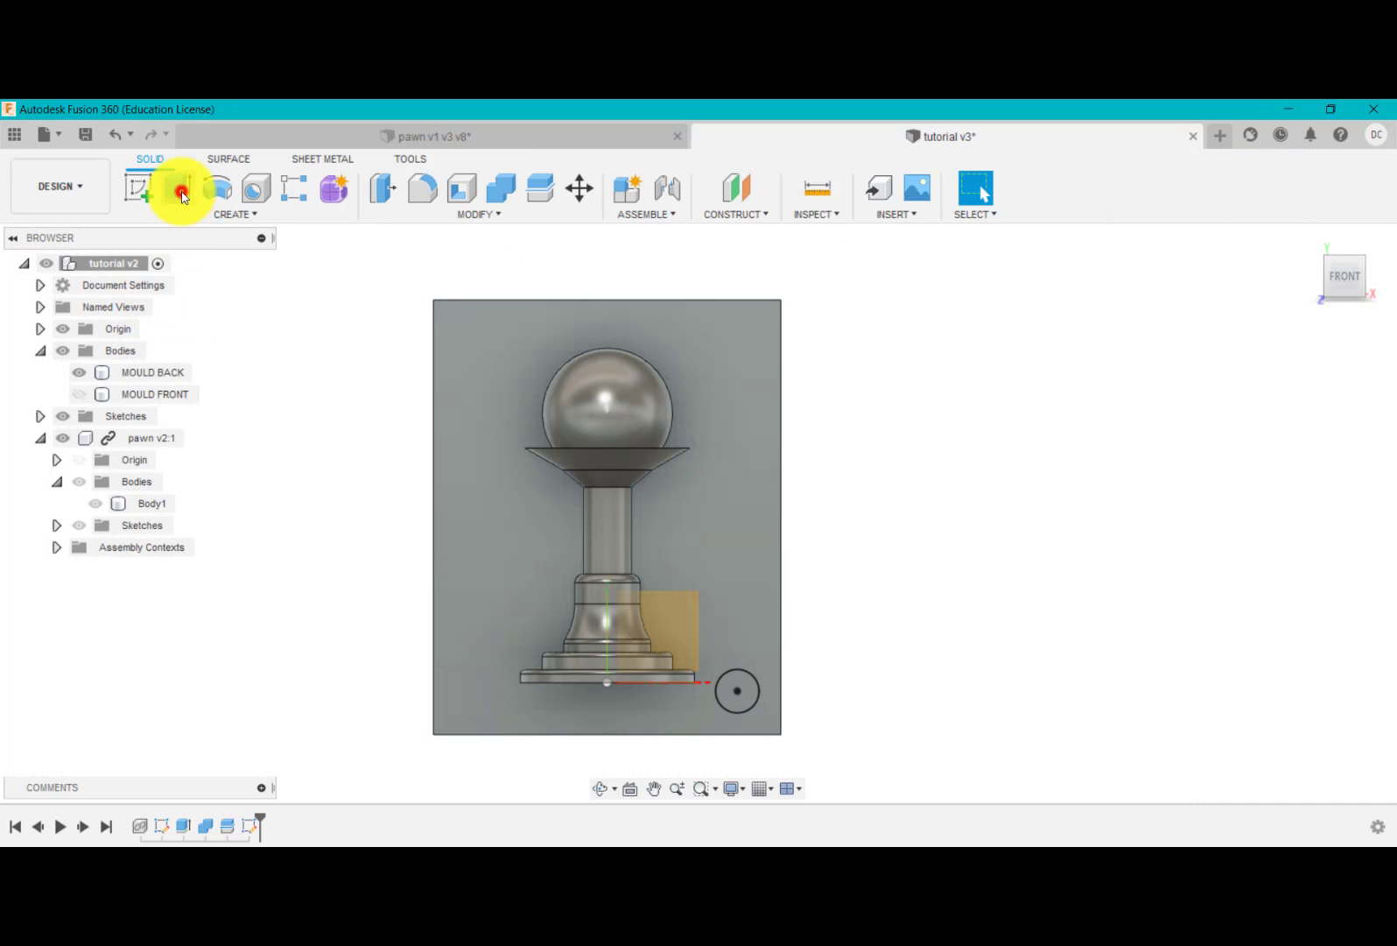
left_click(178, 191)
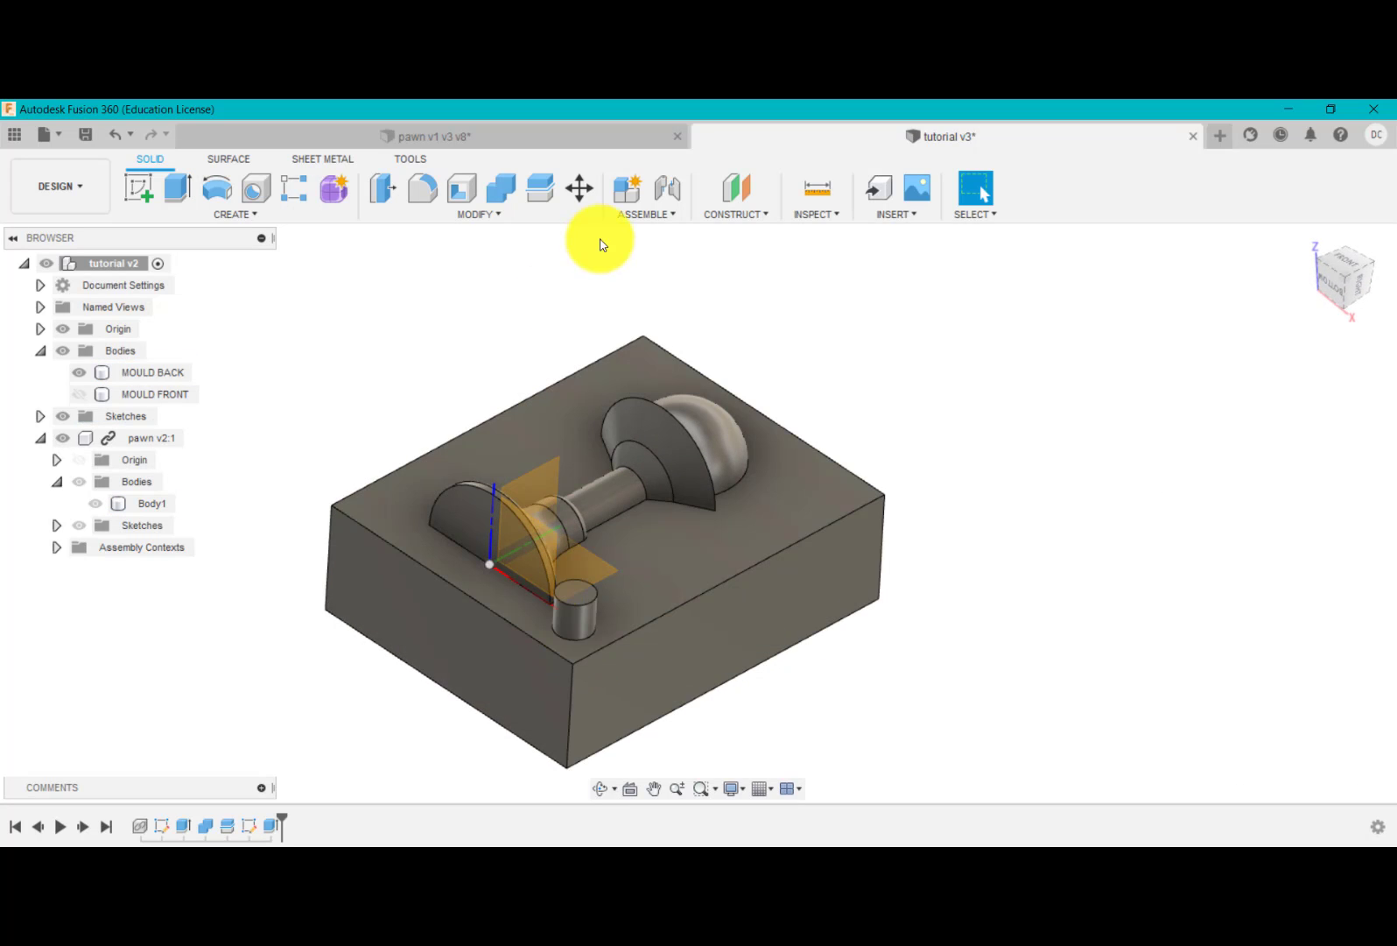
- Chamfer the locating pin's top edge by 1 mm
left_click(479, 214)
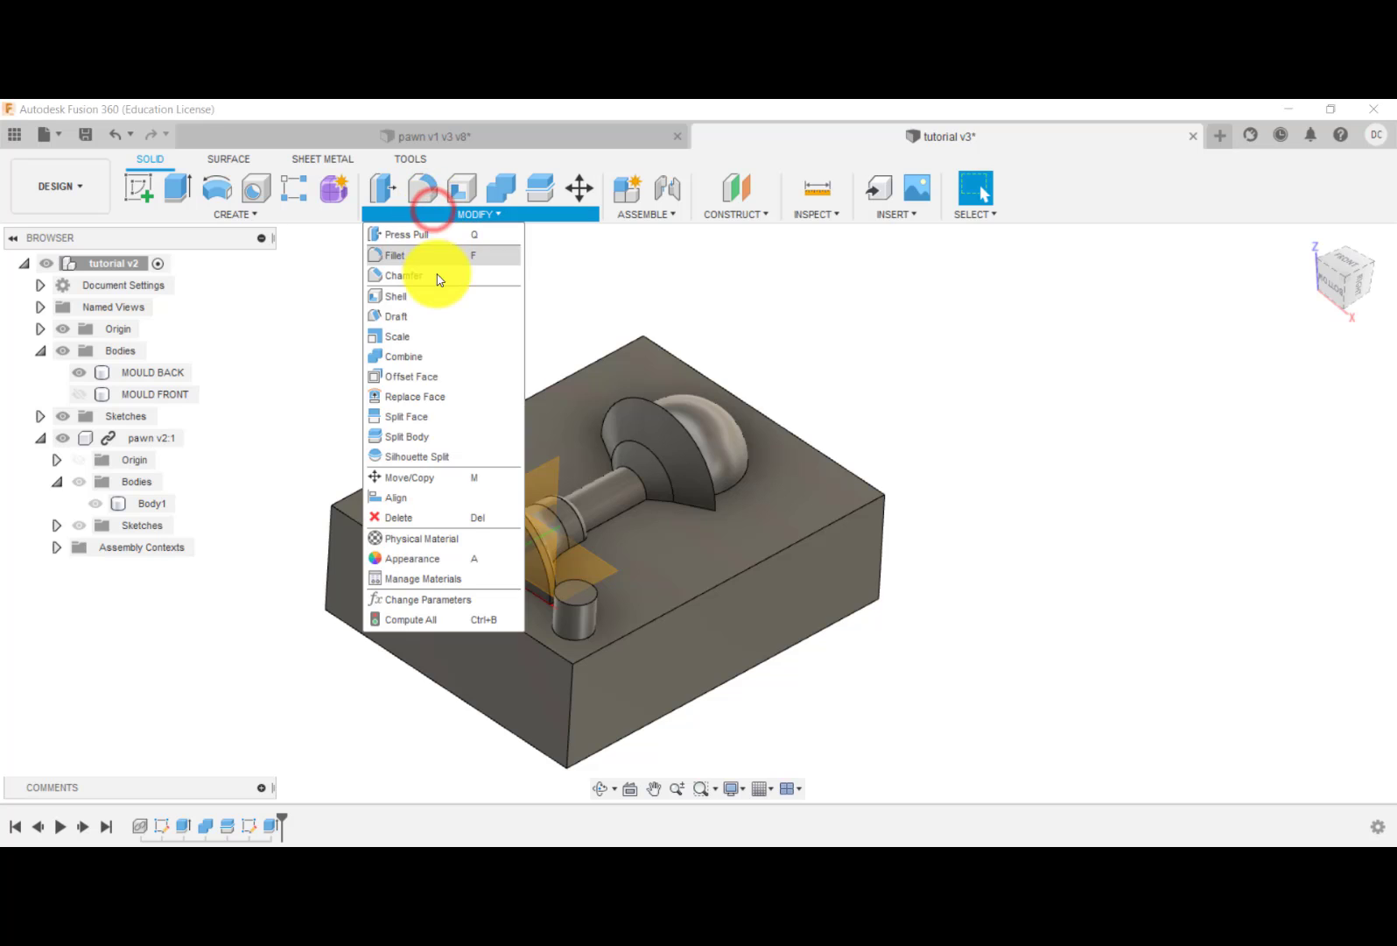
left_click(402, 275)
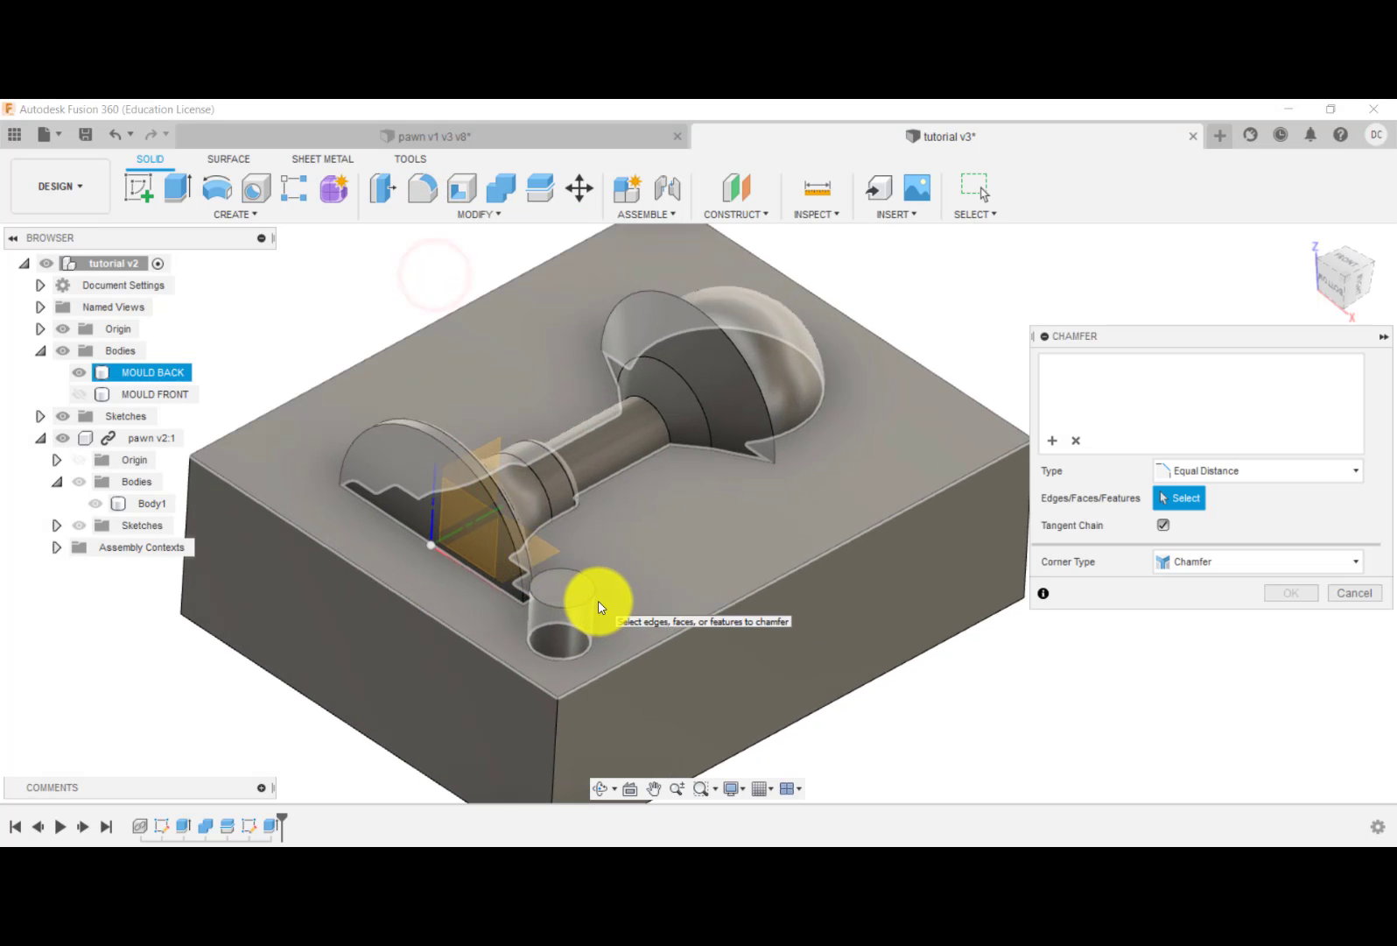
left_click(563, 597)
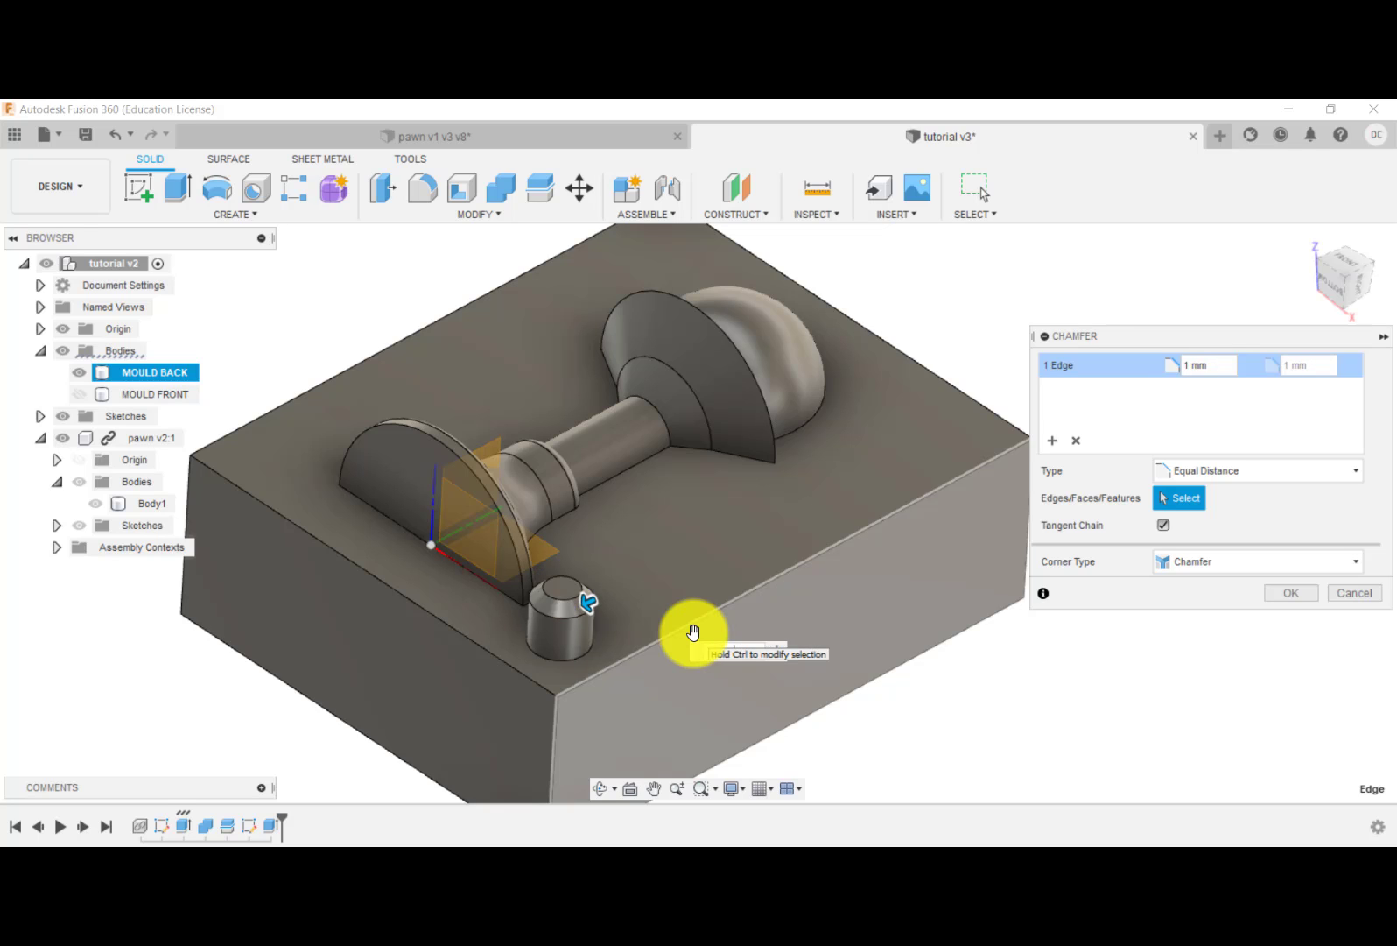
left_click(1355, 593)
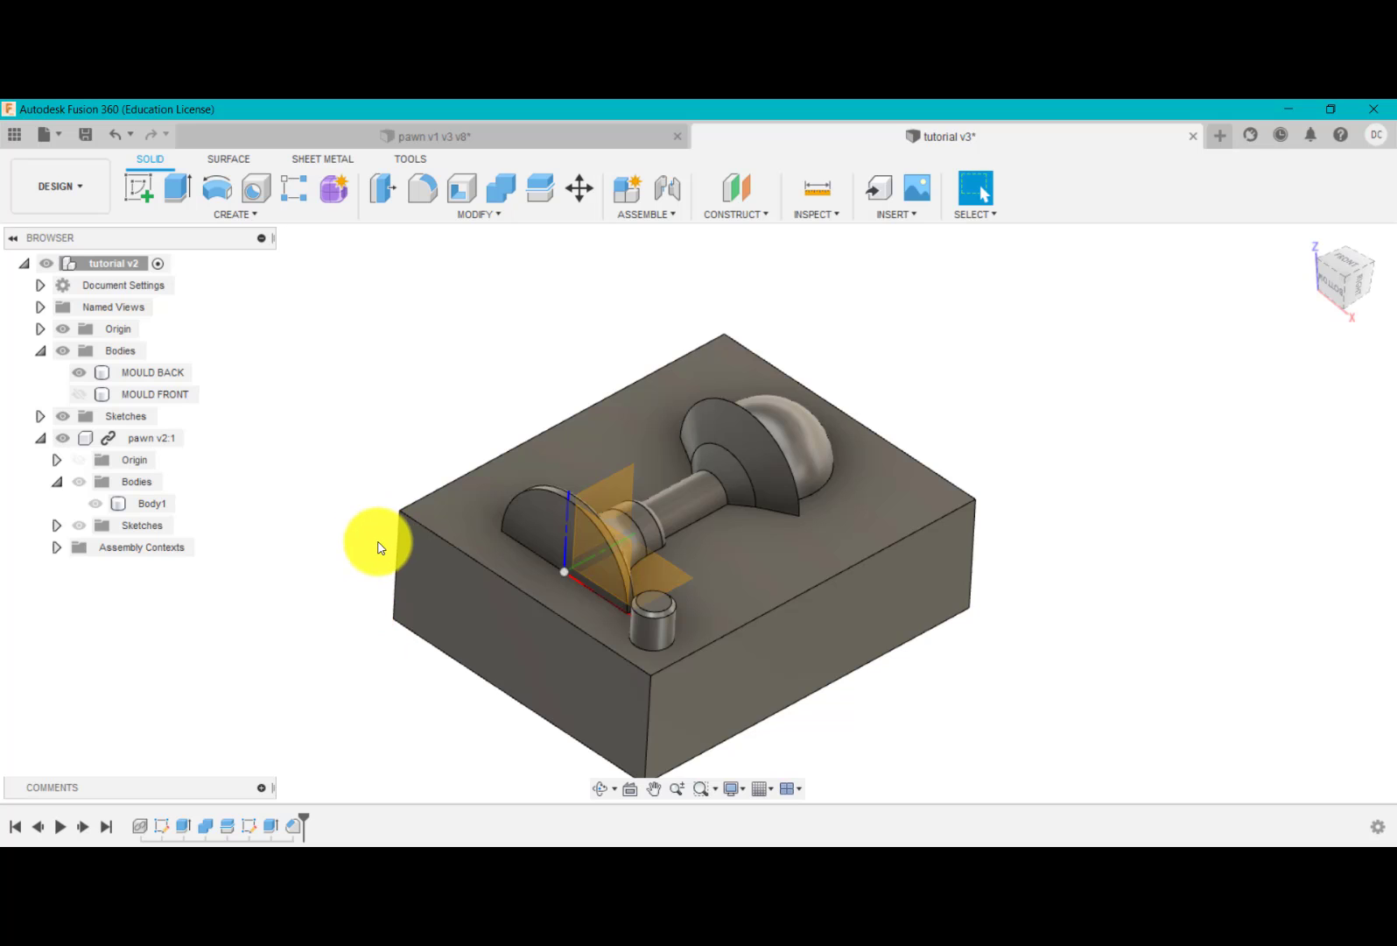
- Rectangular-pattern the chamfered pin into four corners with 30 mm and 40 mm spacing
left_click(471, 136)
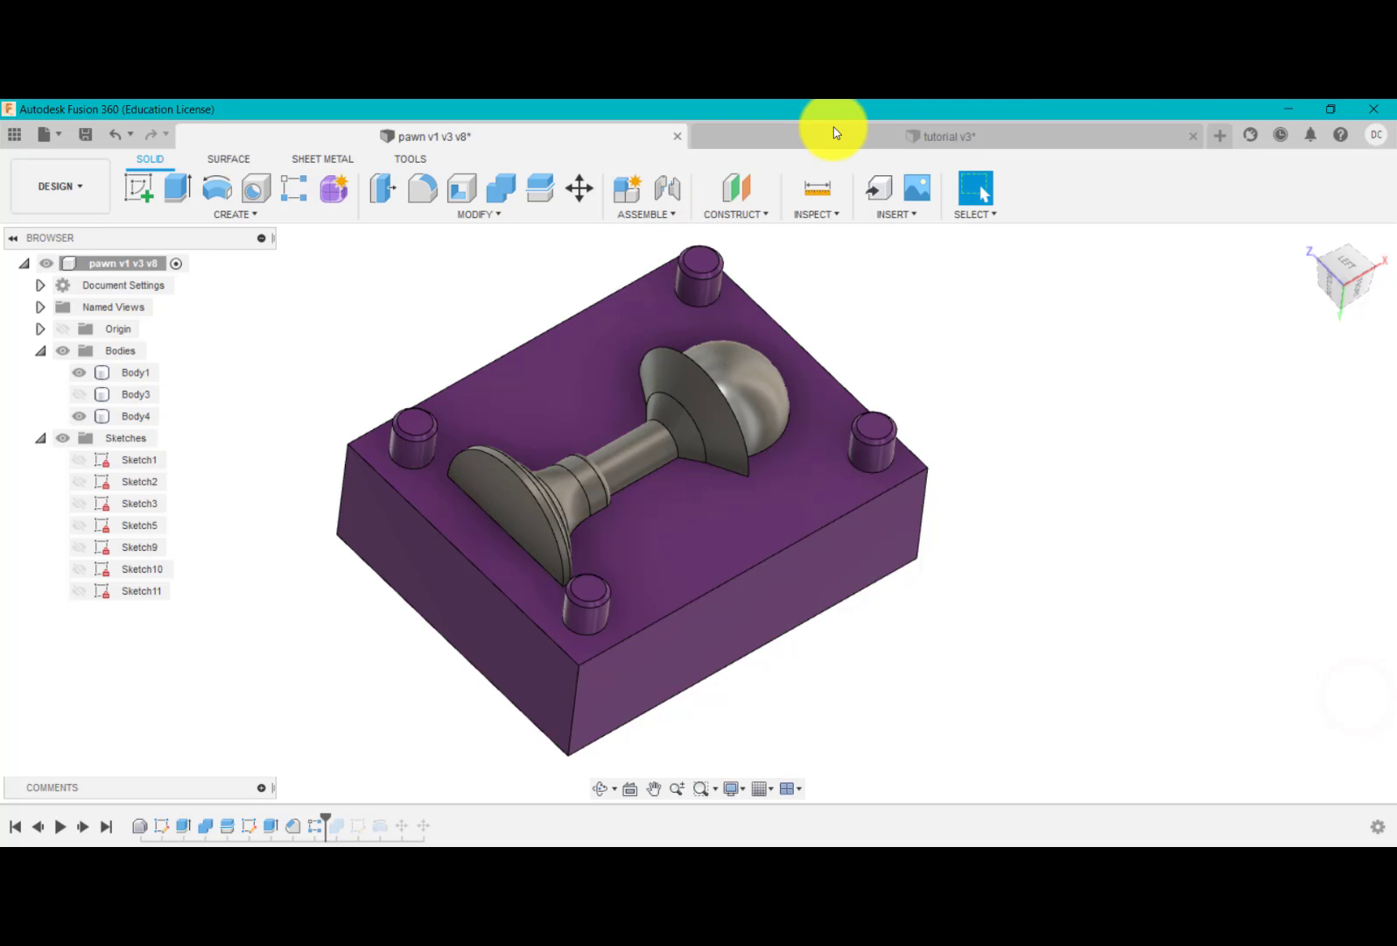
left_click(941, 135)
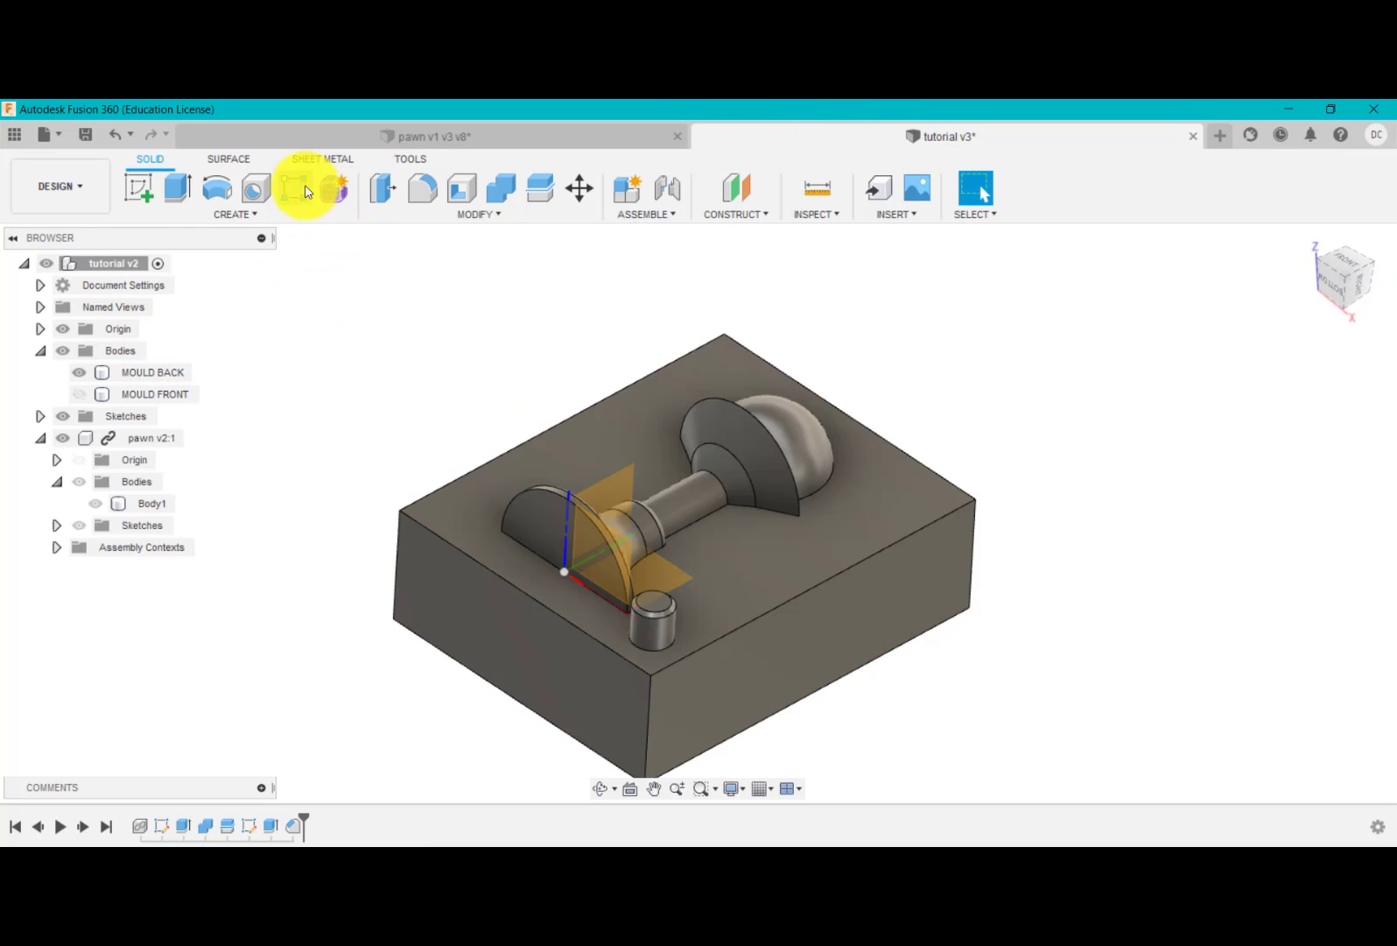
left_click(295, 188)
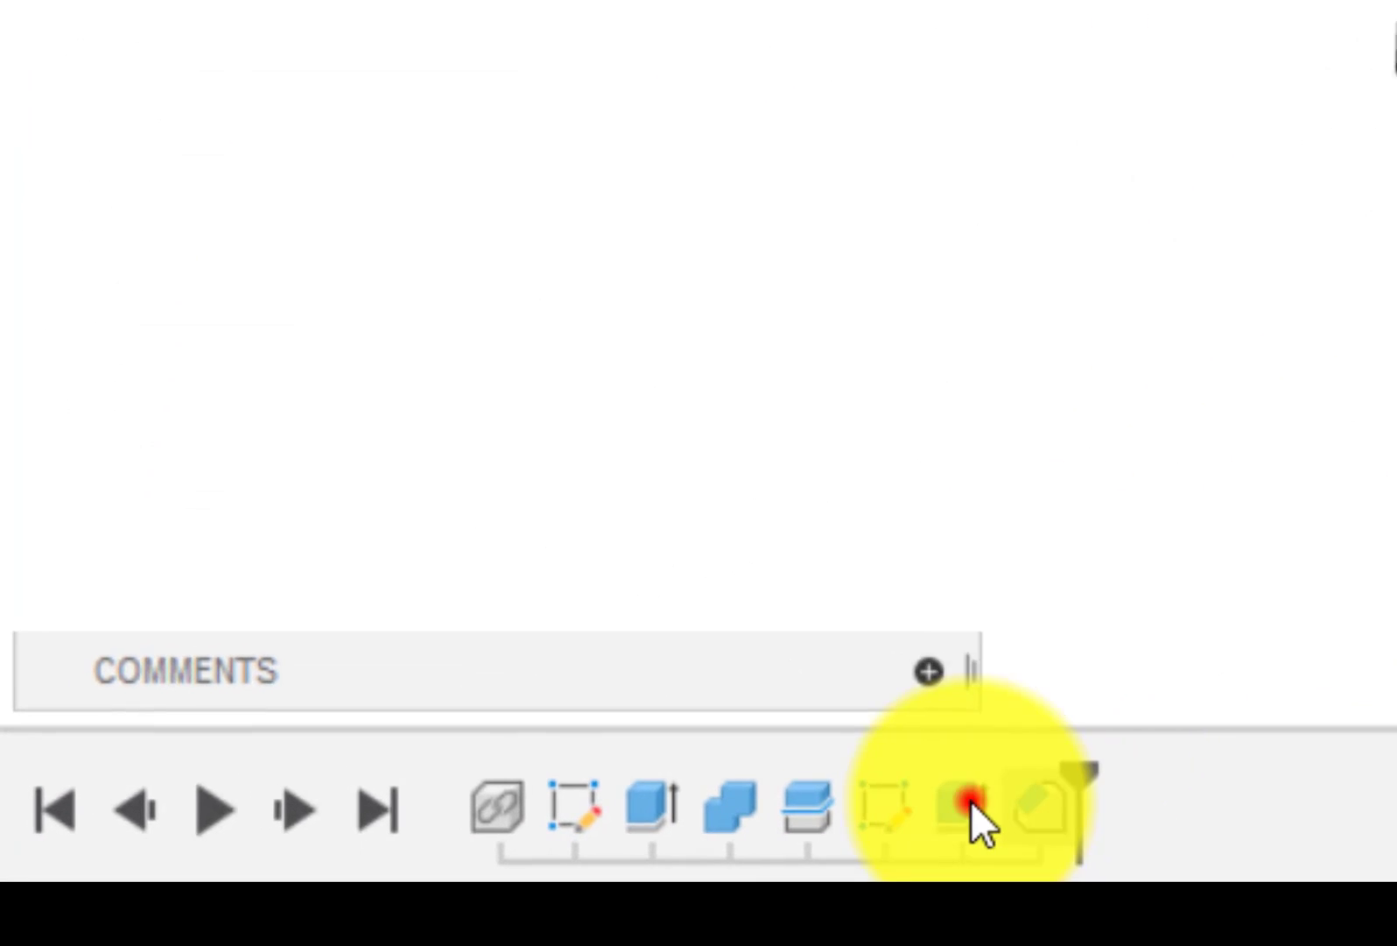
left_click(965, 806)
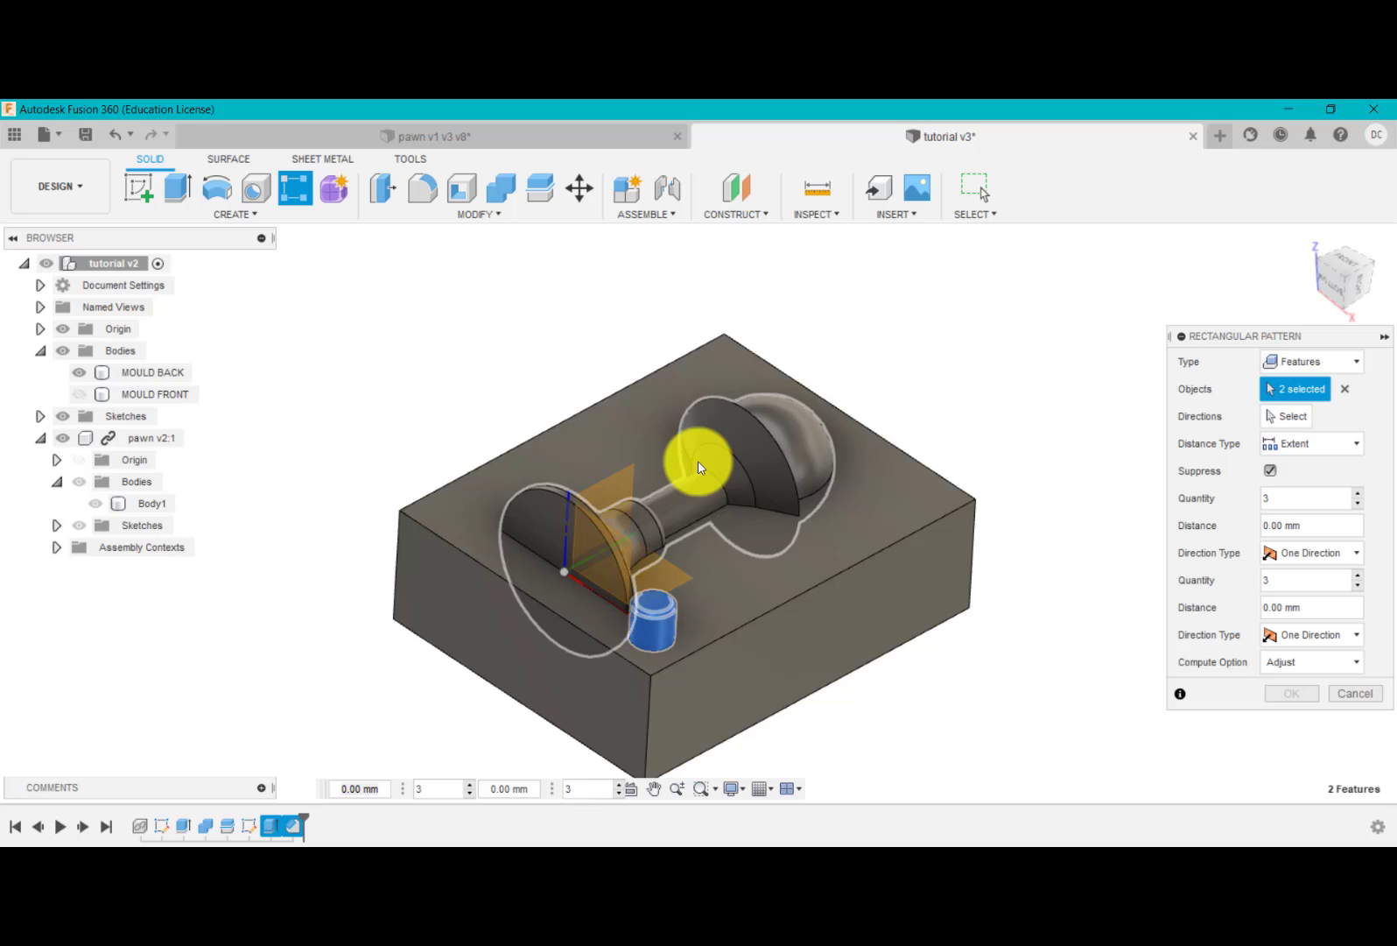
left_click(1293, 417)
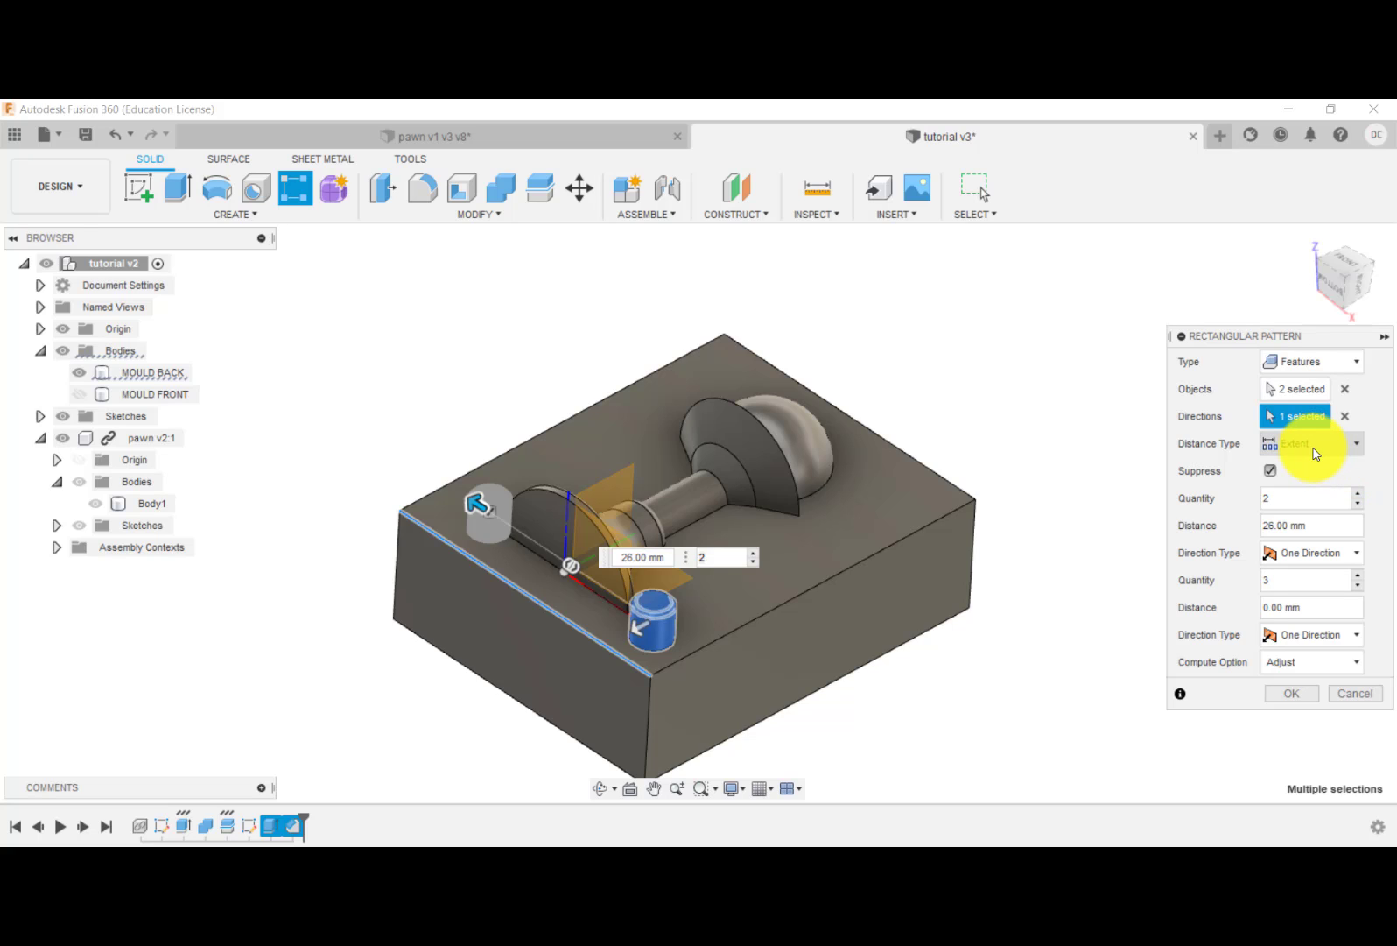
left_click(1356, 444)
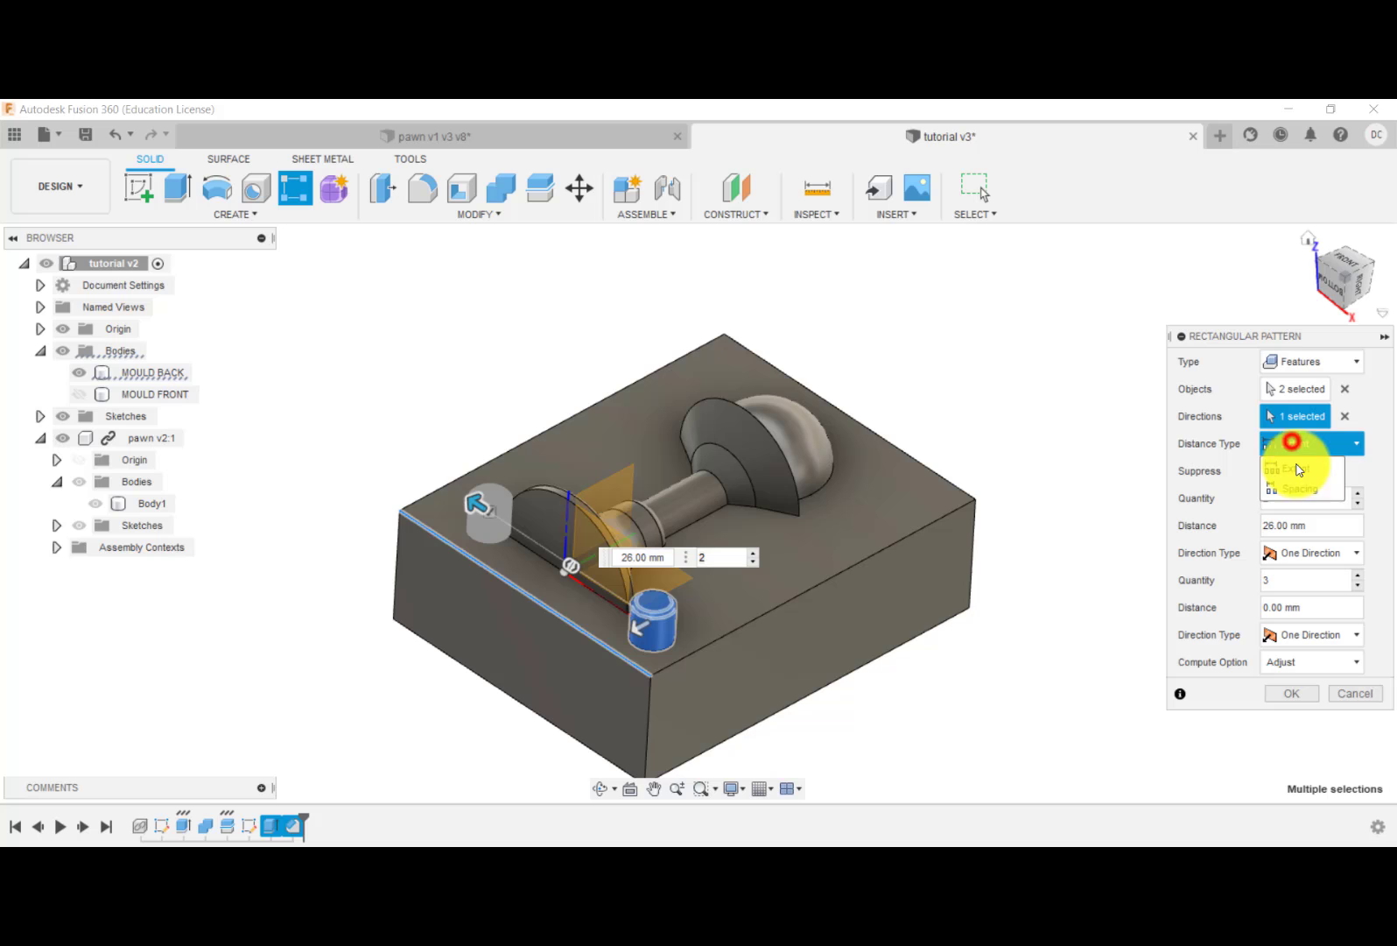
left_click(1298, 487)
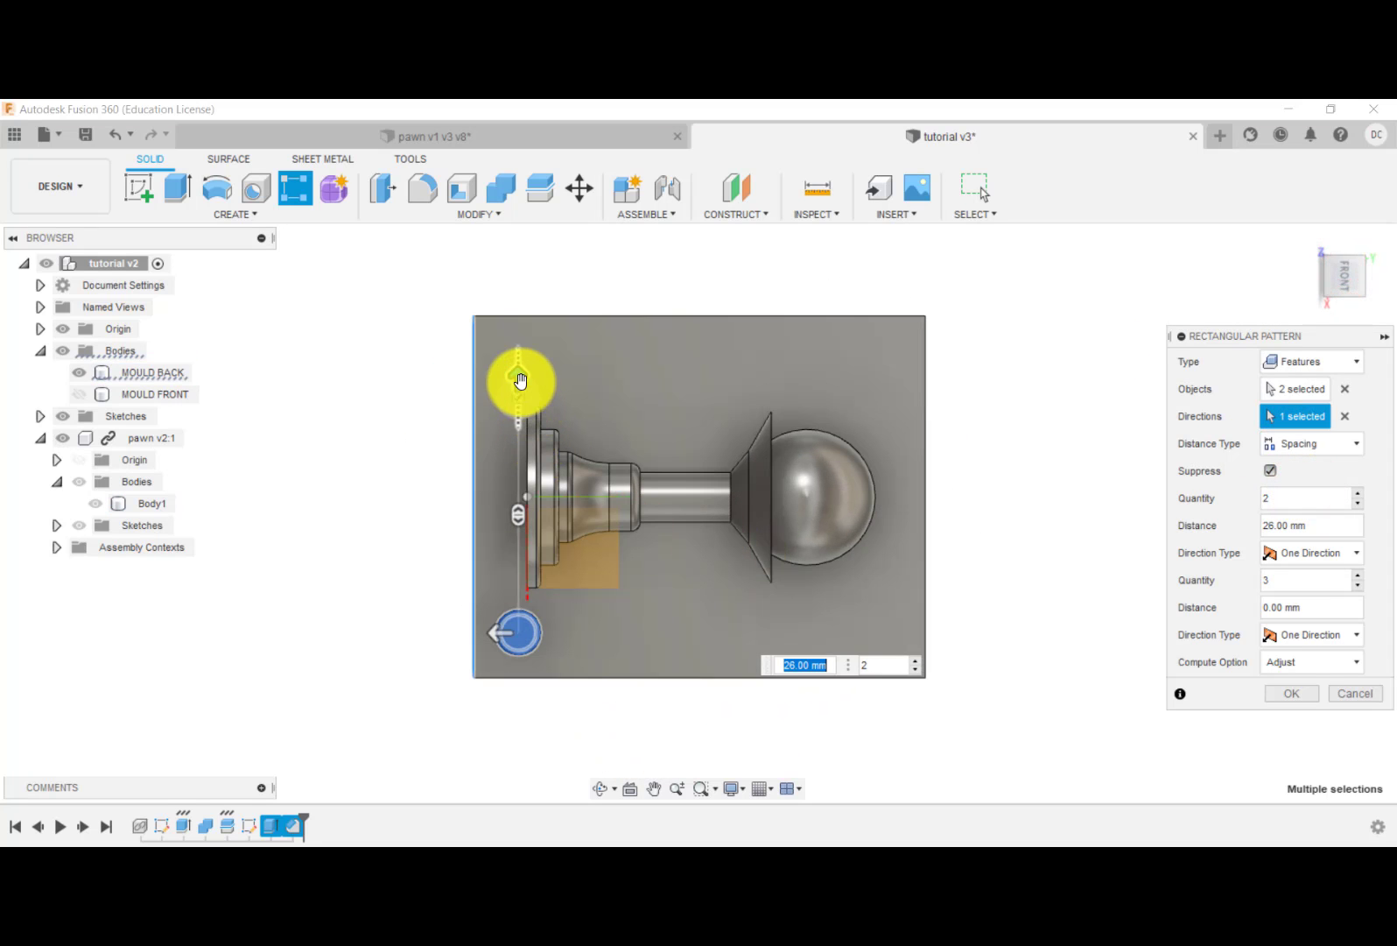
left_click_drag(520, 375, 516, 343)
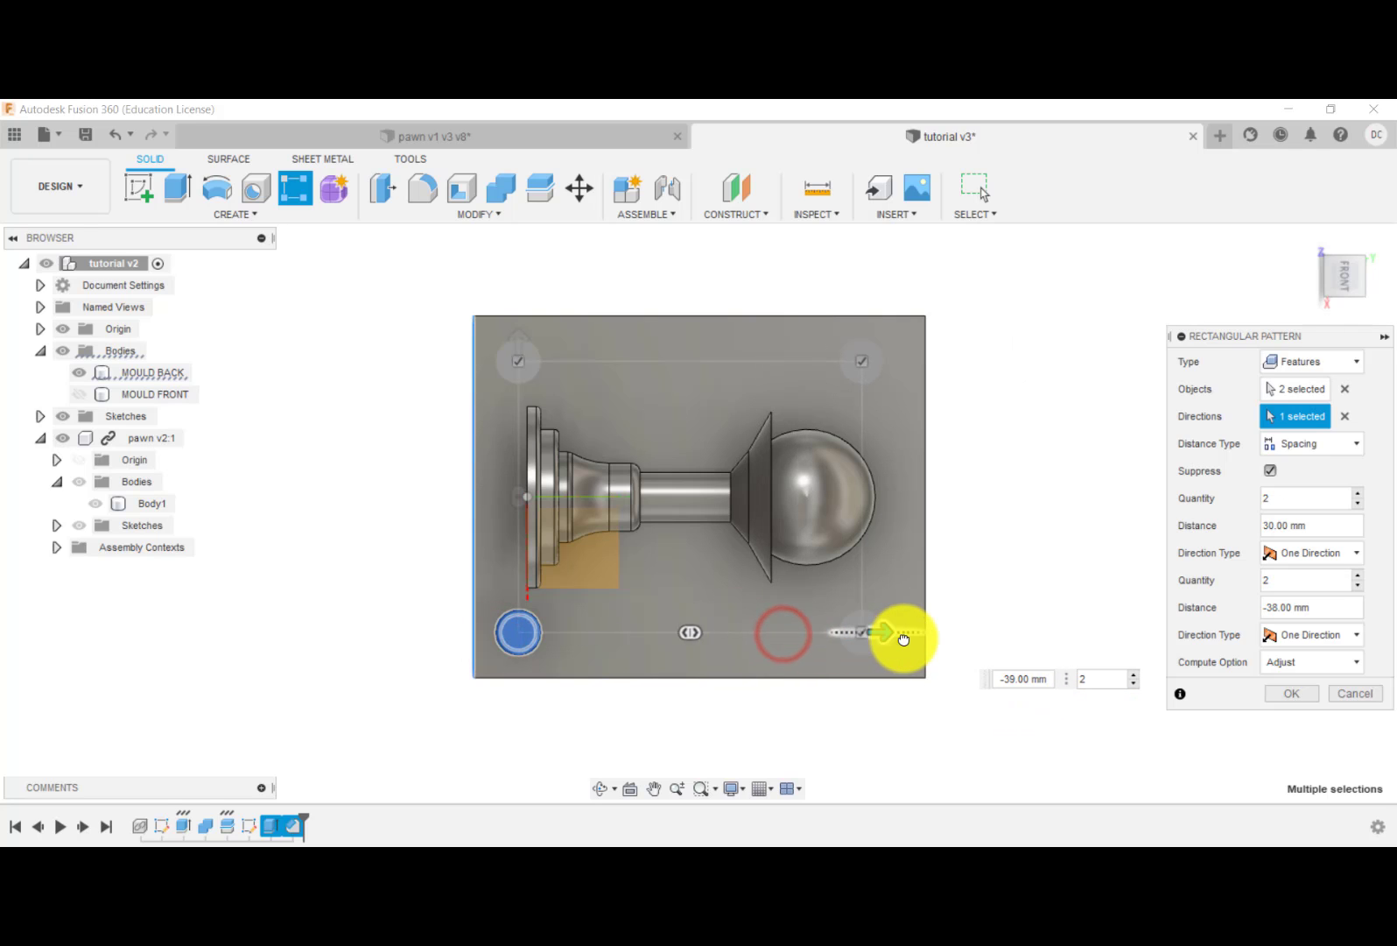
left_click_drag(883, 633, 904, 635)
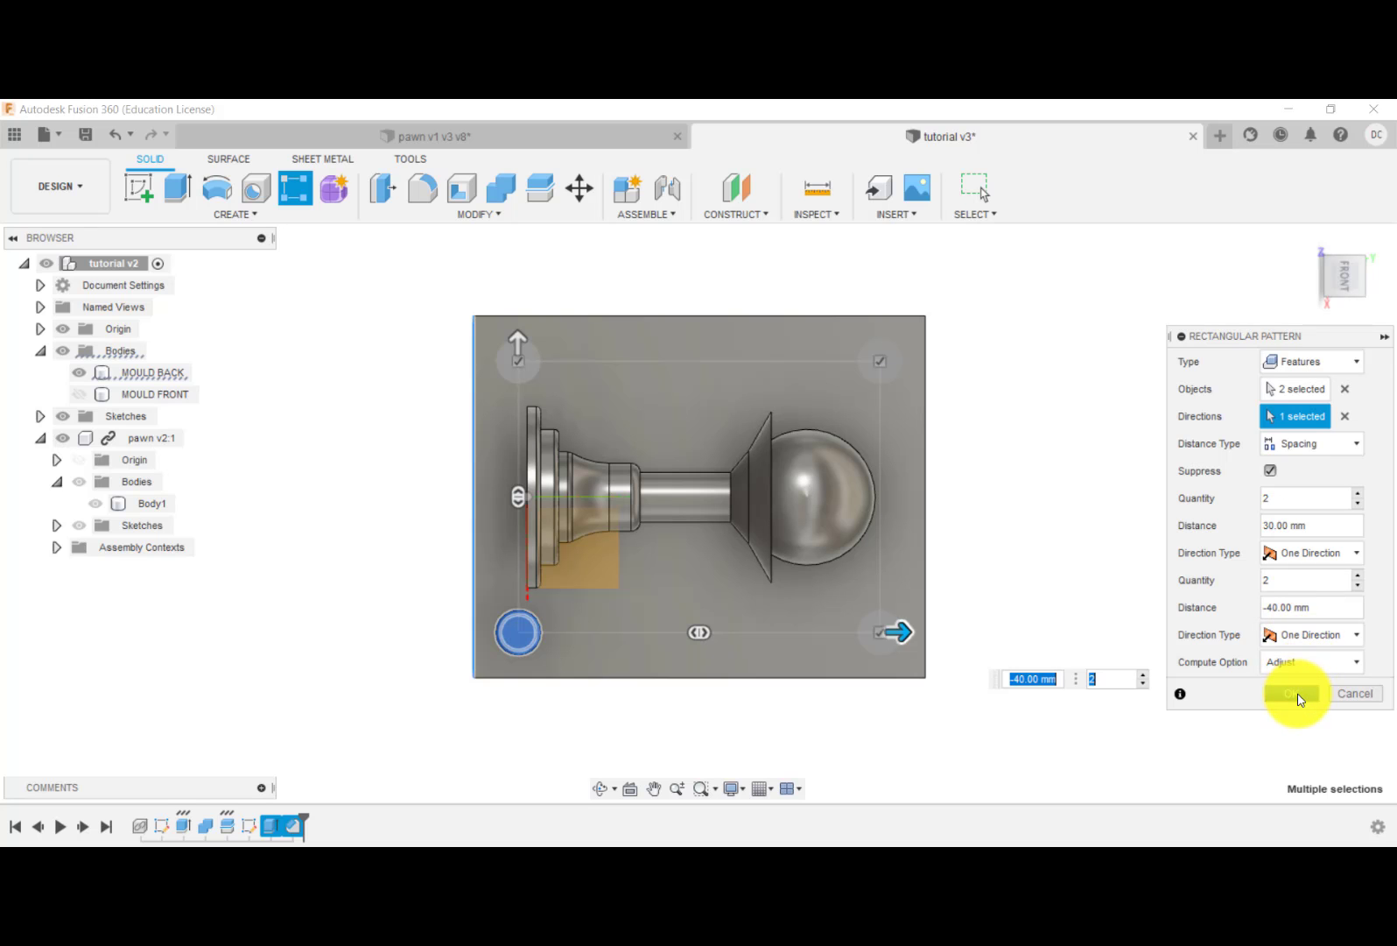
left_click(1292, 693)
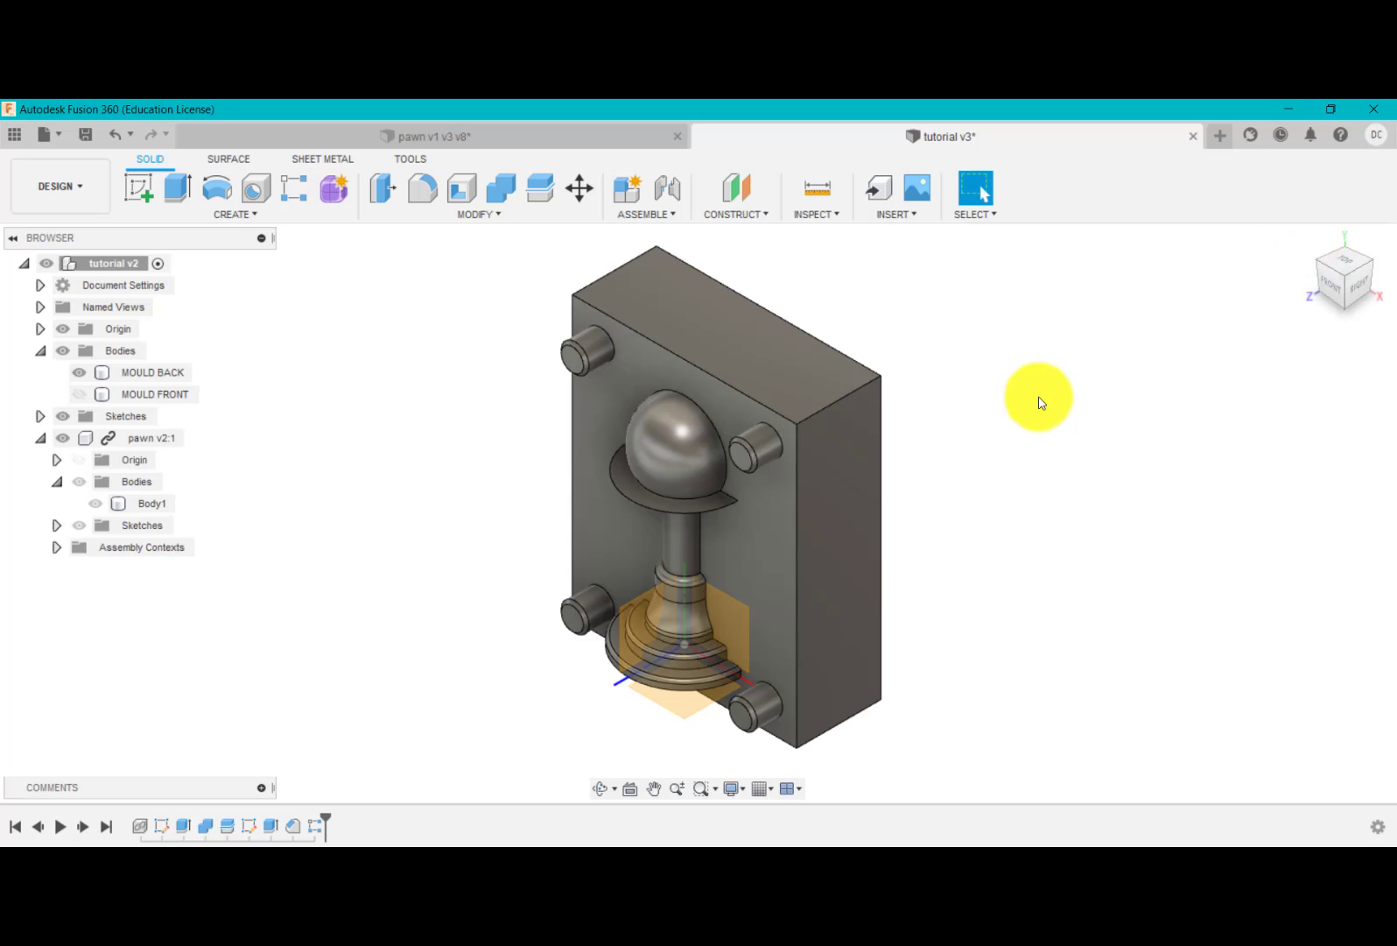
- Combine-cut MOULD BACK from MOULD FRONT with Keep Tools on, creating four pin holes
left_click(78, 394)
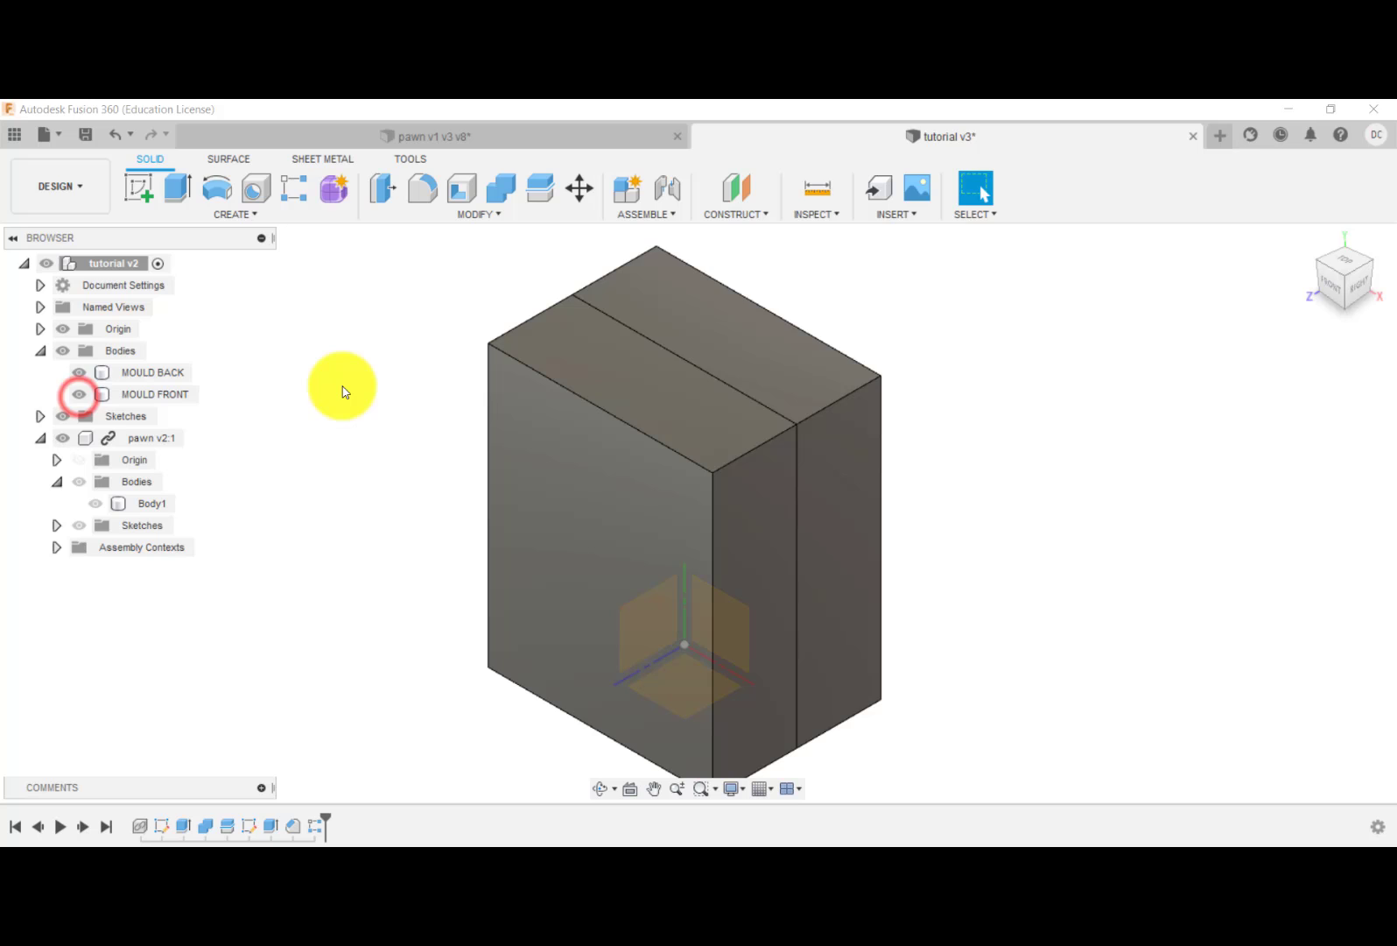
left_click(150, 372)
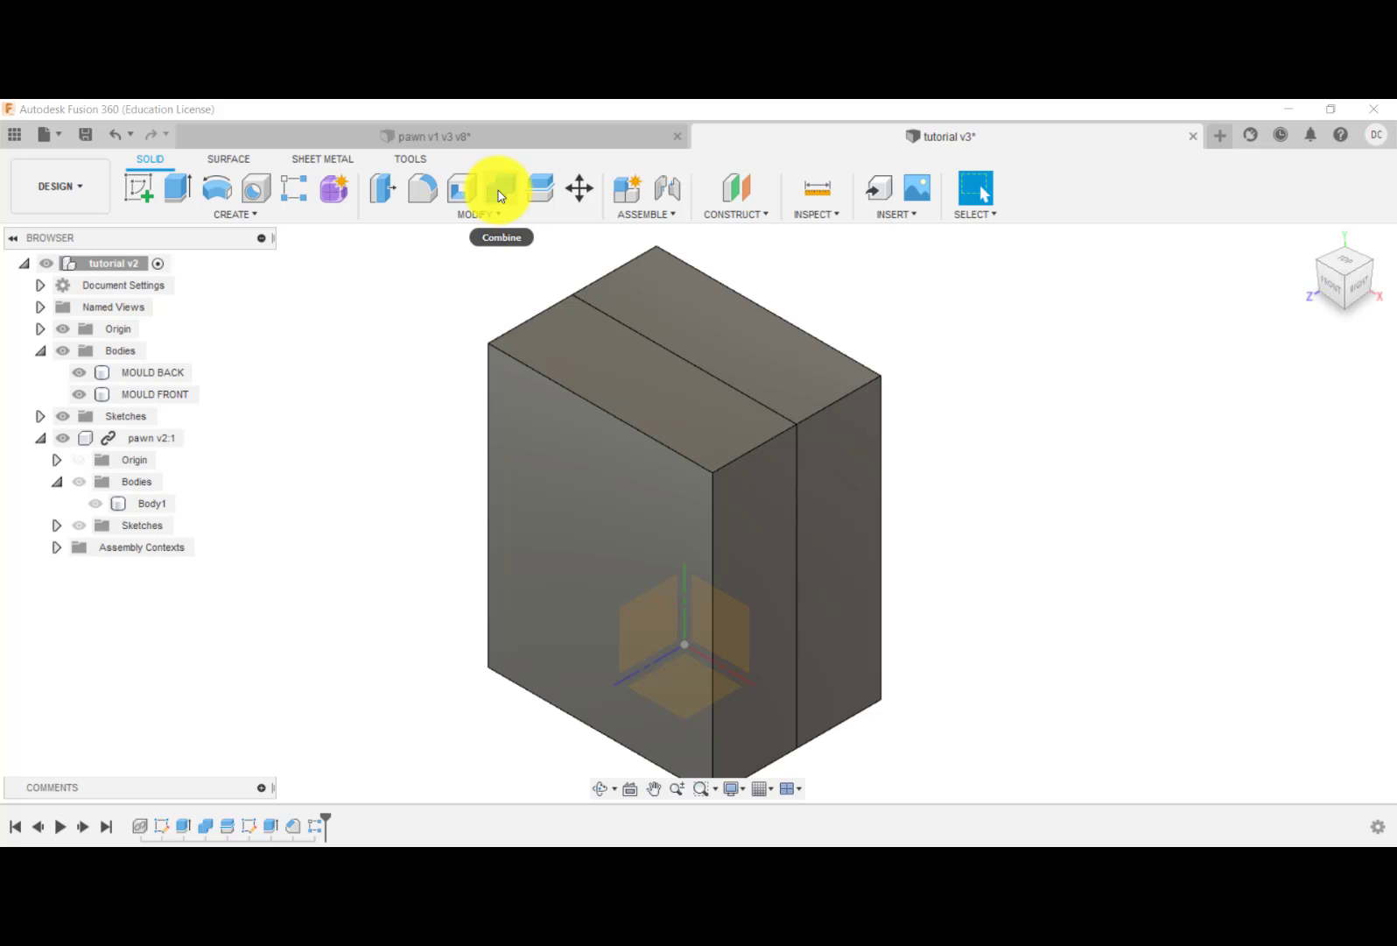
left_click(500, 188)
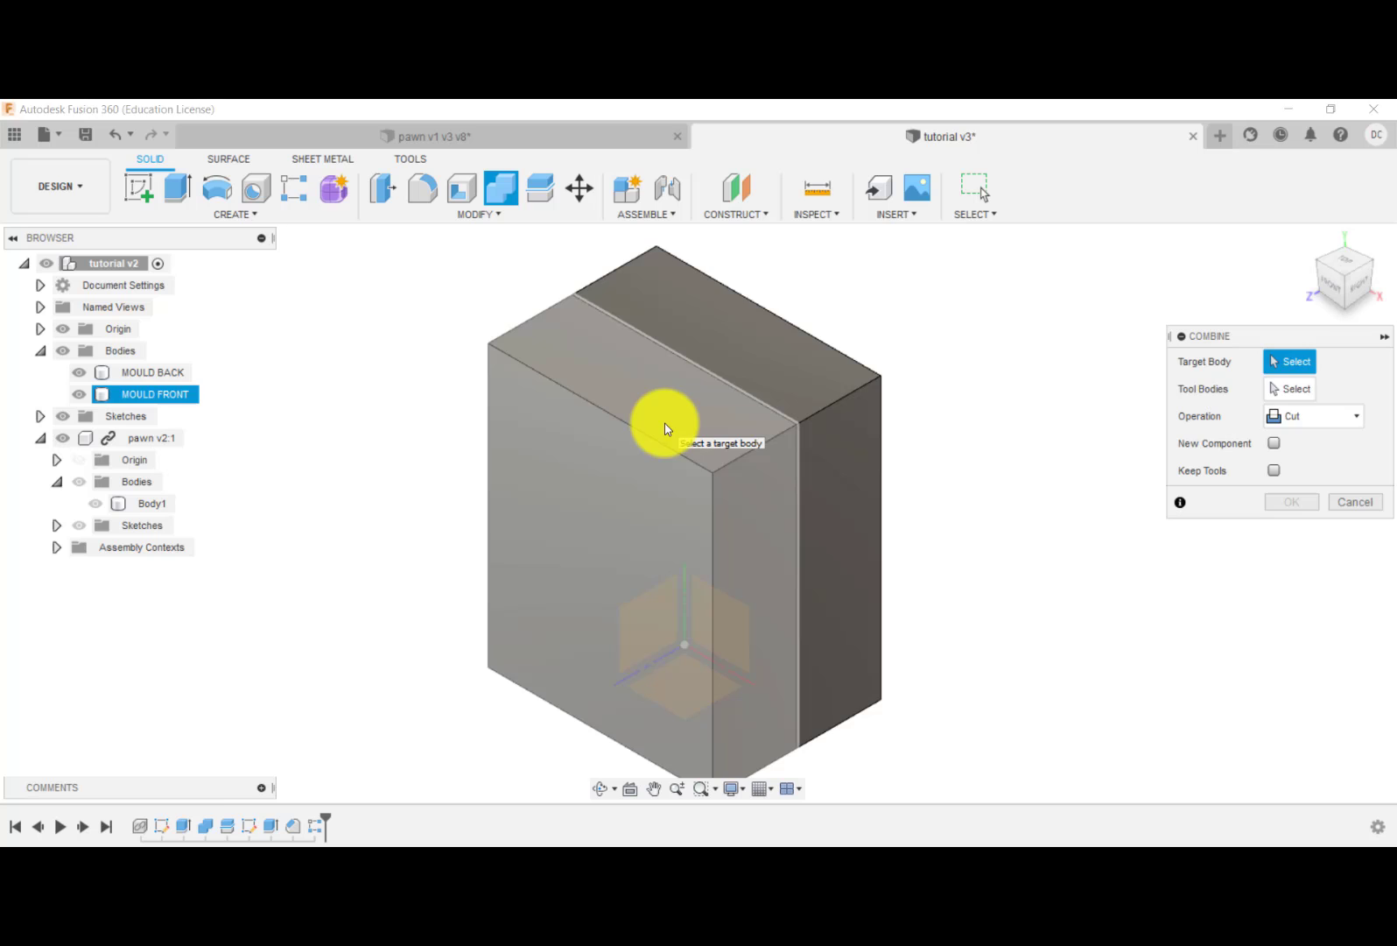
left_click(666, 427)
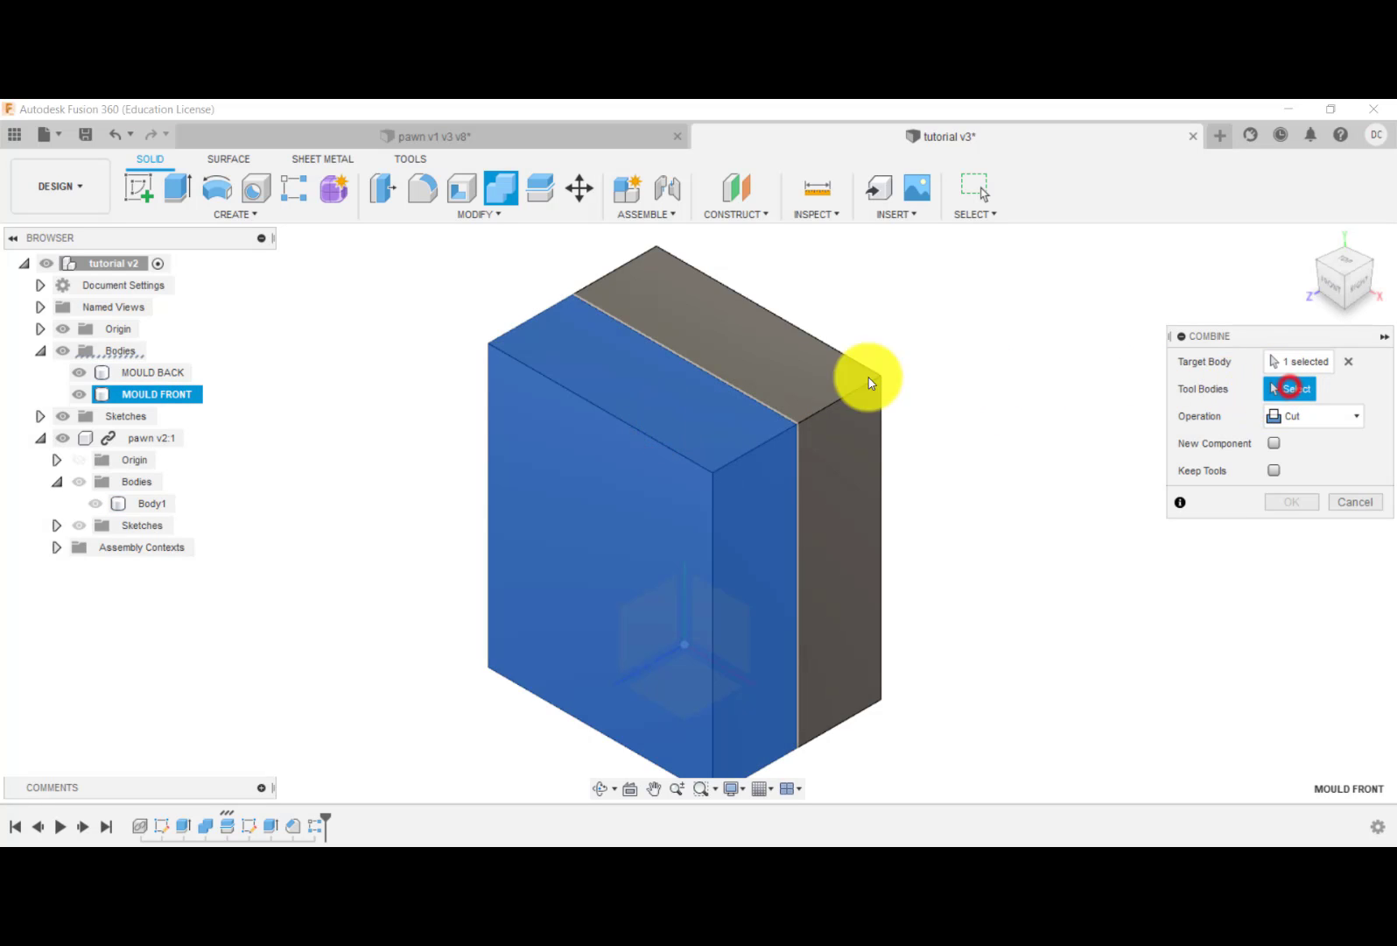
left_click(865, 380)
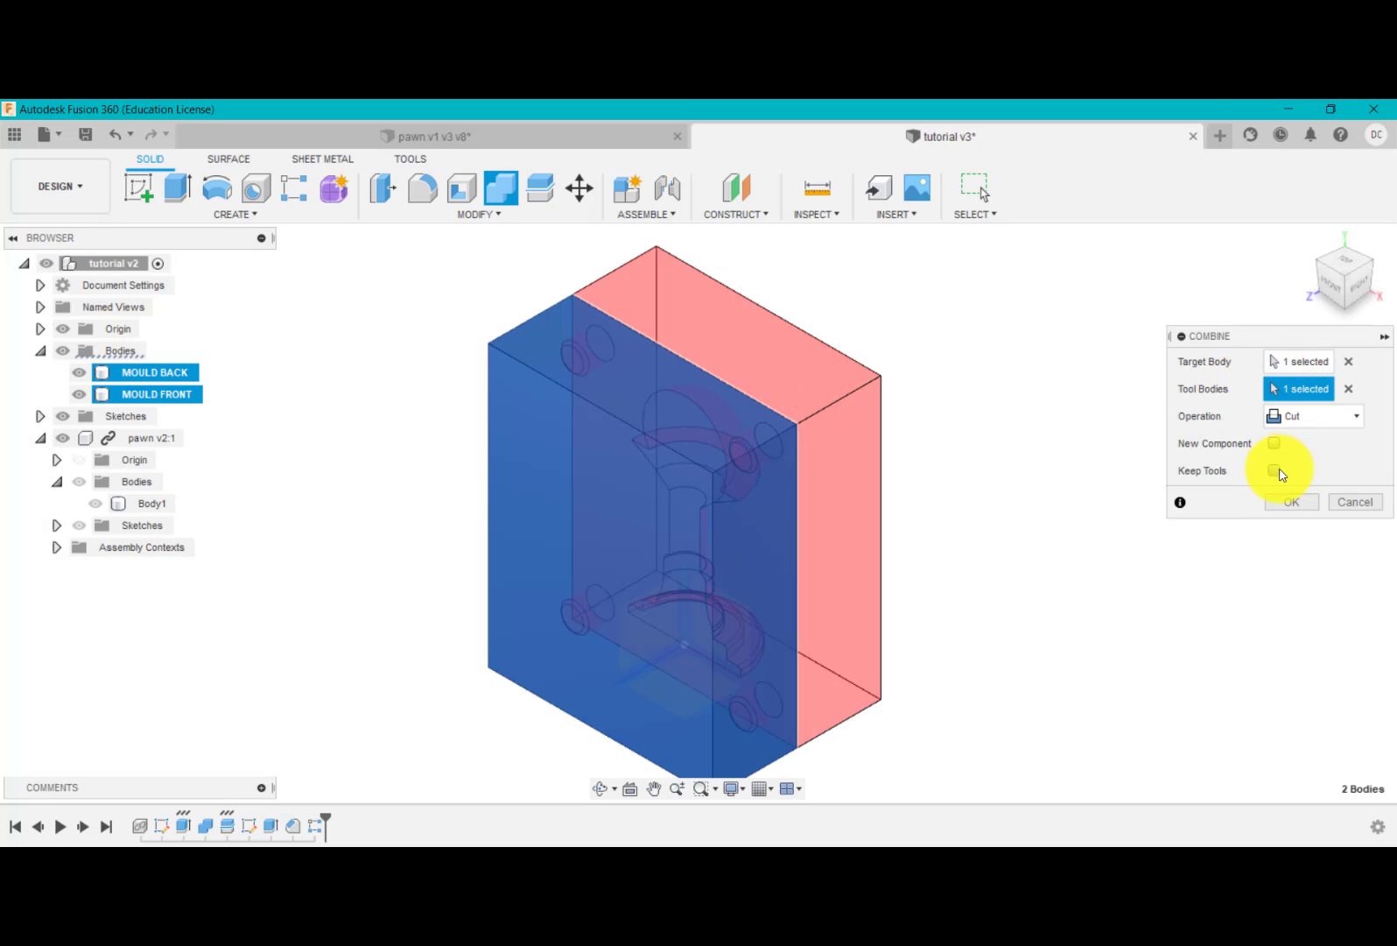
left_click(1273, 470)
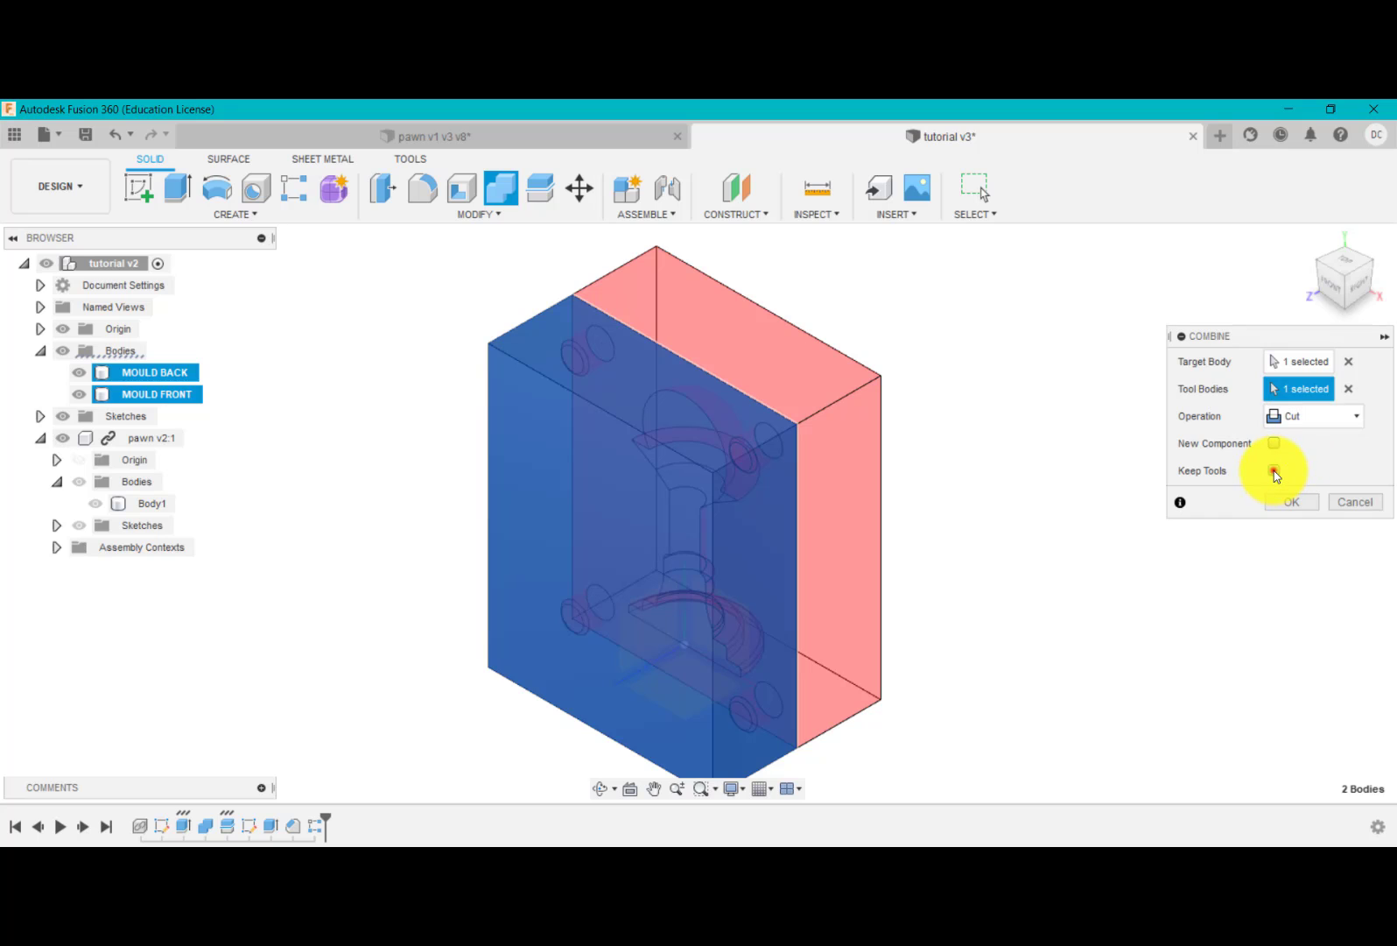
left_click(1273, 471)
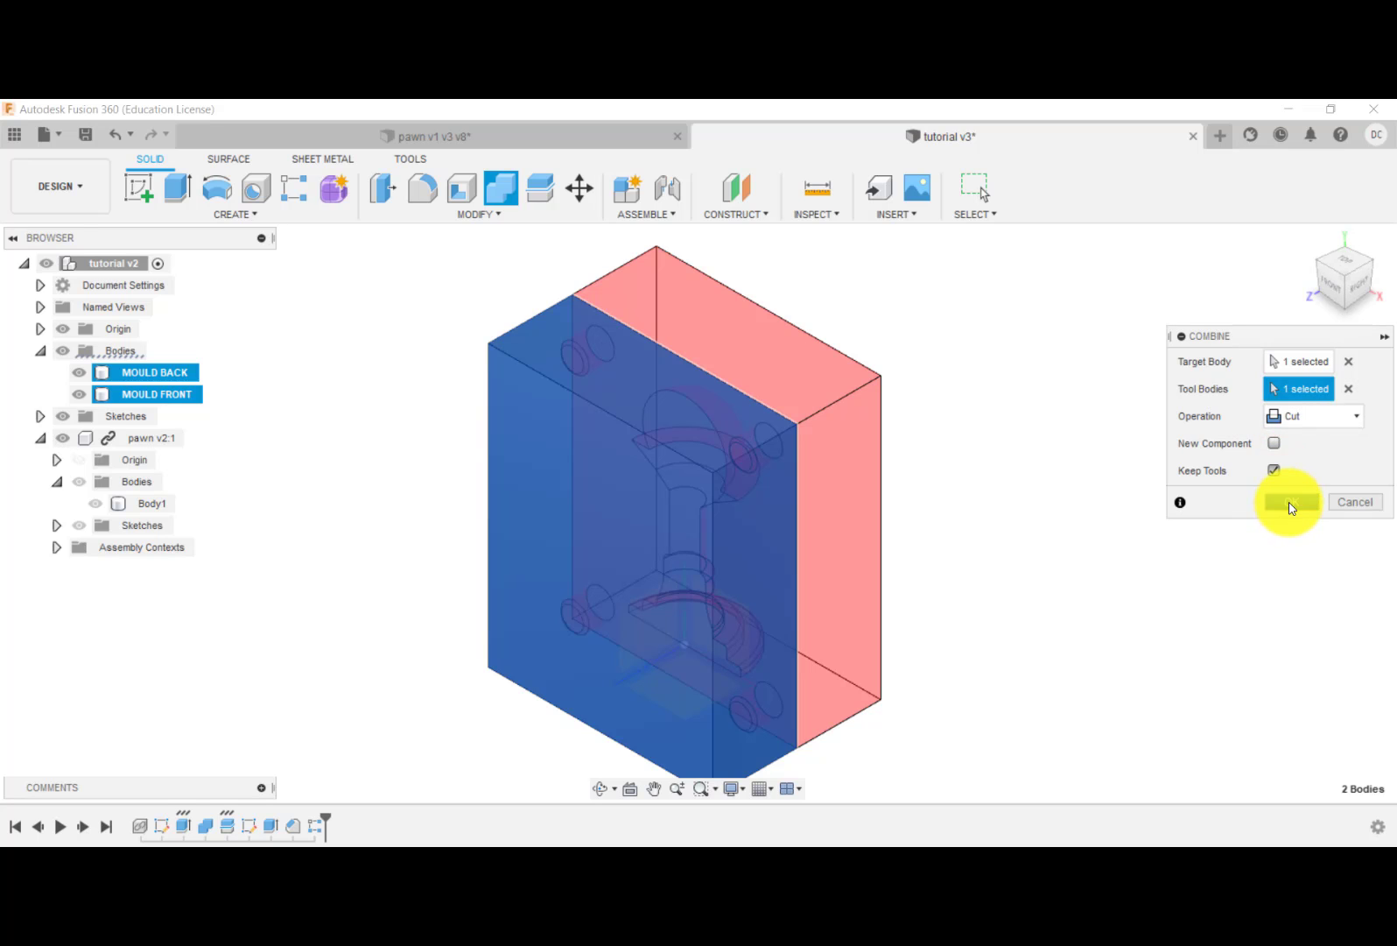
left_click(1289, 501)
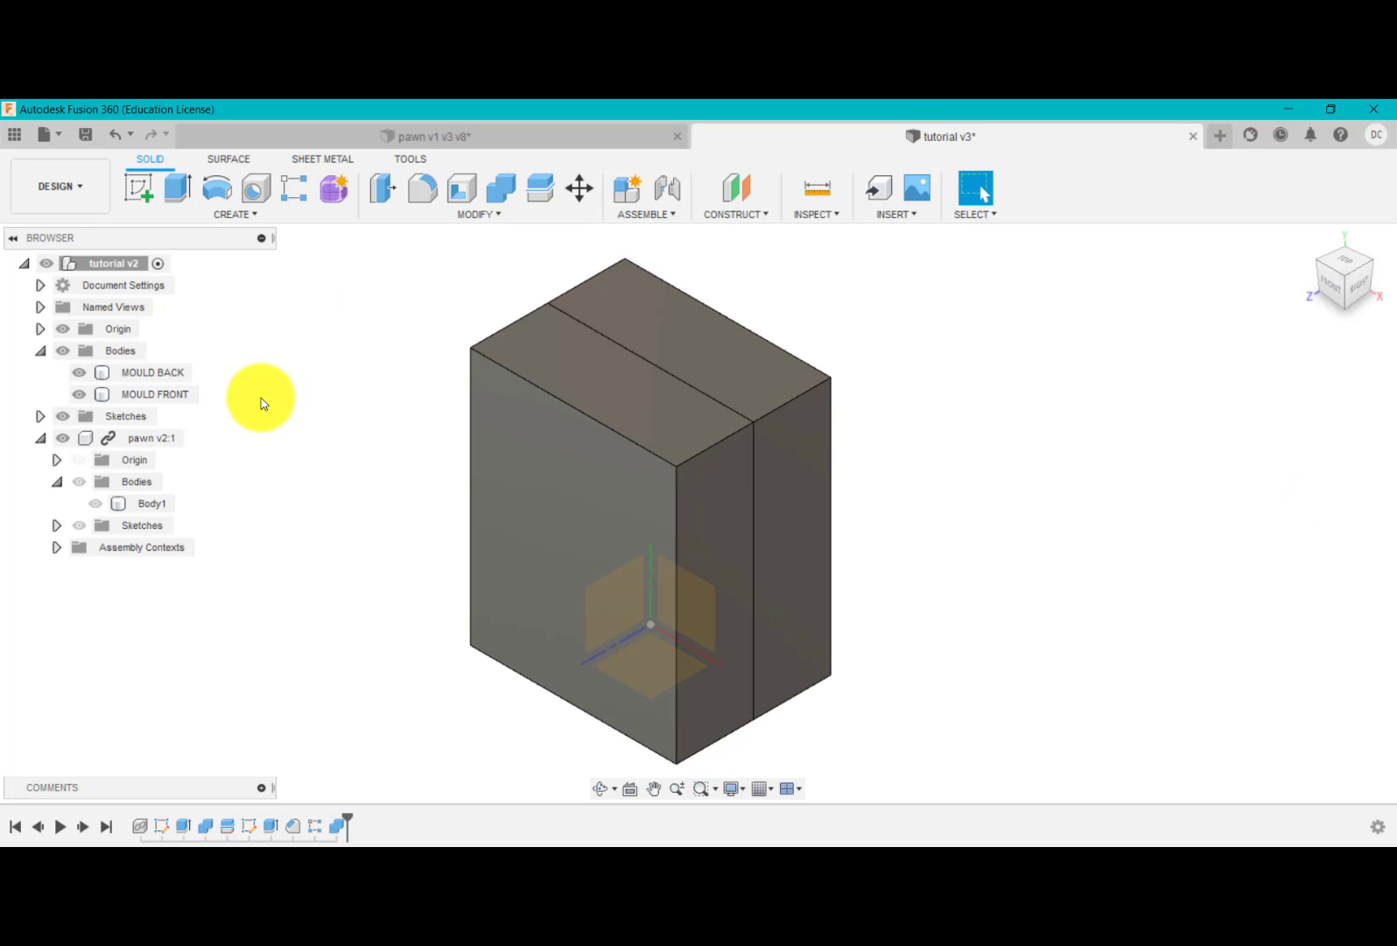
left_click(80, 372)
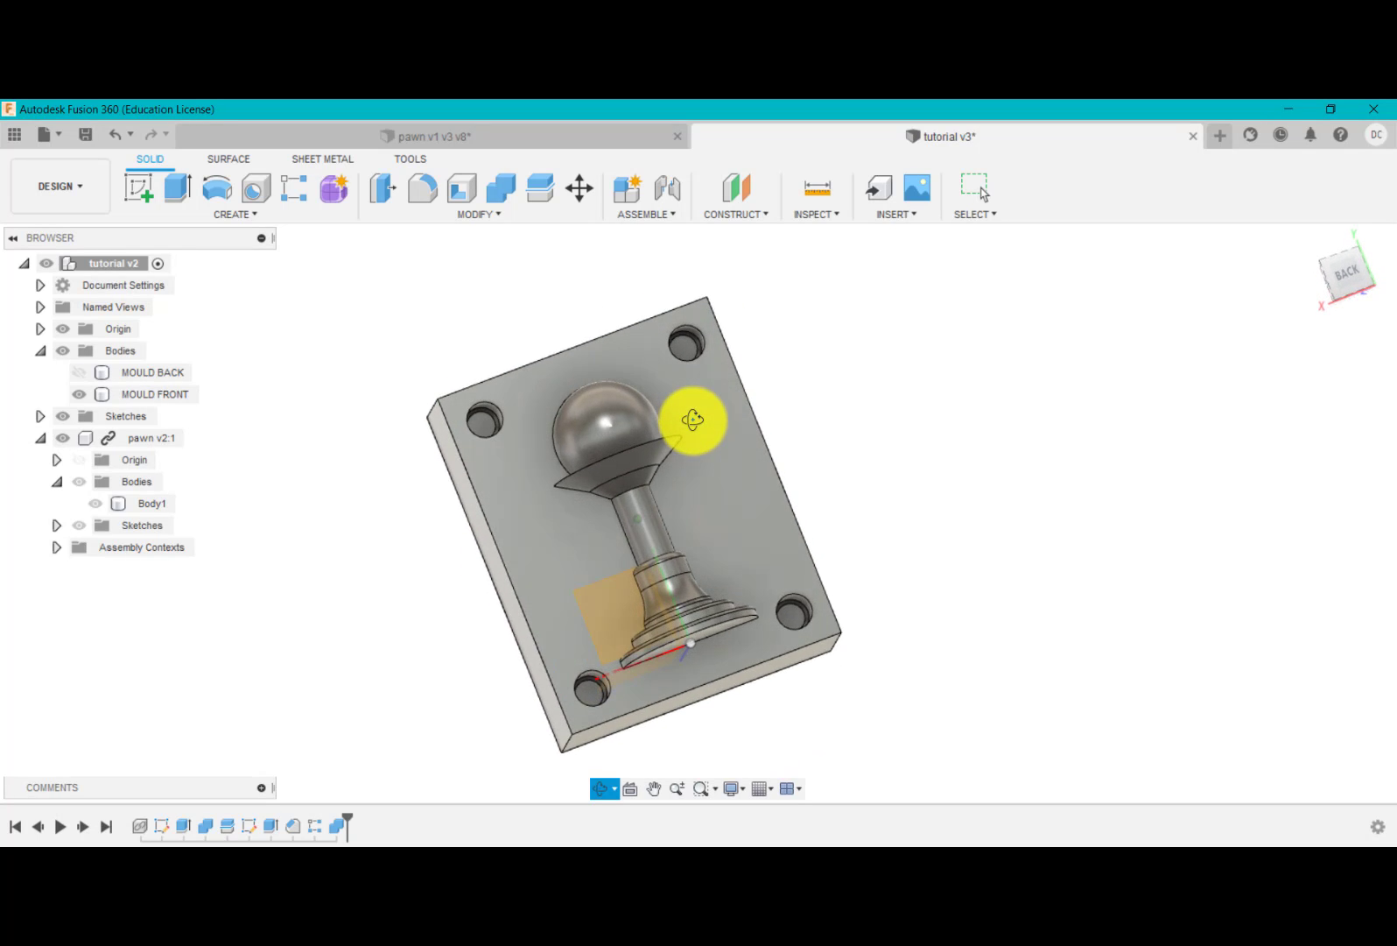
left_click_drag(694, 420, 740, 430)
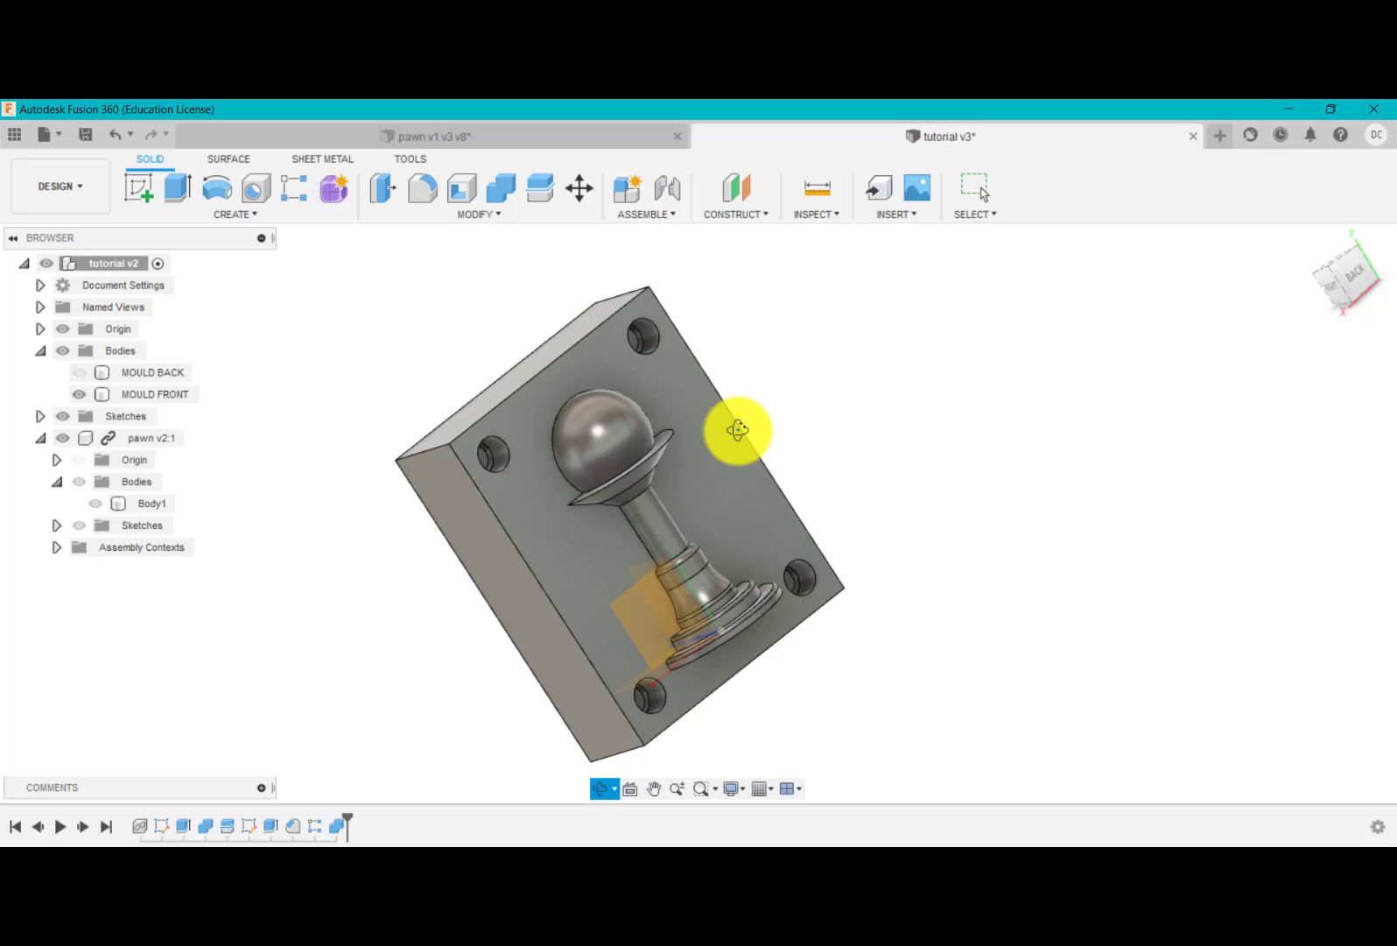
left_click_drag(739, 430, 744, 432)
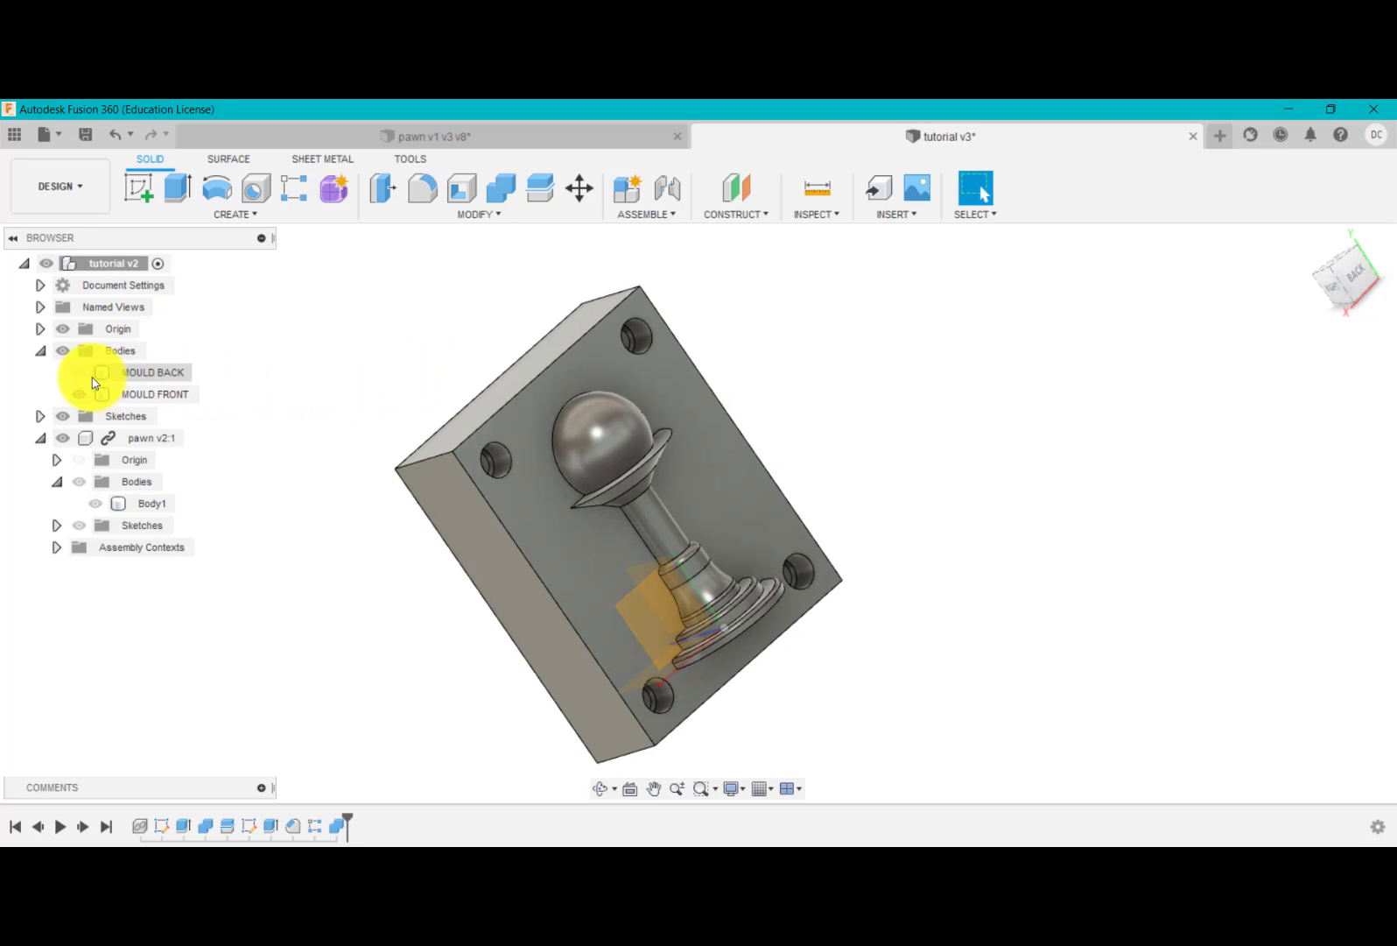
left_click(77, 394)
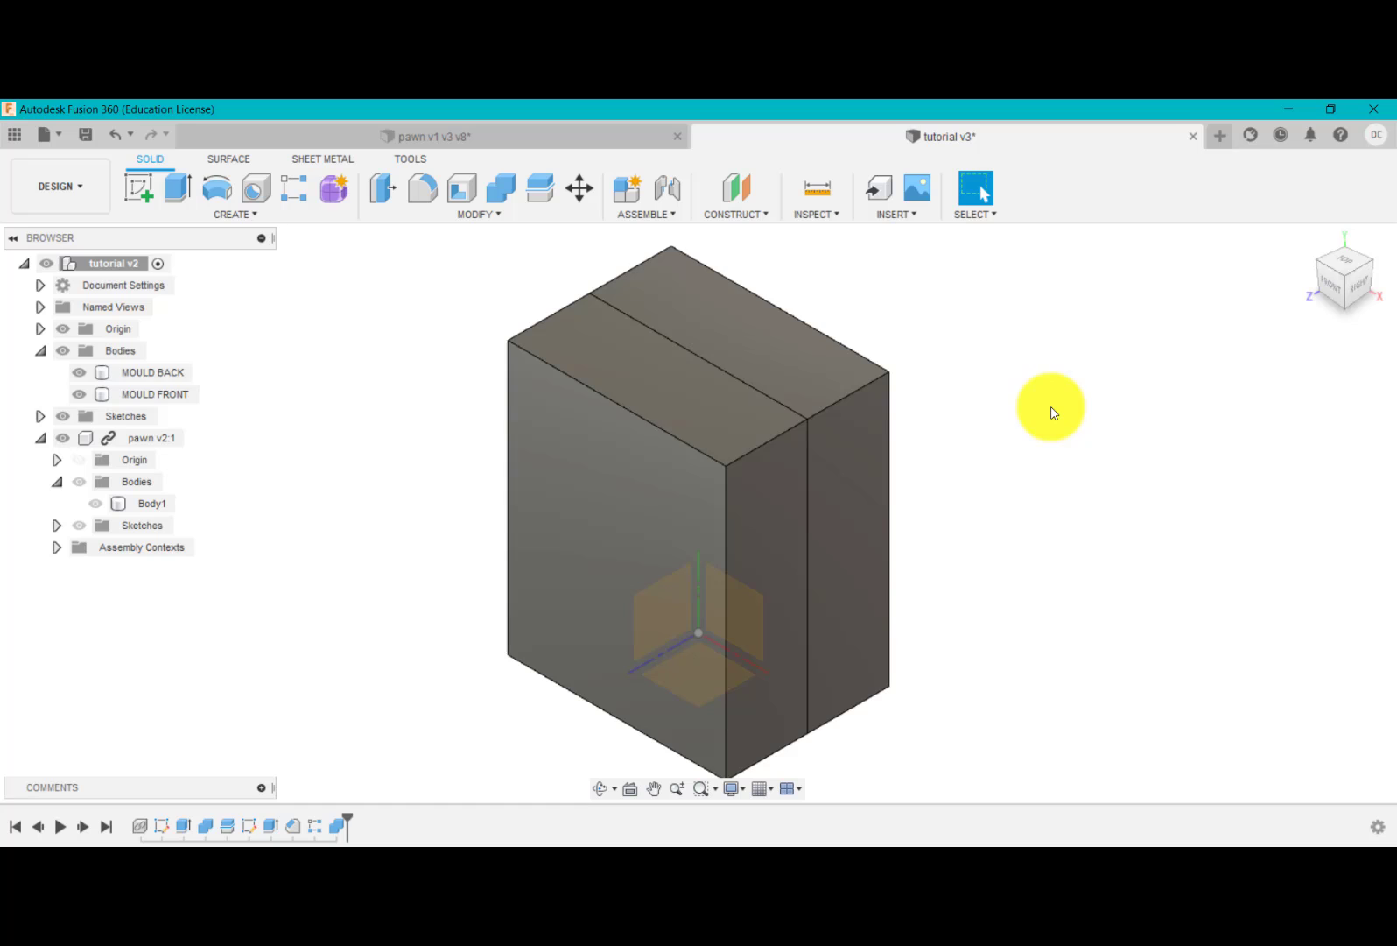
- Hide MOULD FRONT, sketch the 7 mm angled funnel line at the top seam, and start a revolve
left_click(154, 394)
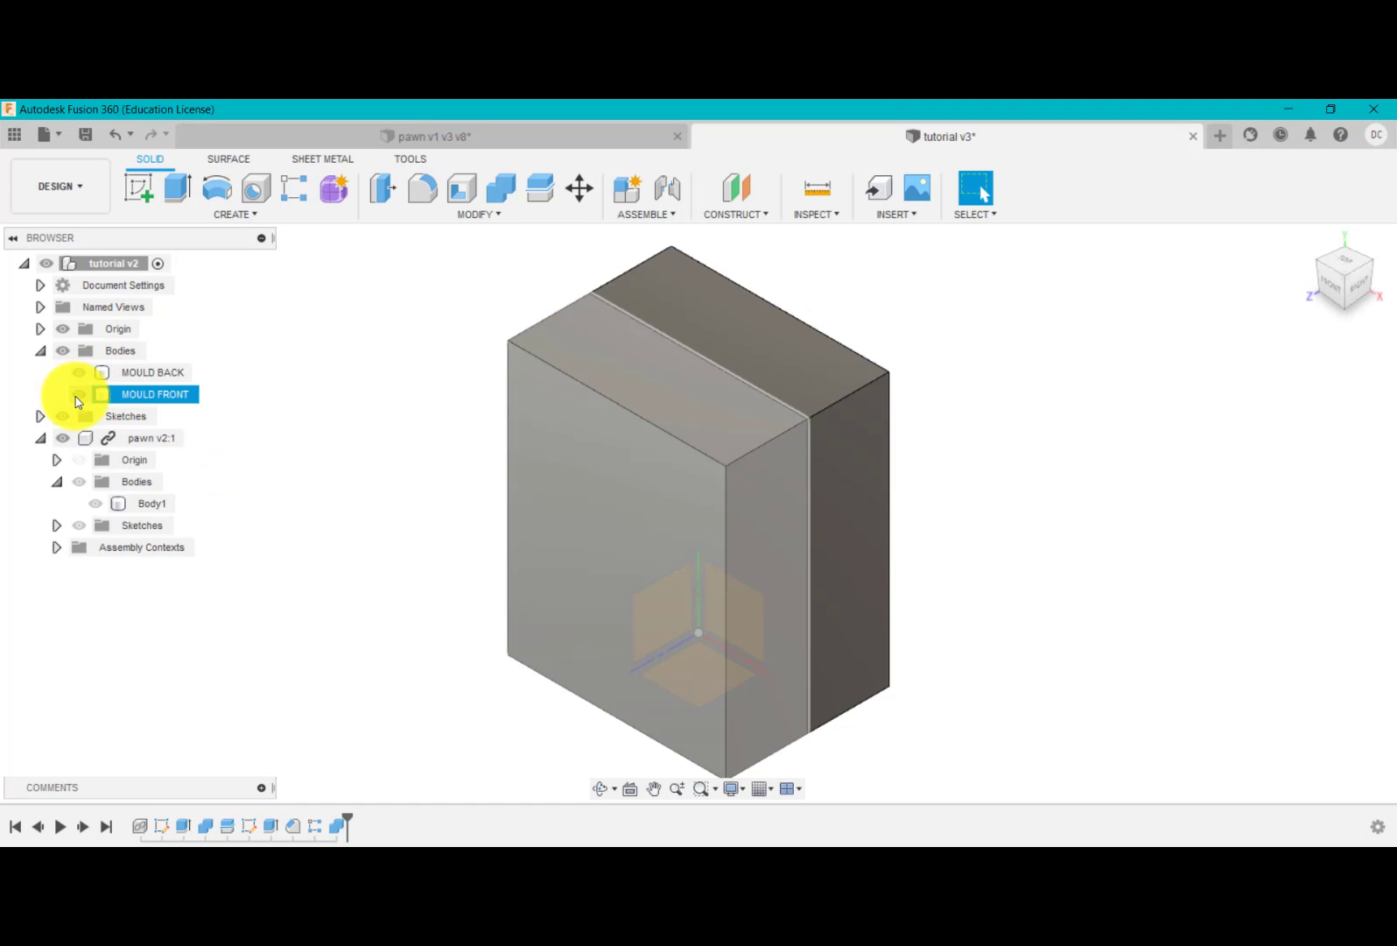
left_click(79, 394)
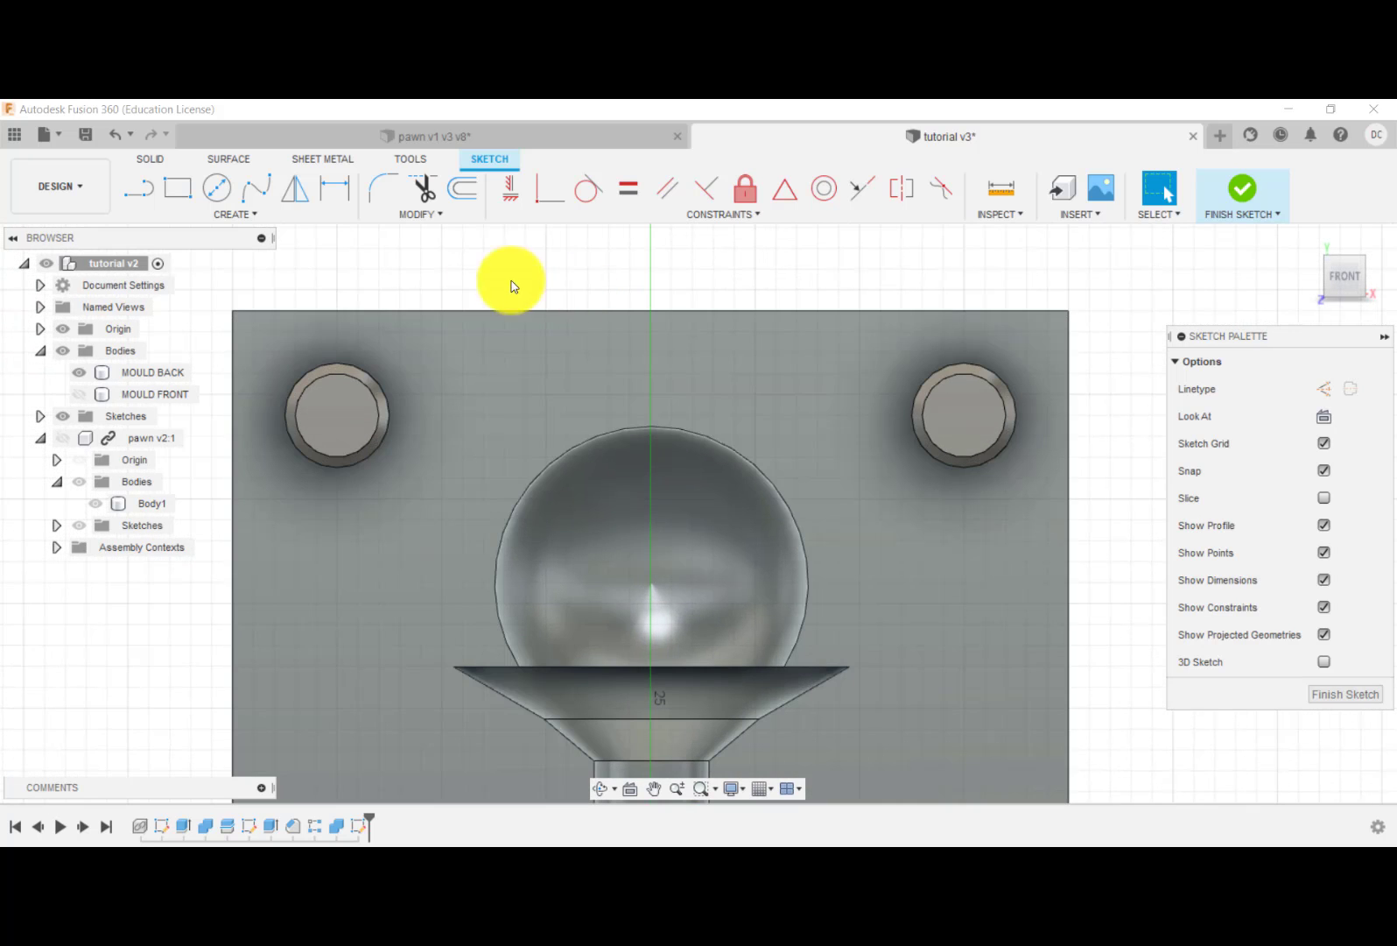
key("l")
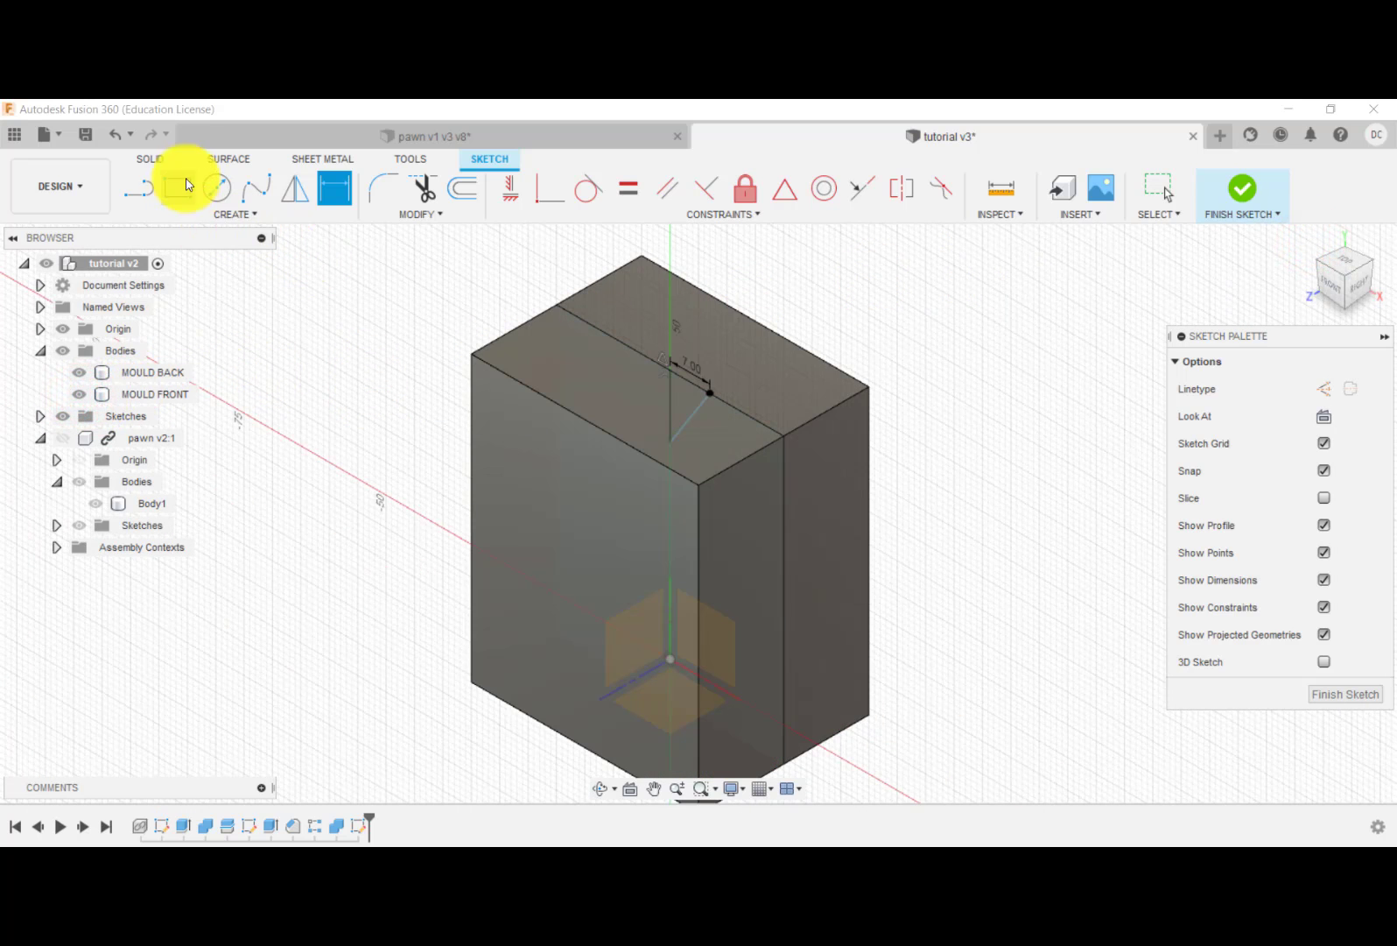
left_click(227, 188)
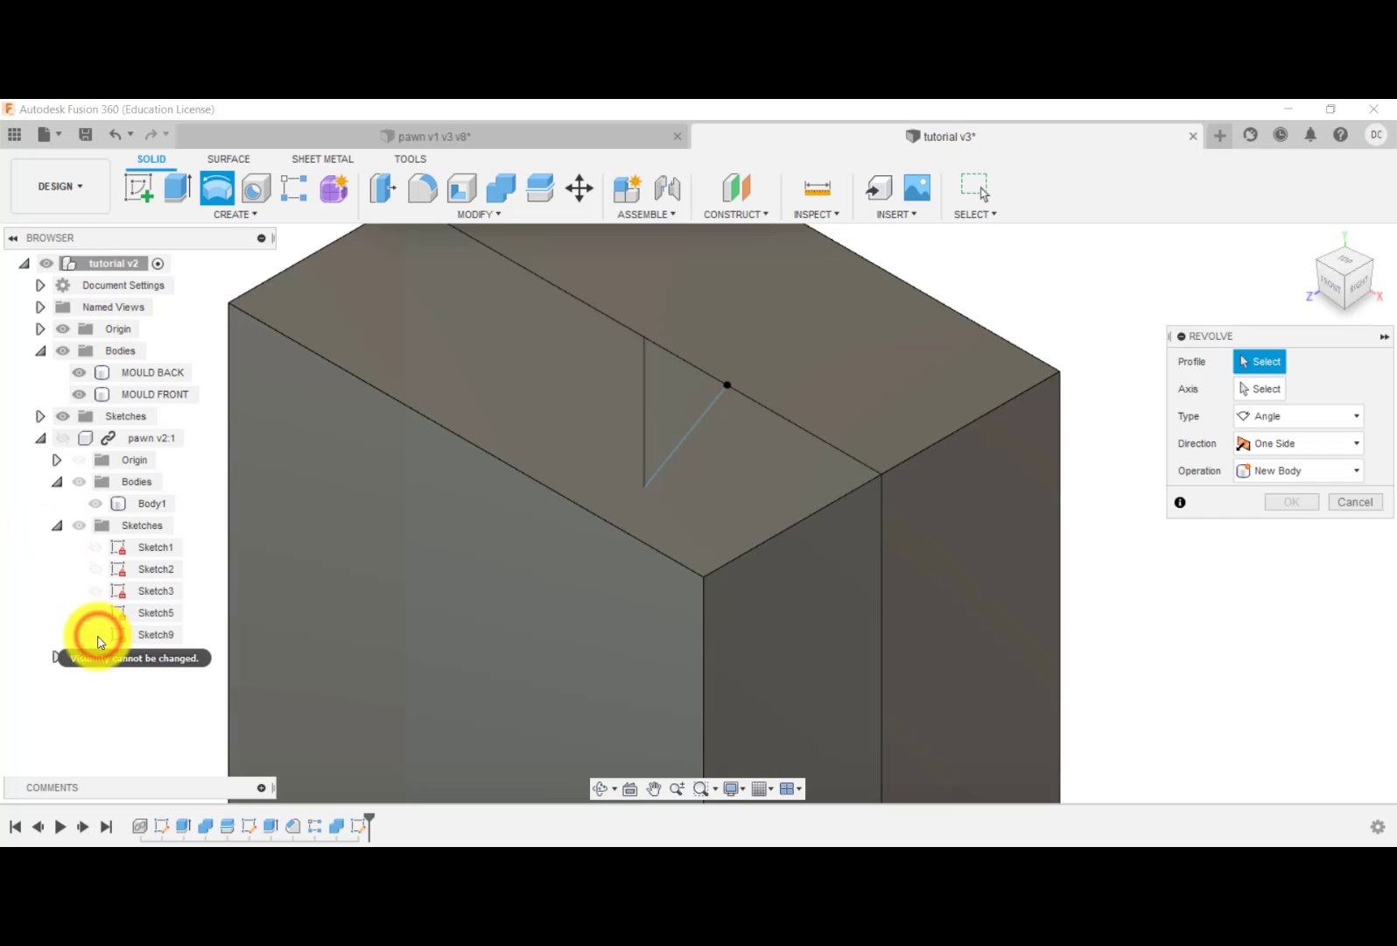
- Select the triangular funnel profile and revolve-cut it into both mould halves
left_click(40, 438)
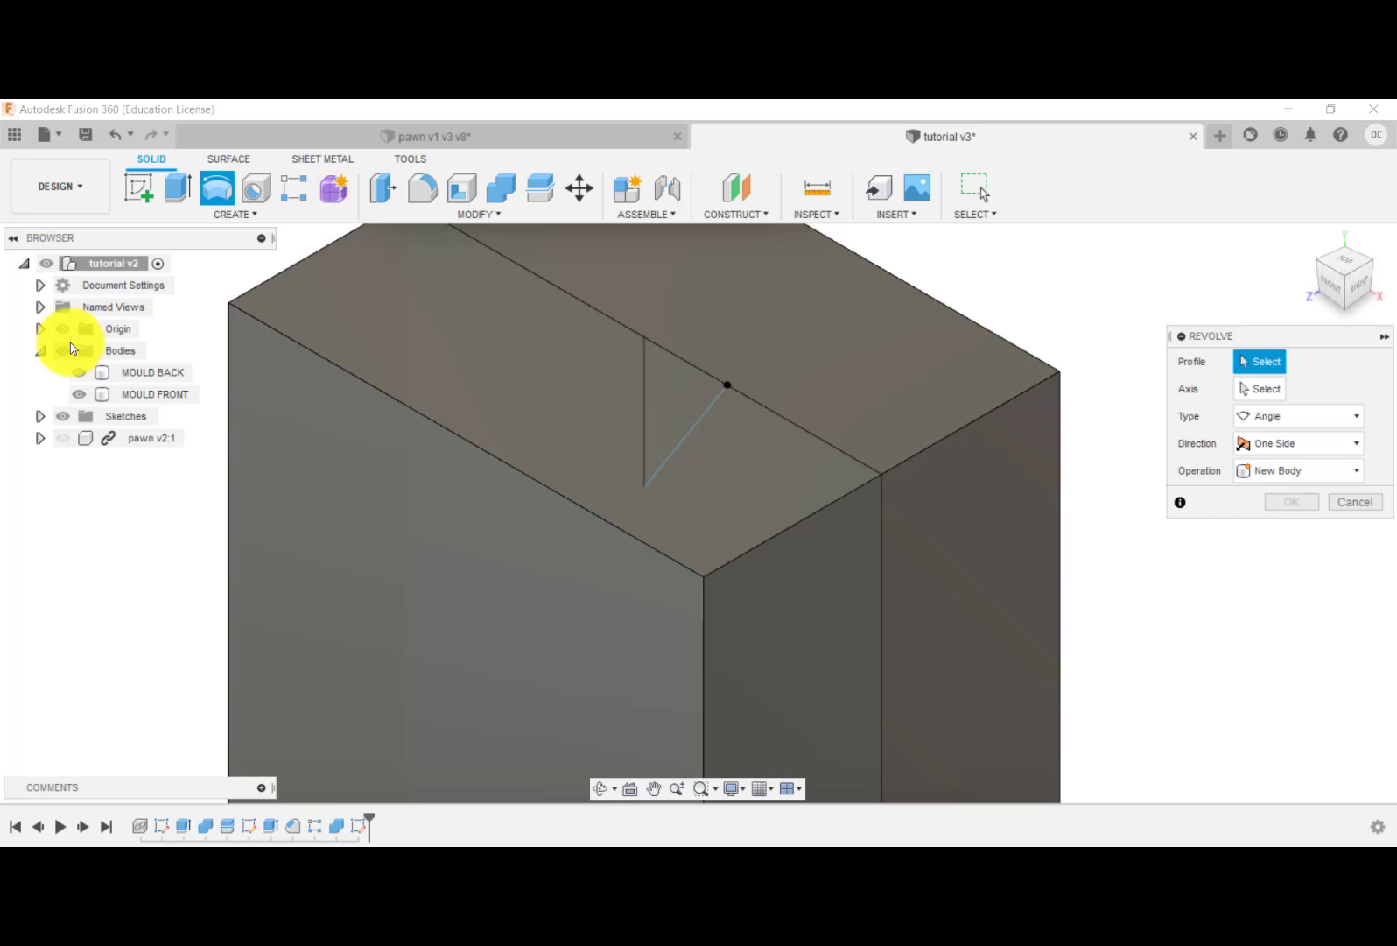
left_click(62, 351)
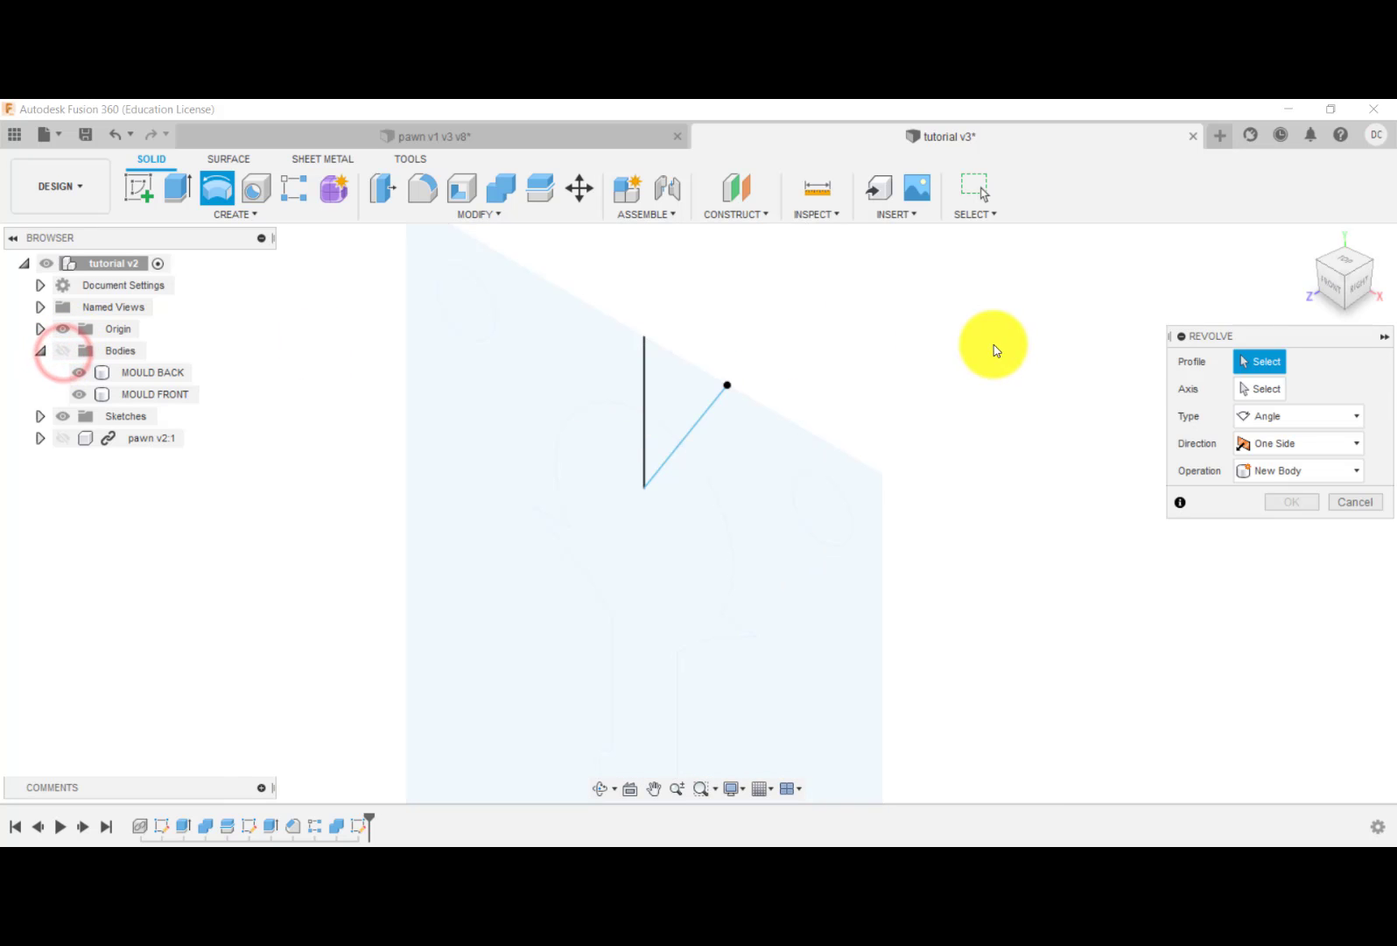
left_click(682, 402)
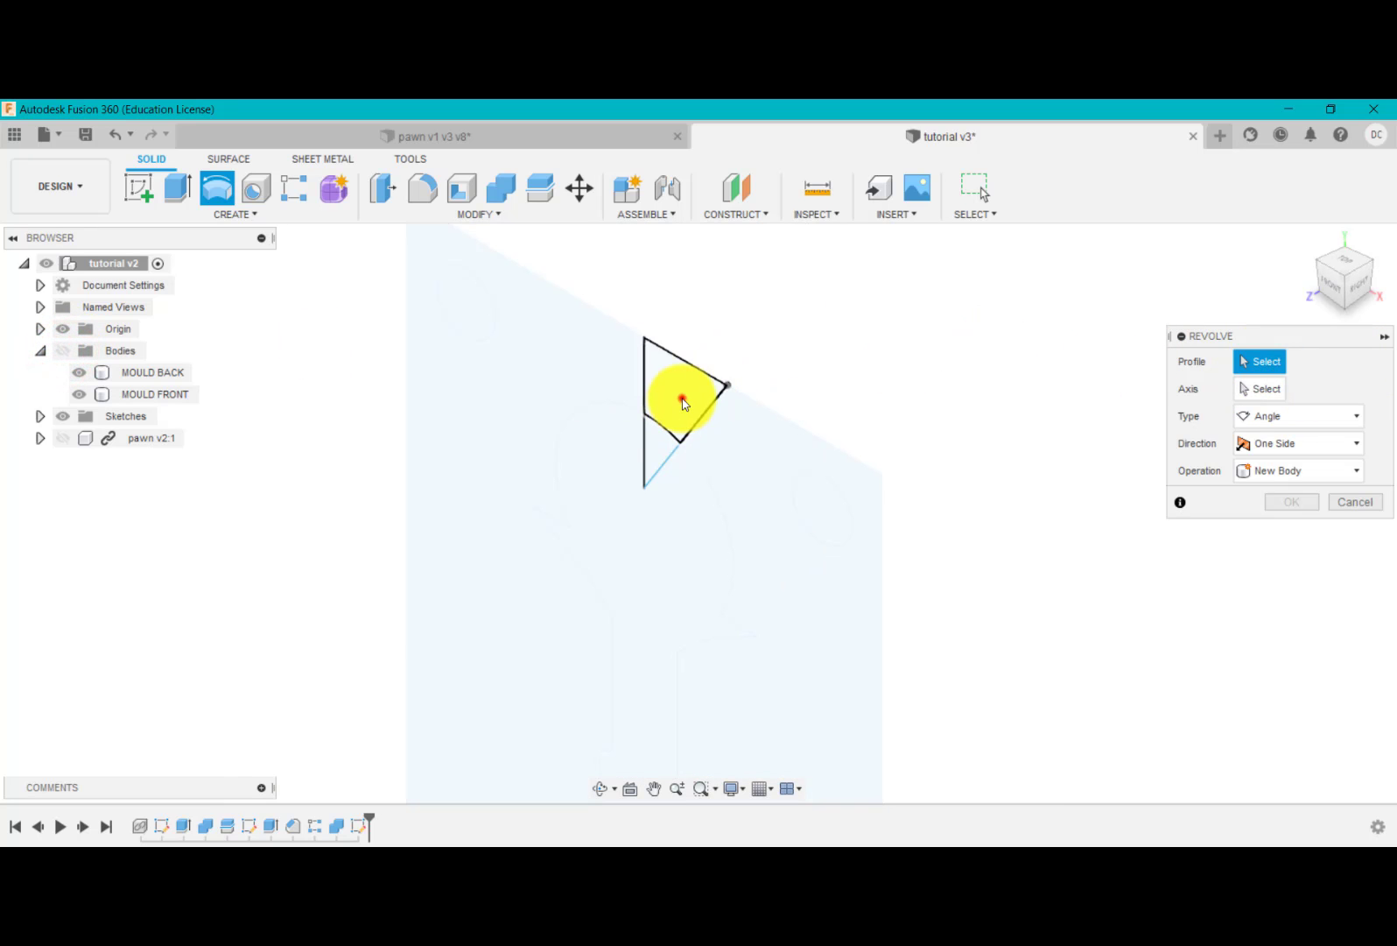
left_click(683, 401)
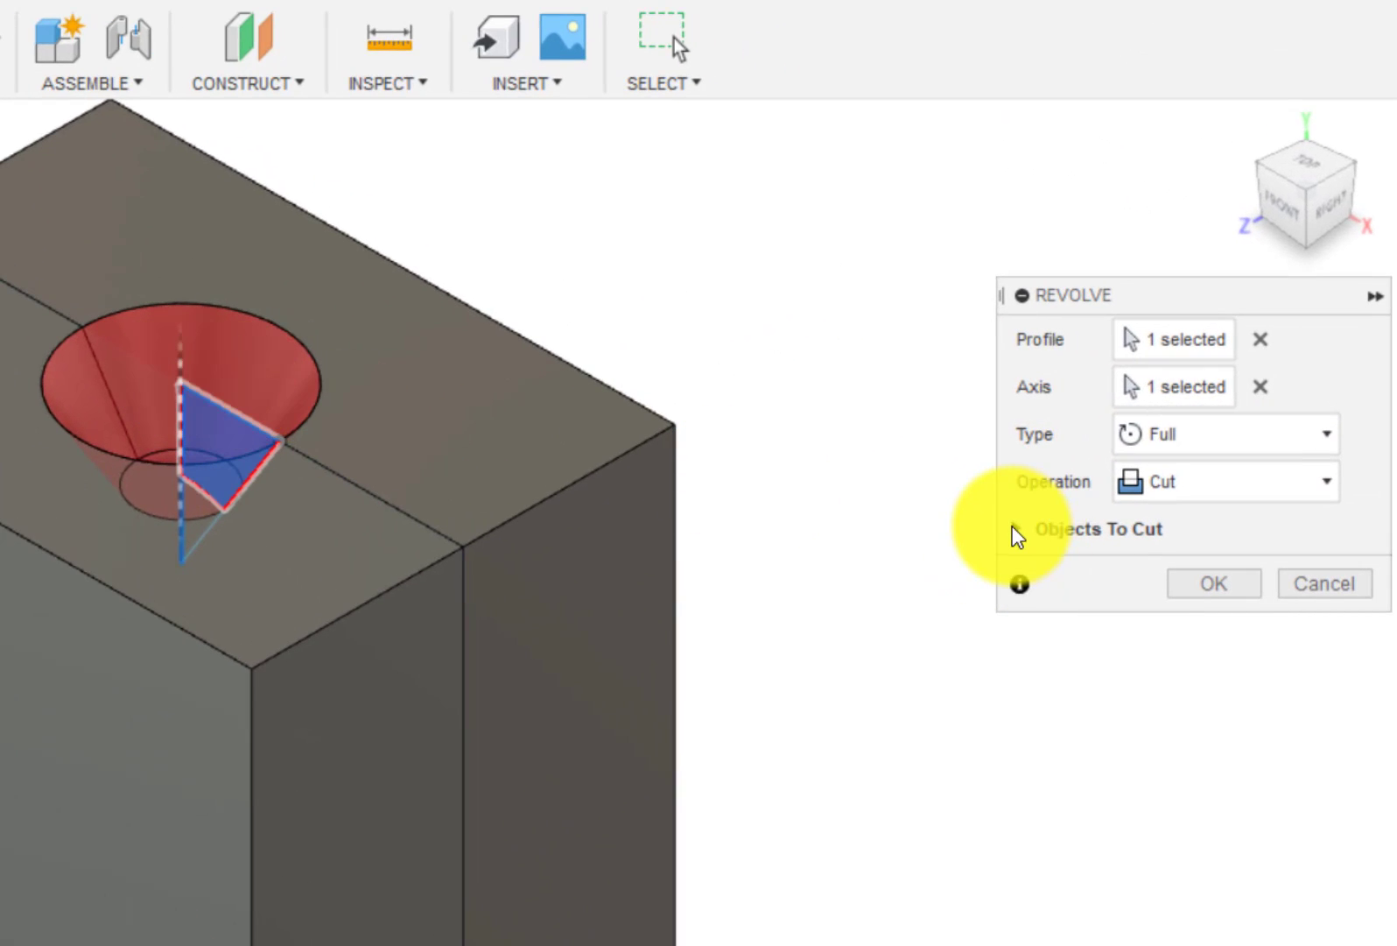
left_click(1015, 529)
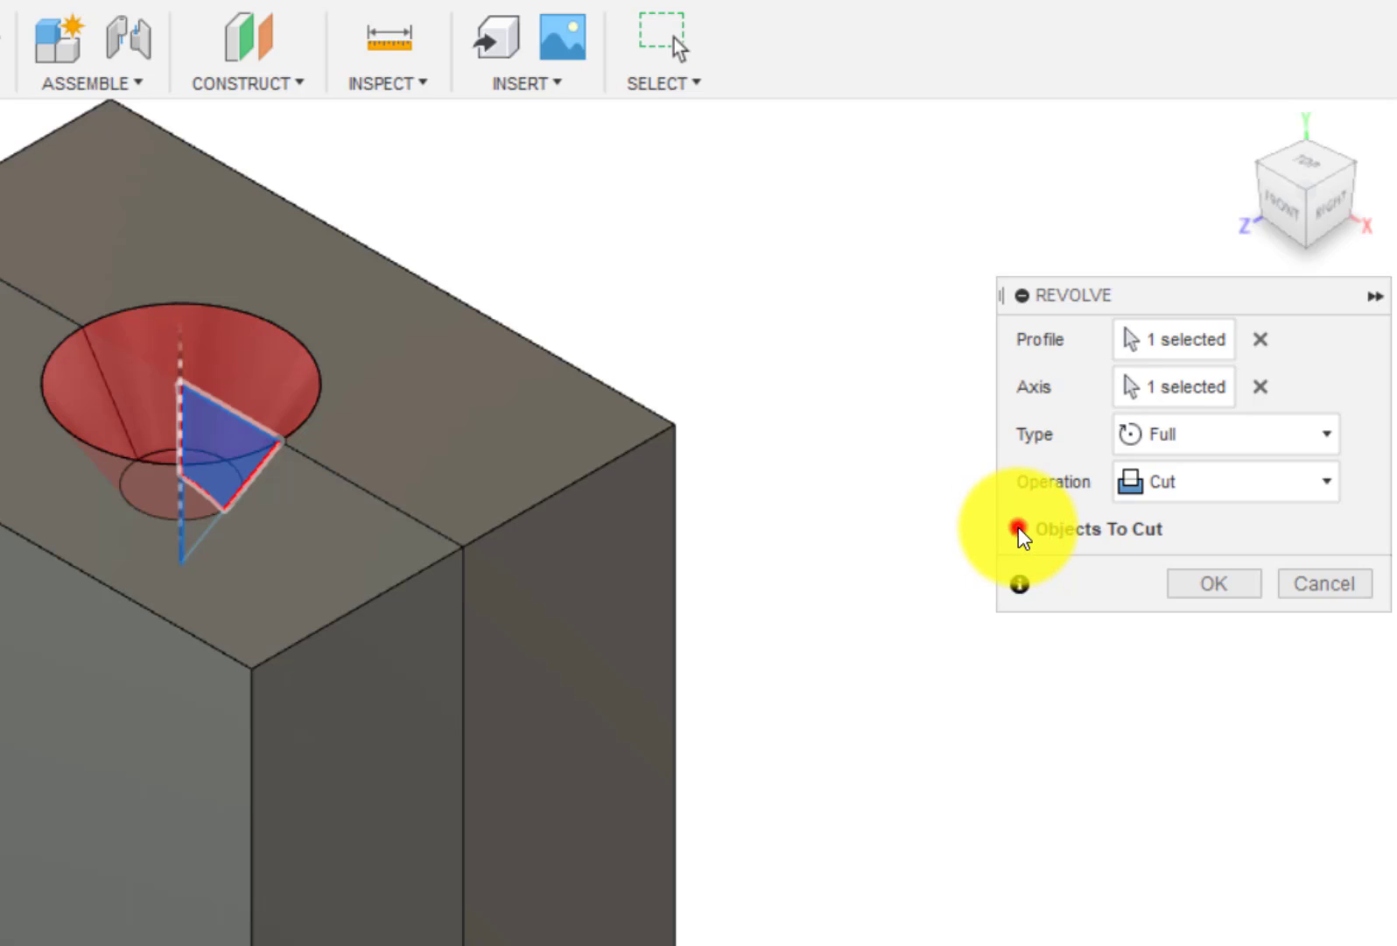
left_click(1019, 529)
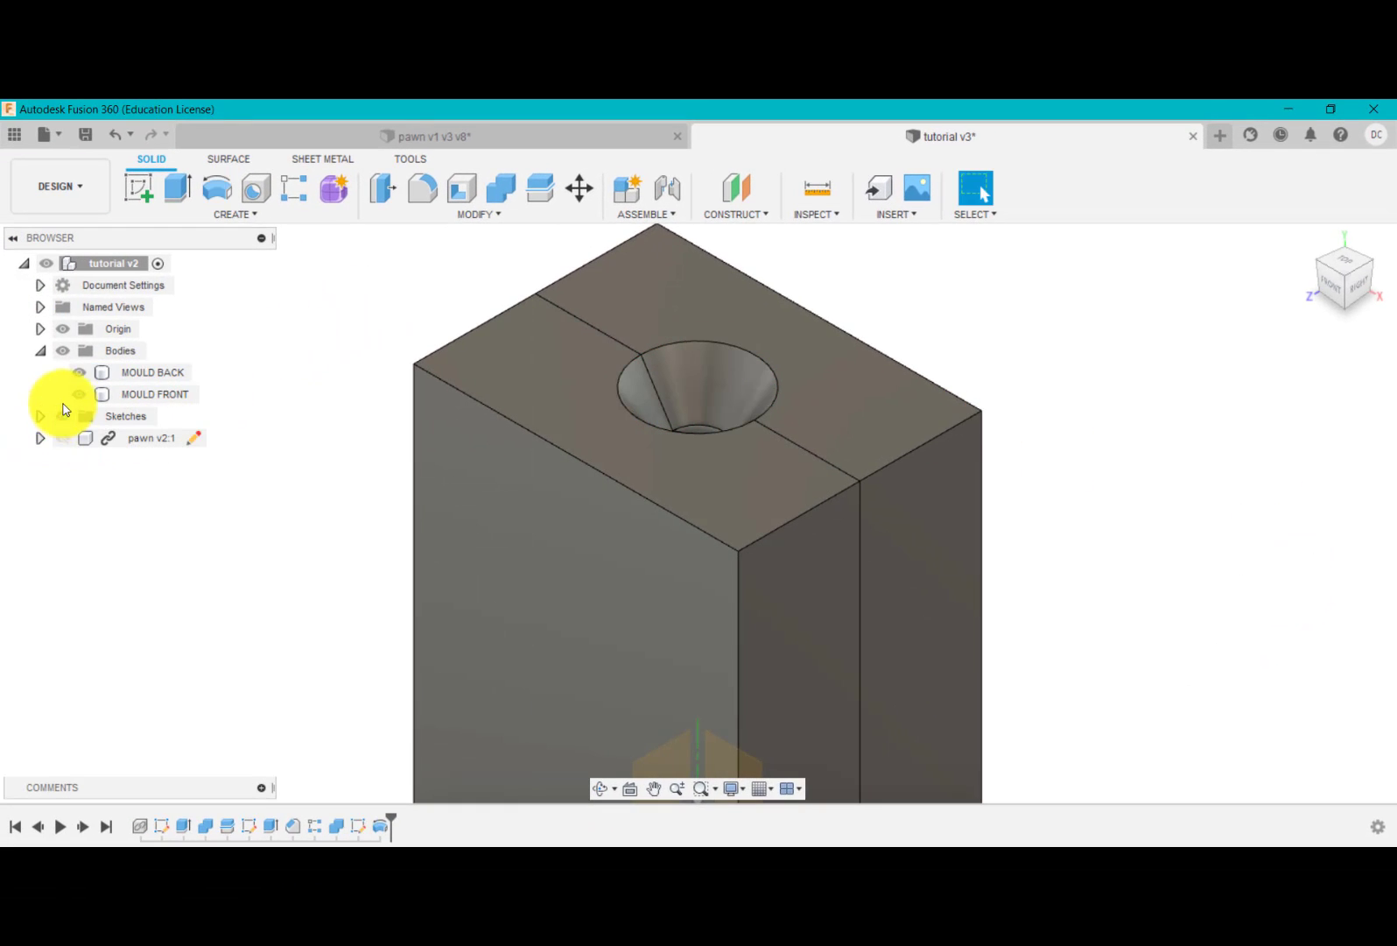
- Hide MOULD FRONT and show the pawn v2:1 component seated in the back half
left_click(80, 394)
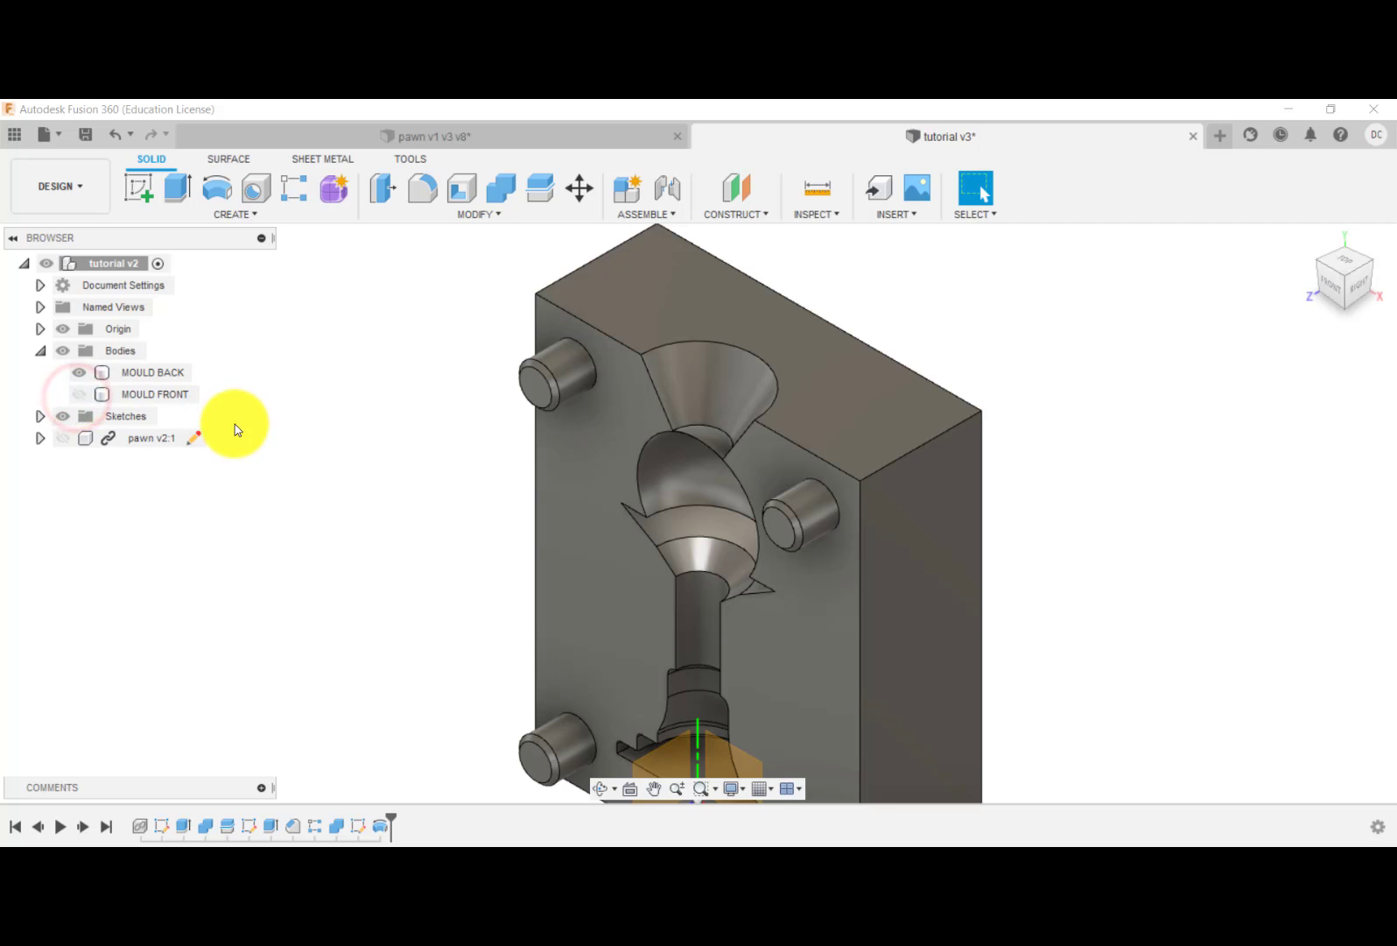
left_click(61, 437)
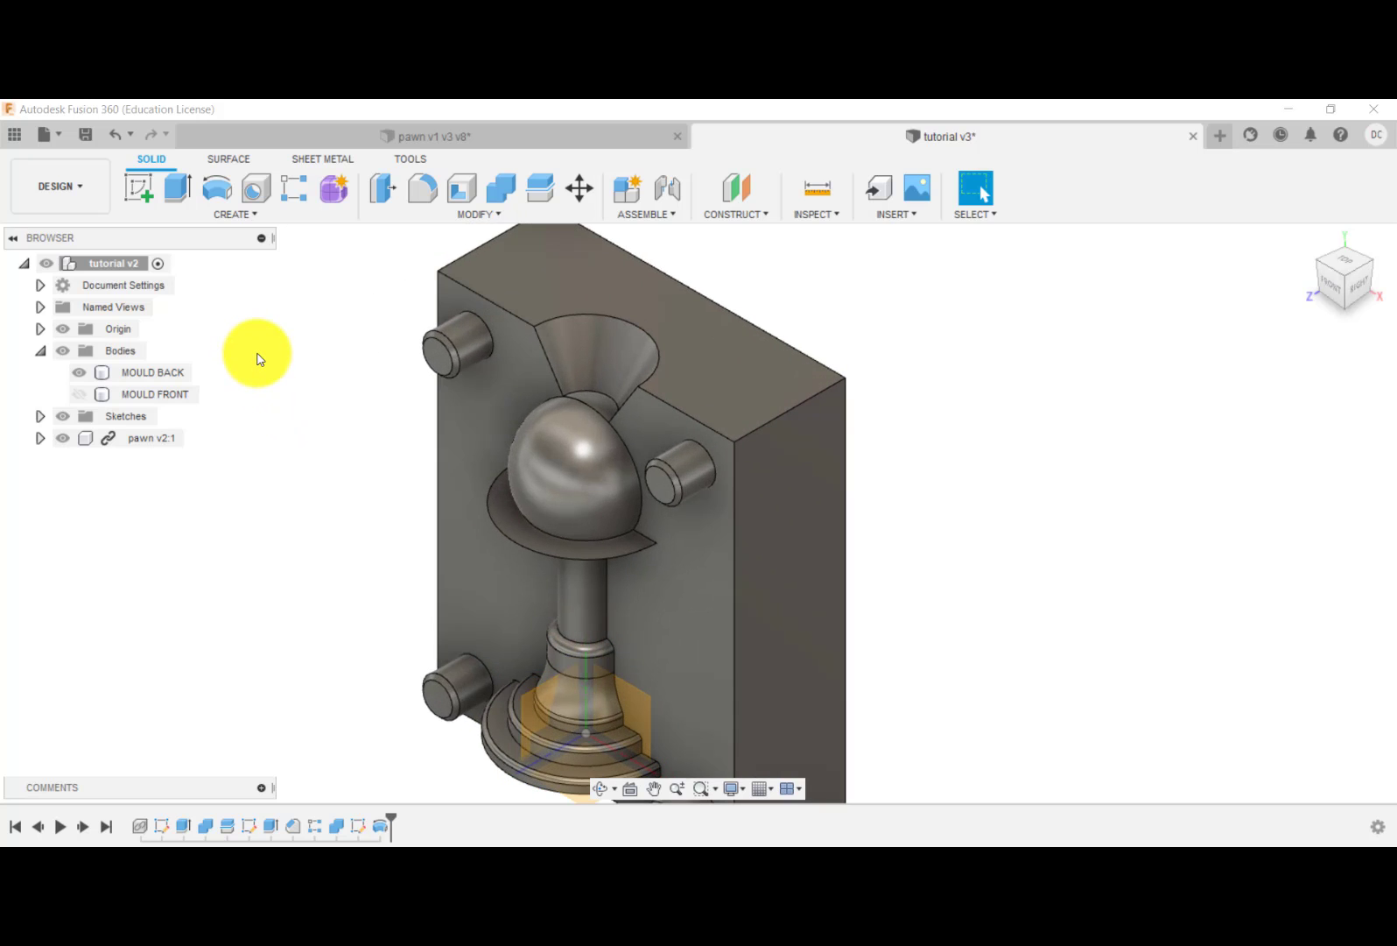
mouse_move(313, 376)
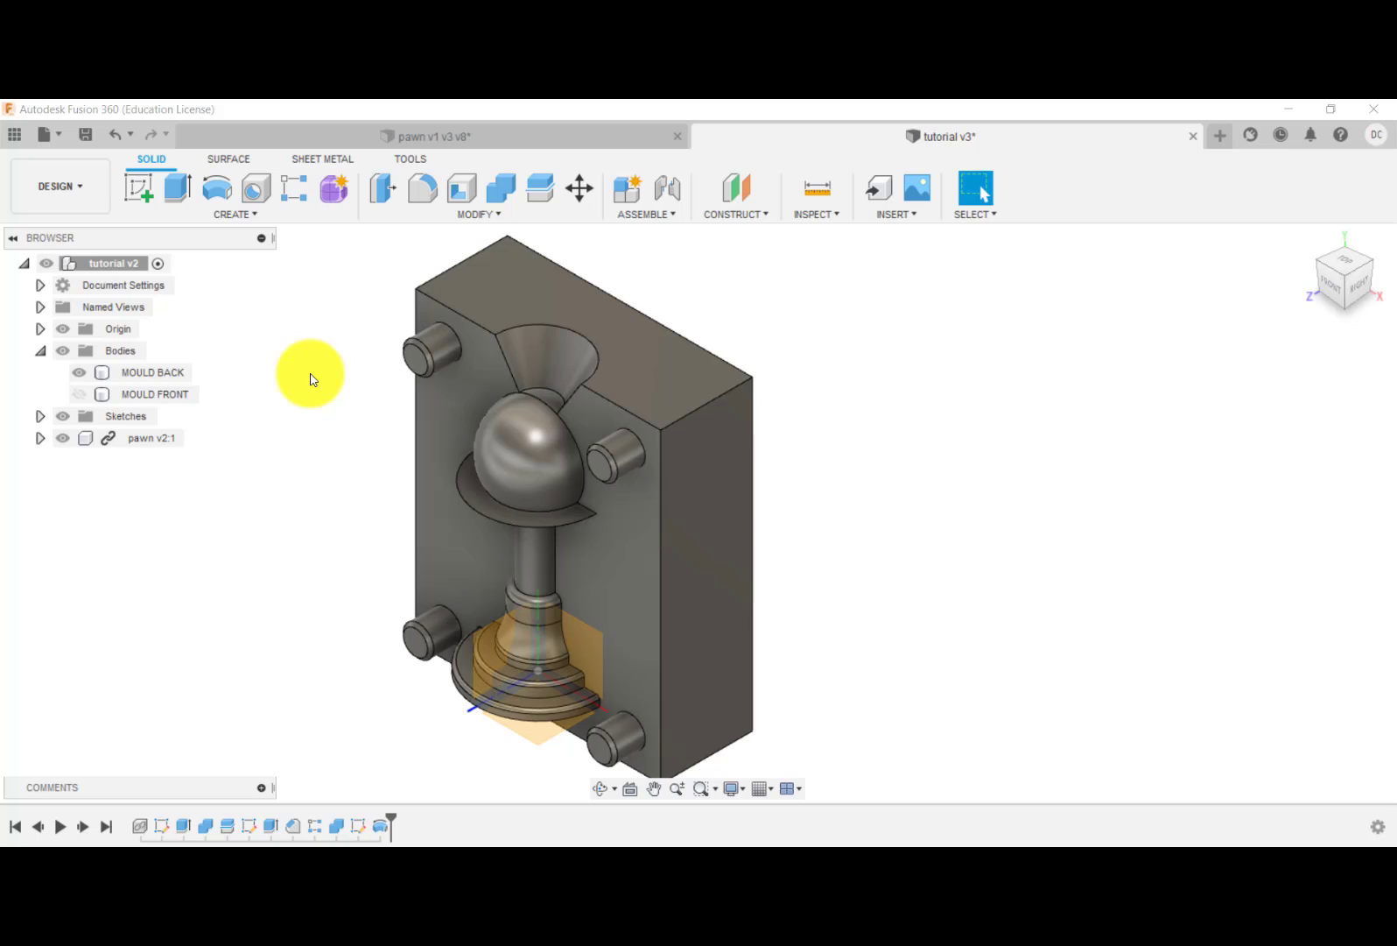
left_click(149, 372)
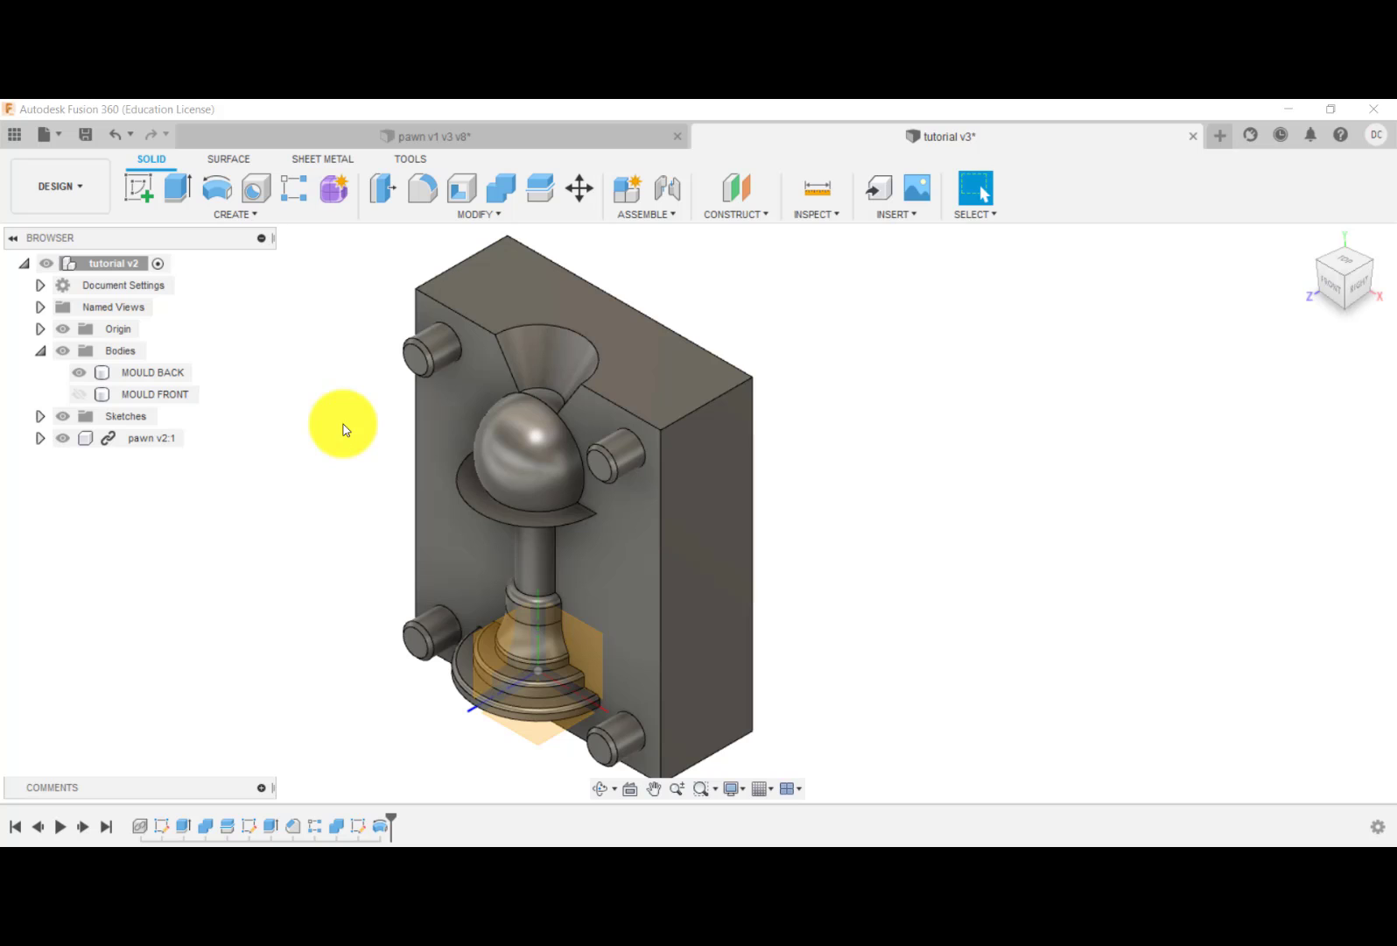
mouse_move(342, 428)
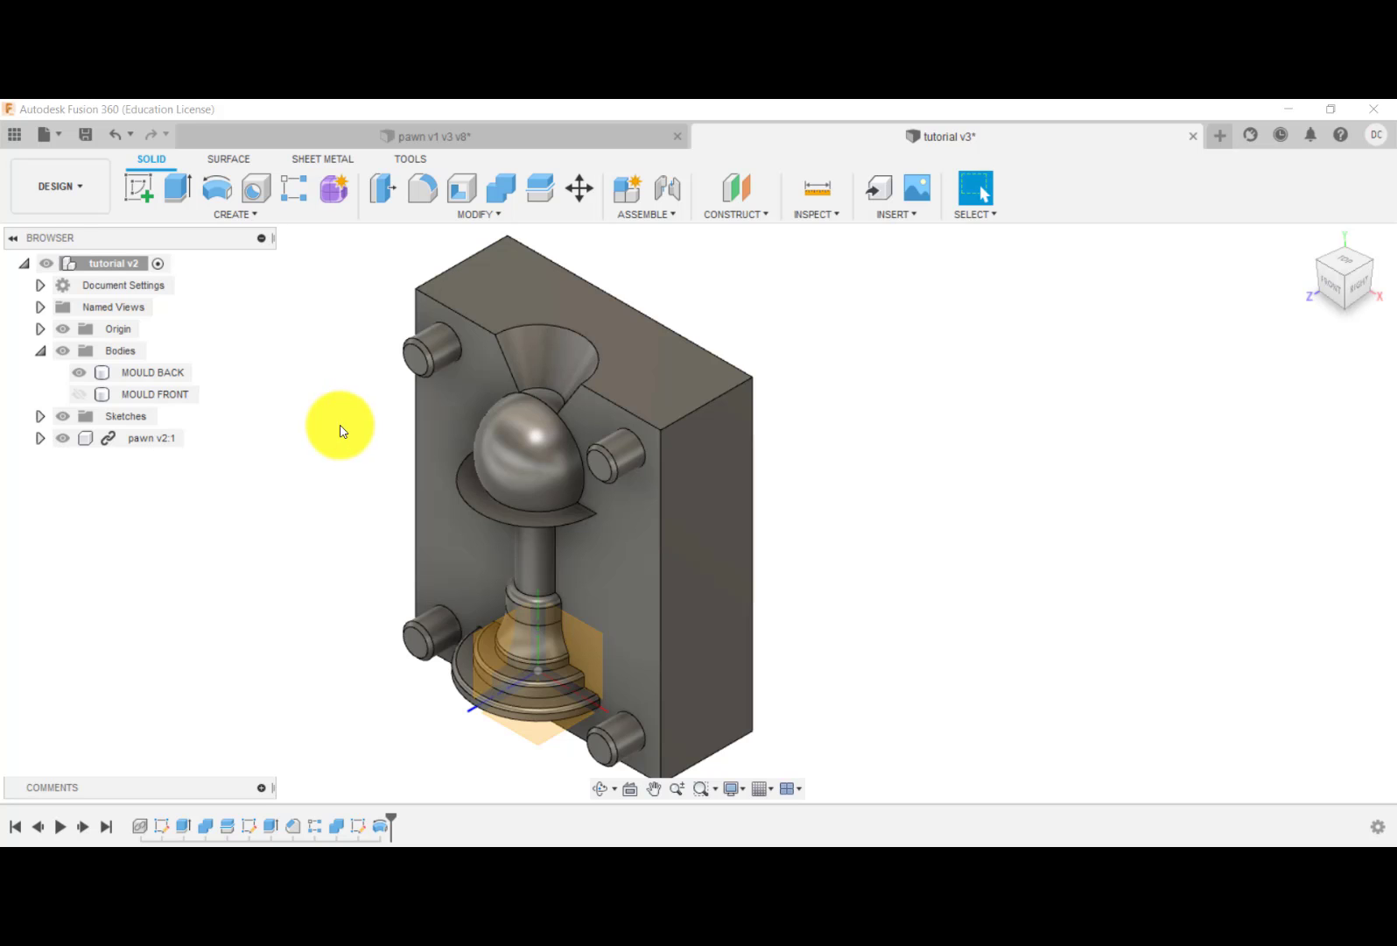
- Hide MOULD FRONT and MOULD BACK, then make Sketch4's funnel profile visible
left_click(77, 372)
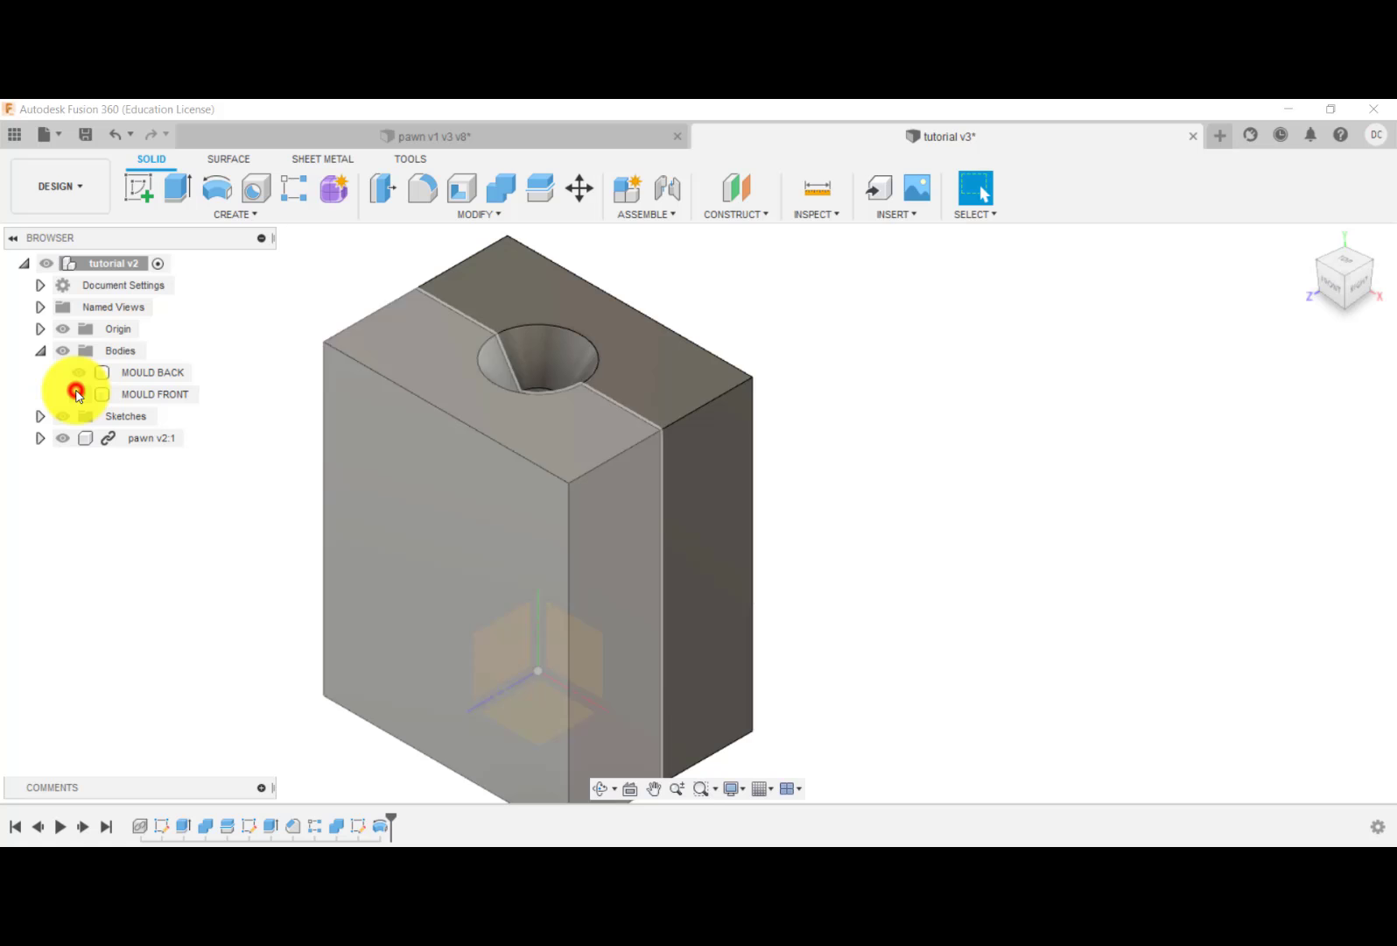
left_click(153, 394)
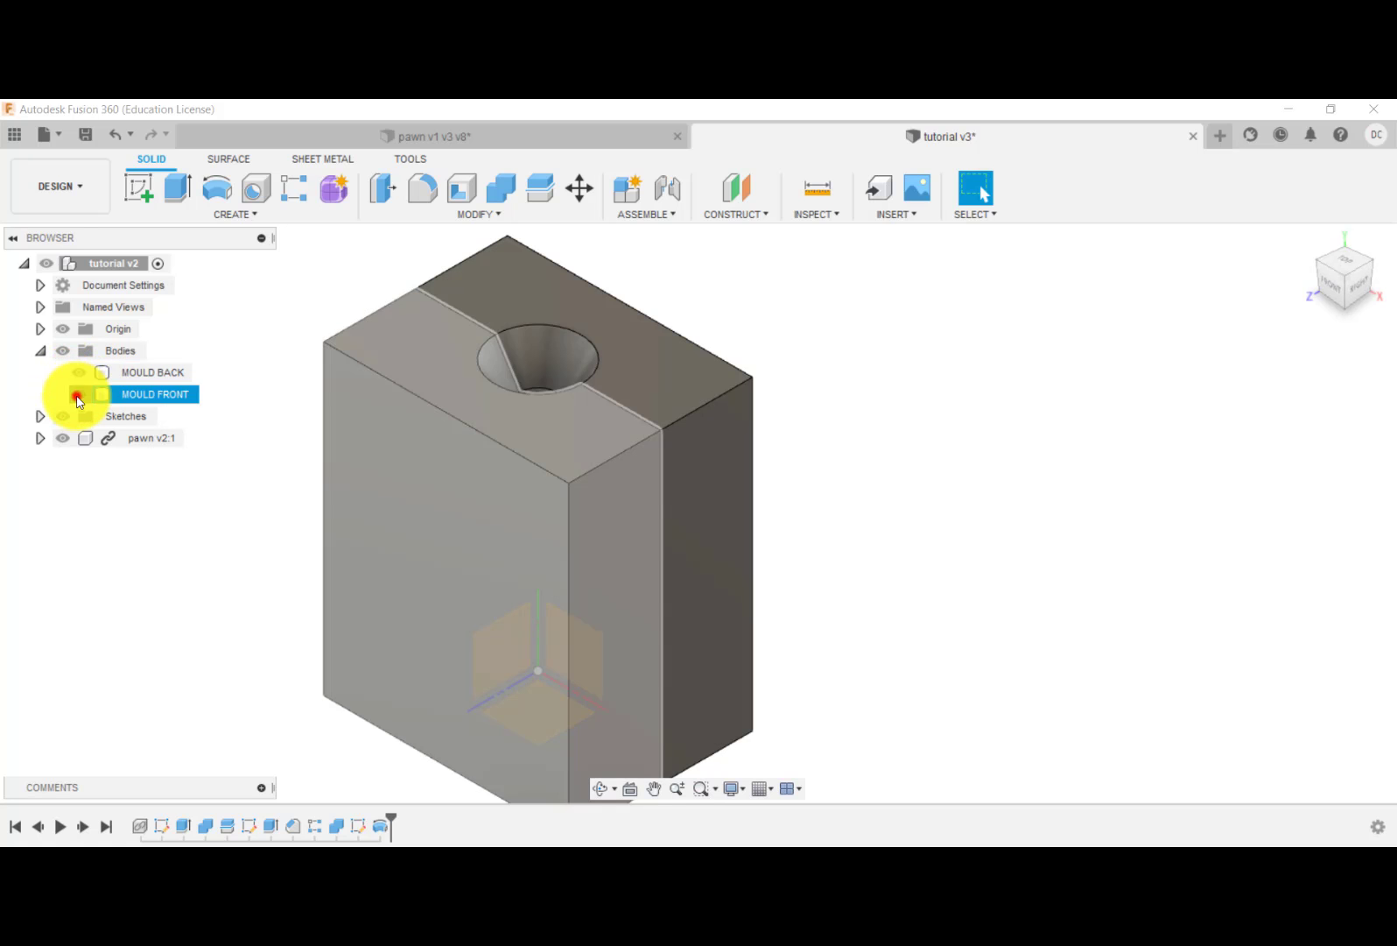
left_click(61, 394)
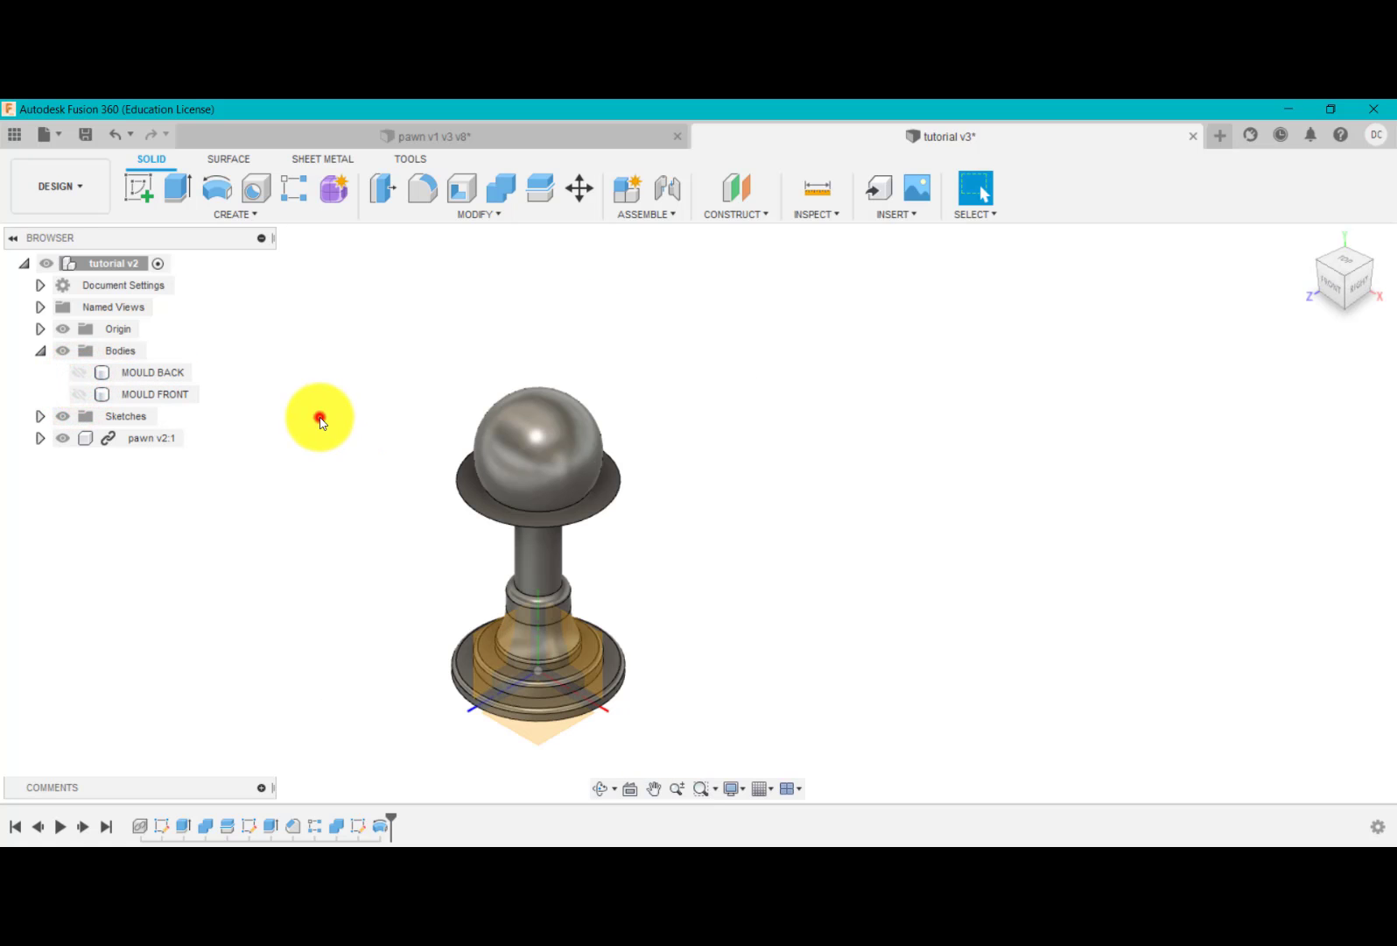
mouse_move(56, 424)
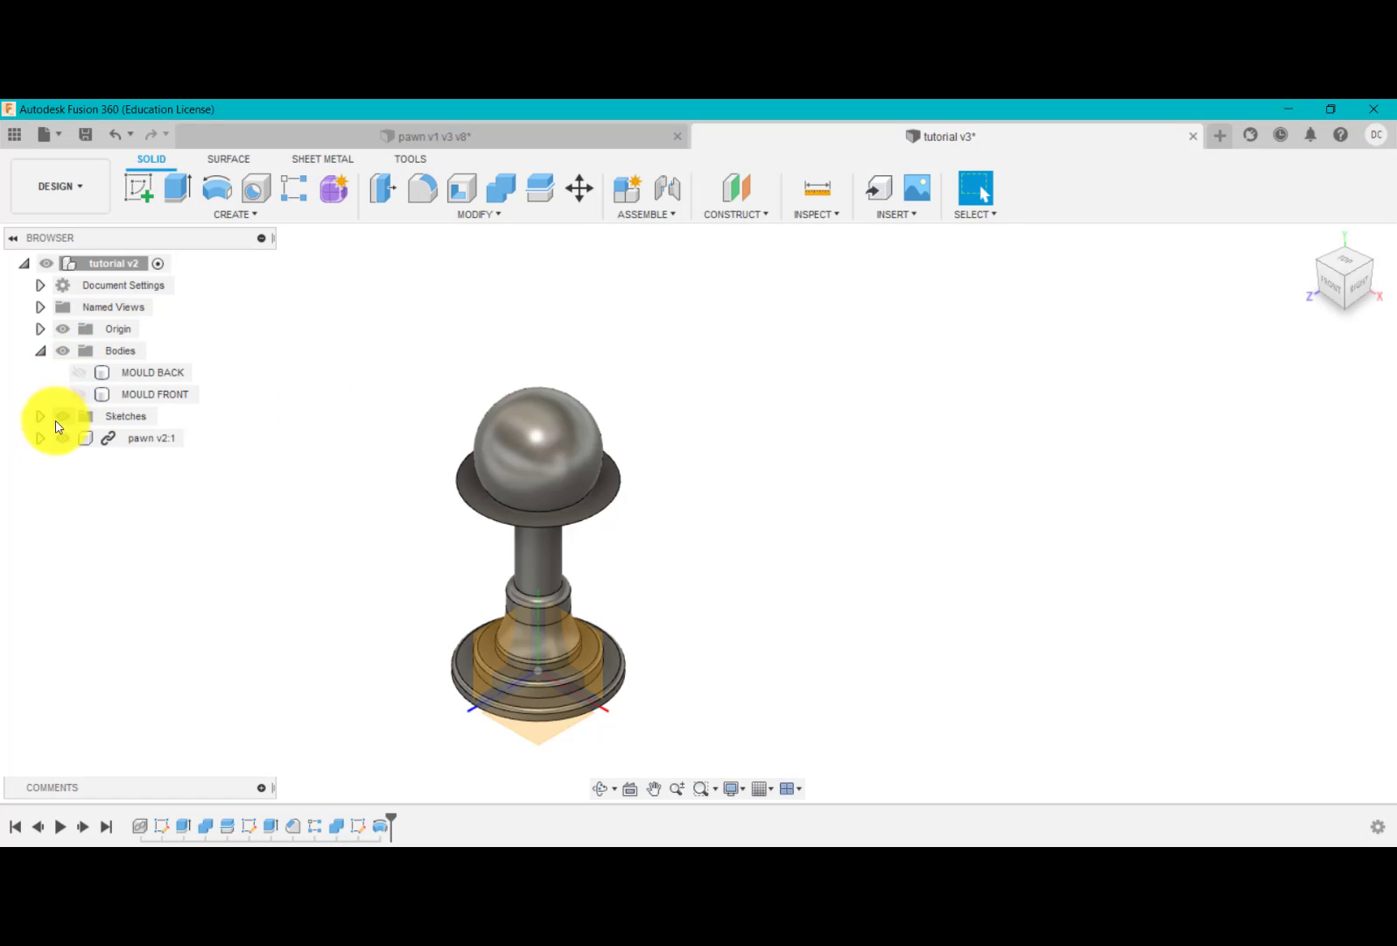
left_click(39, 416)
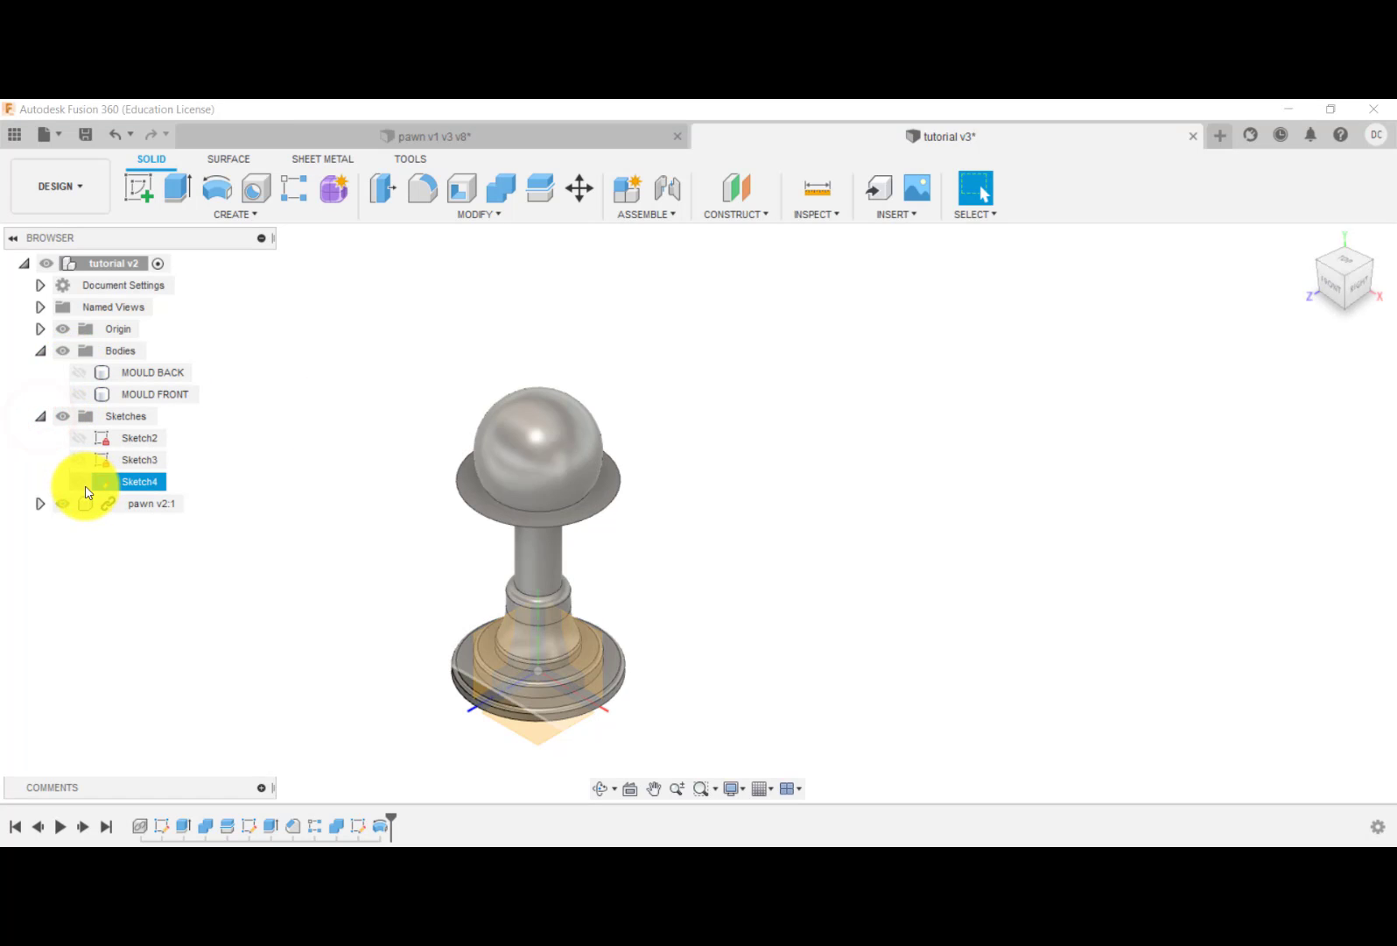
left_click(80, 481)
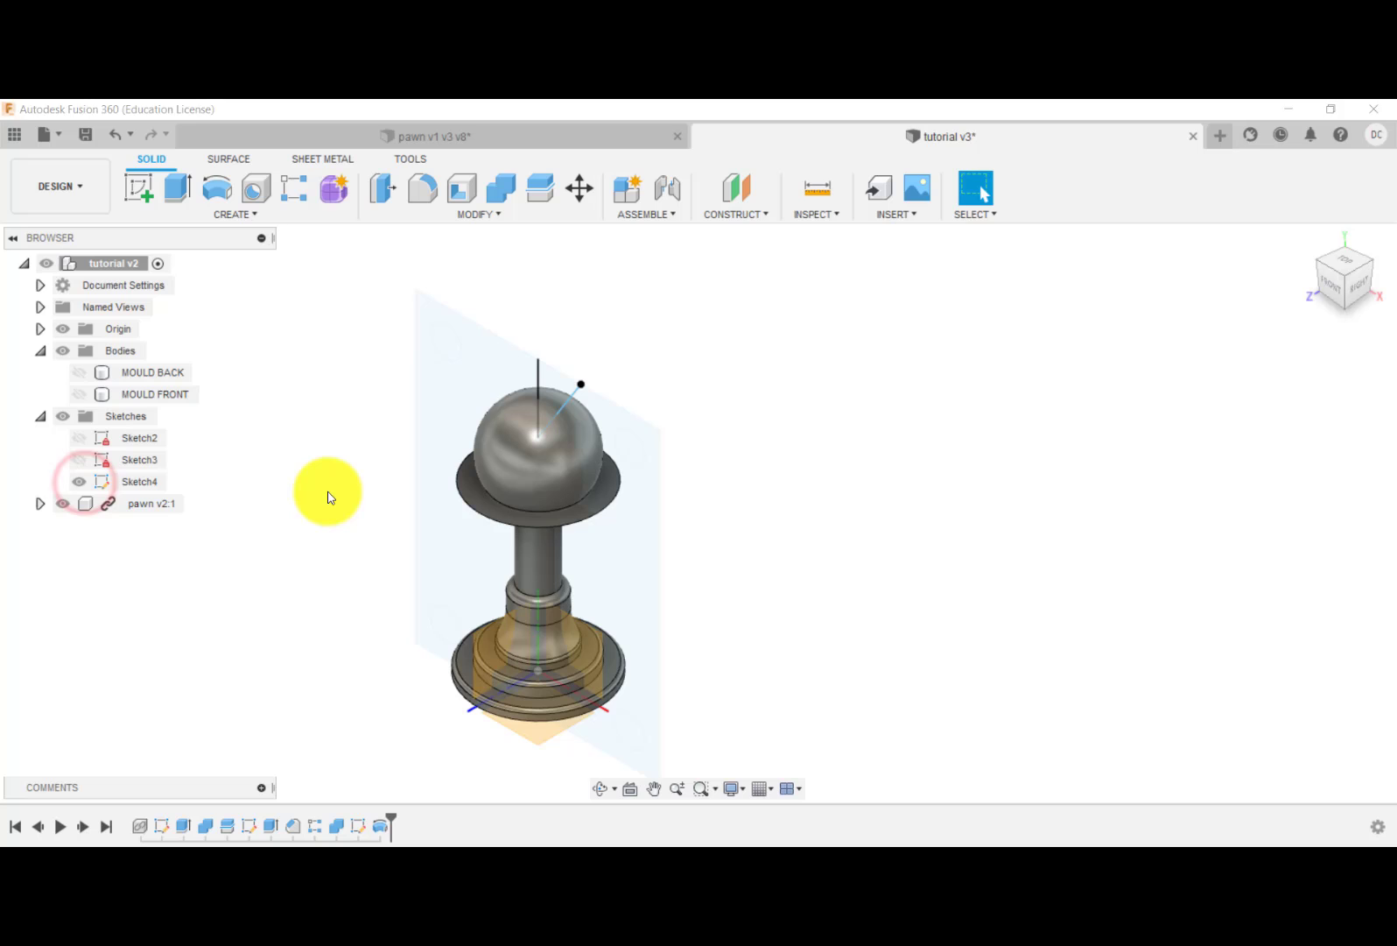
mouse_move(229, 194)
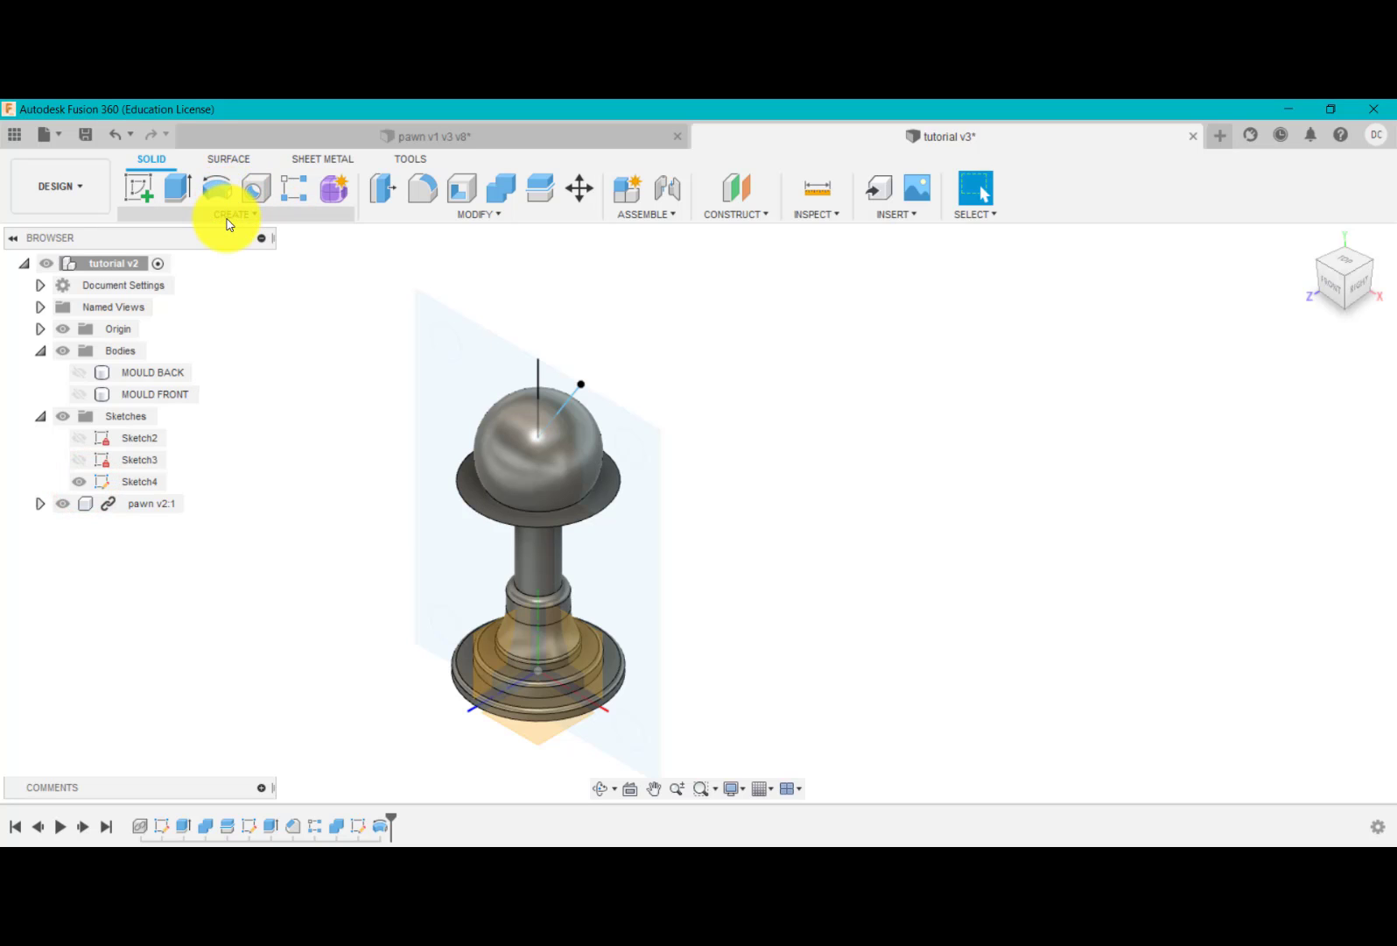
mouse_move(217, 188)
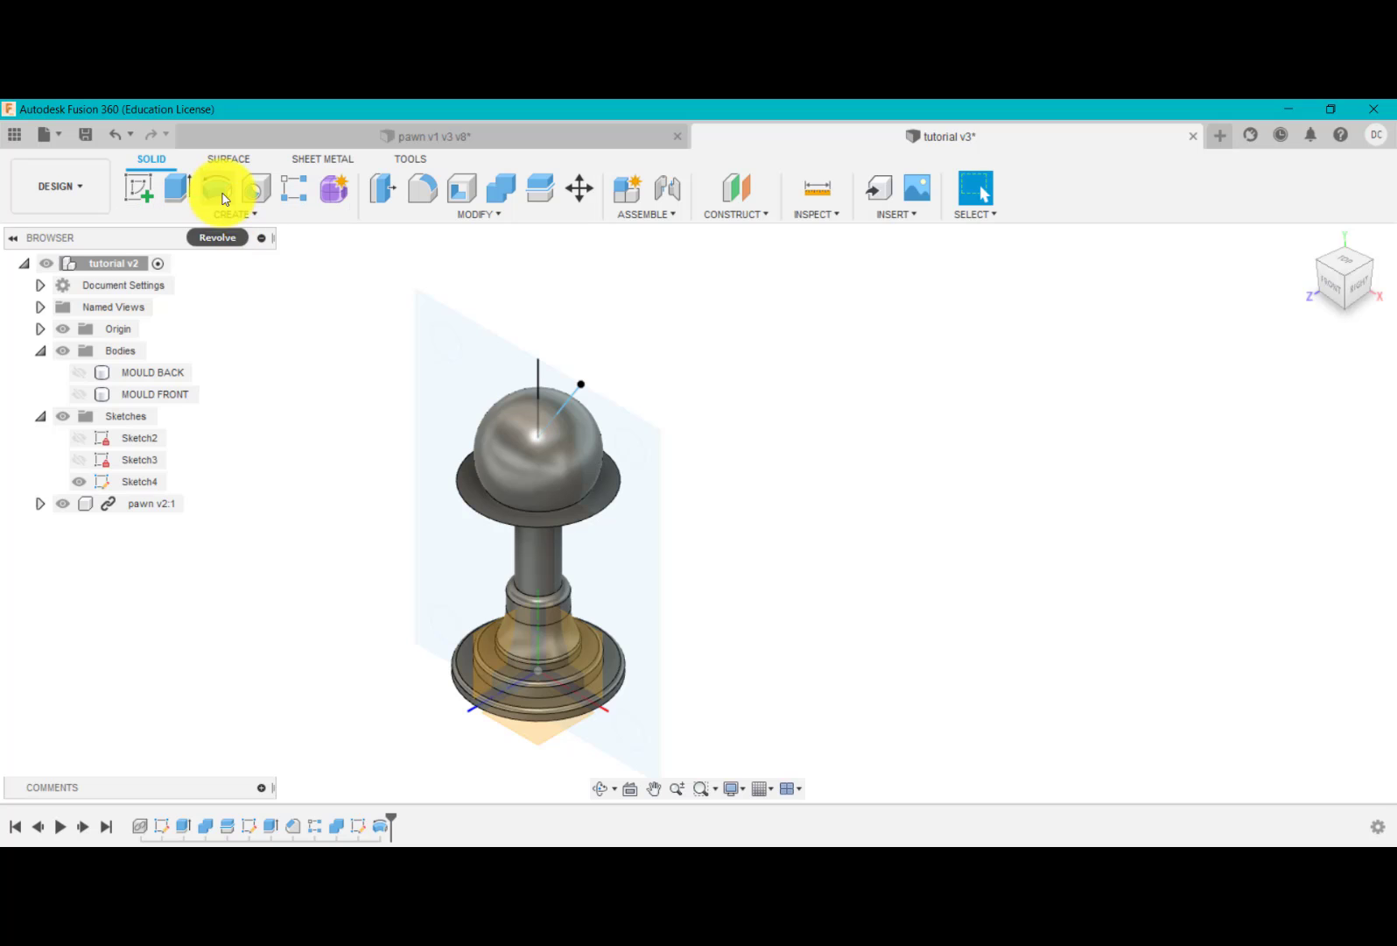
- Revolve the Sketch4 triangle profile with Join operation into a solid cone atop the pawn
left_click(216, 188)
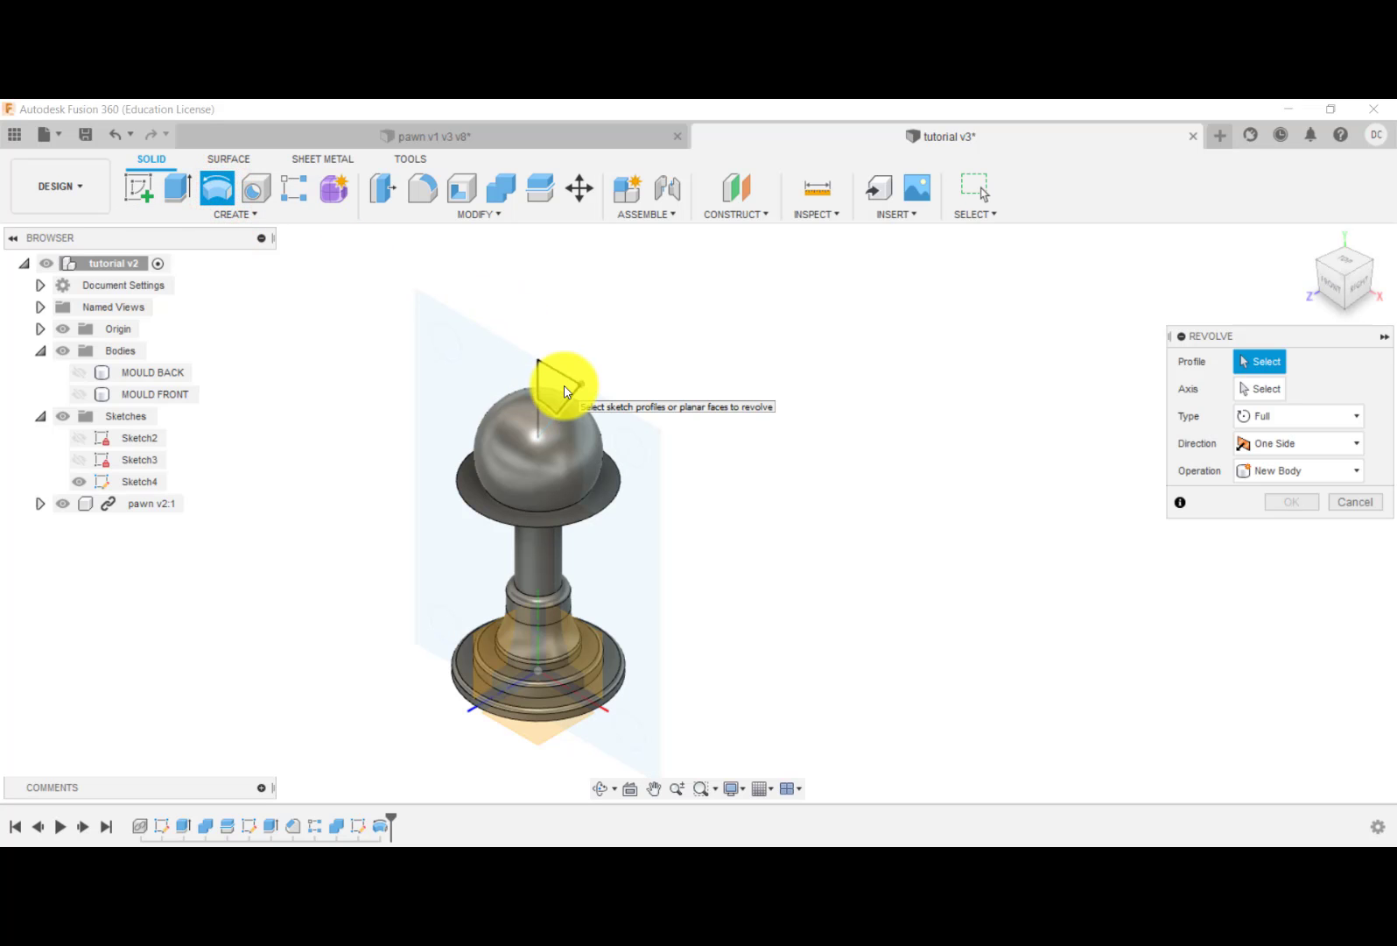
left_click(557, 387)
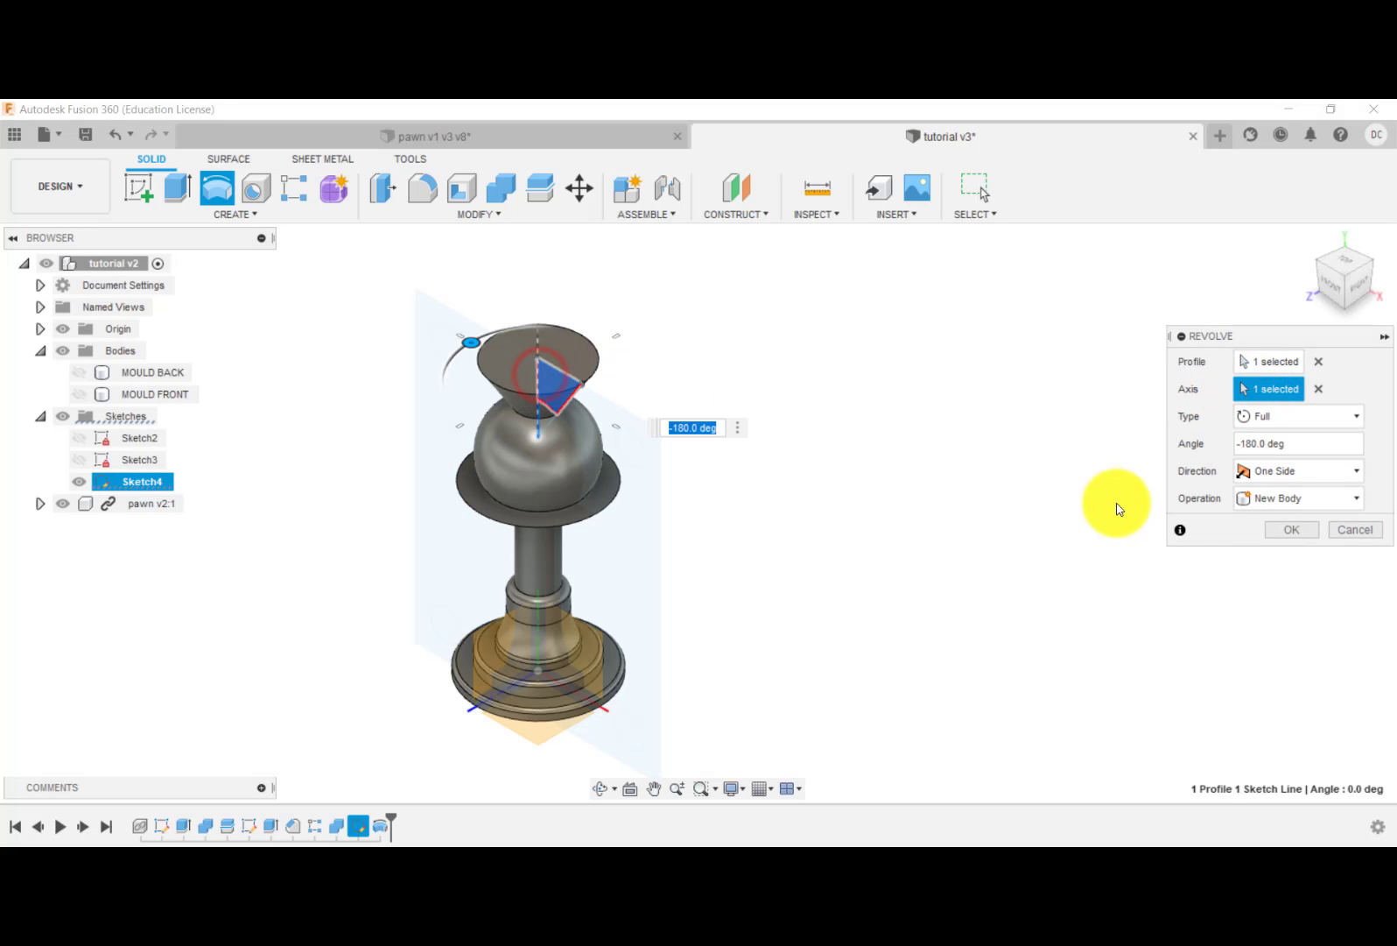
left_click(1293, 498)
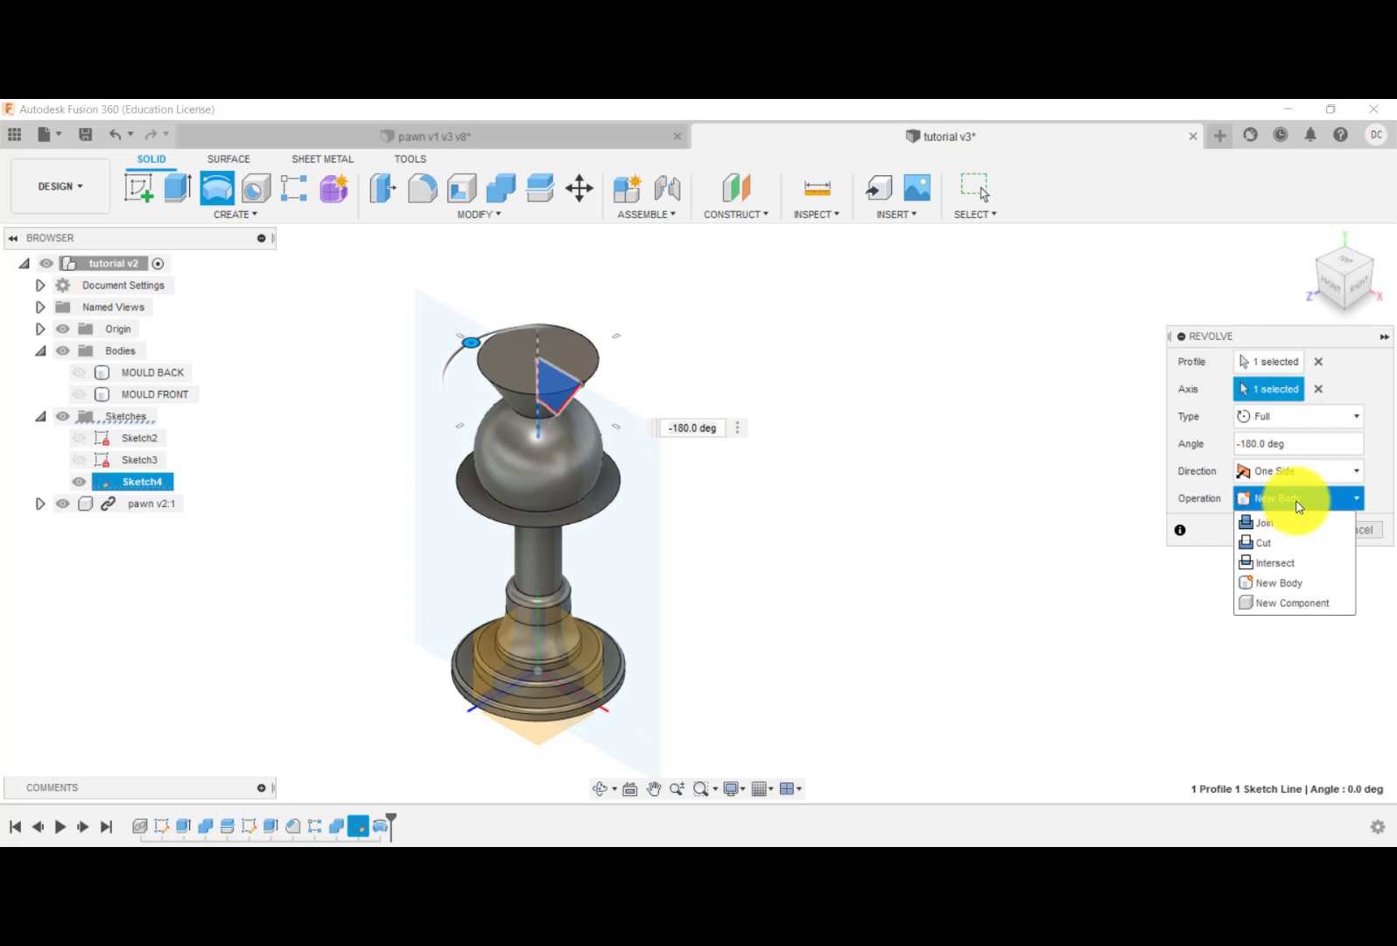
left_click(1261, 522)
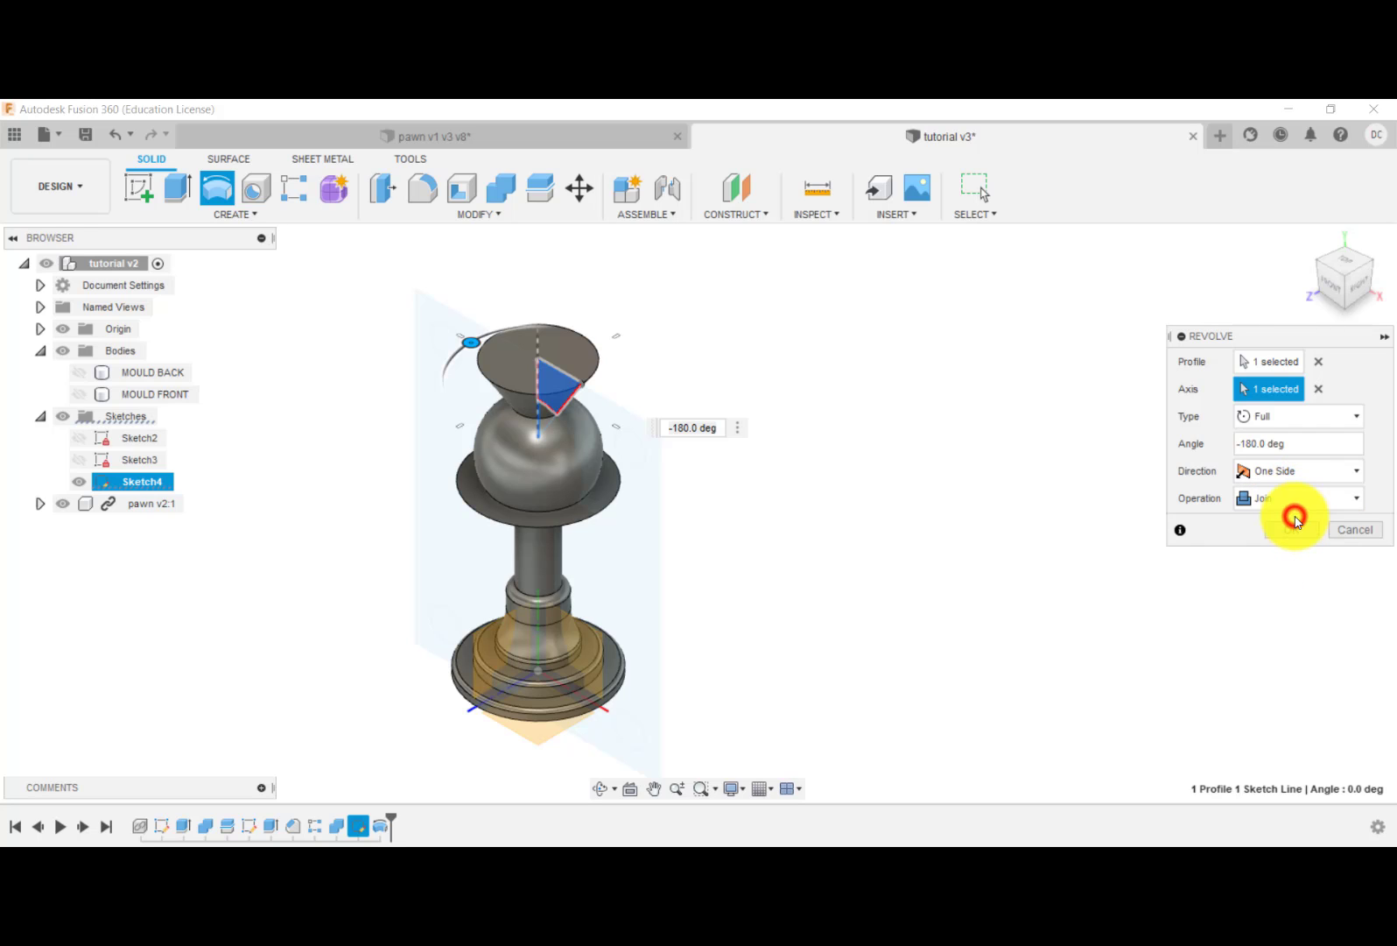
left_click(1298, 528)
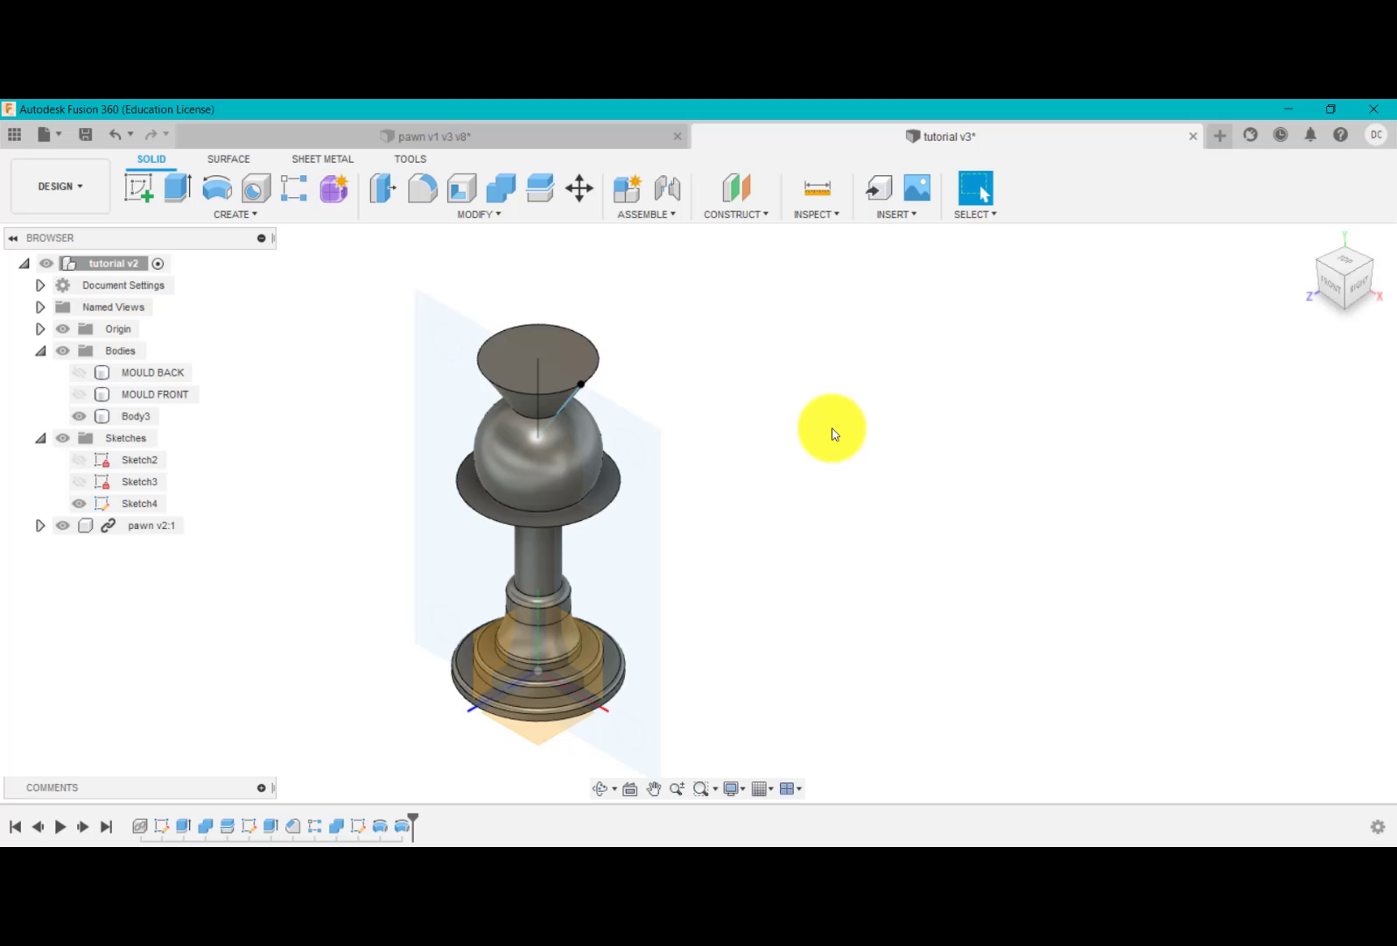
mouse_move(1333, 295)
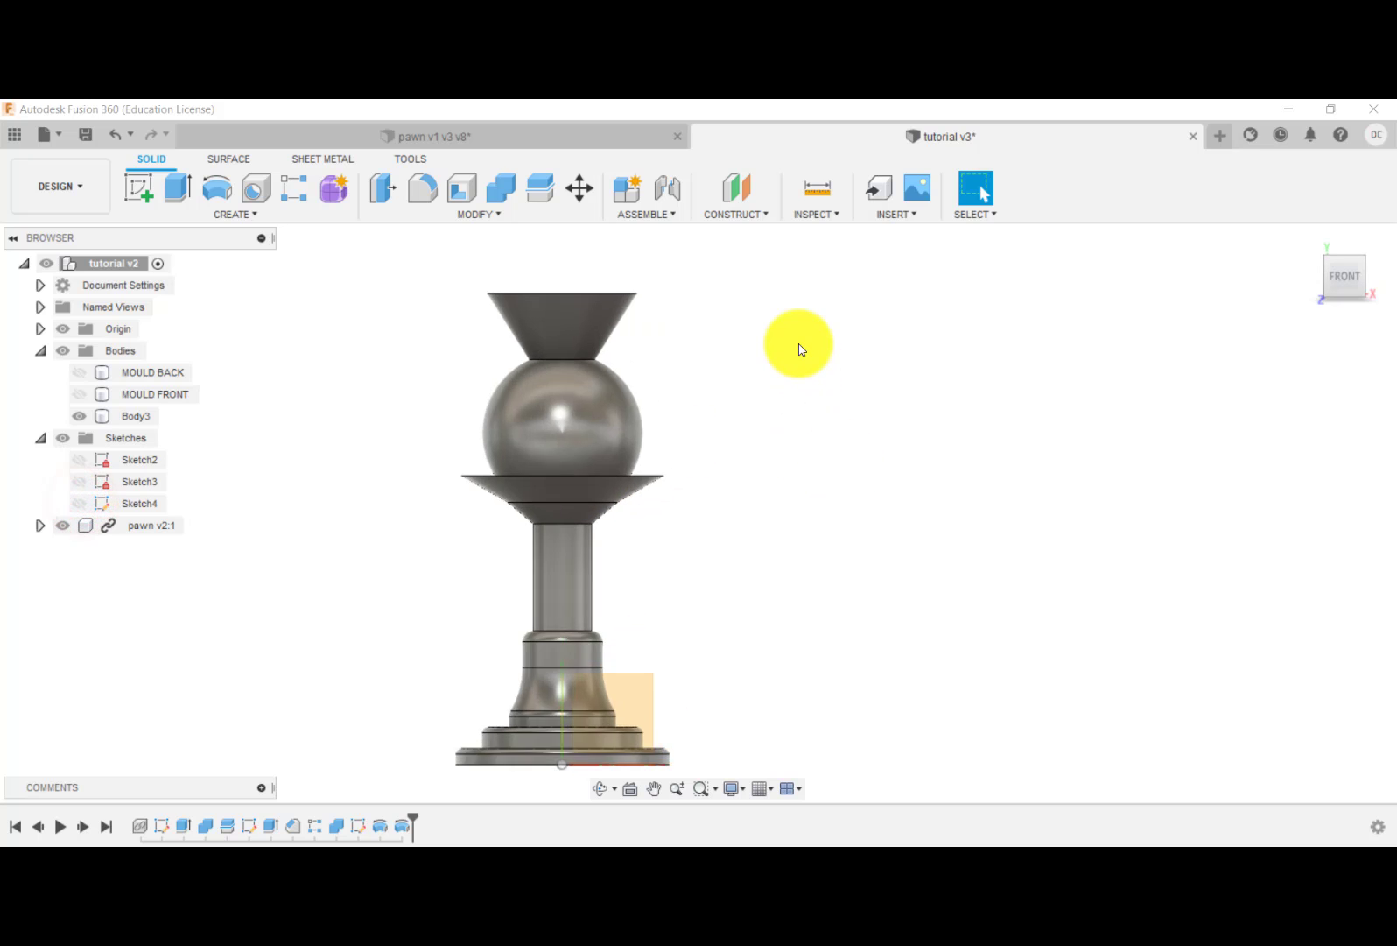
- Orbit to inspect the funnel, then hide the cast-preview body Body3
left_click_drag(797, 348, 768, 406)
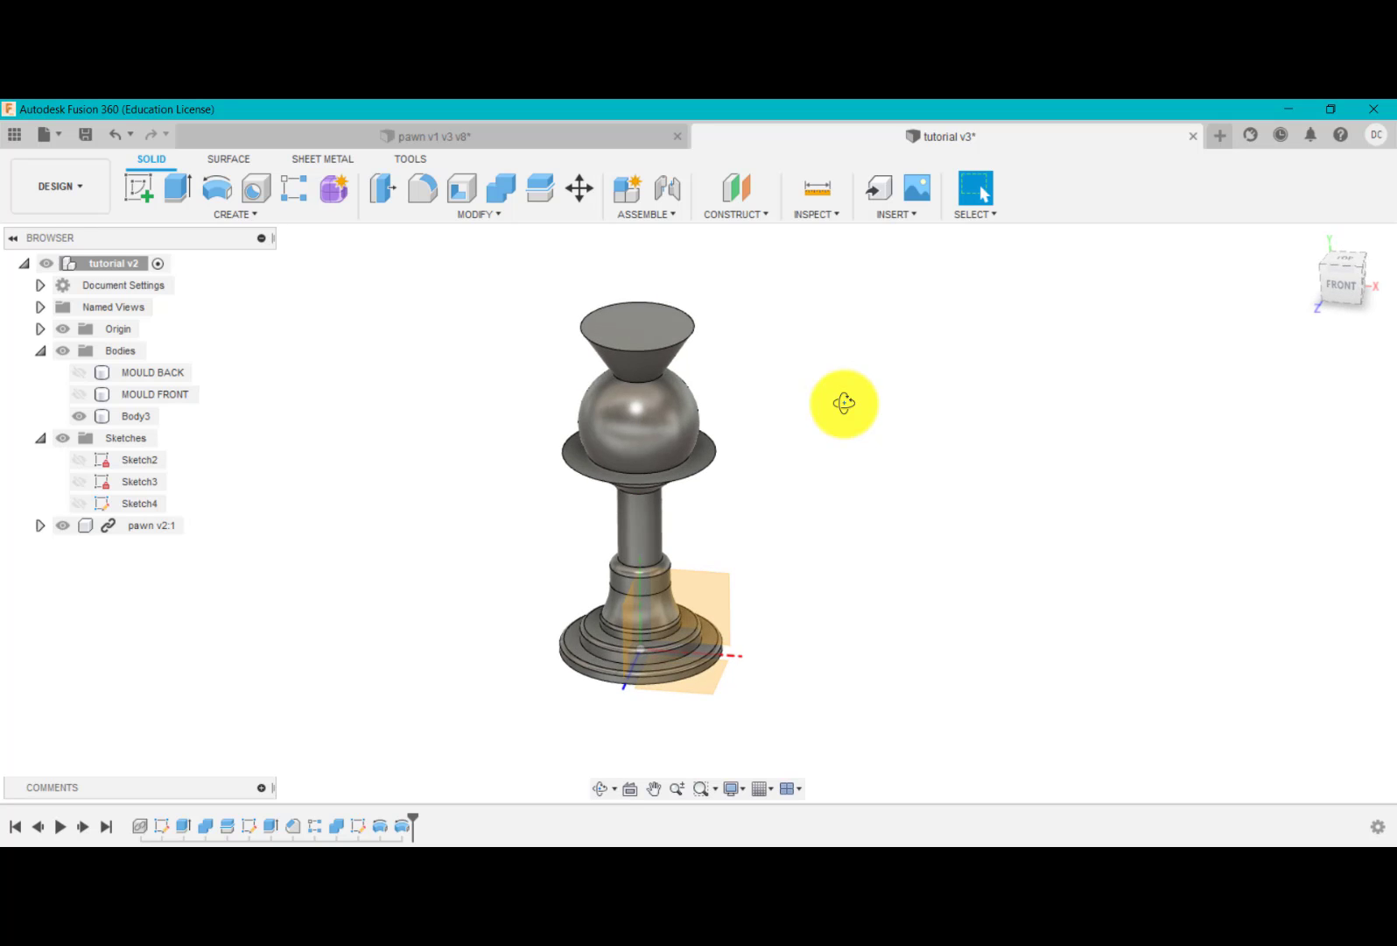
mouse_move(653, 369)
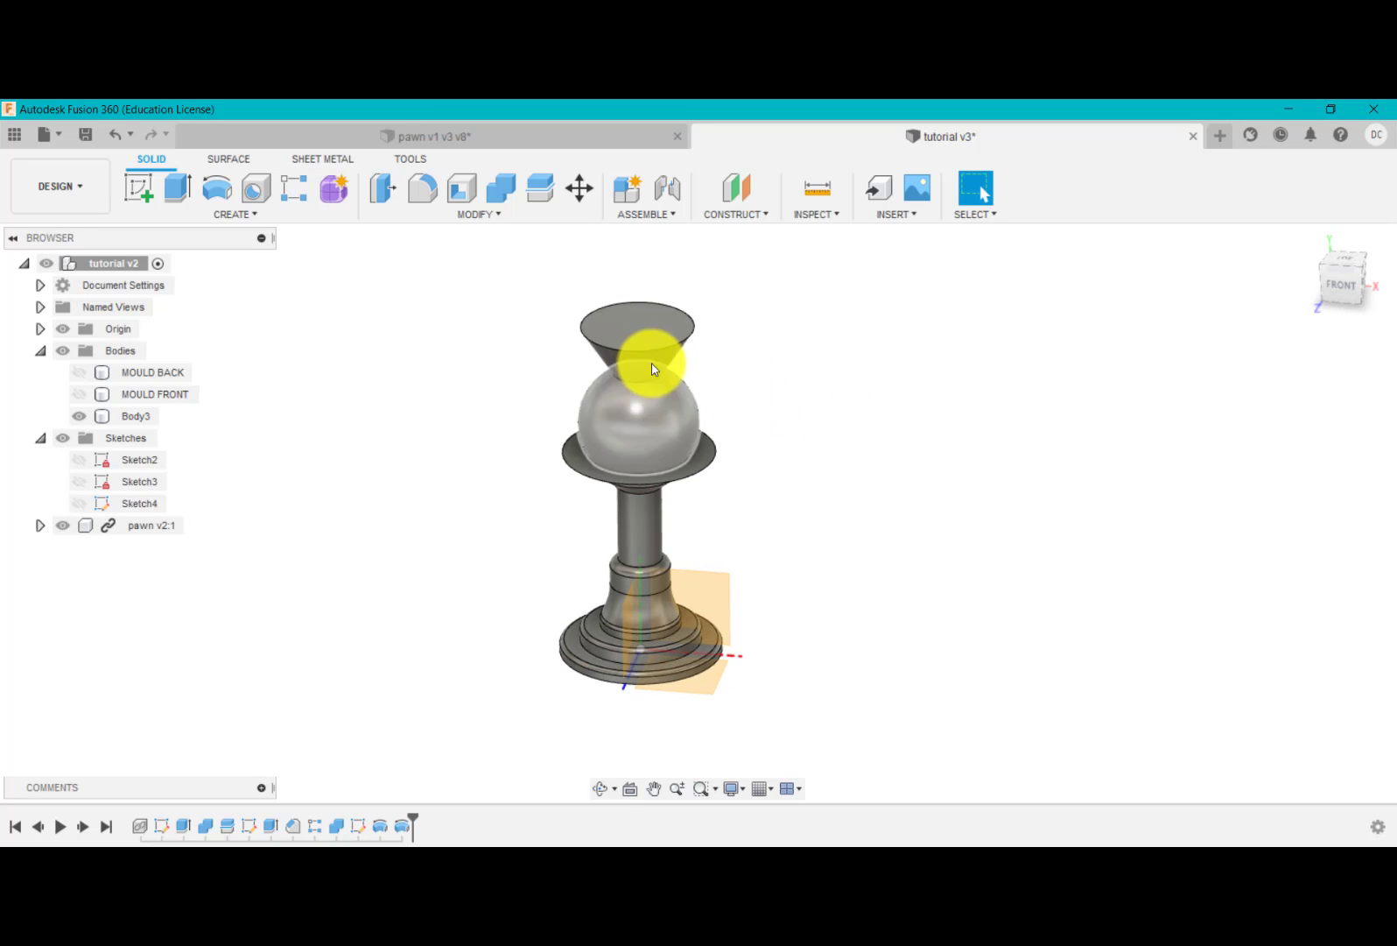
mouse_move(603, 383)
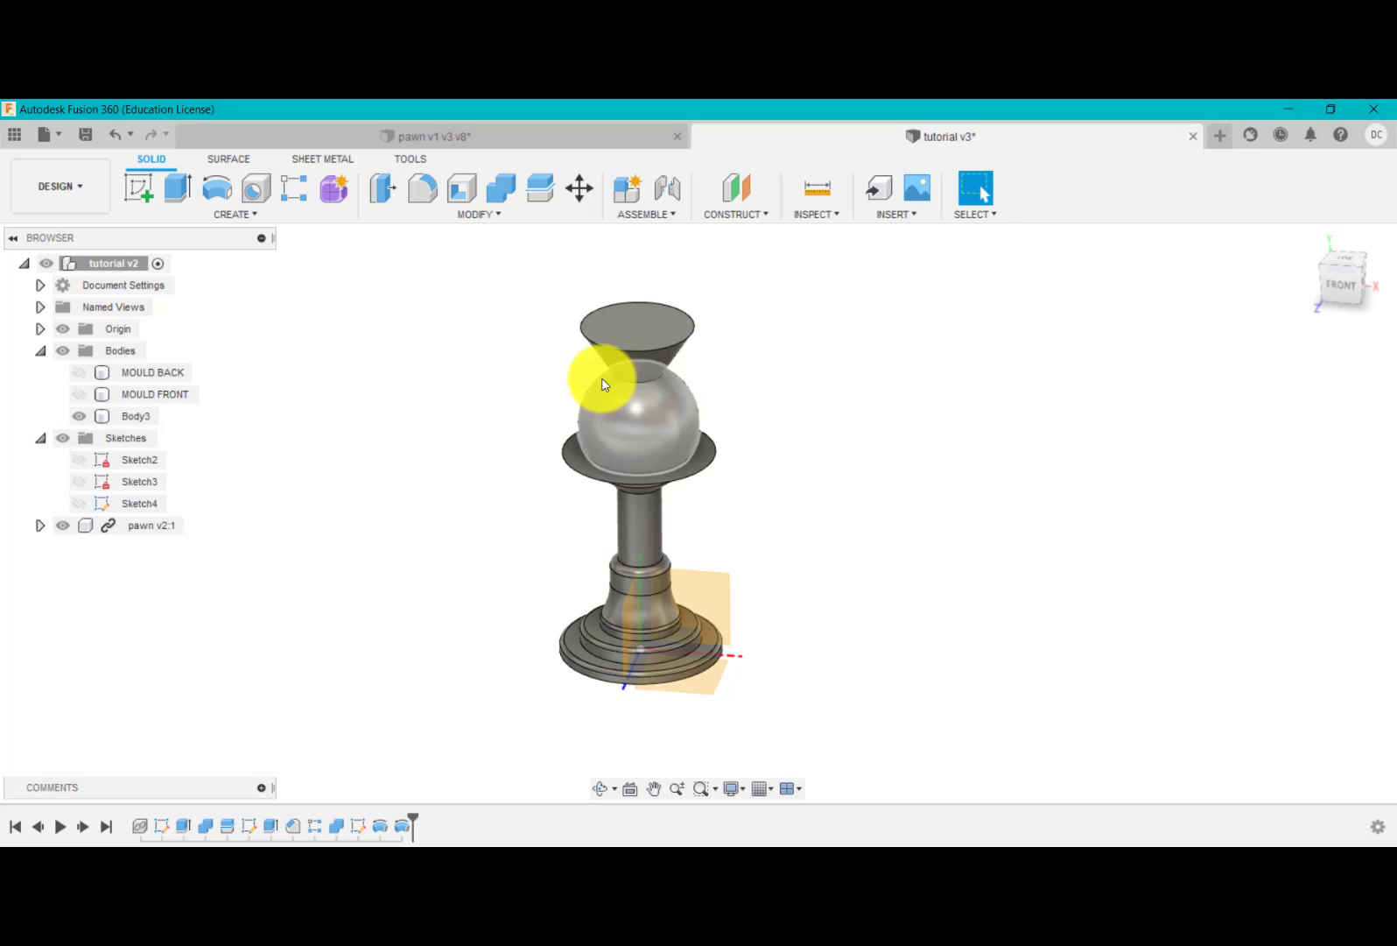
mouse_move(405, 455)
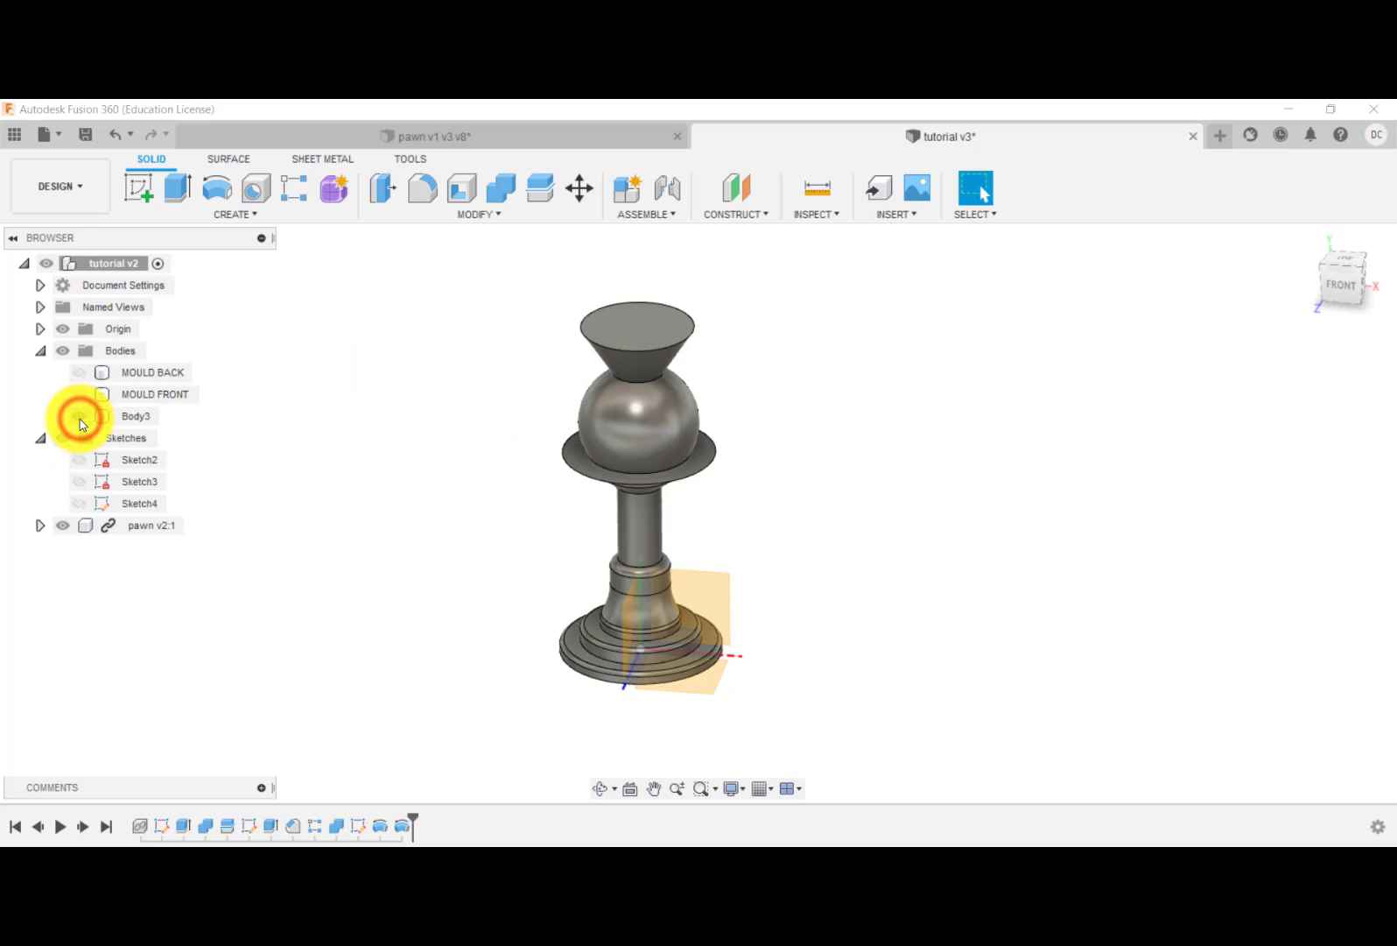
left_click(149, 372)
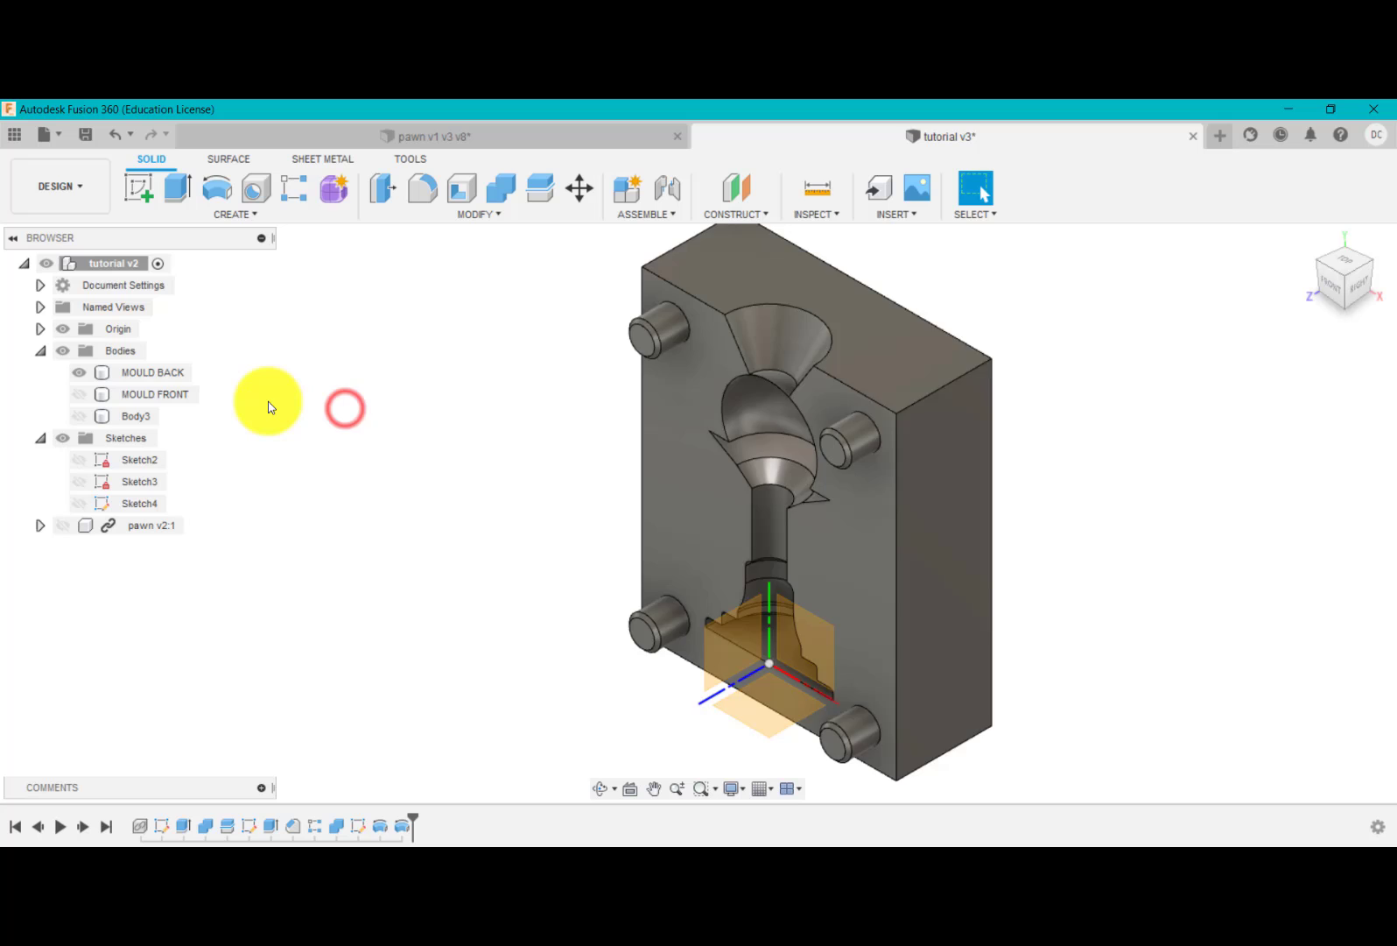
- Right-click a Browser item, then open the DESIGN workspace switcher dropdown
right_click(148, 372)
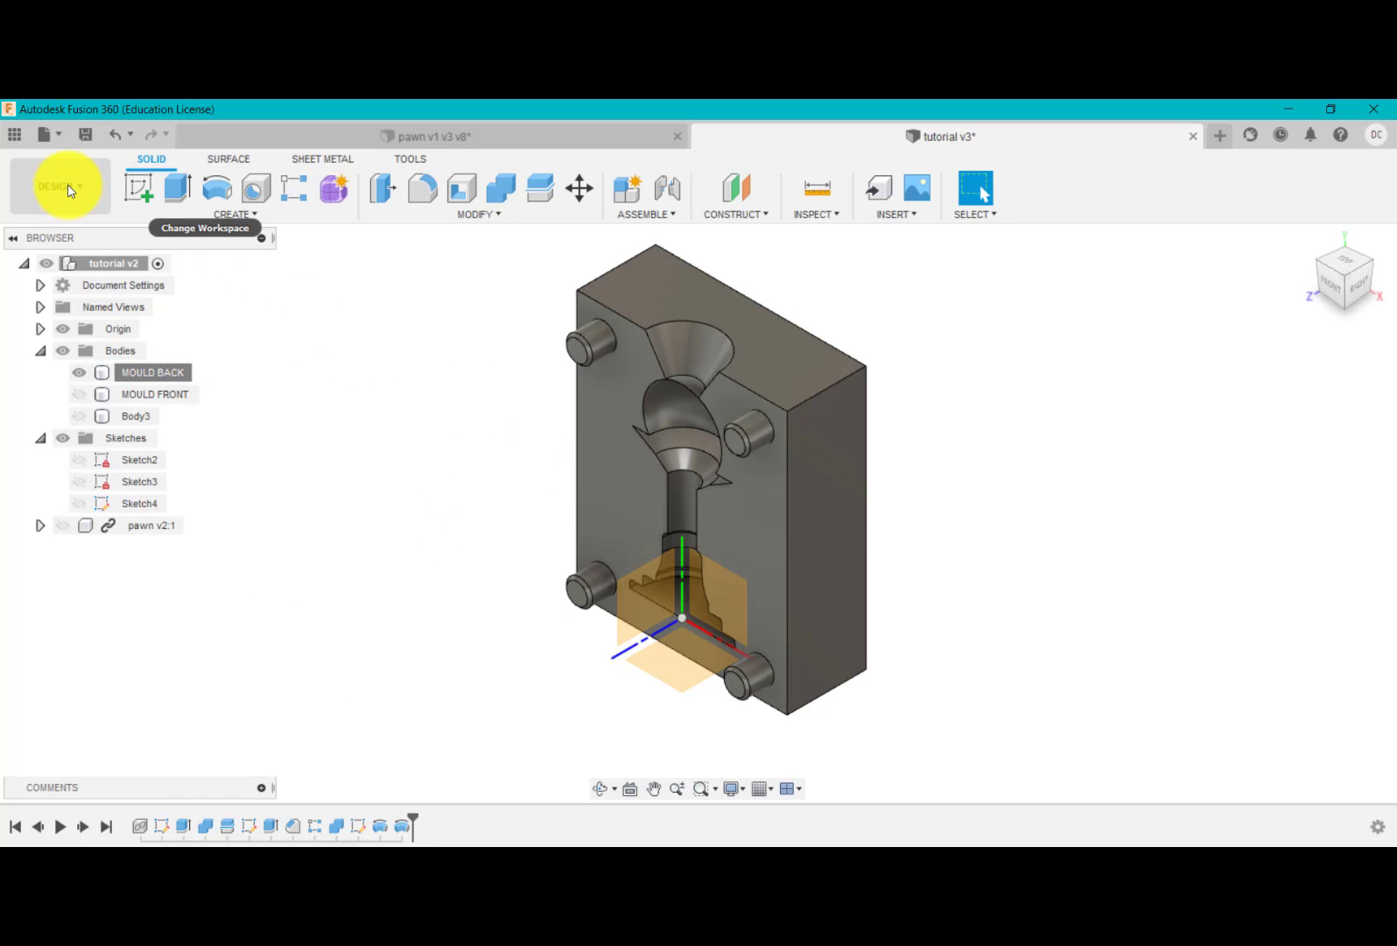
left_click(57, 185)
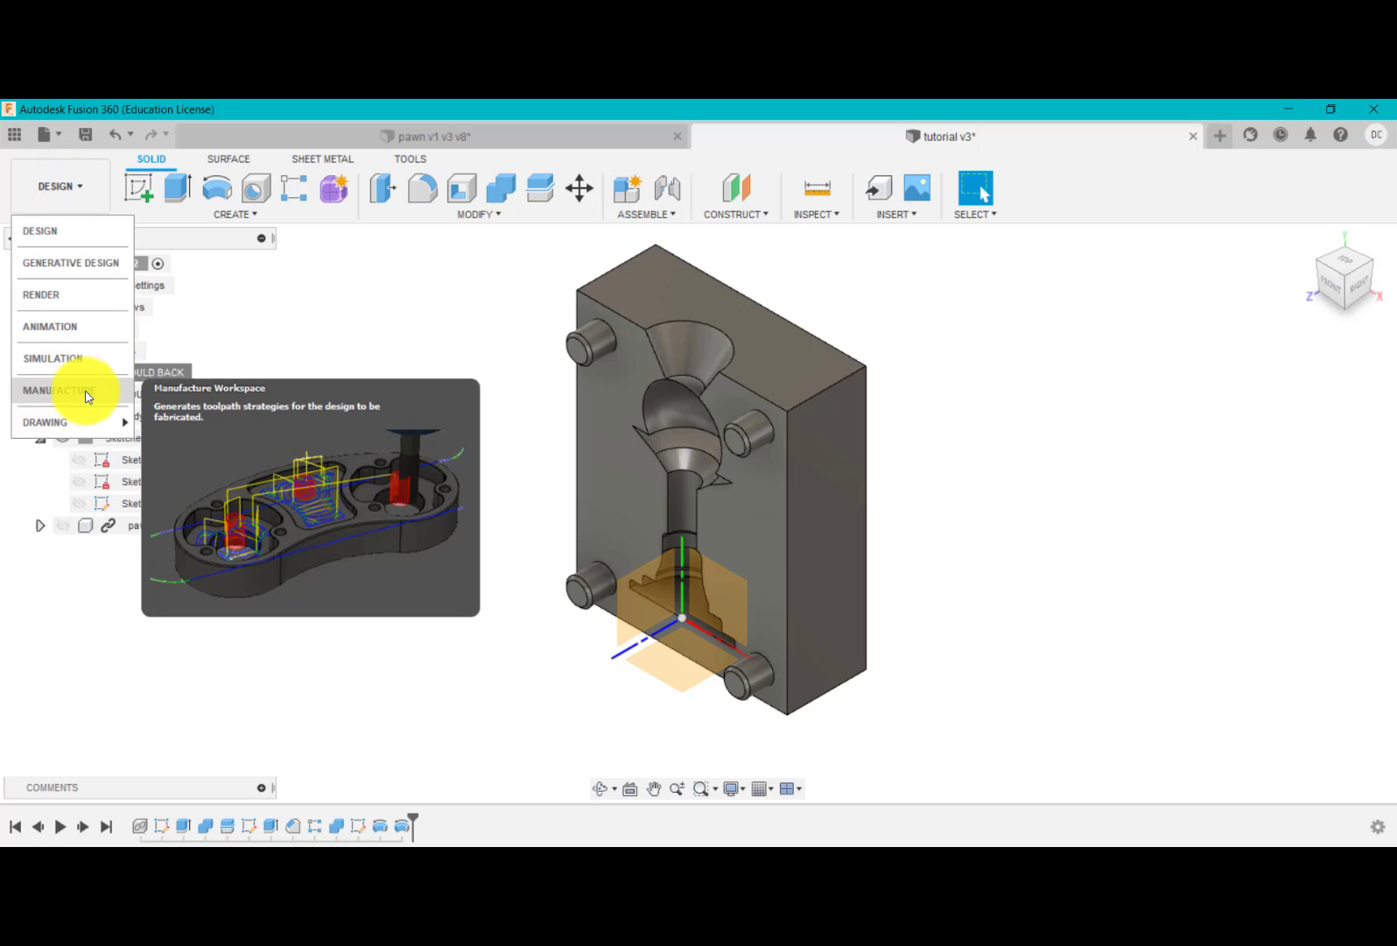